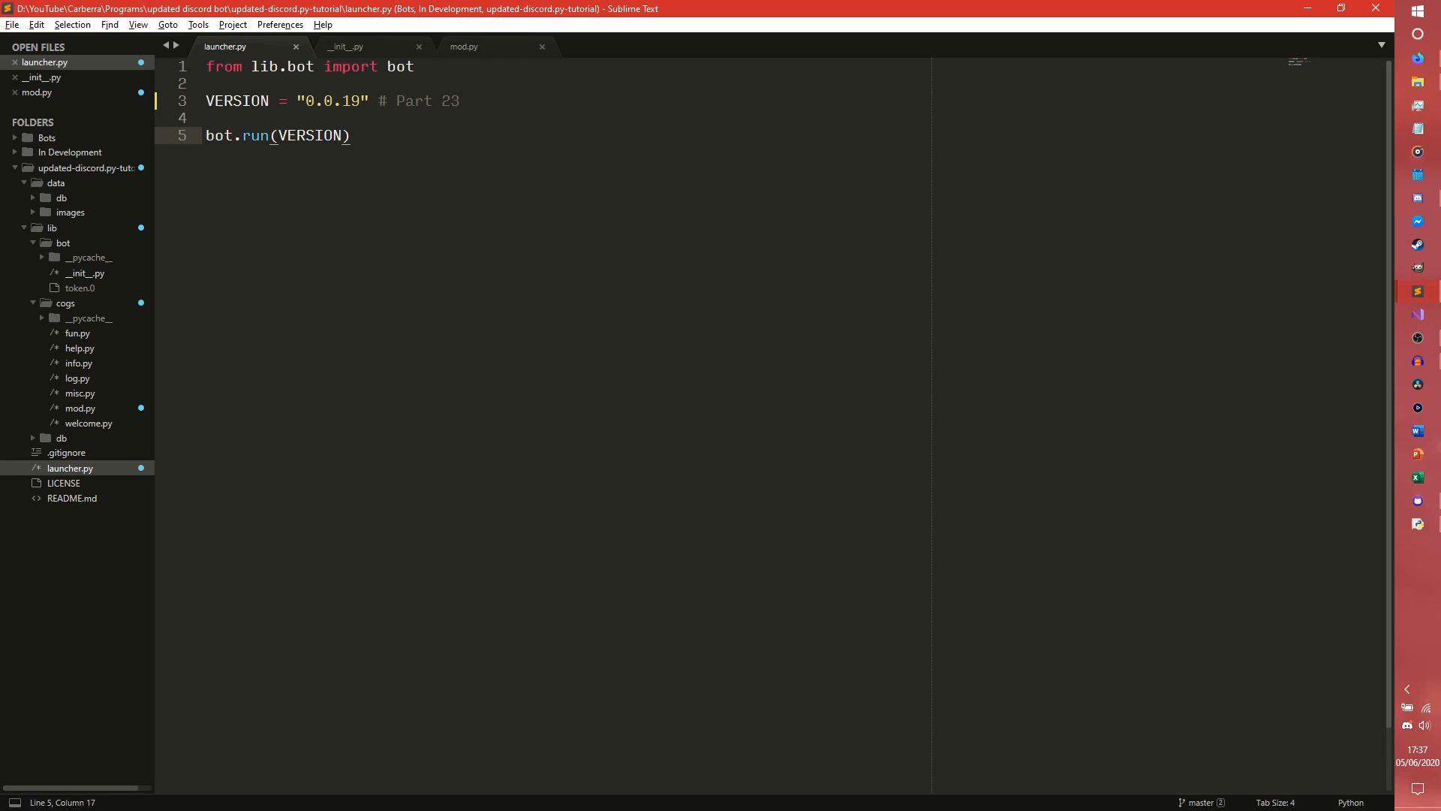
{"action": "mouse_move", "coordinate": [413, 167]}
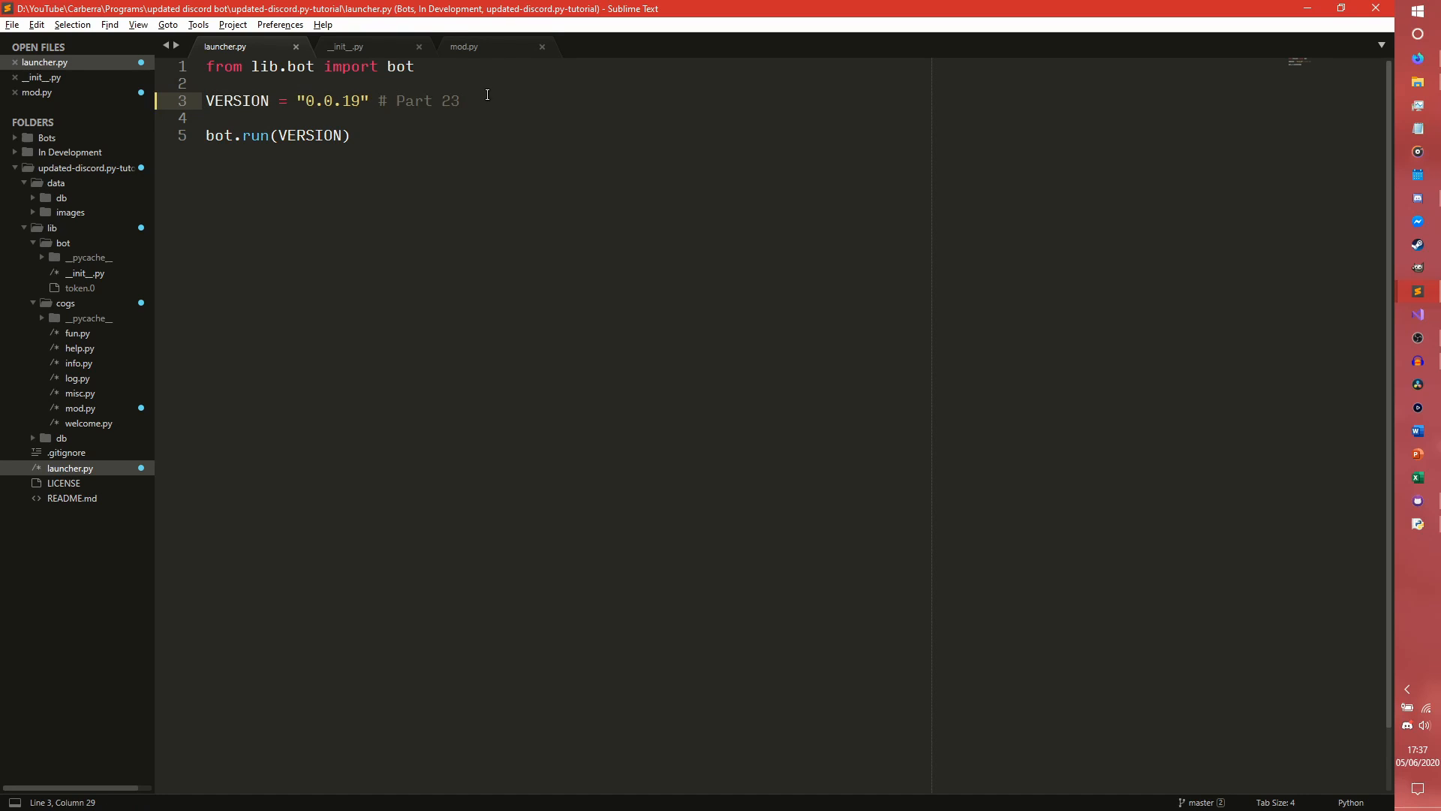
{"action": "mouse_move", "coordinate": [515, 110]}
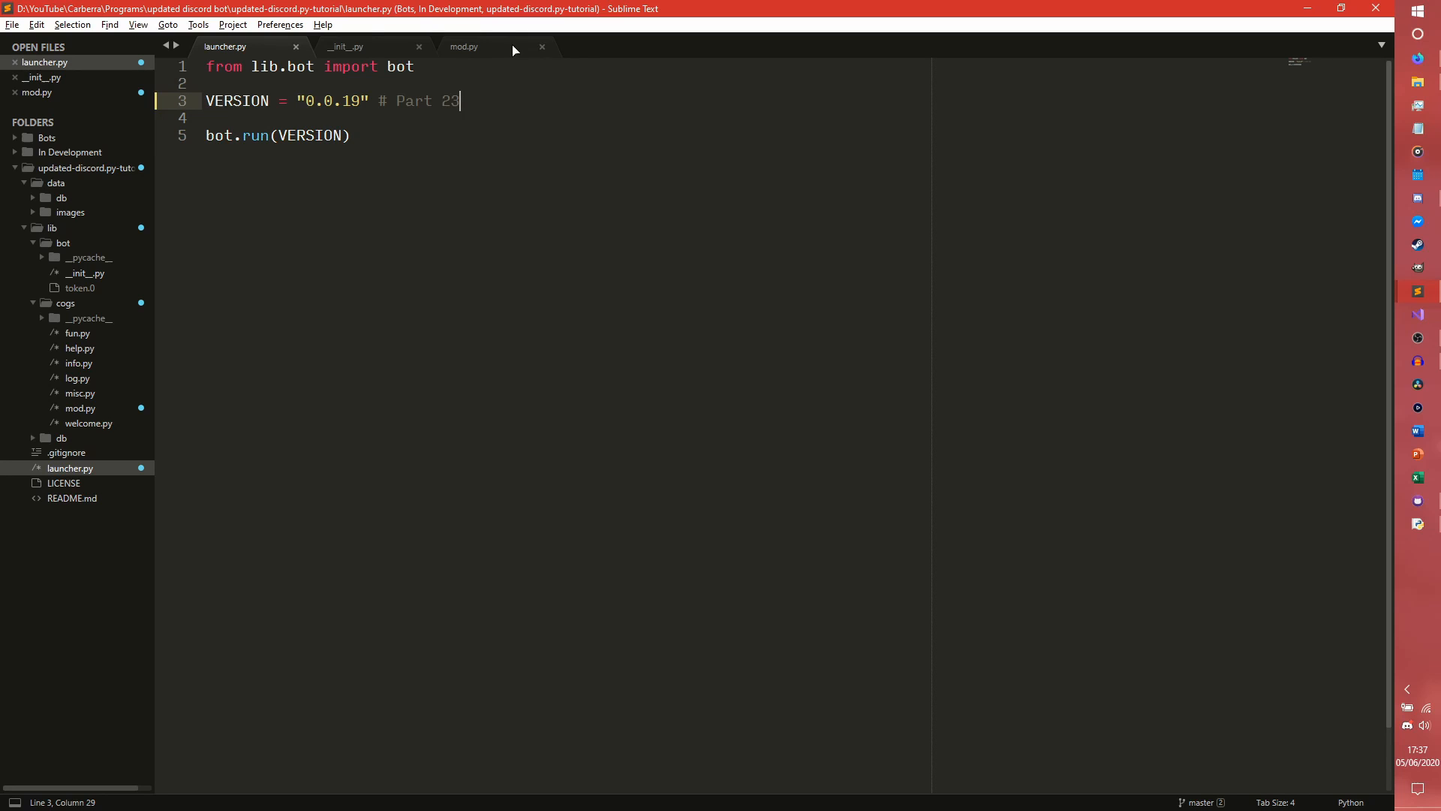
- Add 'from better_profanity import profanity' to mod.py and begin typing the pip install command
{"action": "left_click", "coordinate": [463, 46]}
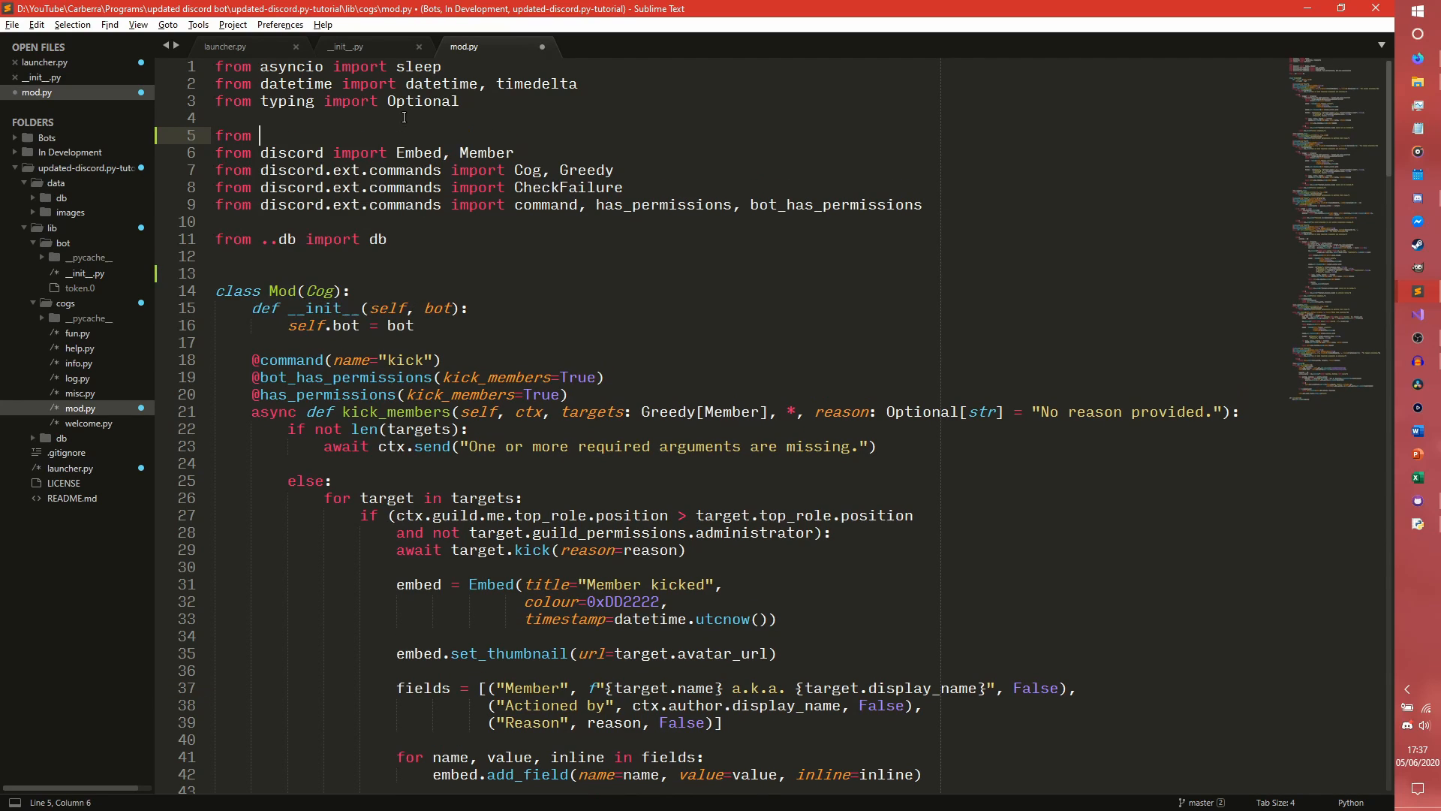
{"action": "type", "text": "better_pro"}
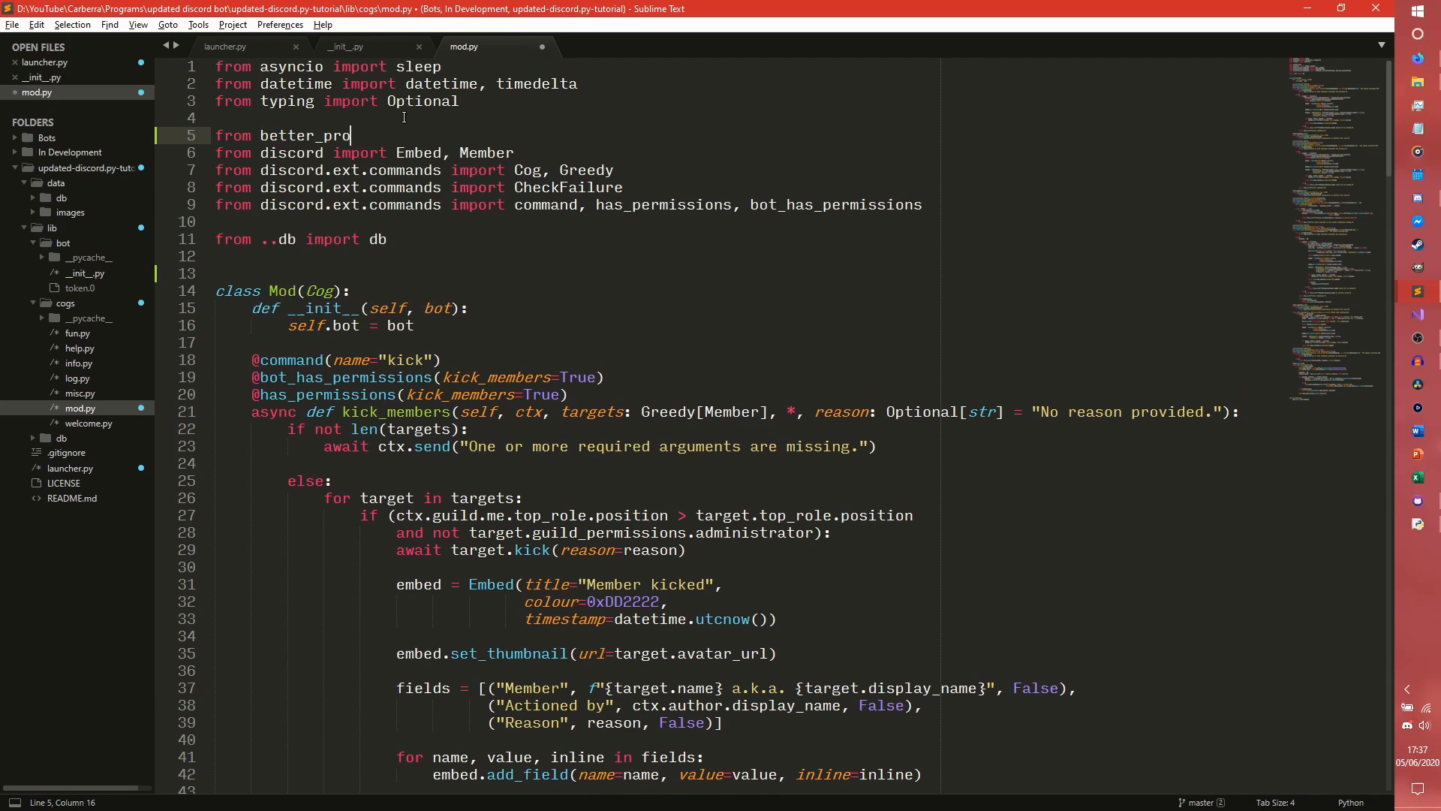
{"action": "type", "text": "fanity import profanity"}
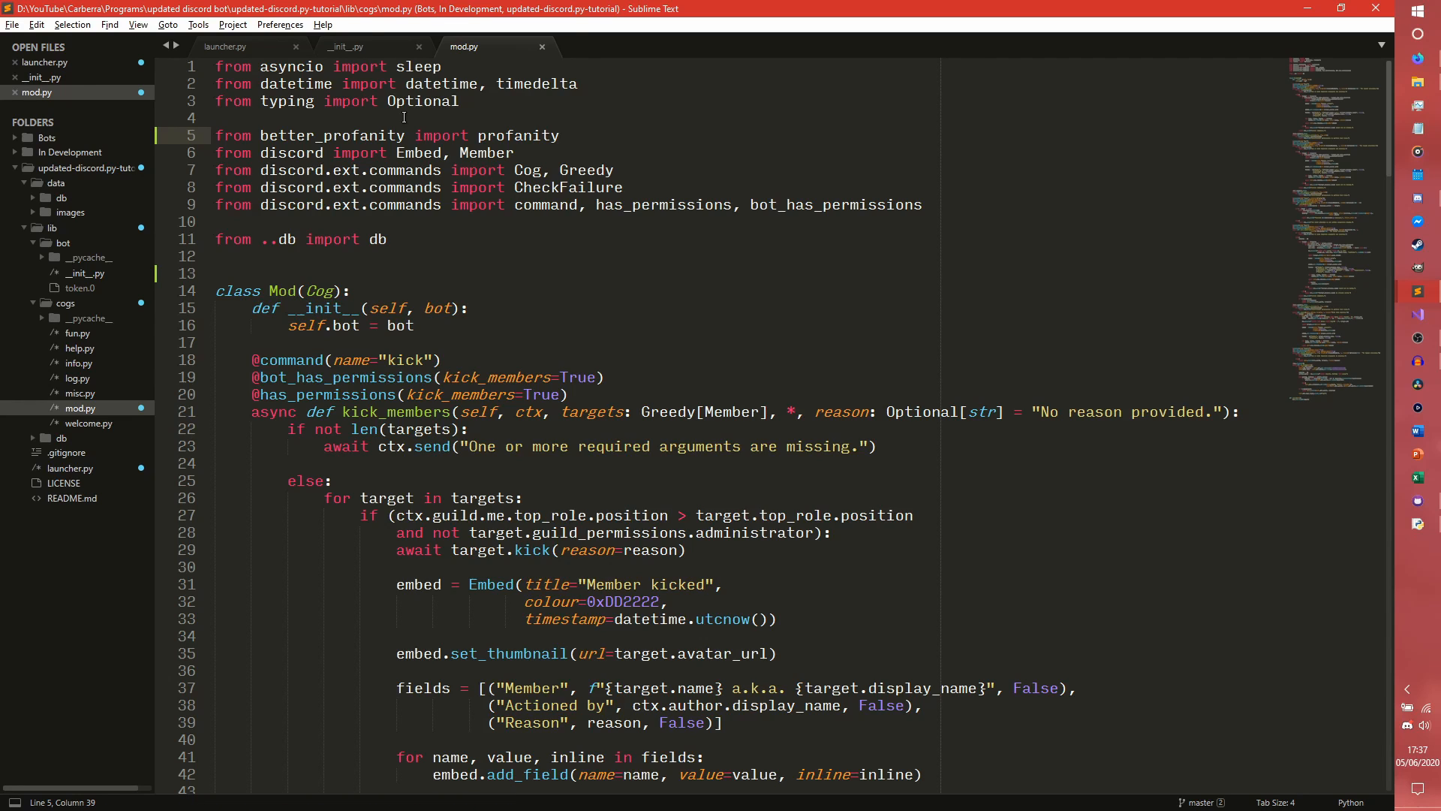
{"action": "type", "text": "pip install better"}
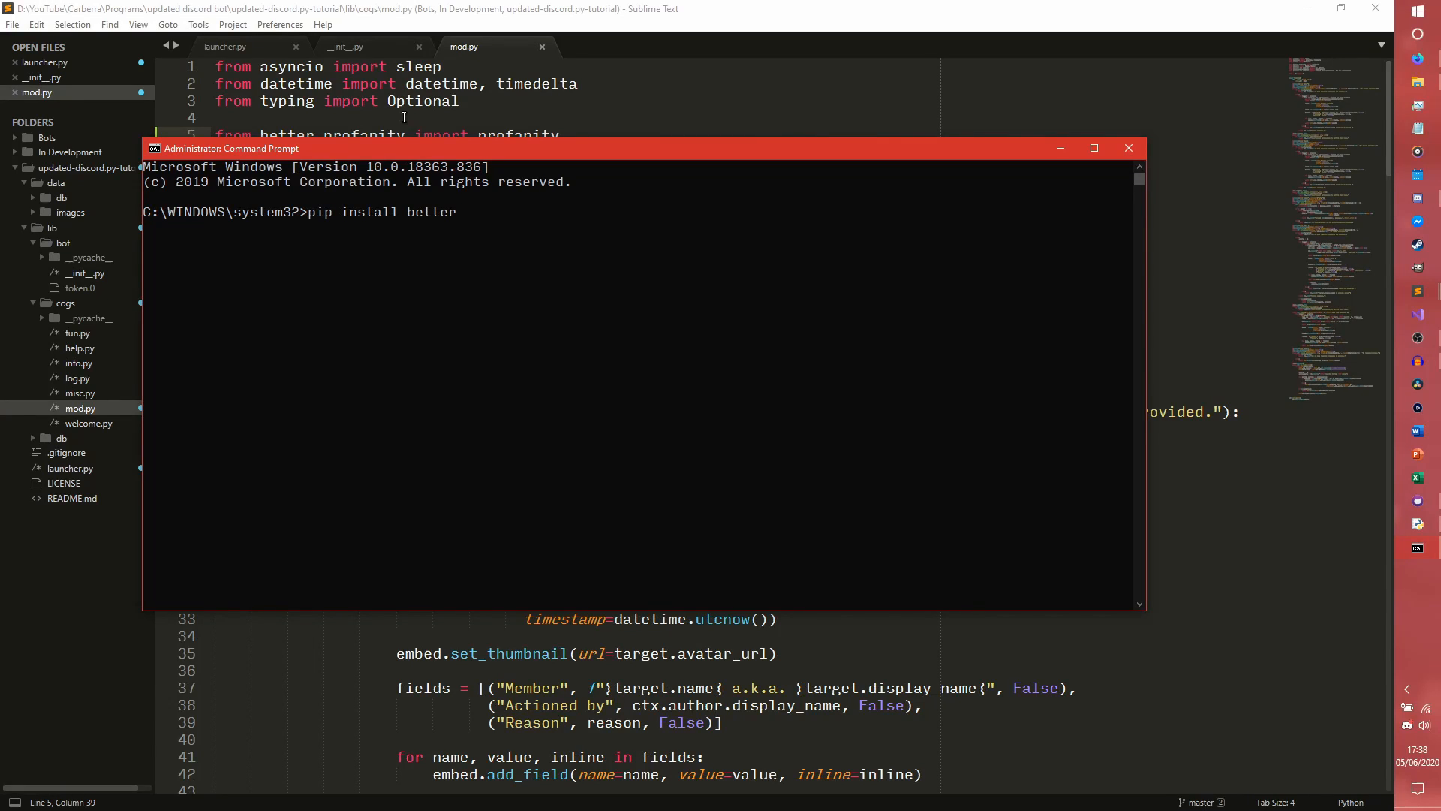
- Complete 'pip install better_profanity' in Command Prompt
{"action": "type", "text": "_profanity"}
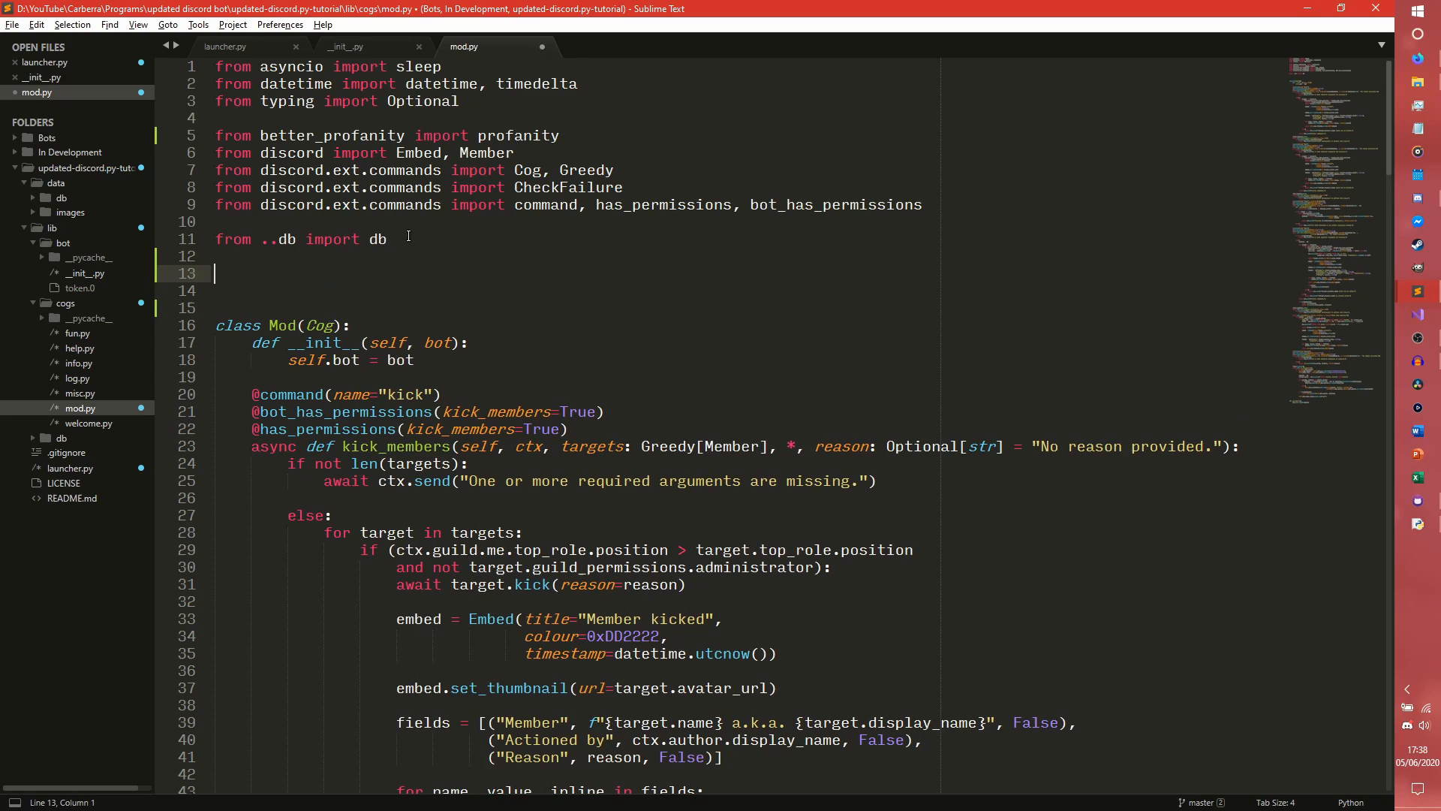
- Add profanity.load_curse_words_from_file("./data/profanity.txt") on line 13 of mod.py
{"action": "type", "text": "profanity"}
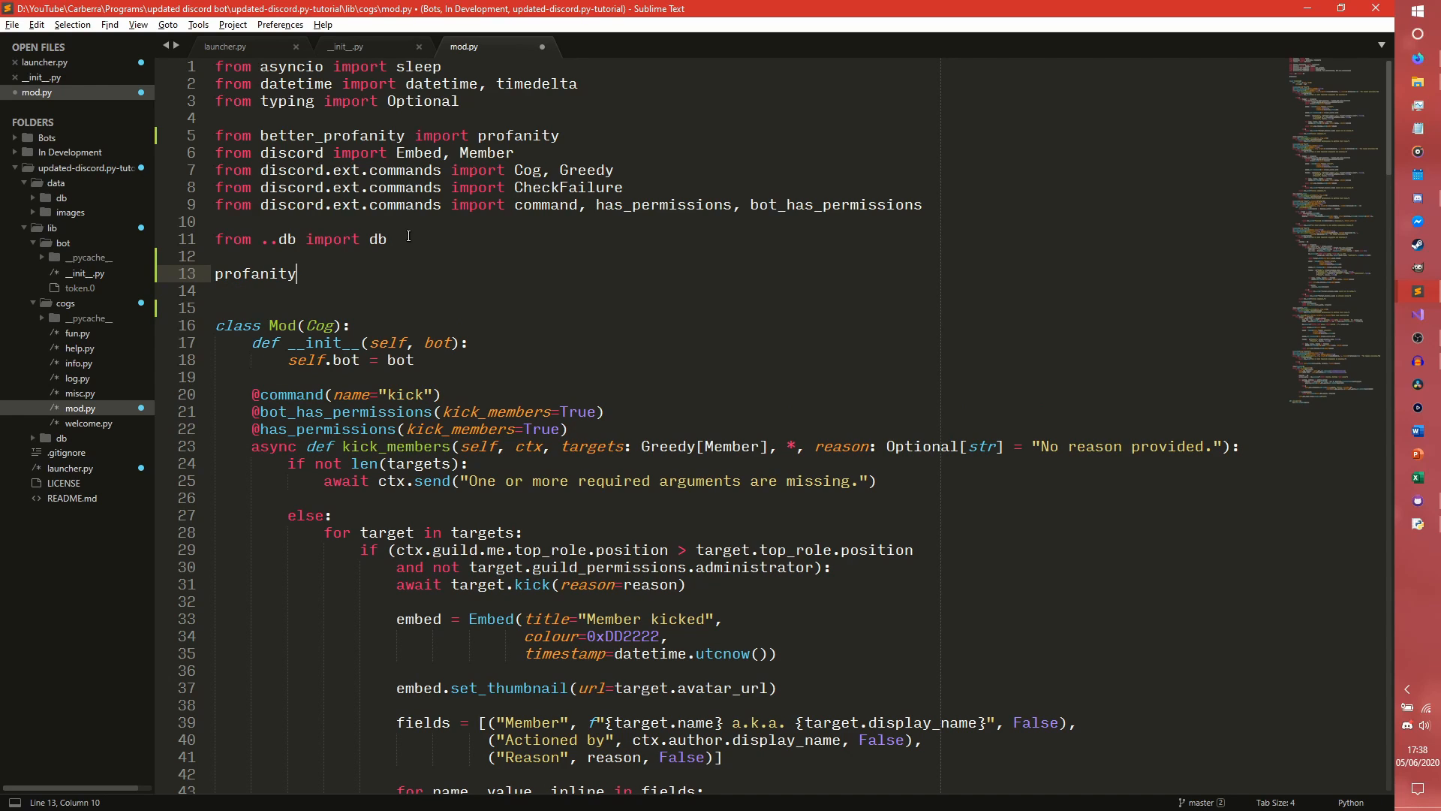
{"action": "type", "text": "."}
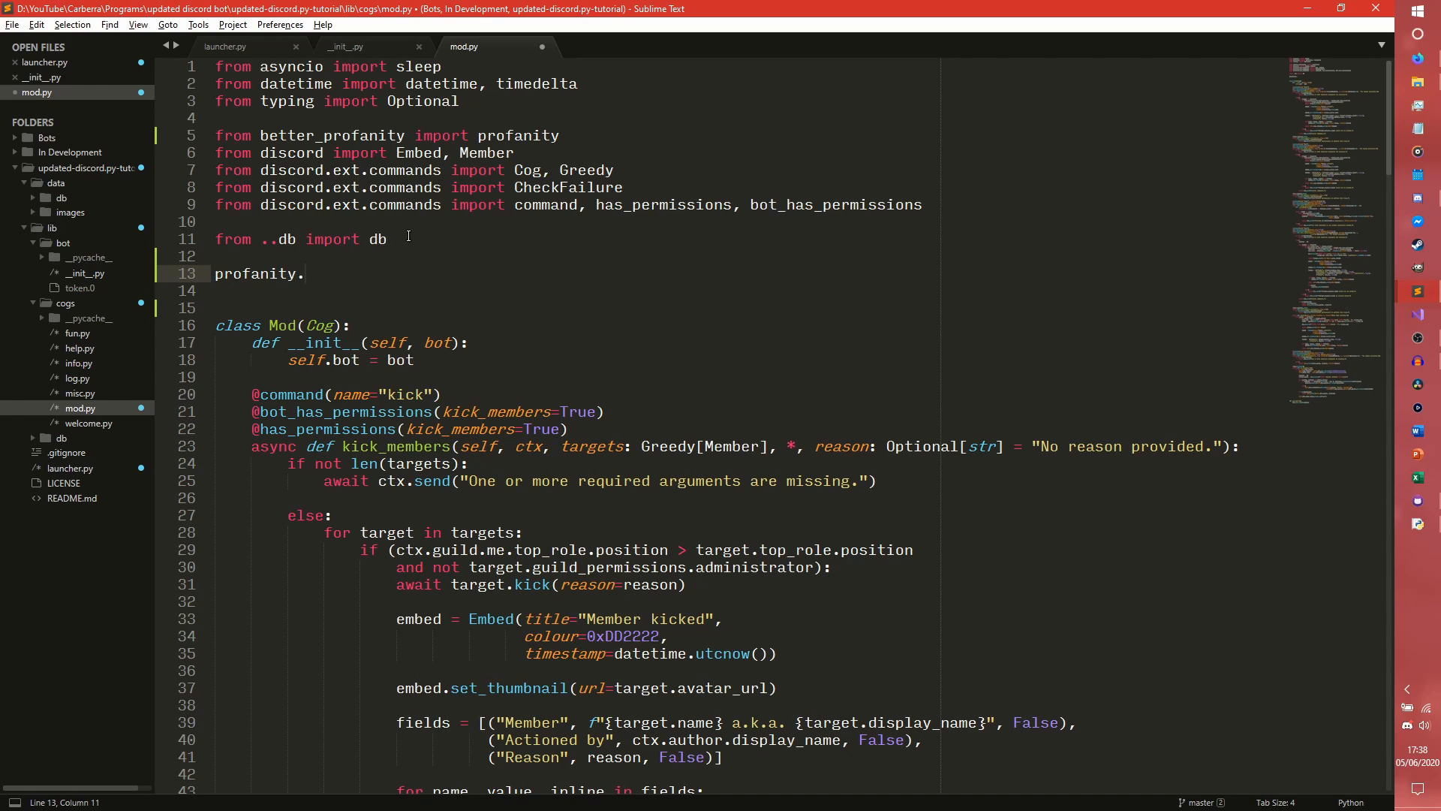
{"action": "type", "text": "load_"}
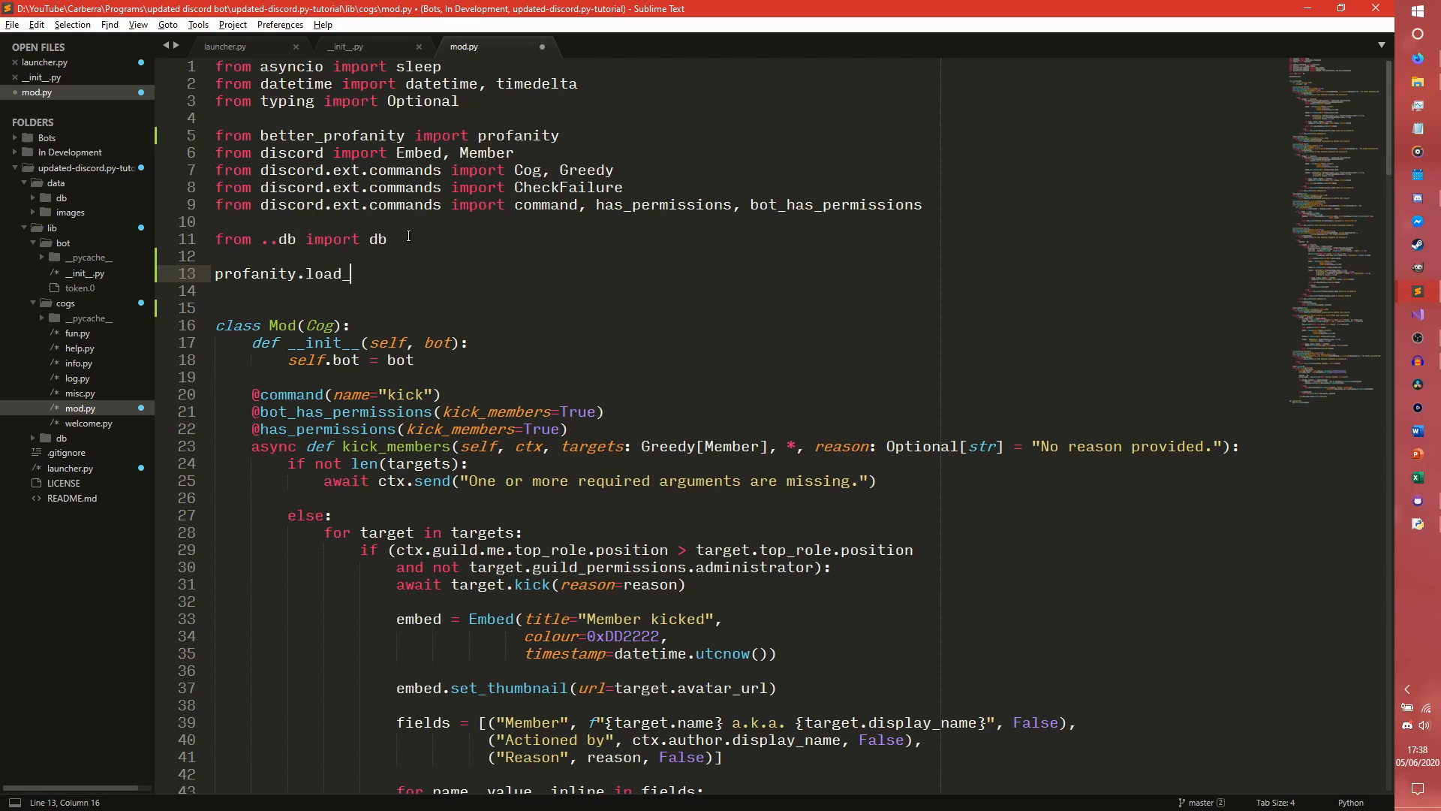
{"action": "type", "text": "curse_words()"}
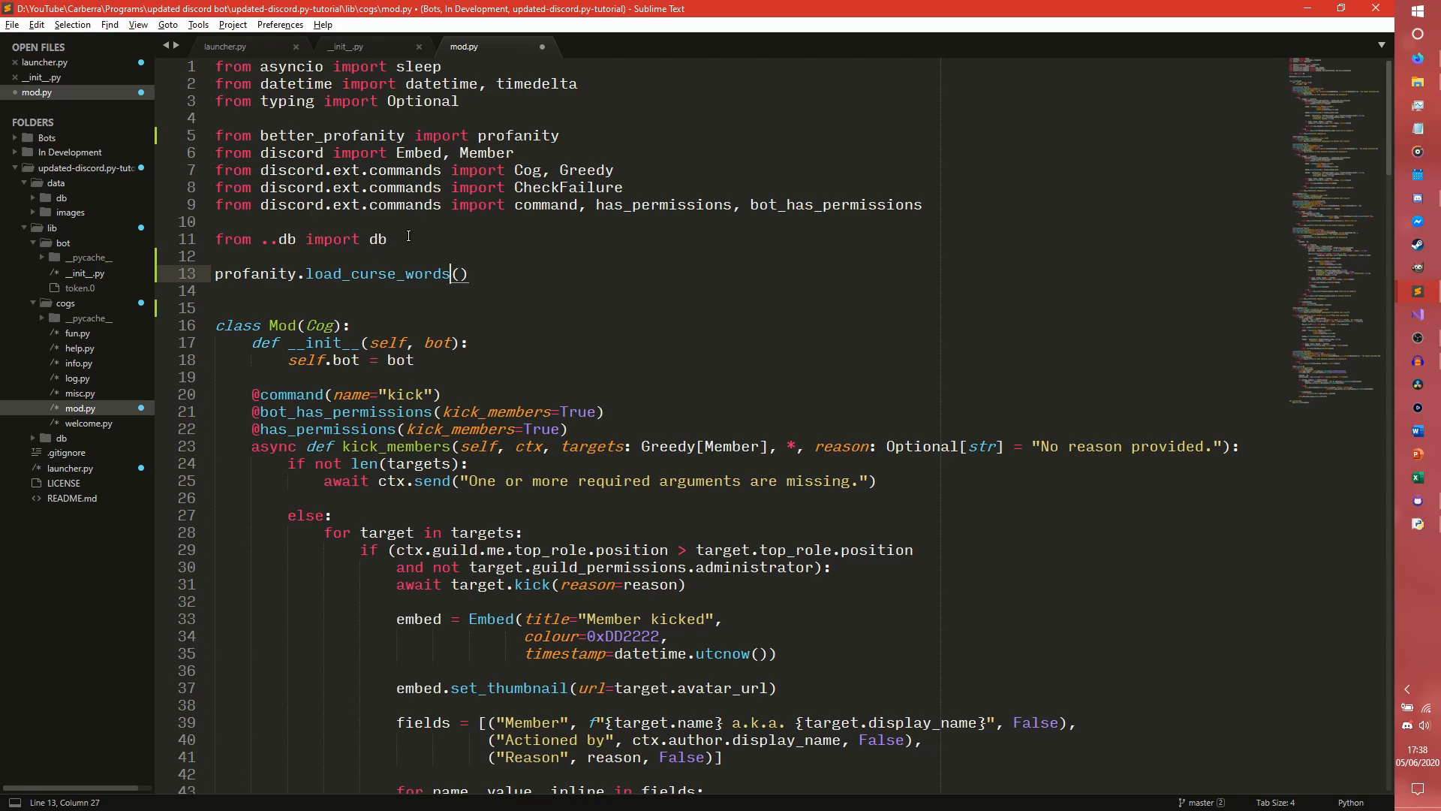
{"action": "type", "text": "_from_file"}
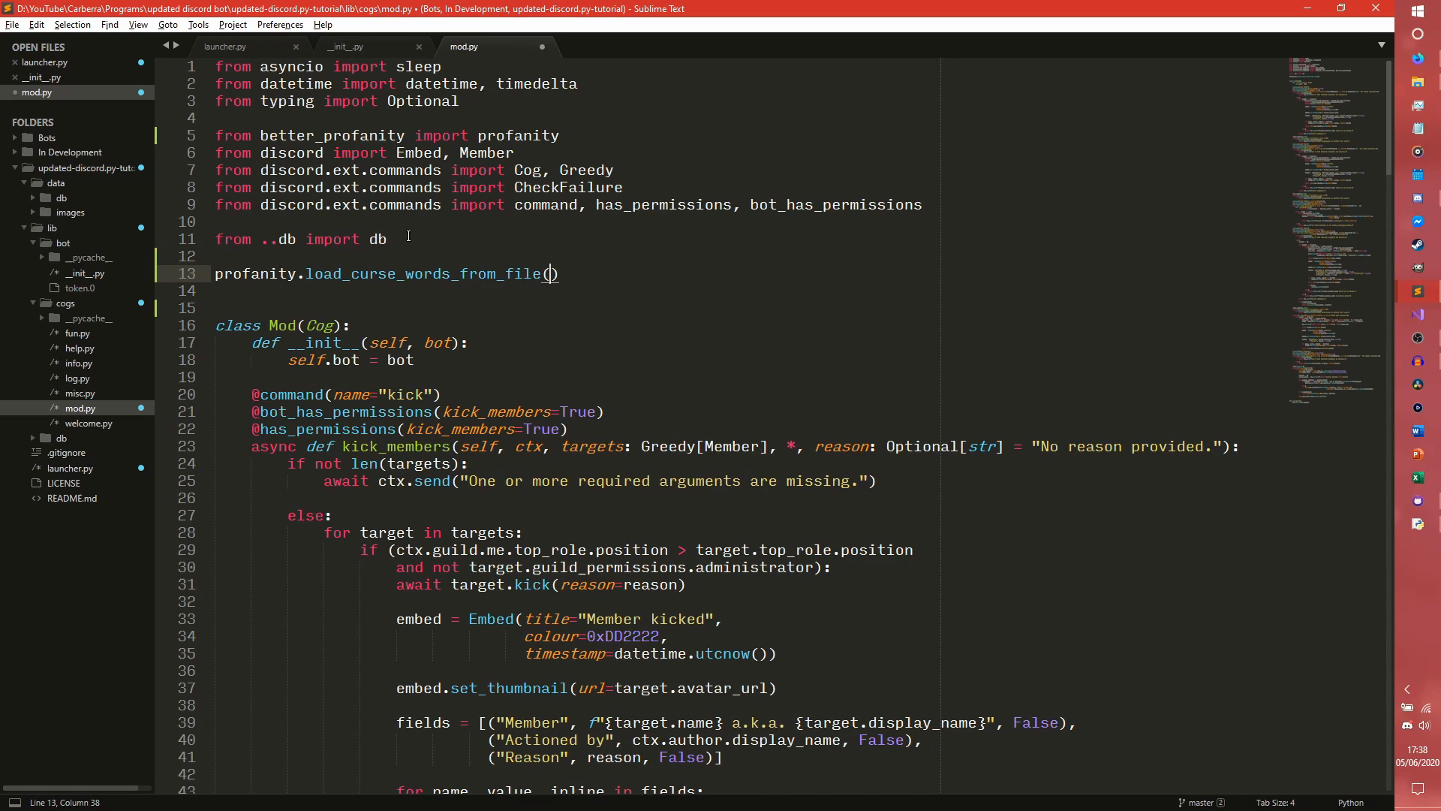
{"action": "type", "text": "\"./data/\""}
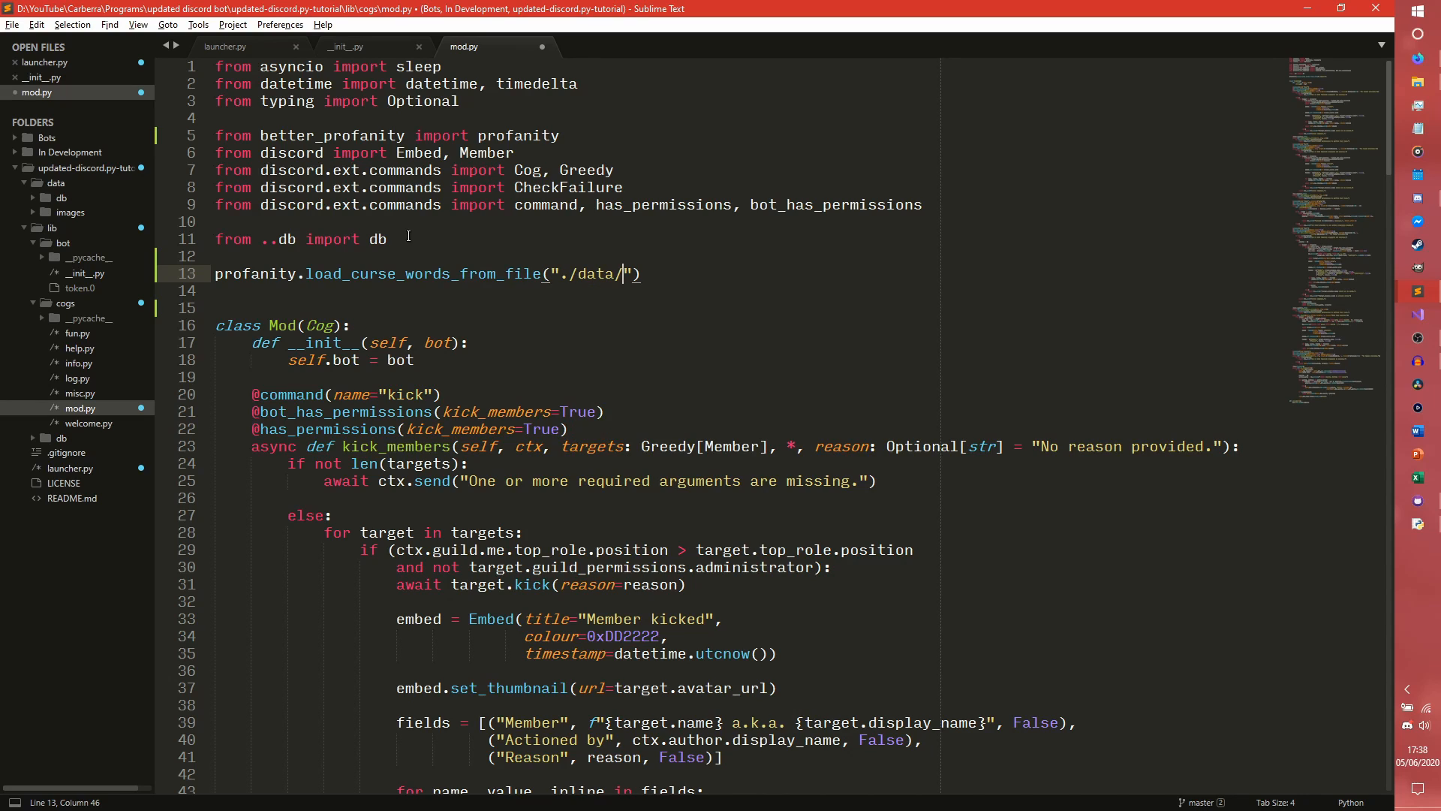
{"action": "type", "text": "profanity."}
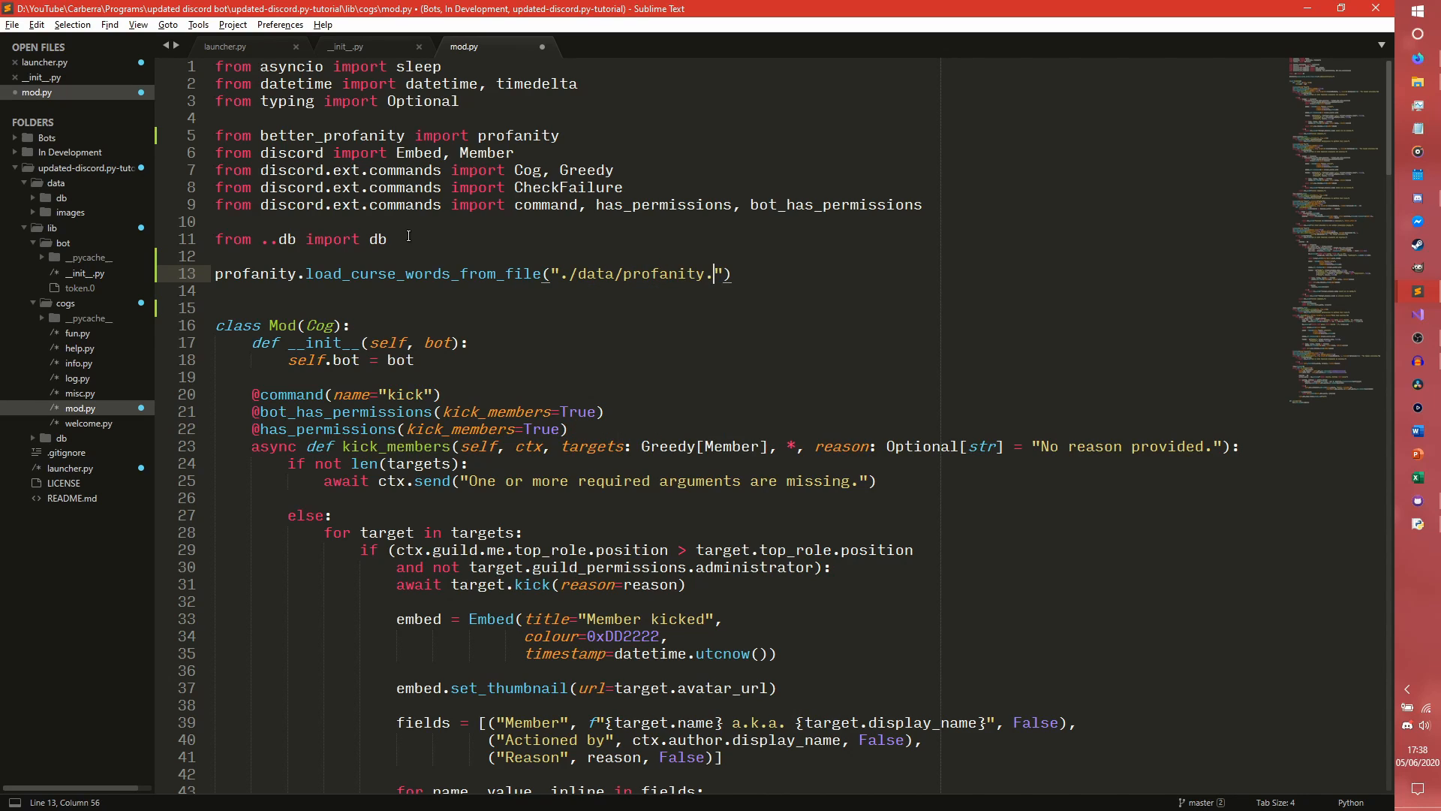
{"action": "type", "text": "txt"}
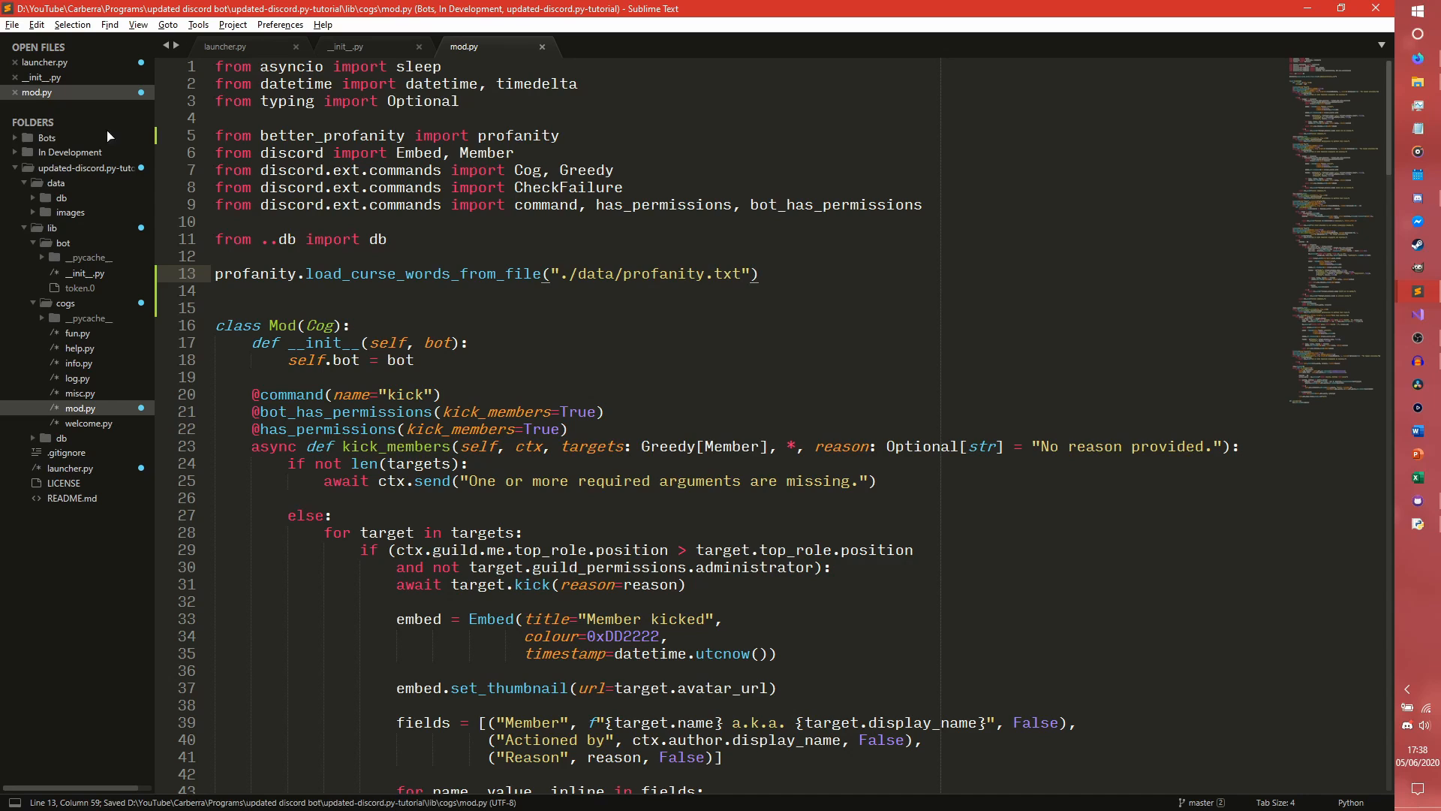
{"action": "key", "text": "ctrl+n"}
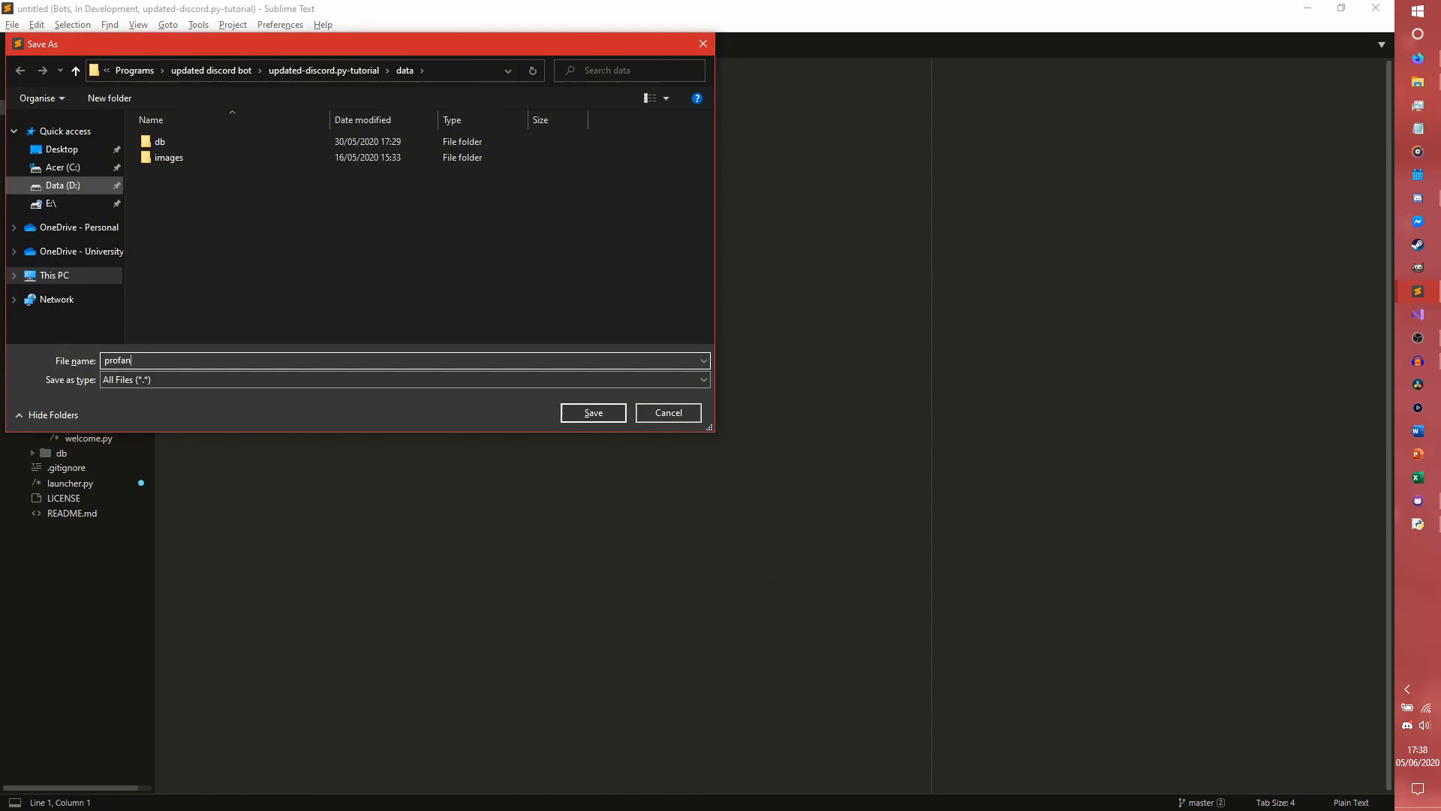
- Save the new file as data/profanity.txt with words poo, bum, you are bad, then return to mod.py
{"action": "left_click", "coordinate": [593, 412]}
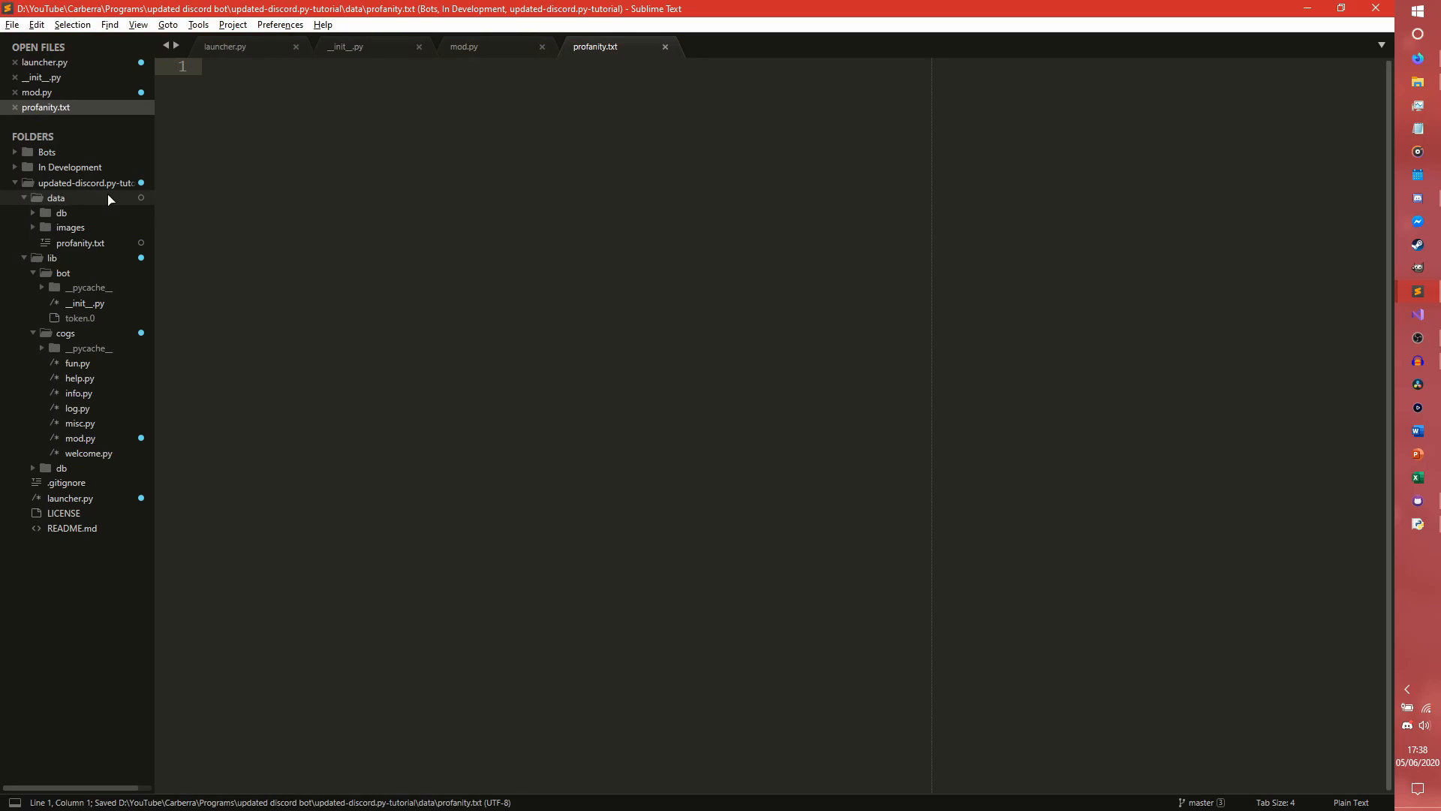
{"action": "left_click", "coordinate": [422, 121]}
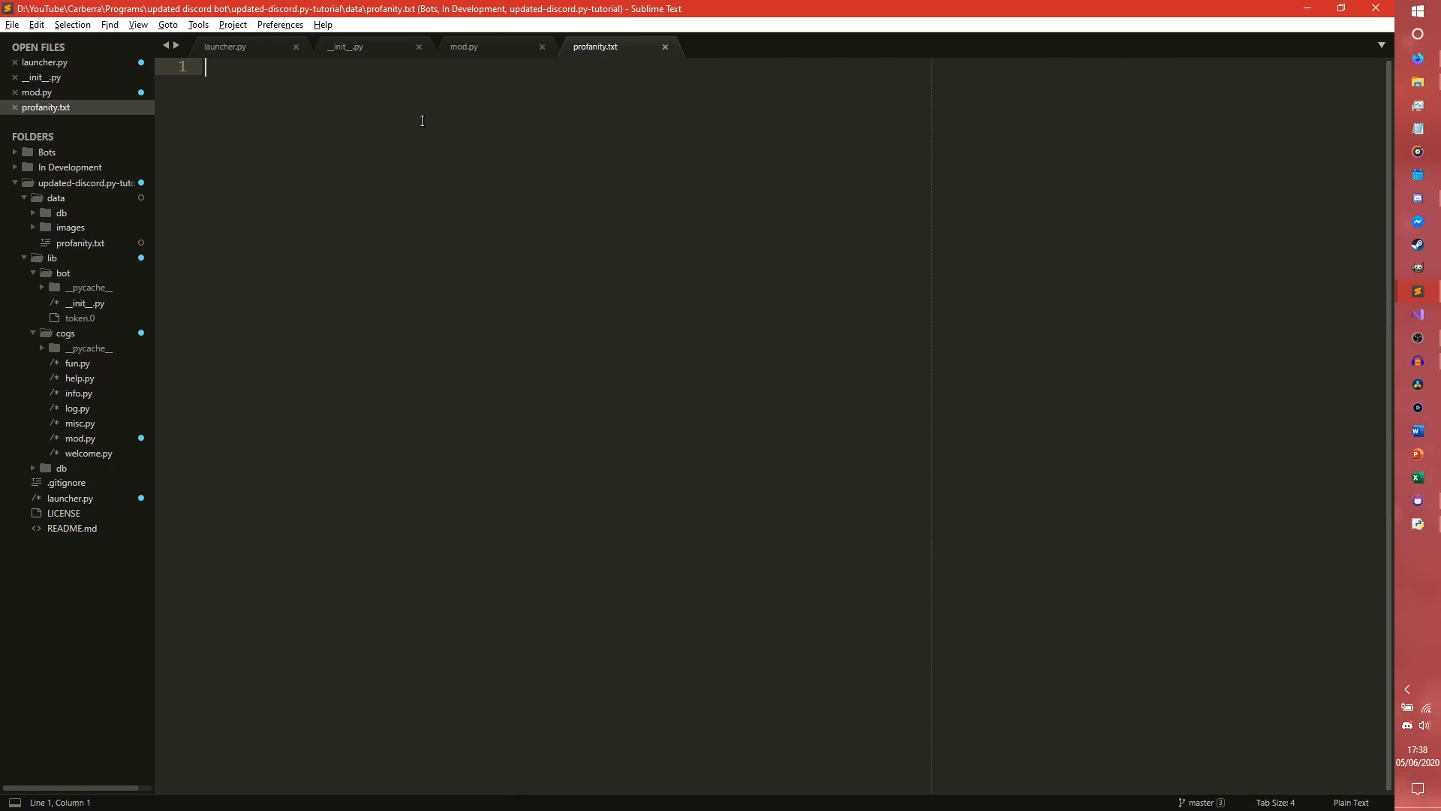
{"action": "type", "text": "poo"}
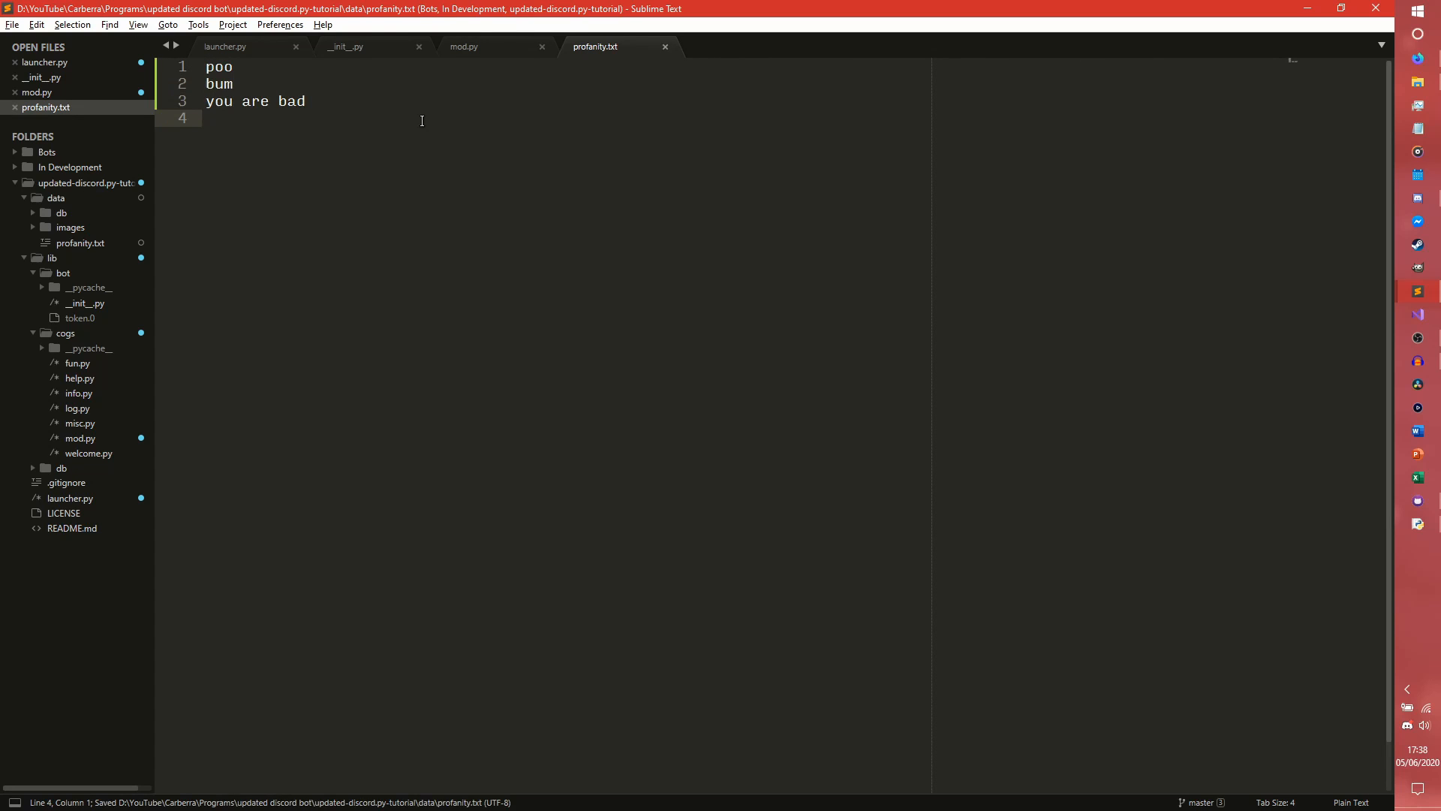
{"action": "left_click", "coordinate": [463, 46]}
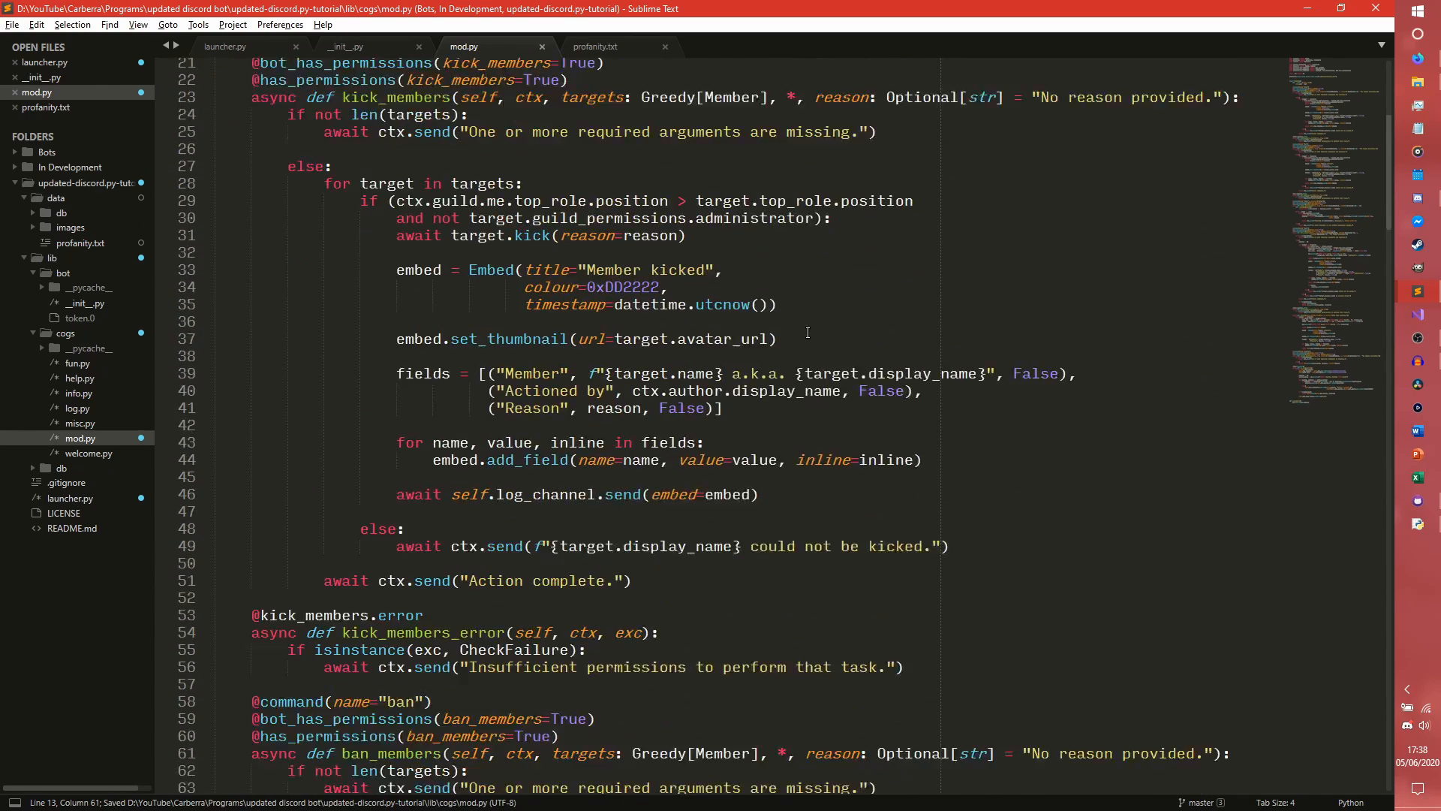
{"action": "scroll", "scroll_direction": "down", "scroll_amount": 3}
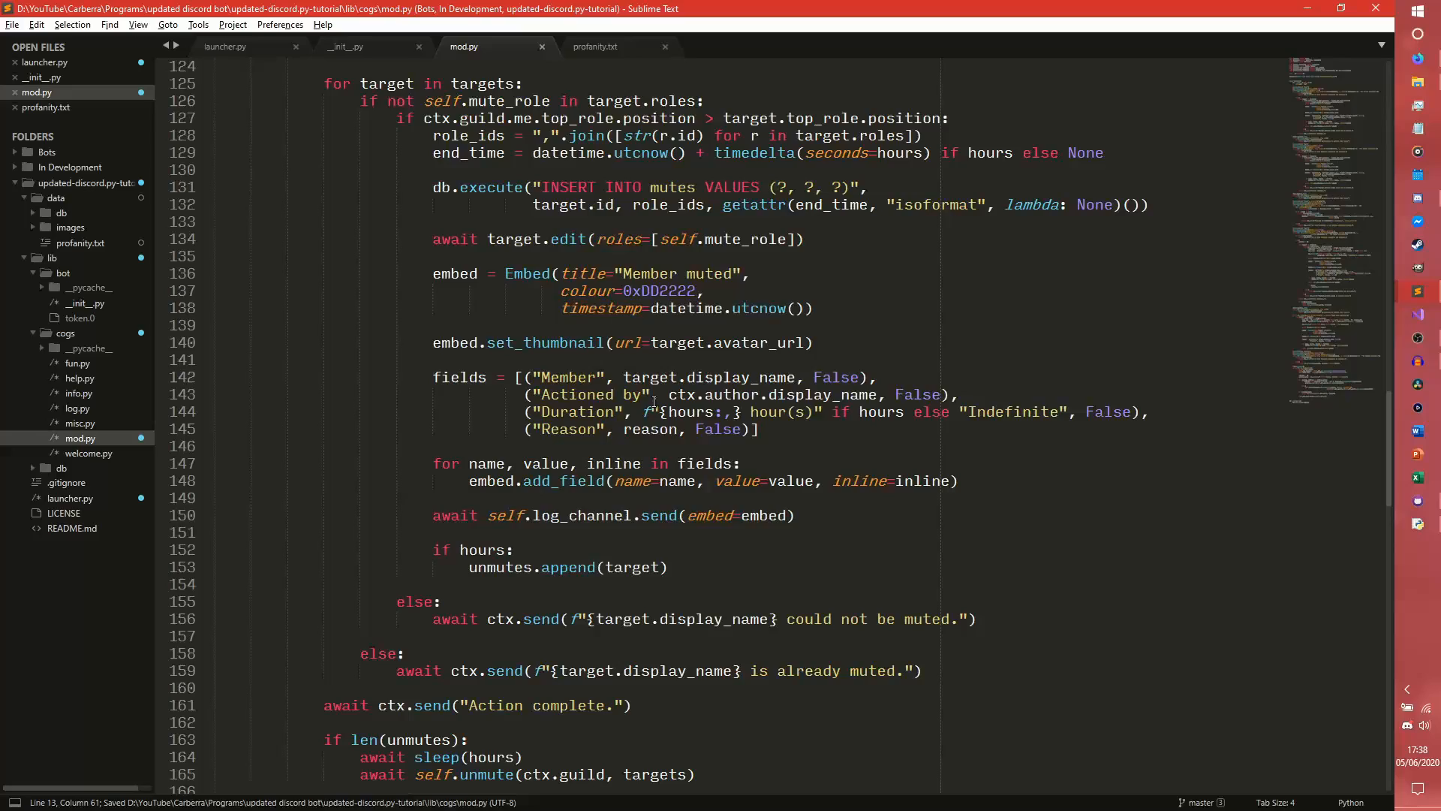
{"action": "scroll", "scroll_direction": "down", "scroll_amount": 3}
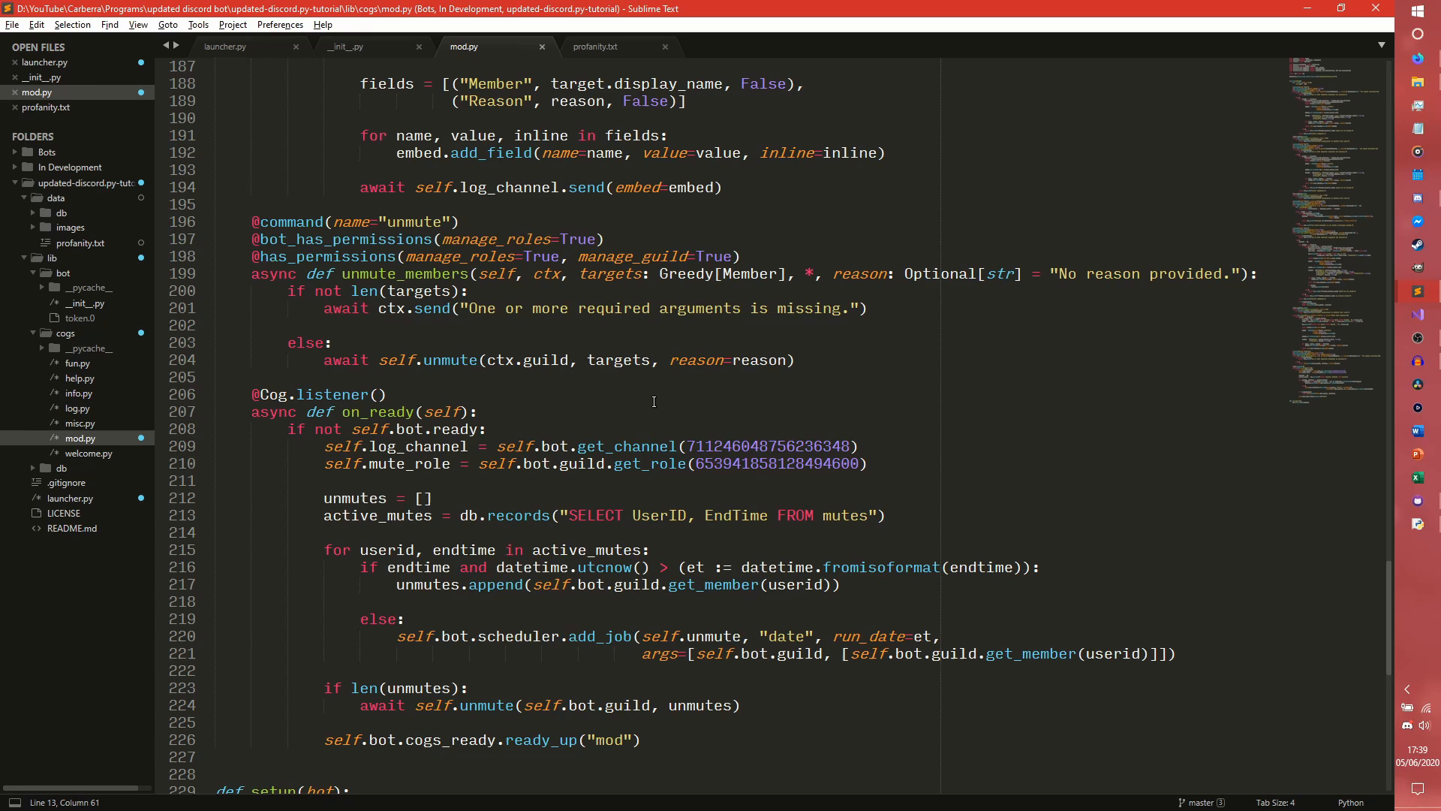
{"action": "scroll", "scroll_direction": "down", "scroll_amount": 3}
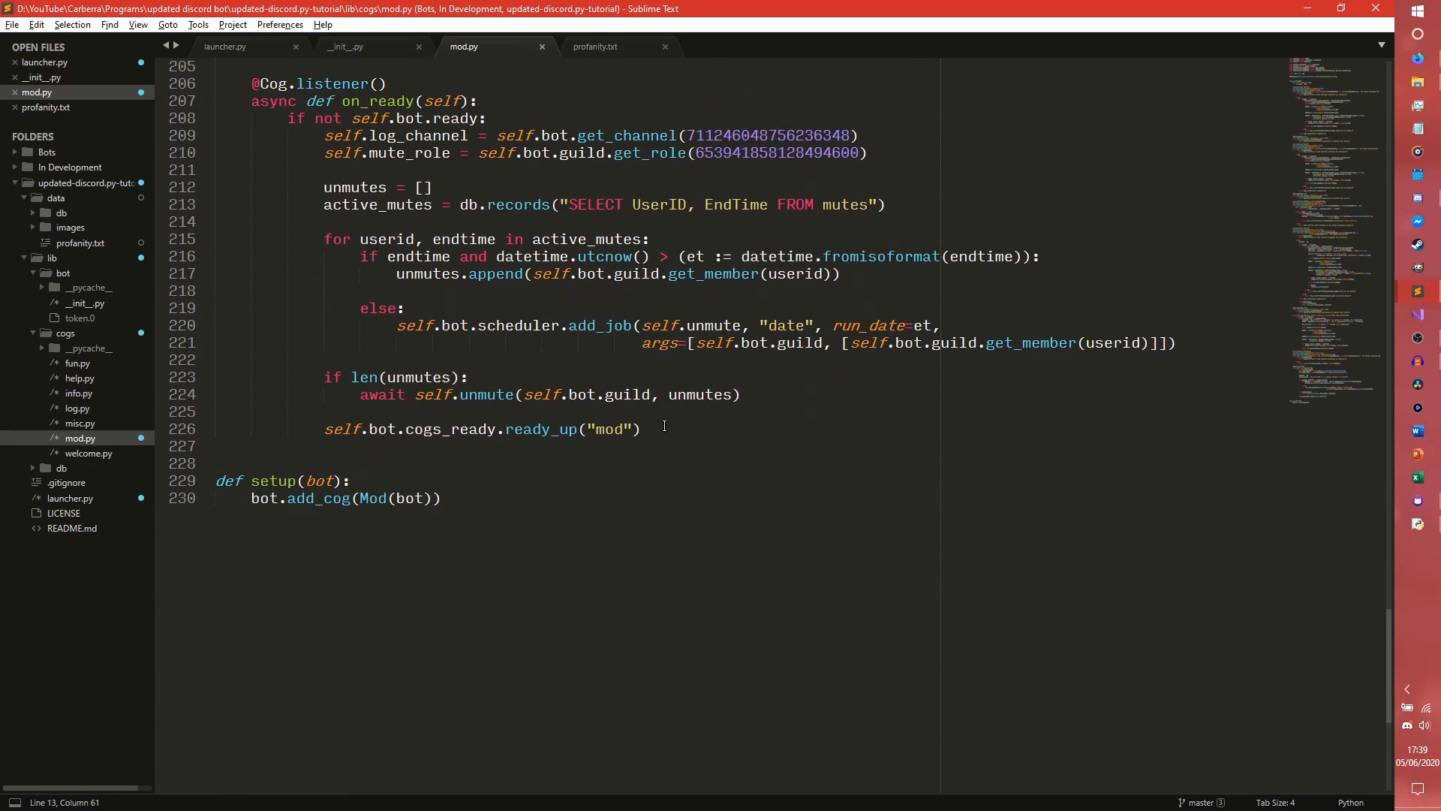
{"action": "key", "text": "enter"}
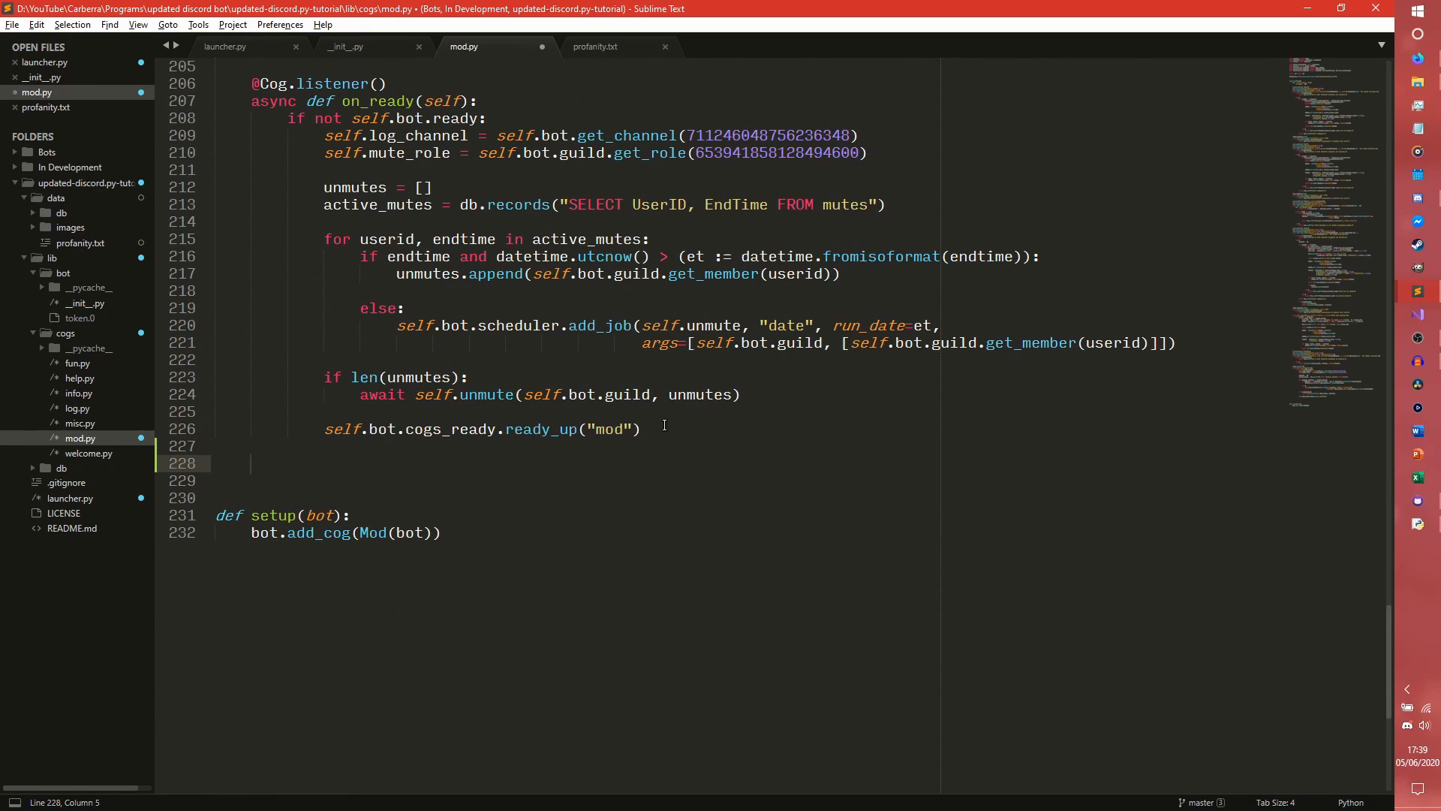
{"action": "type", "text": "@Cog.loiste"}
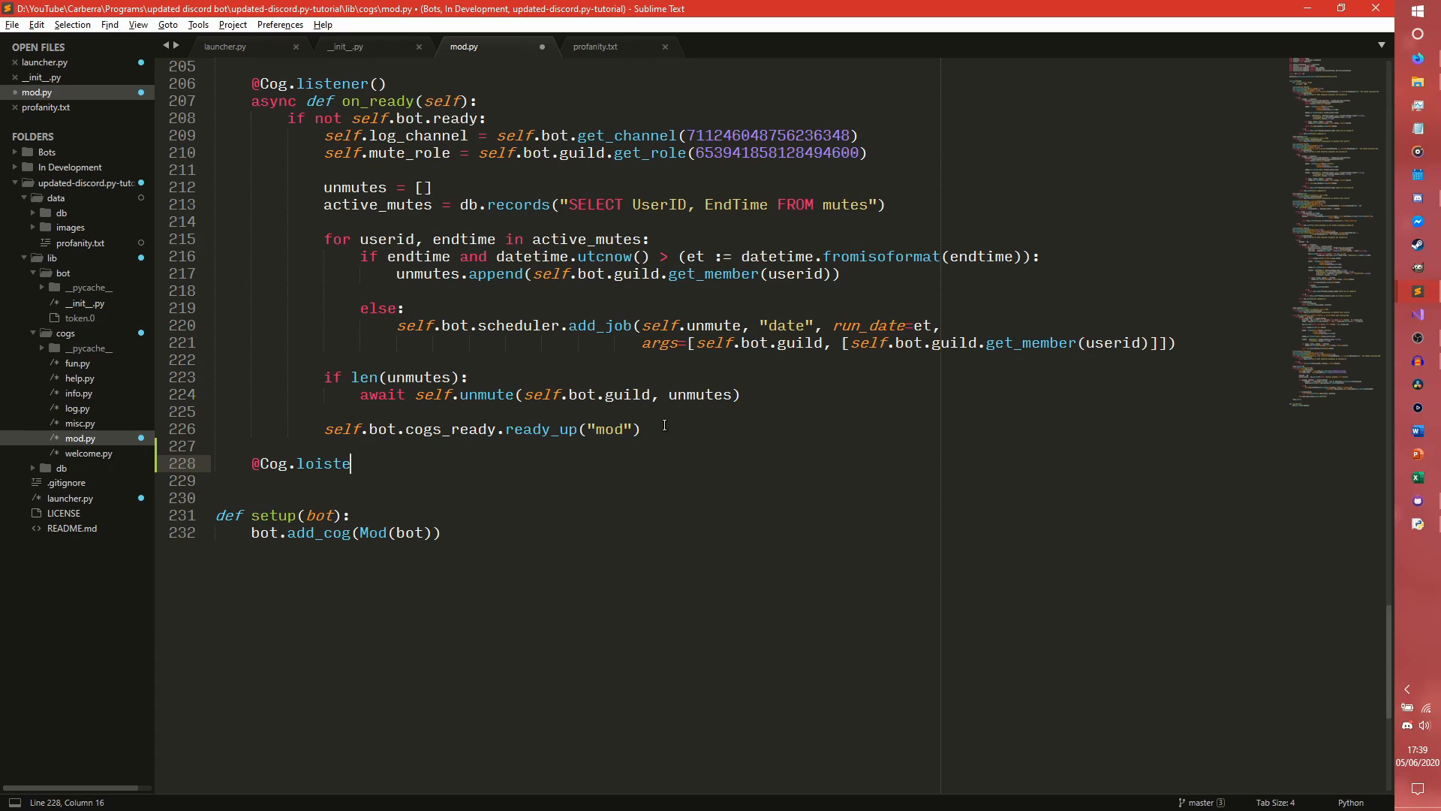
{"action": "key", "text": "backspace"}
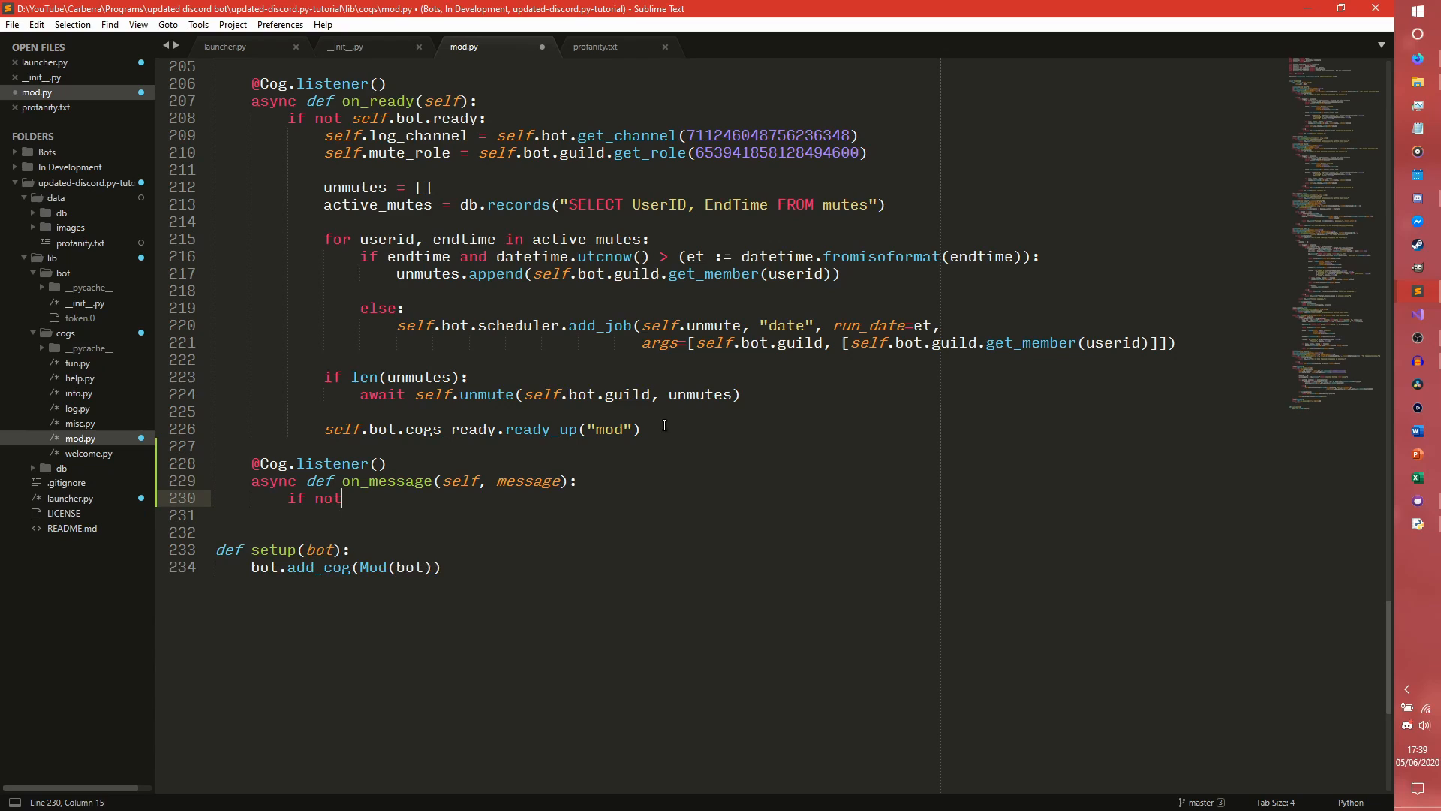
{"action": "type", "text": "message."}
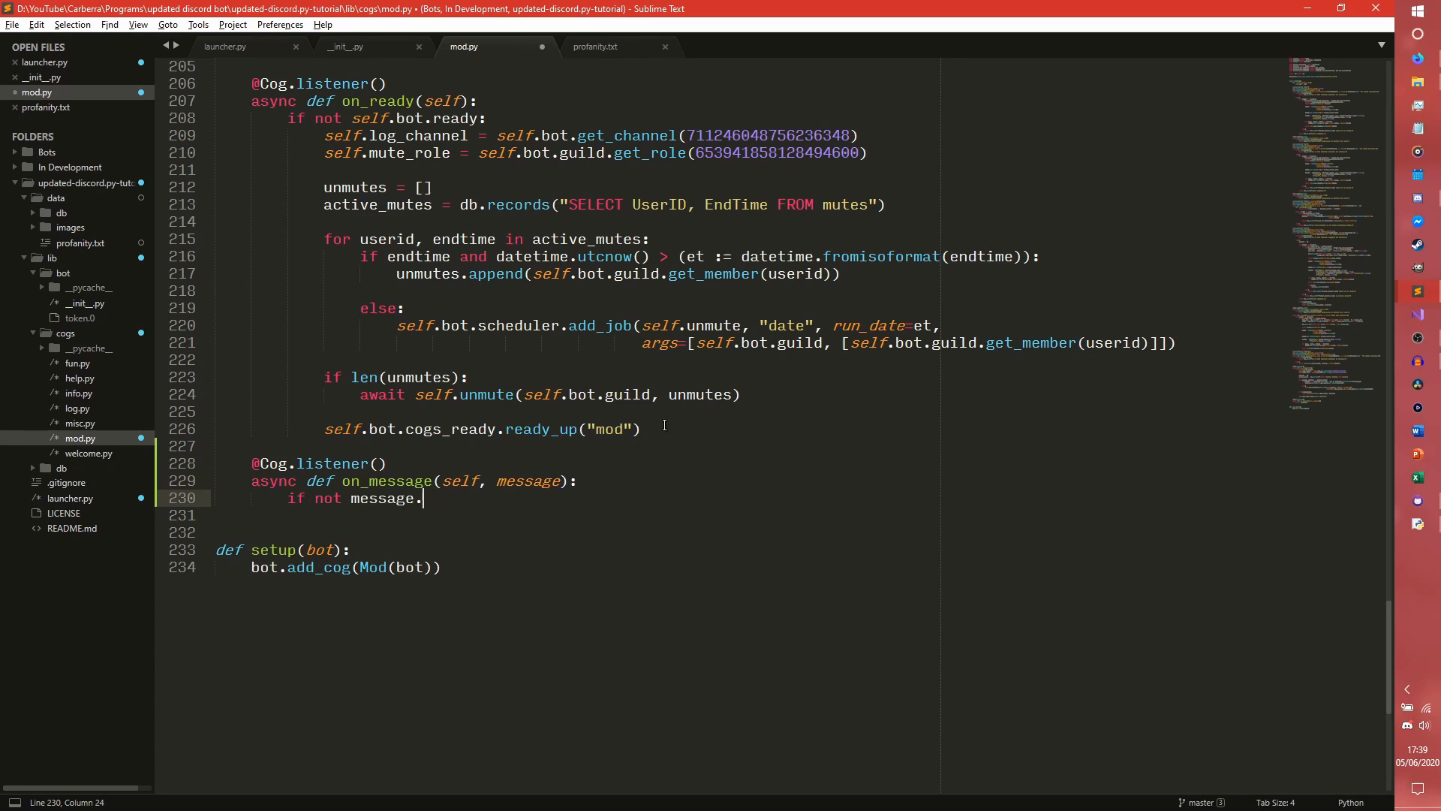
{"action": "type", "text": "author.bot:"}
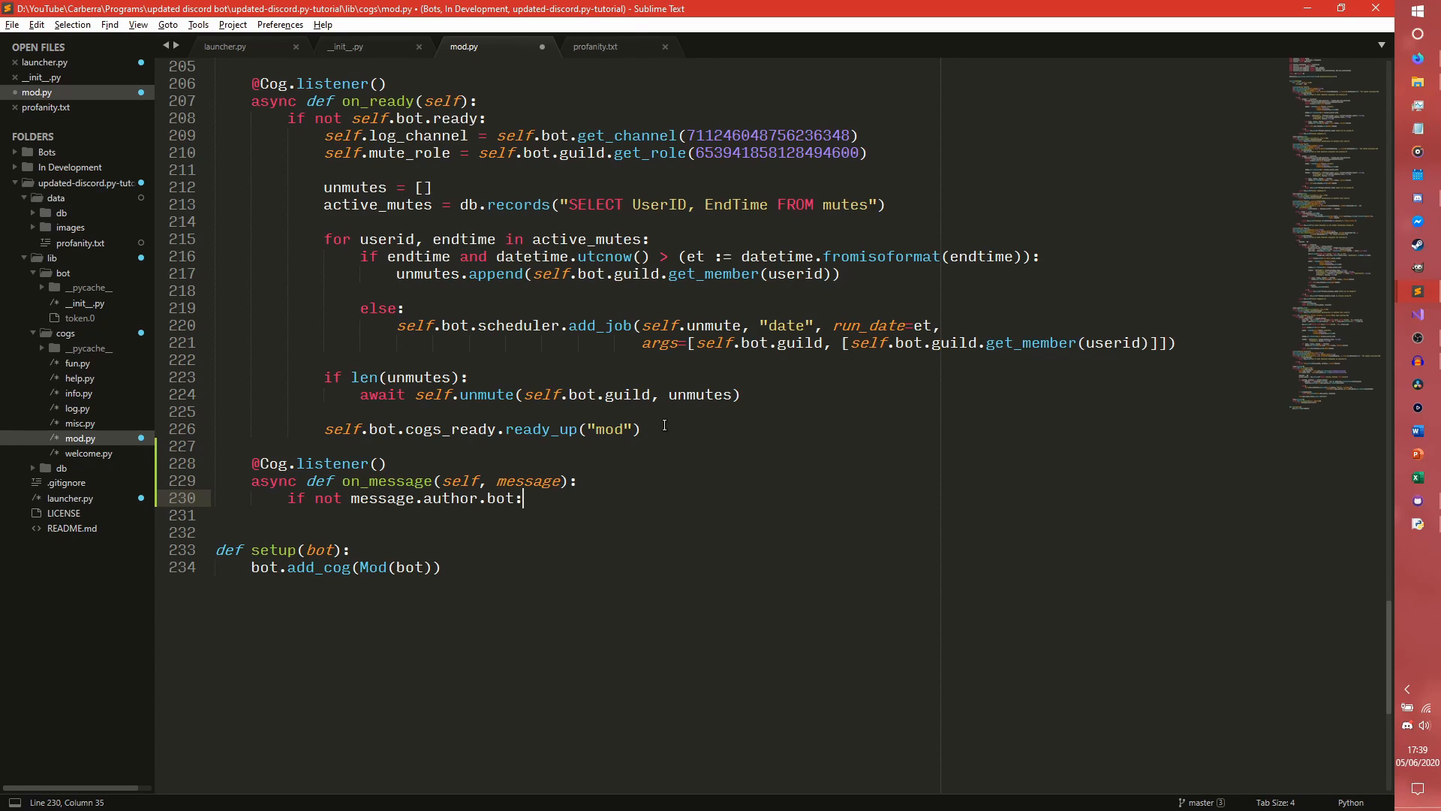
{"action": "key", "text": "Enter"}
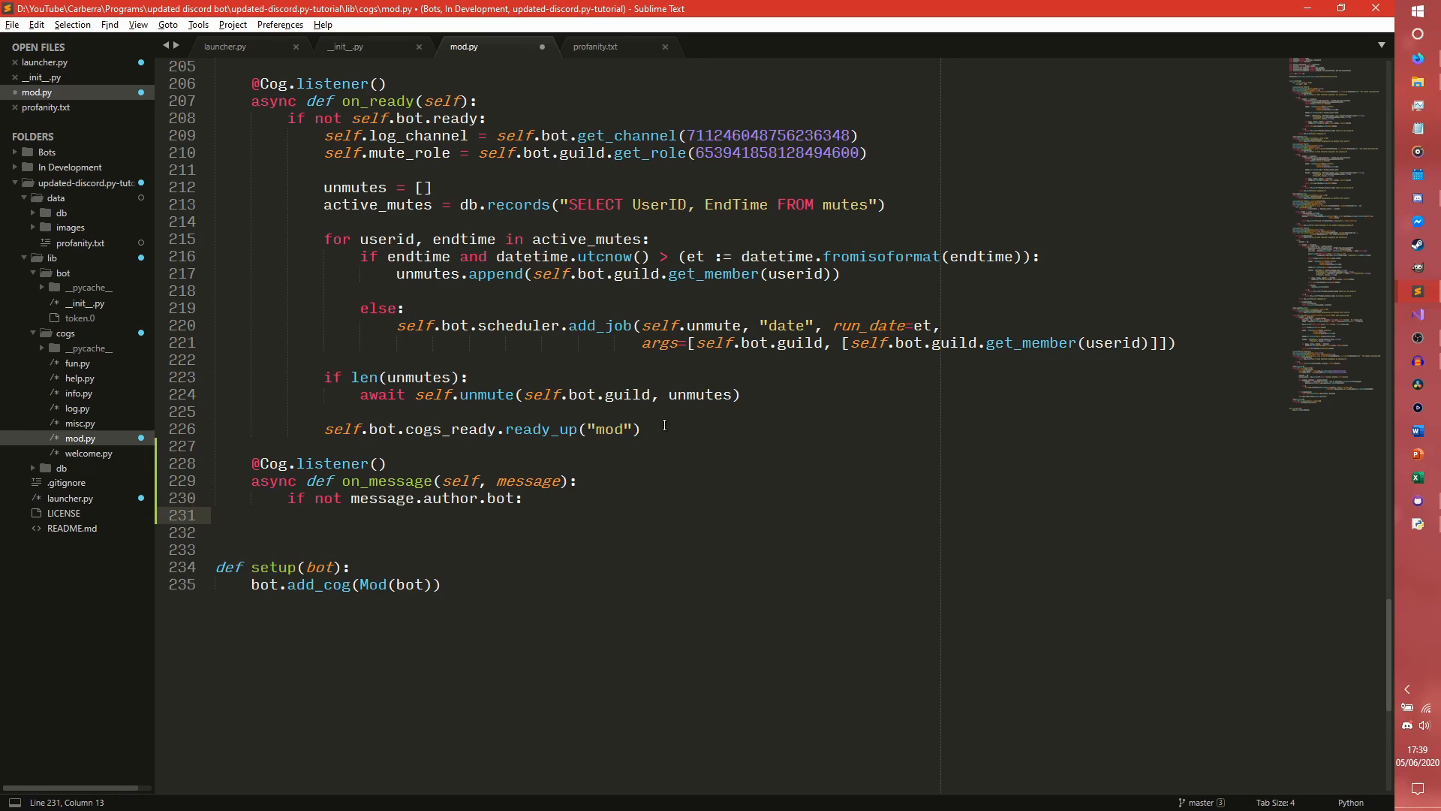
- If profanity.contains_profanity(message.content), await message.delete() and message.channel.send()
{"action": "type", "text": "if profanity."}
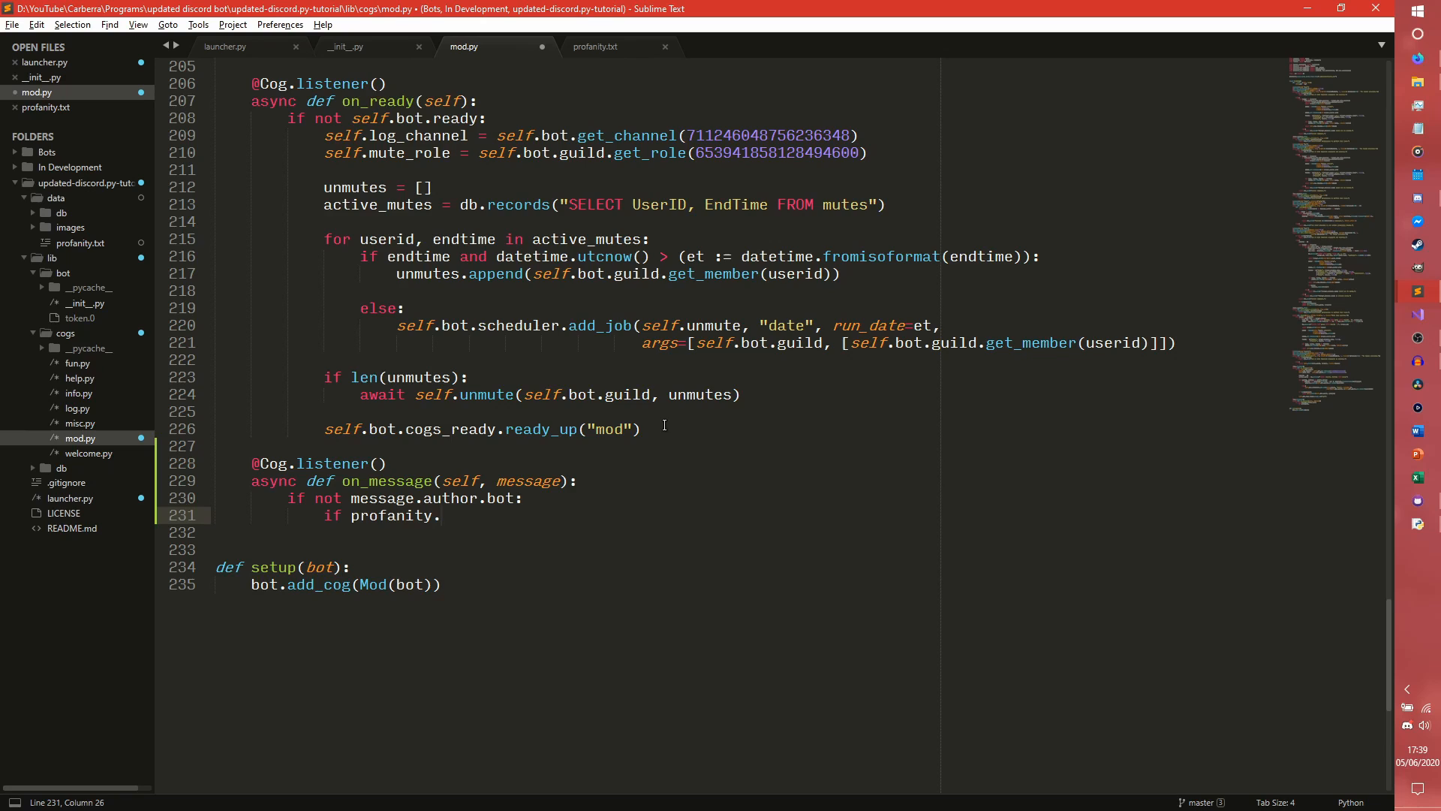
{"action": "type", "text": "containts."}
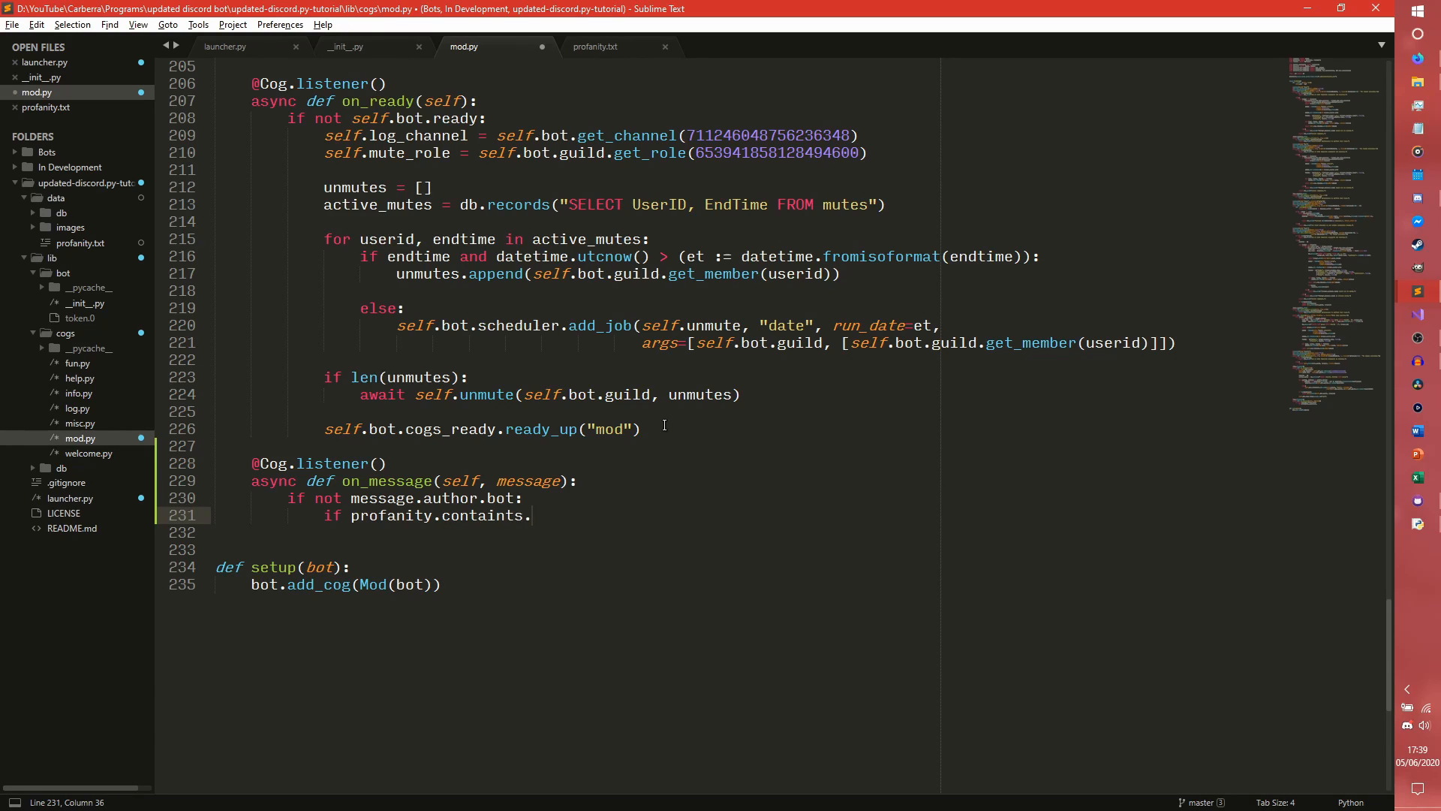
{"action": "type", "text": "contains_profani"}
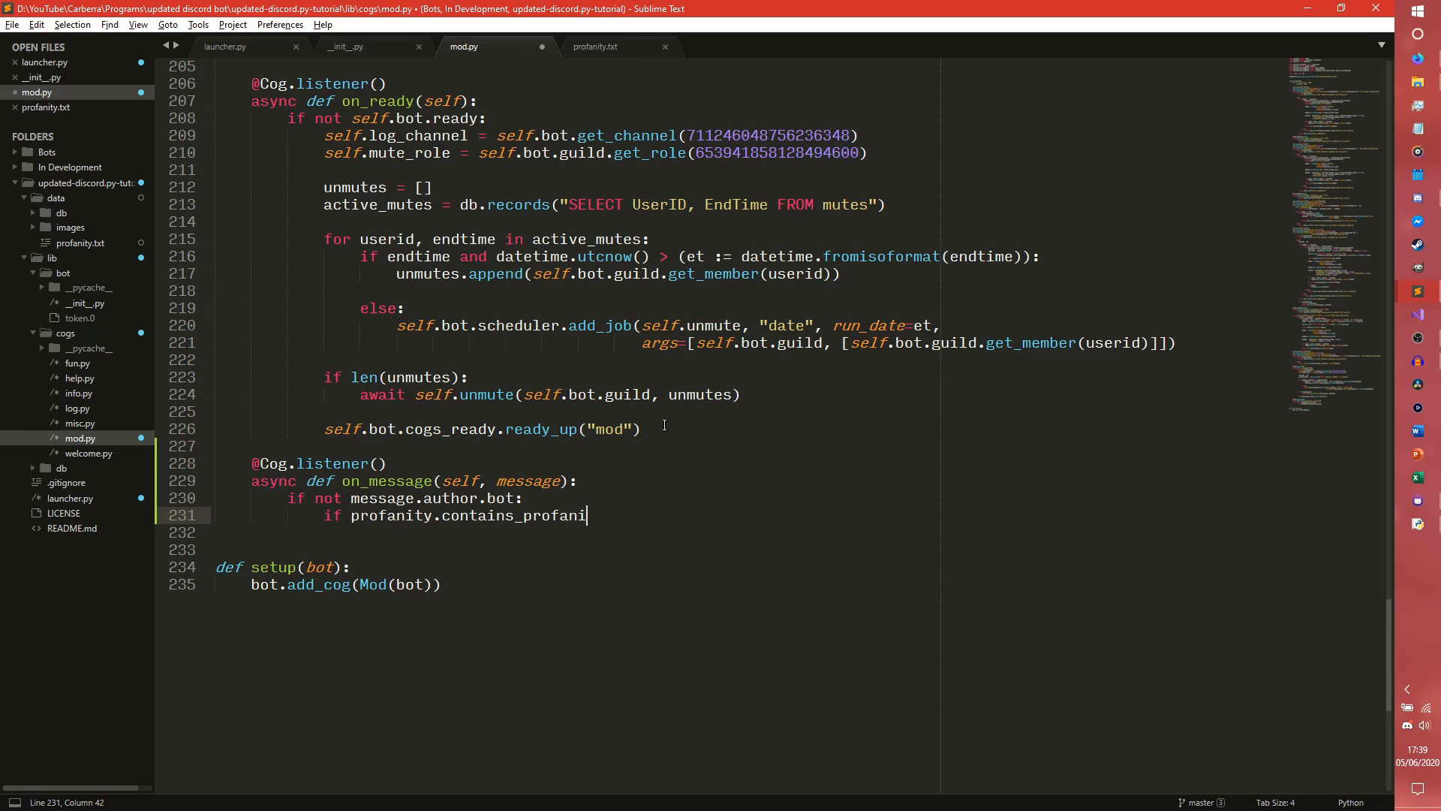
{"action": "type", "text": "ty(message."}
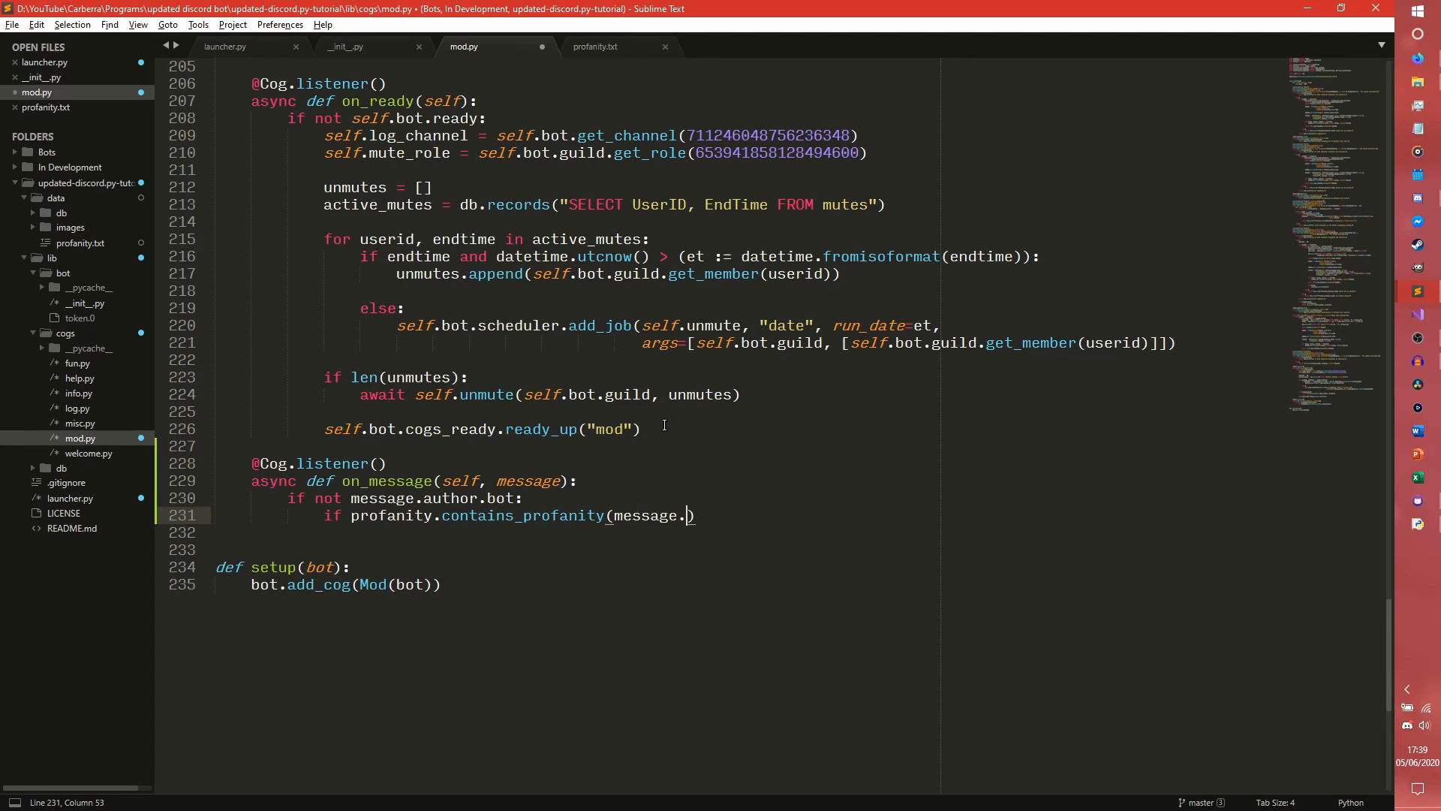
{"action": "type", "text": "content):"}
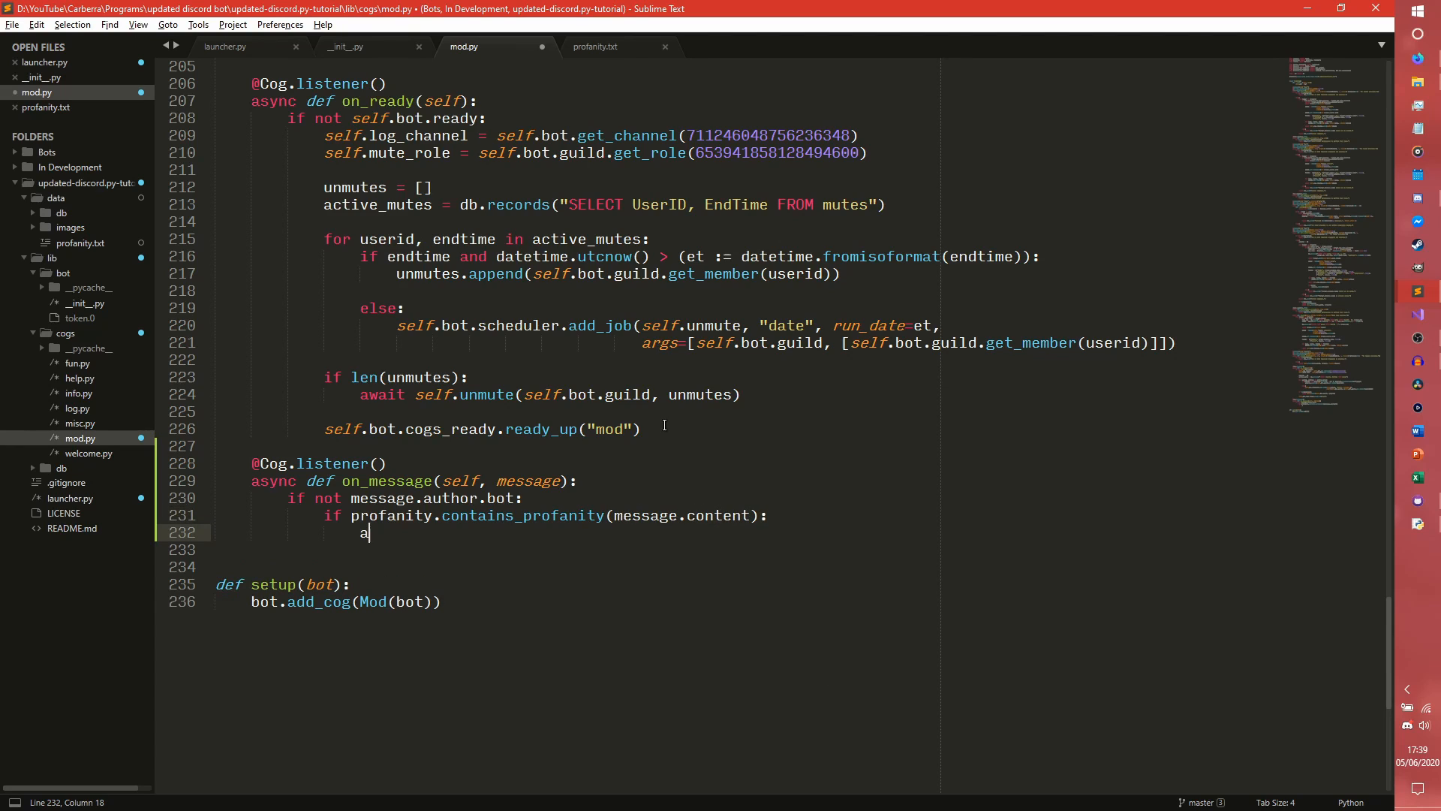
{"action": "type", "text": "wait ctx"}
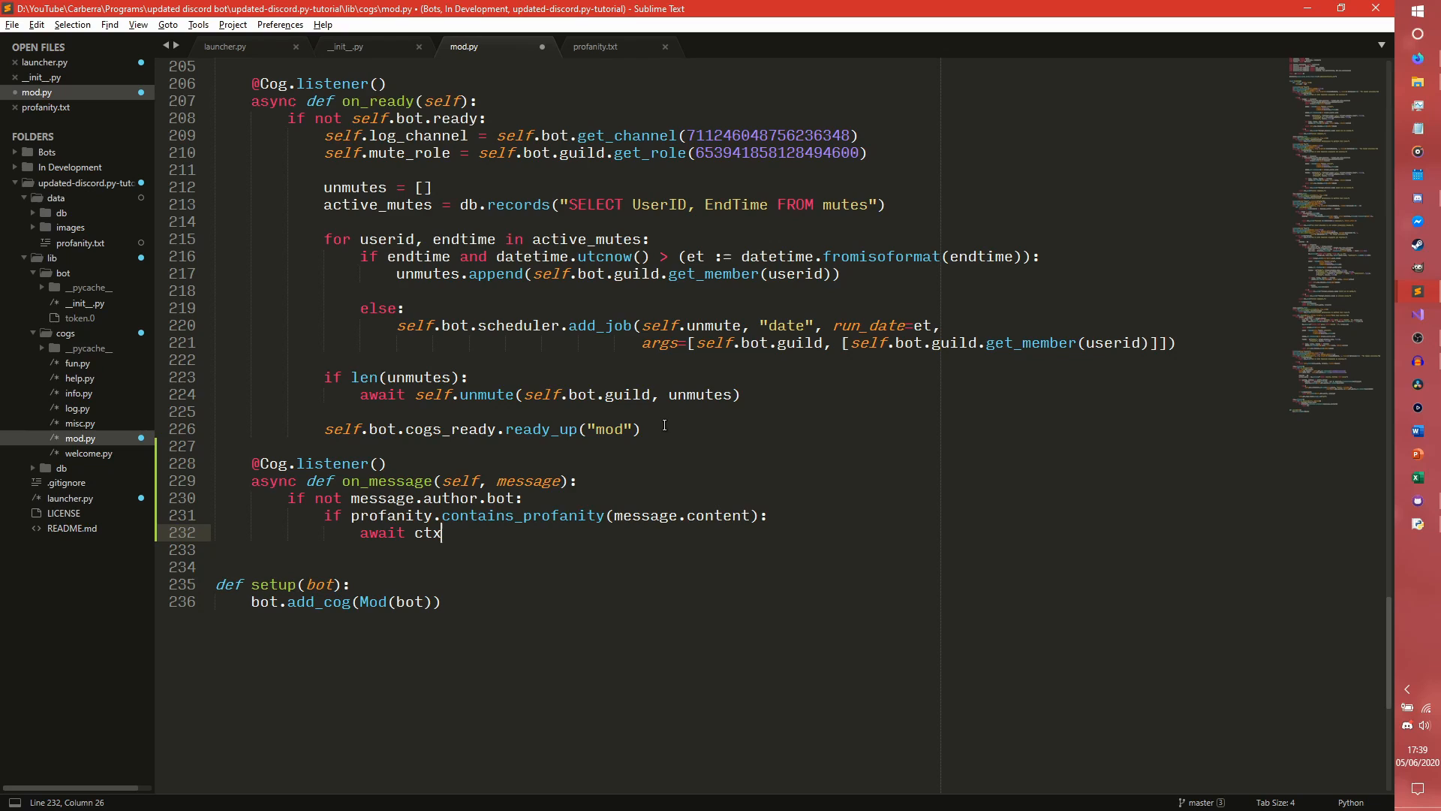
{"action": "type", "text": "message.delete()"}
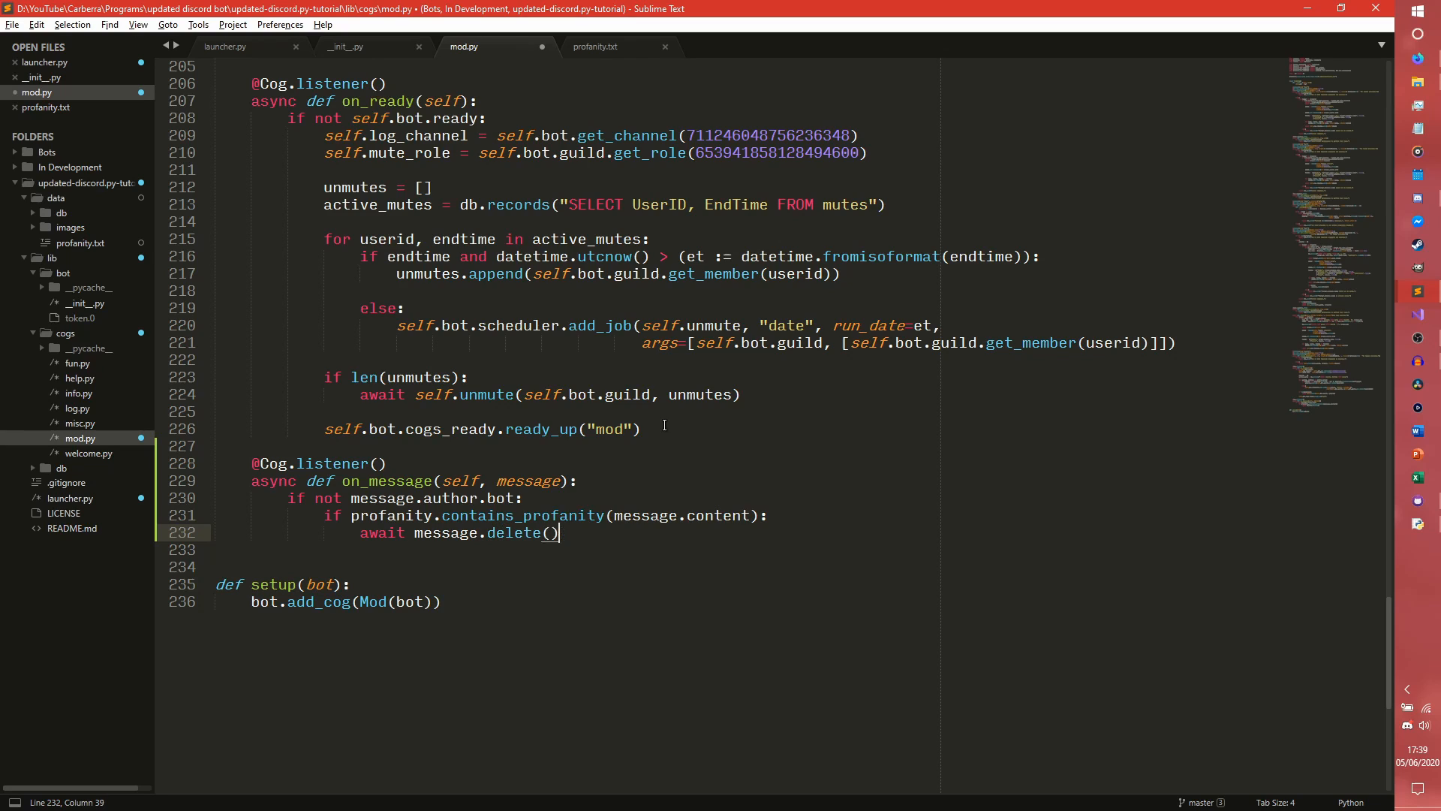
{"action": "type", "text": "await m"}
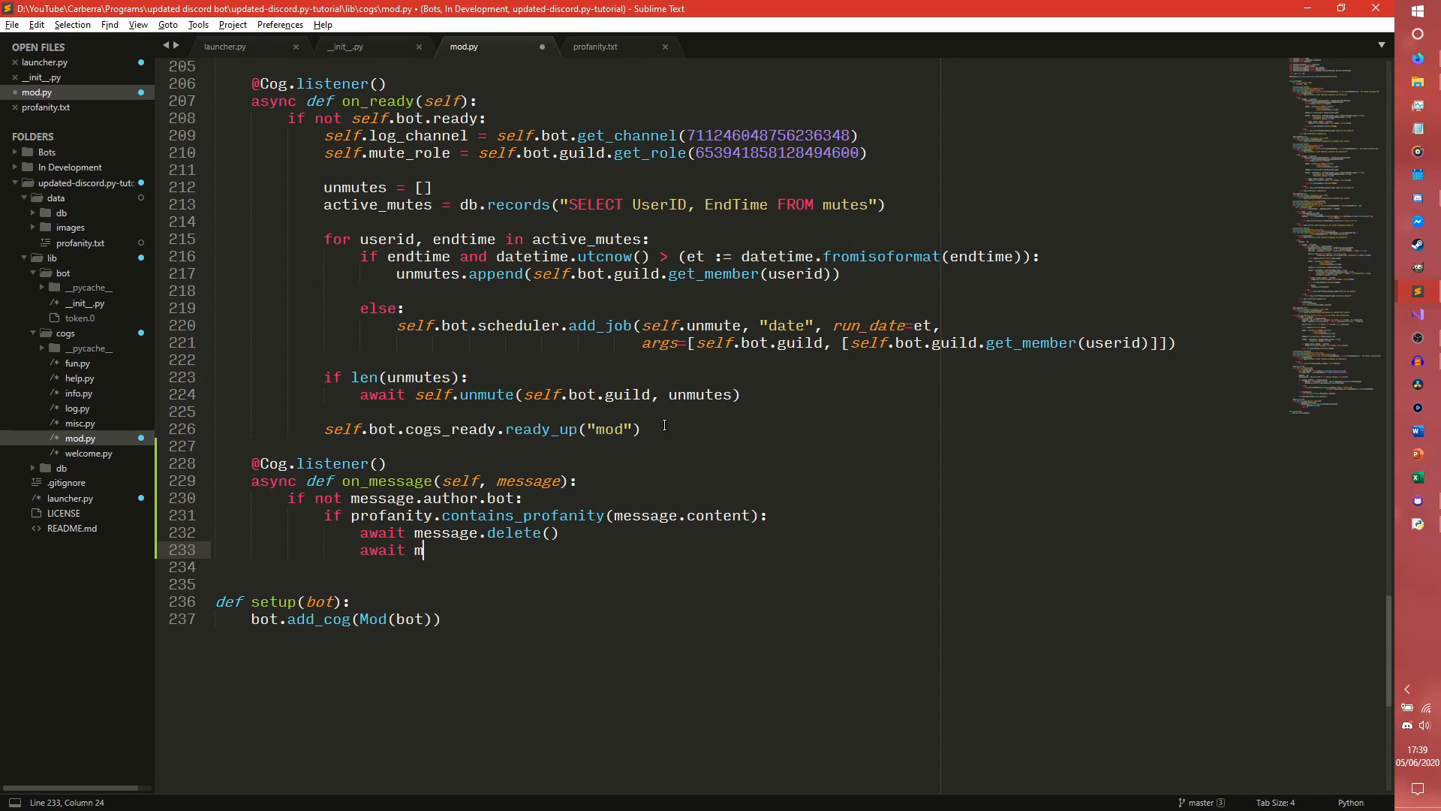
{"action": "type", "text": "essage."}
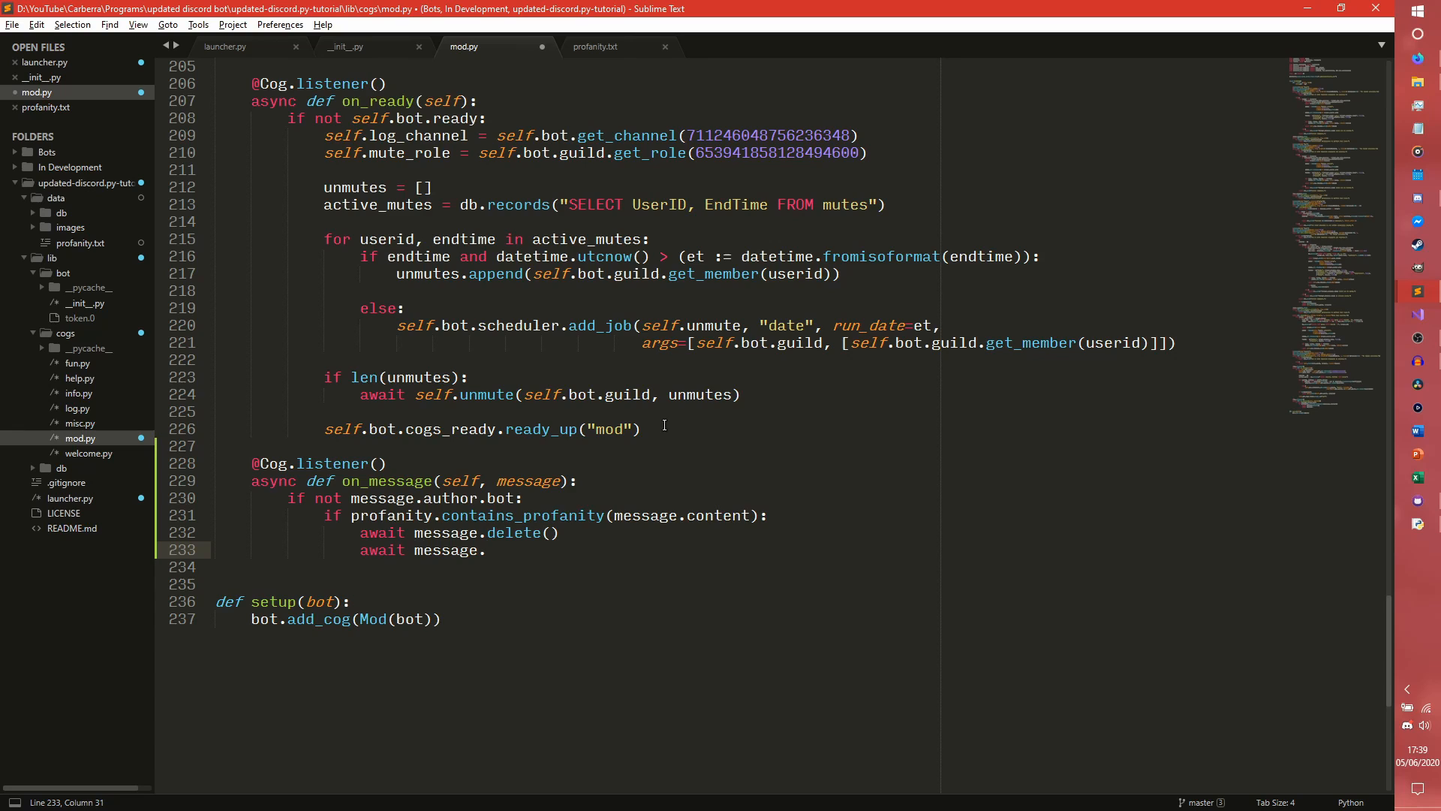
{"action": "type", "text": "channel.swend(\"\")"}
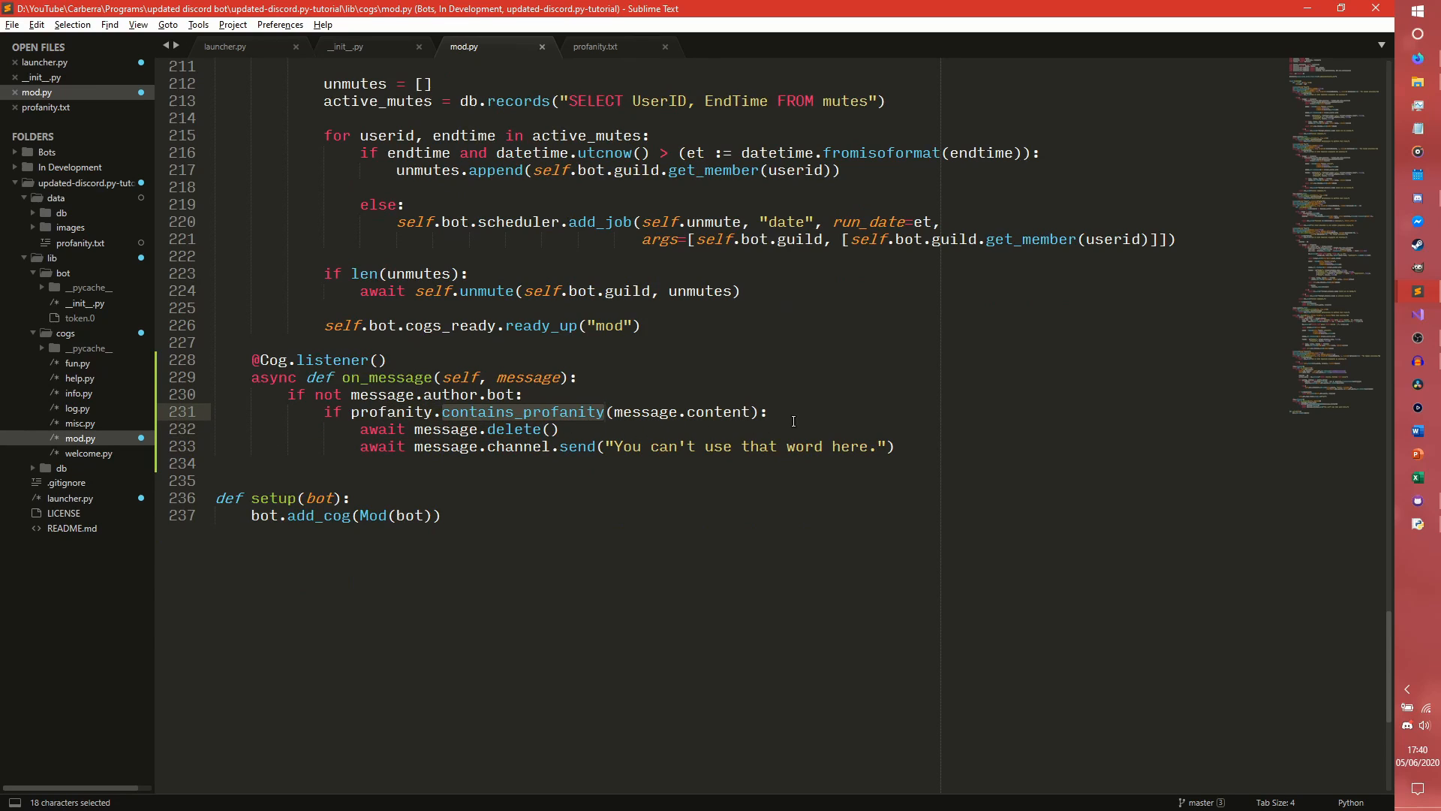
- Type and select test words 'poo p00' on the if line, checking the profanity.txt list
{"action": "left_click", "coordinate": [768, 412]}
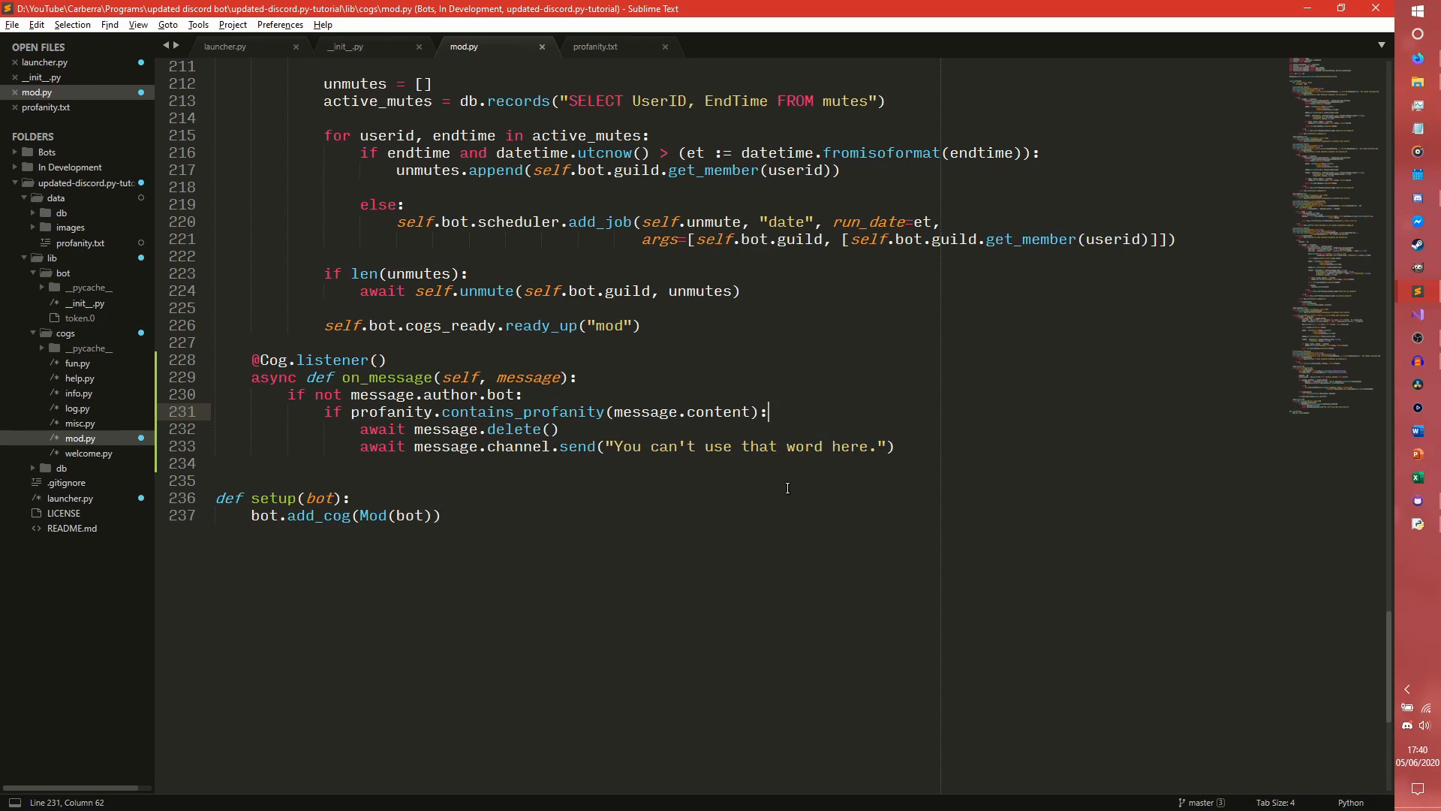
{"action": "type", "text": "poo"}
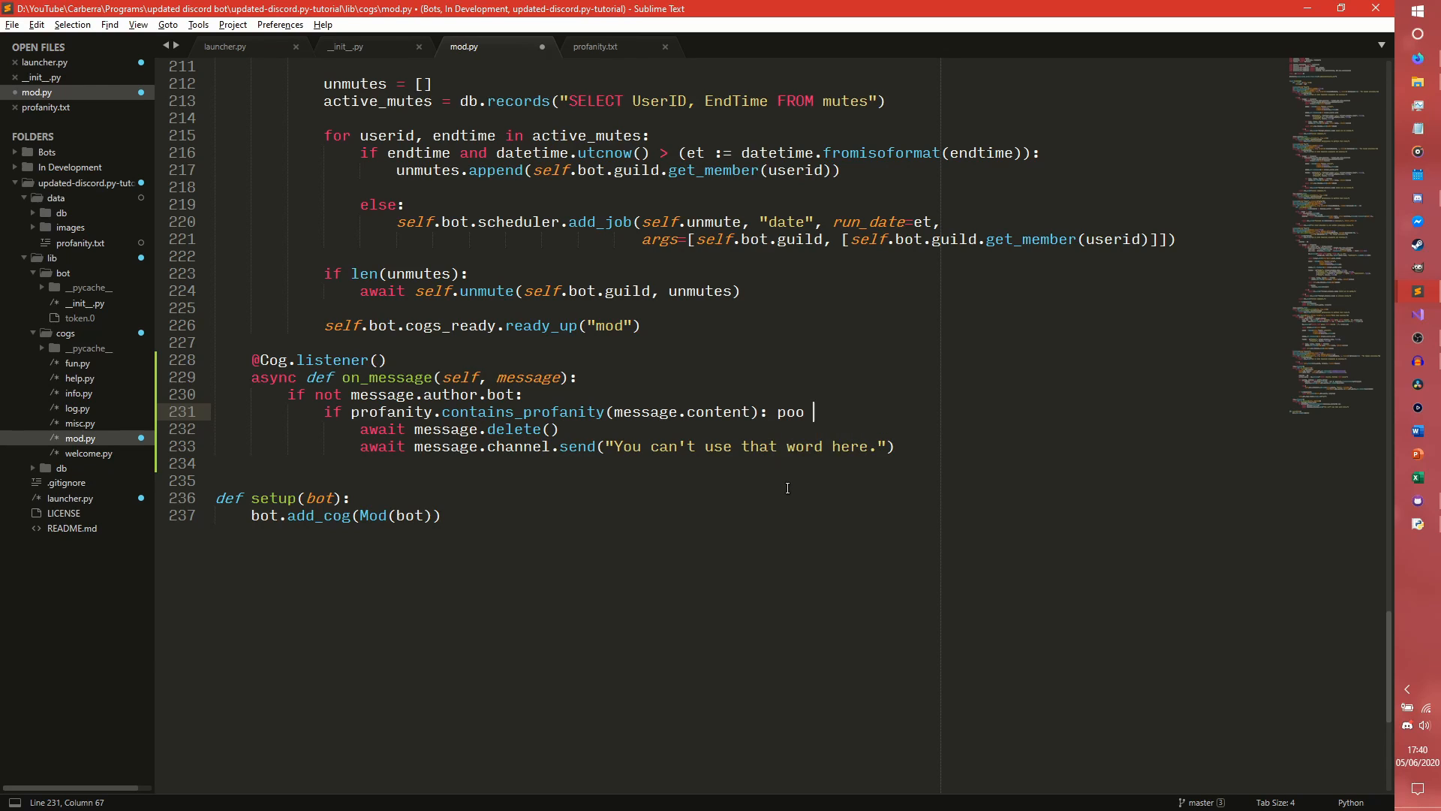
{"action": "type", "text": "p00"}
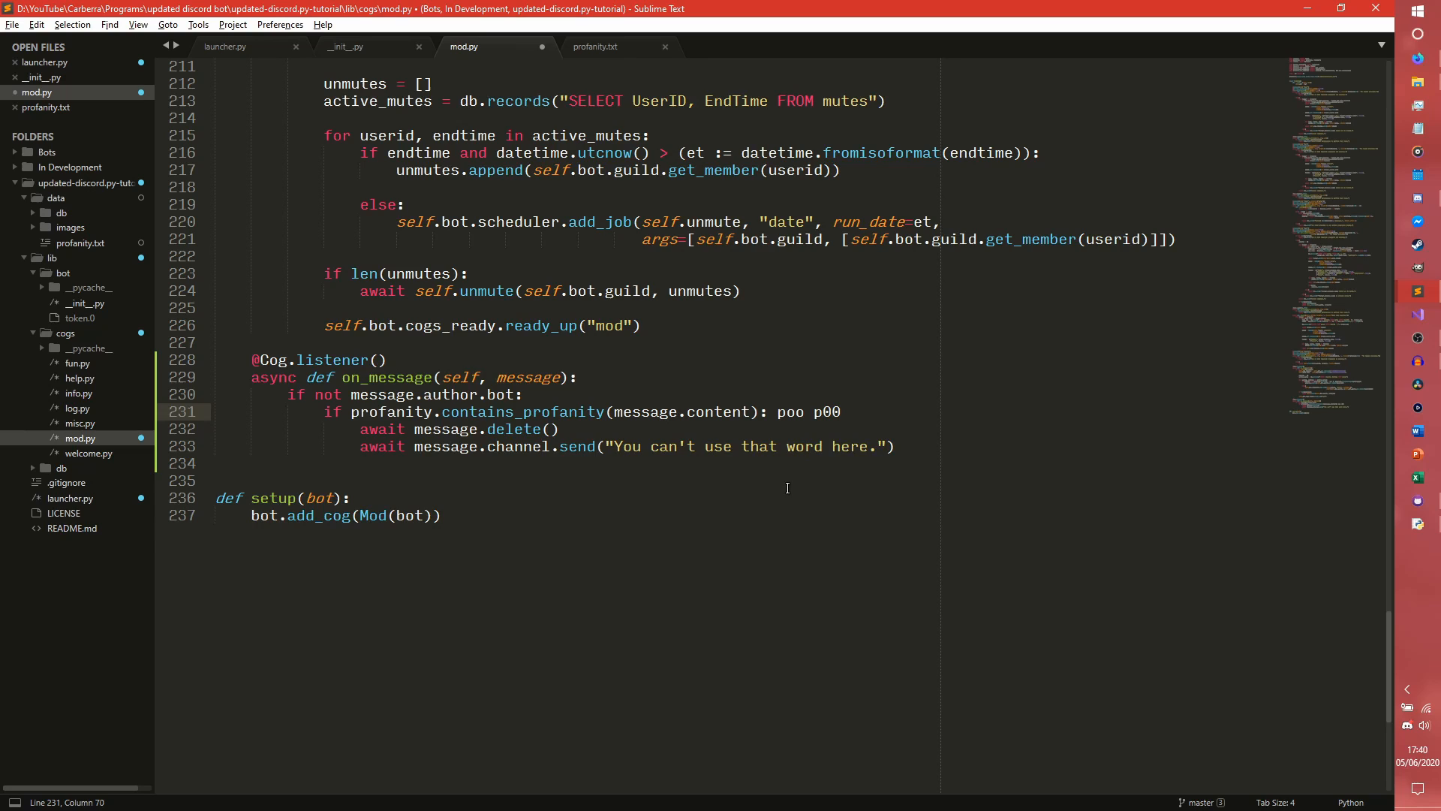
{"action": "double_click", "coordinate": [791, 411]}
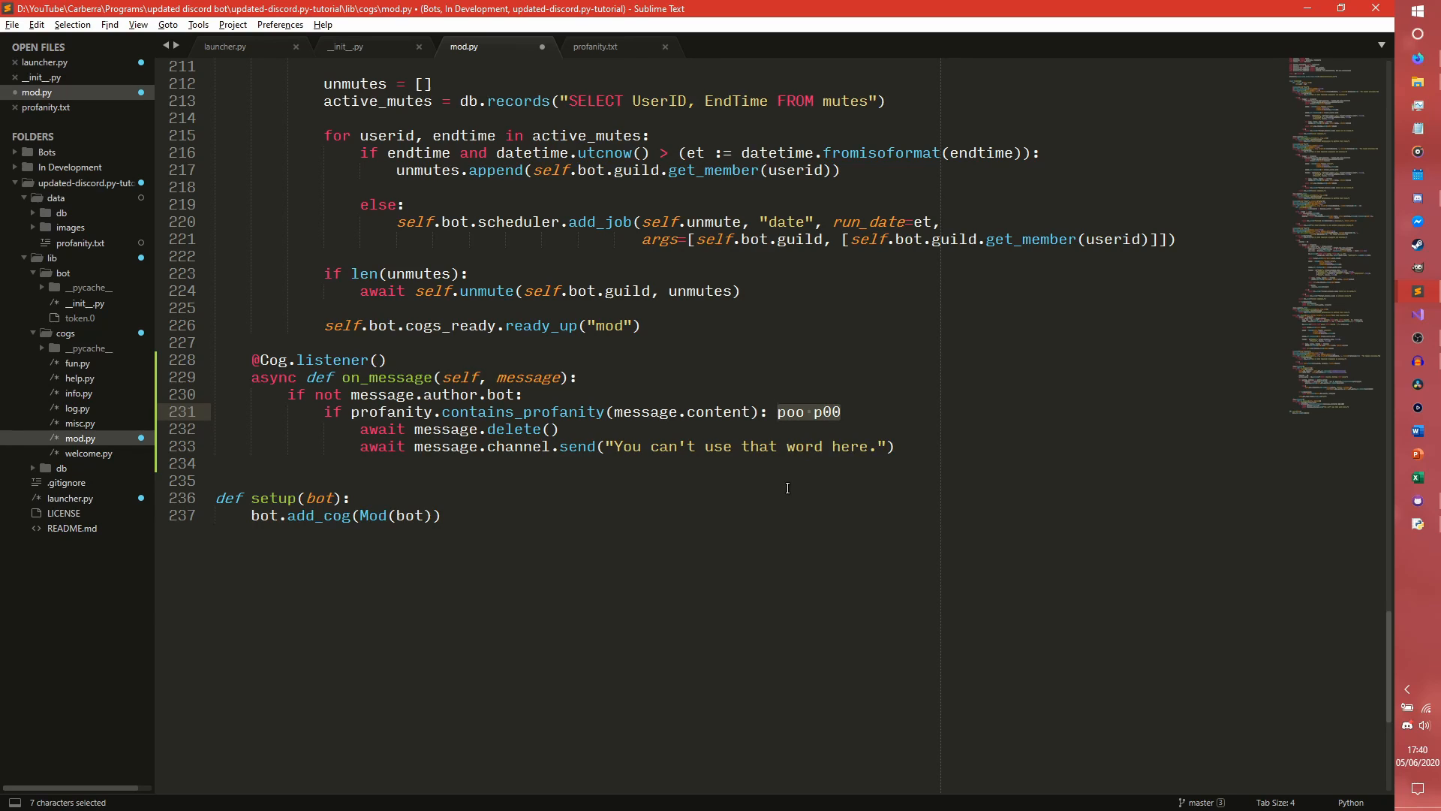
{"action": "left_click", "coordinate": [839, 412]}
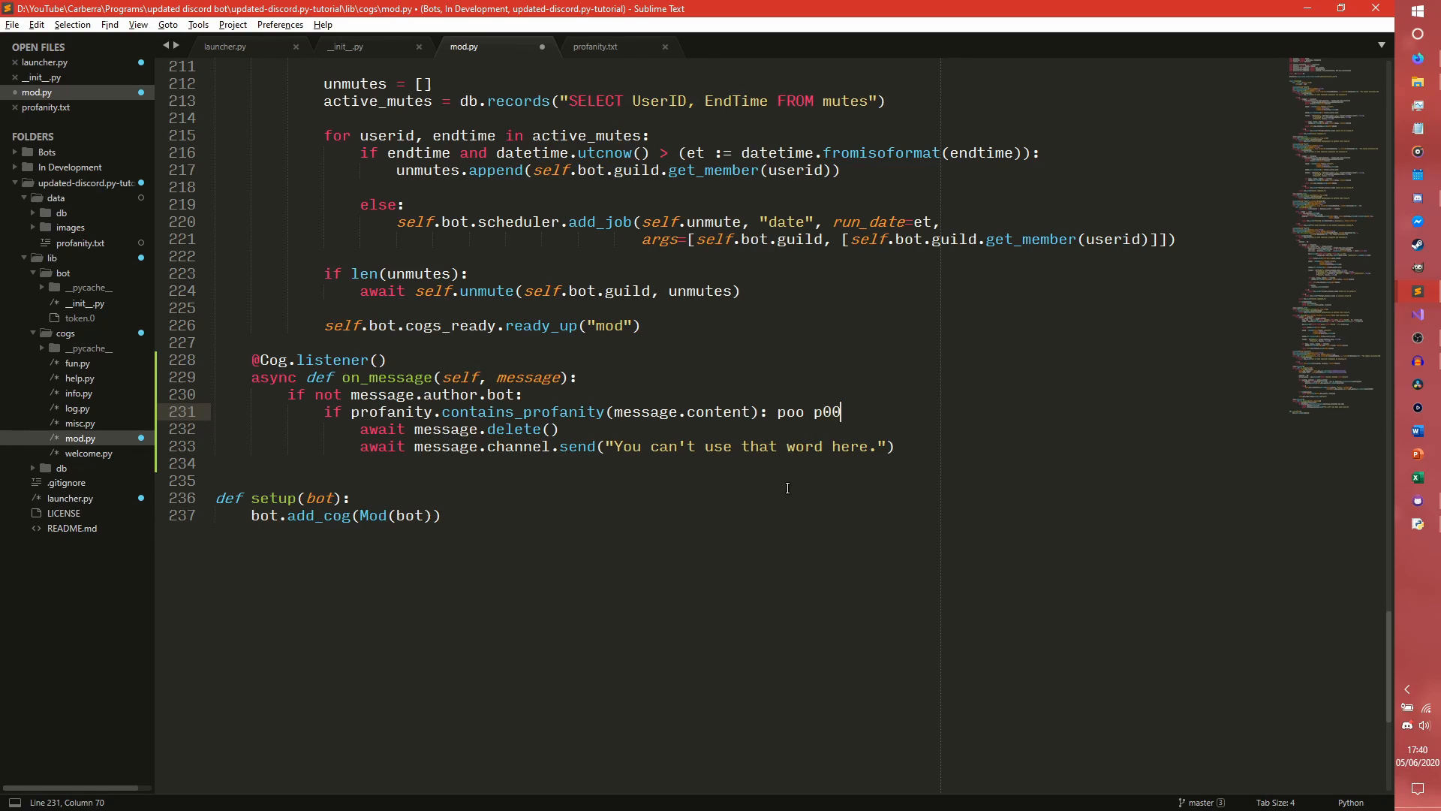
{"action": "double_click", "coordinate": [823, 412]}
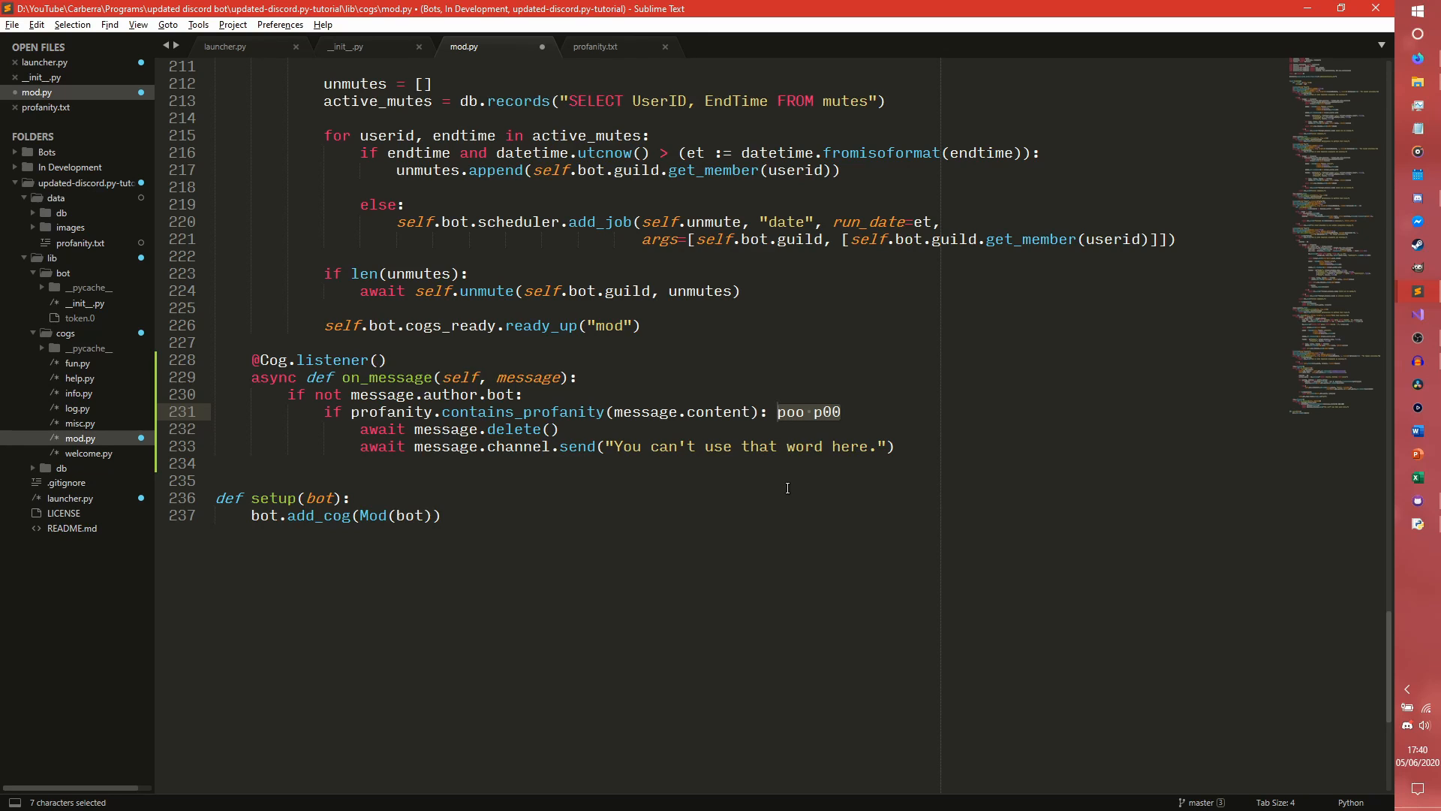
{"action": "left_click", "coordinate": [594, 47]}
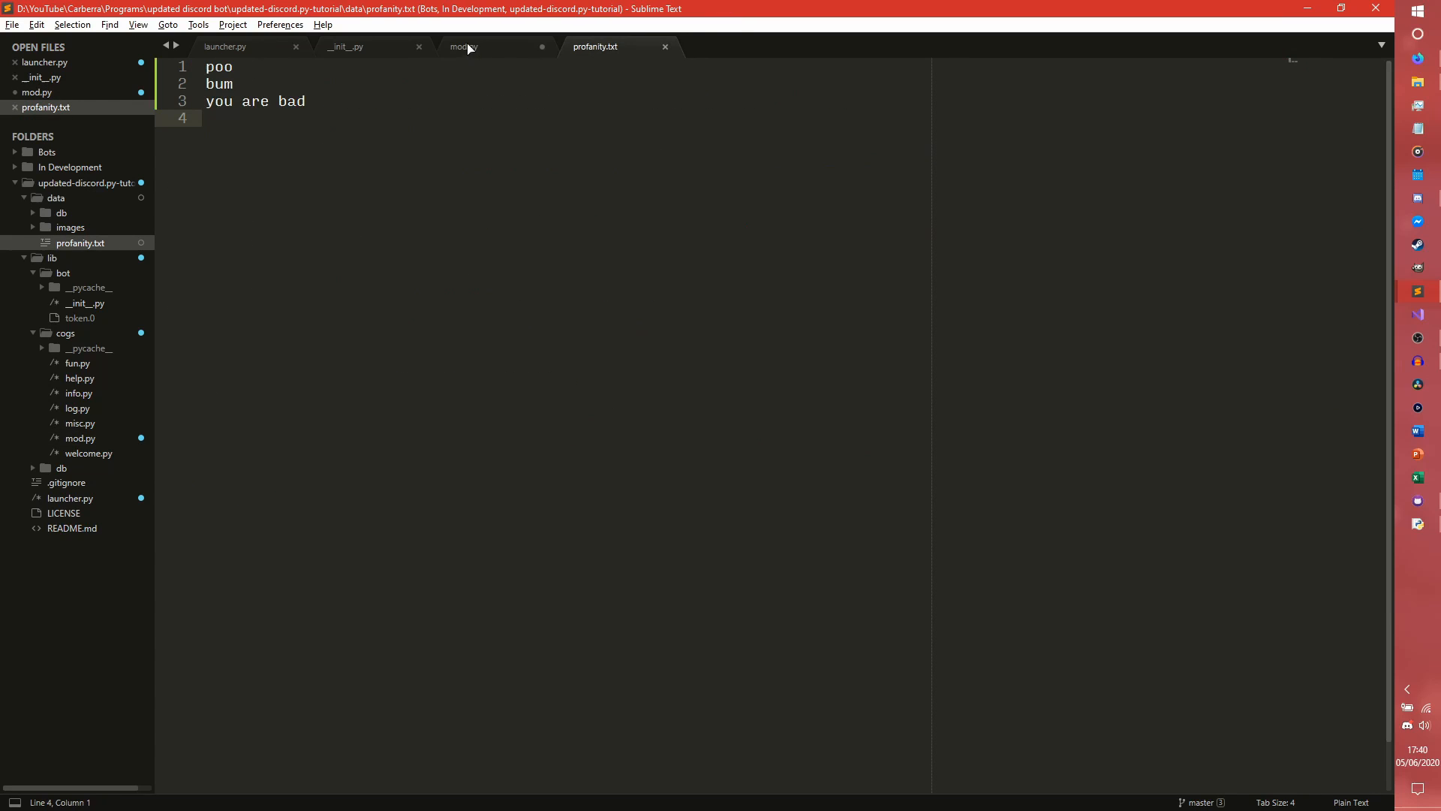
{"action": "left_click", "coordinate": [464, 46]}
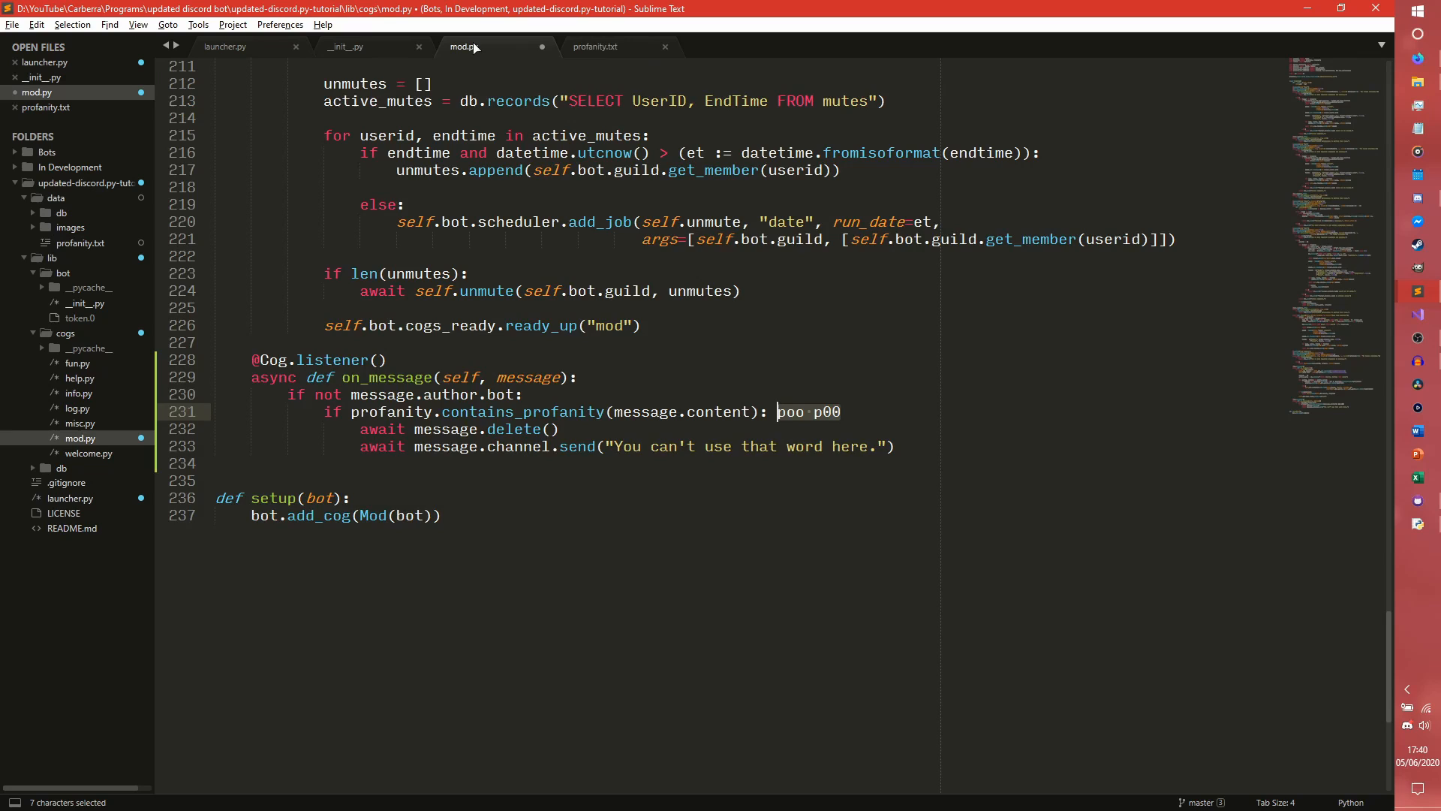
- Type the test phrase 'you 4arte 4d', save mod.py, and check profanity.txt
{"action": "type", "text": "you"}
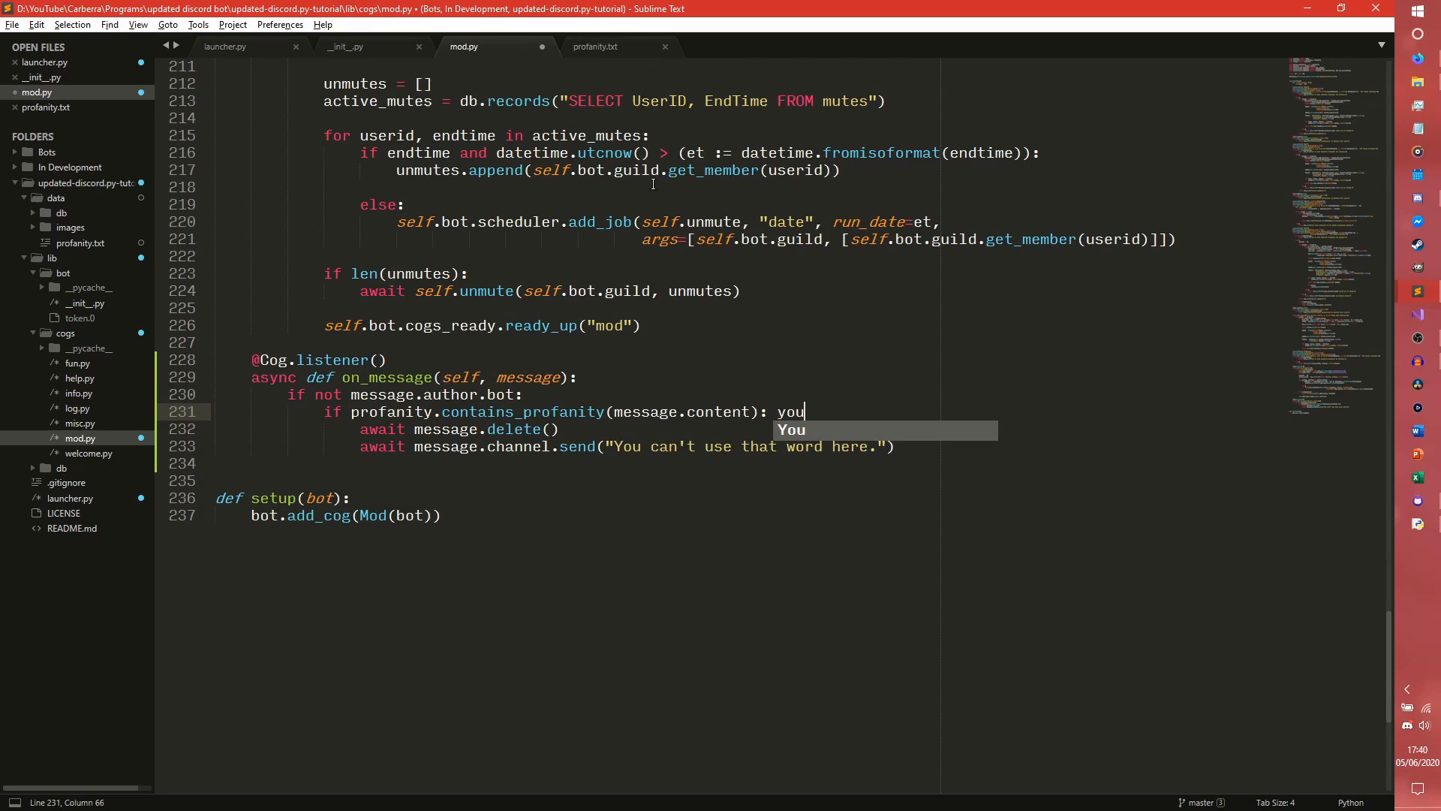
{"action": "type", "text": "4arte"}
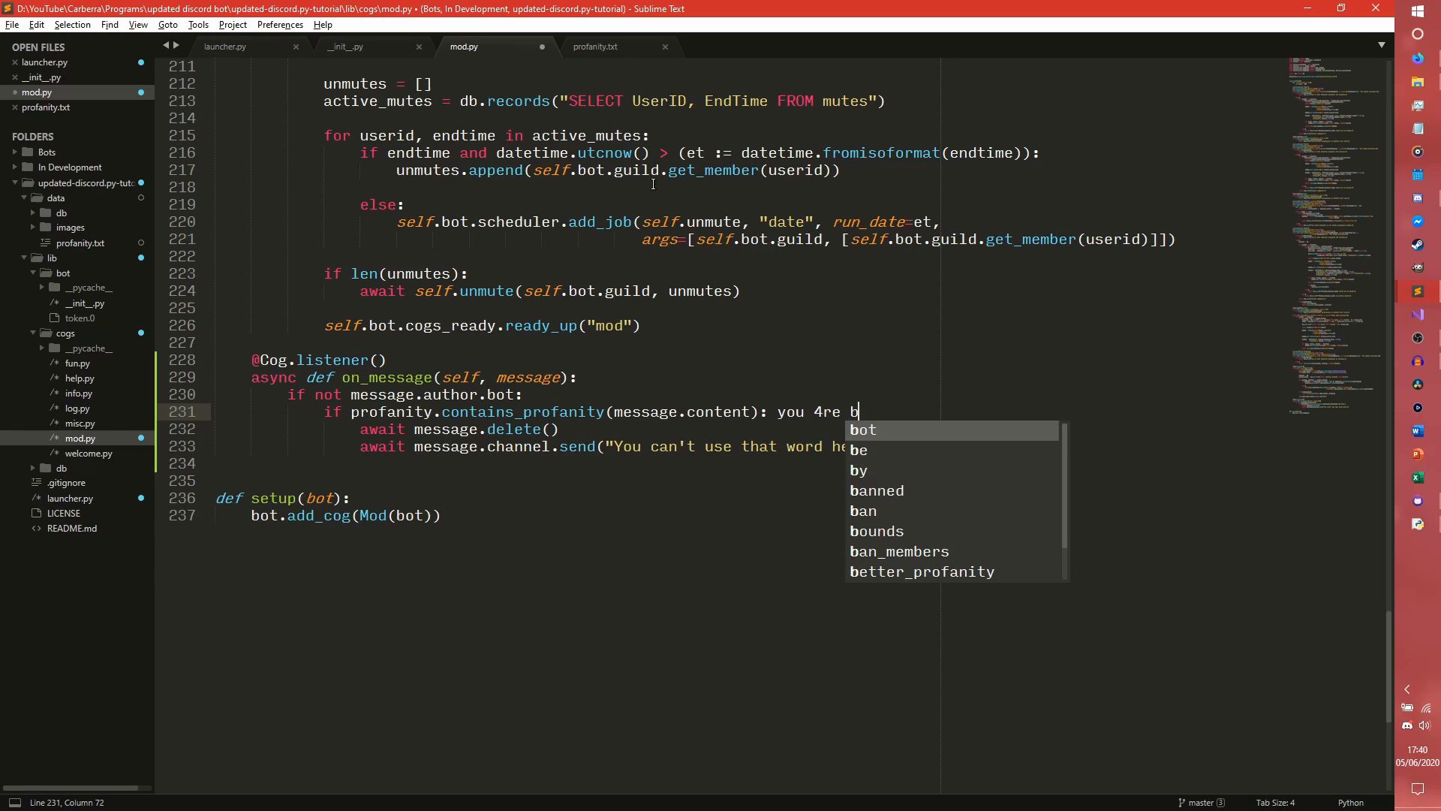
{"action": "type", "text": "4d"}
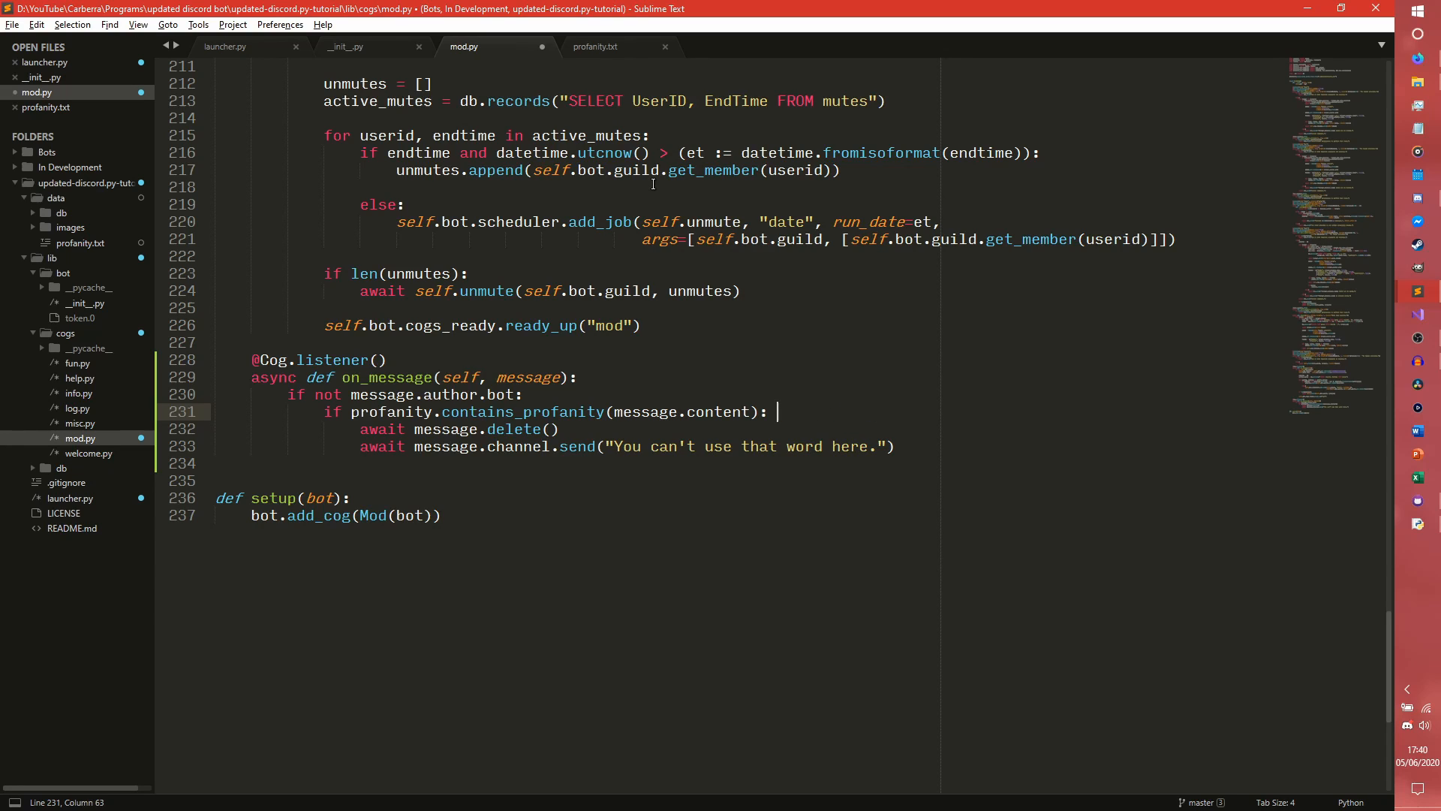
{"action": "key", "text": "ctrl+s"}
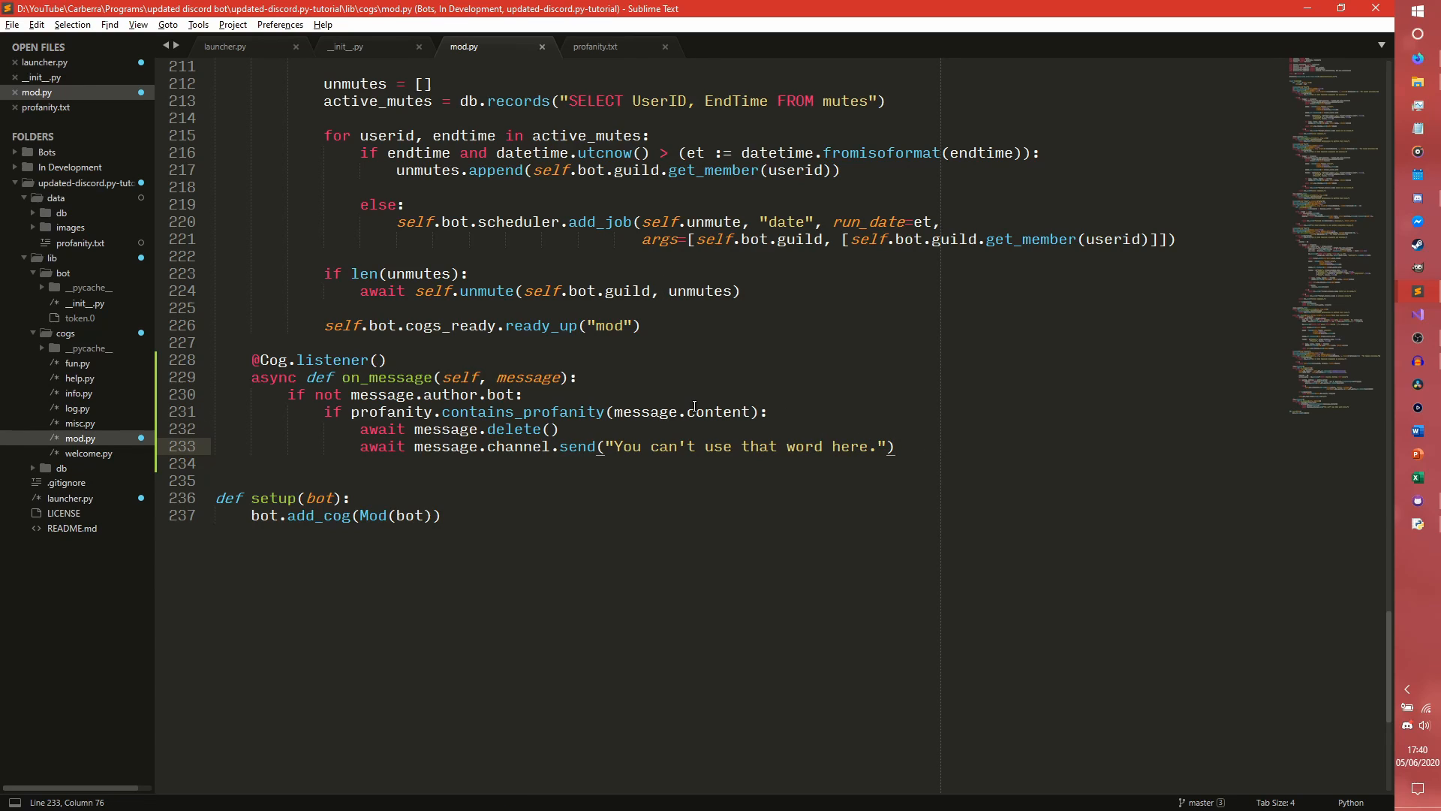
{"action": "left_click", "coordinate": [606, 46]}
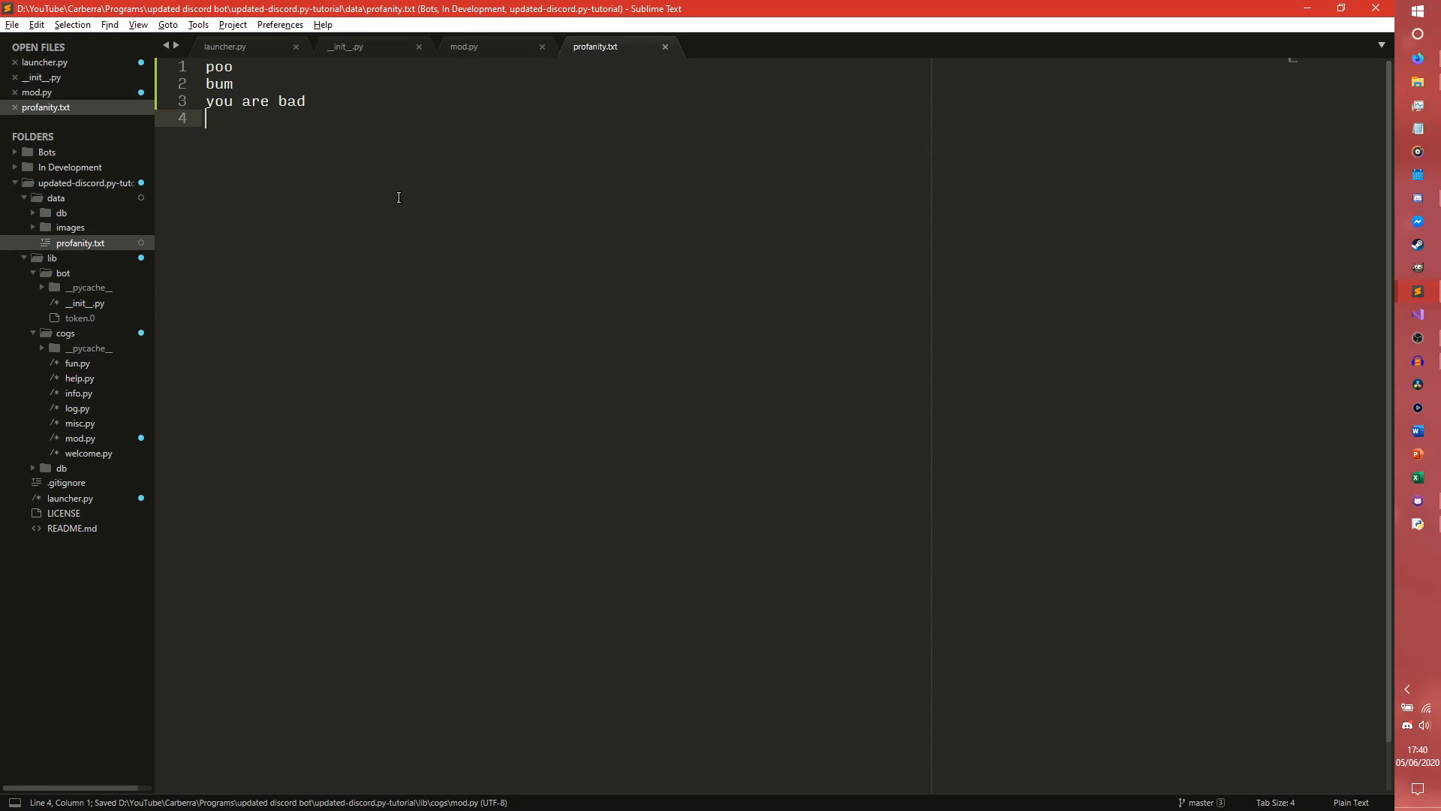
{"action": "left_click", "coordinate": [463, 47]}
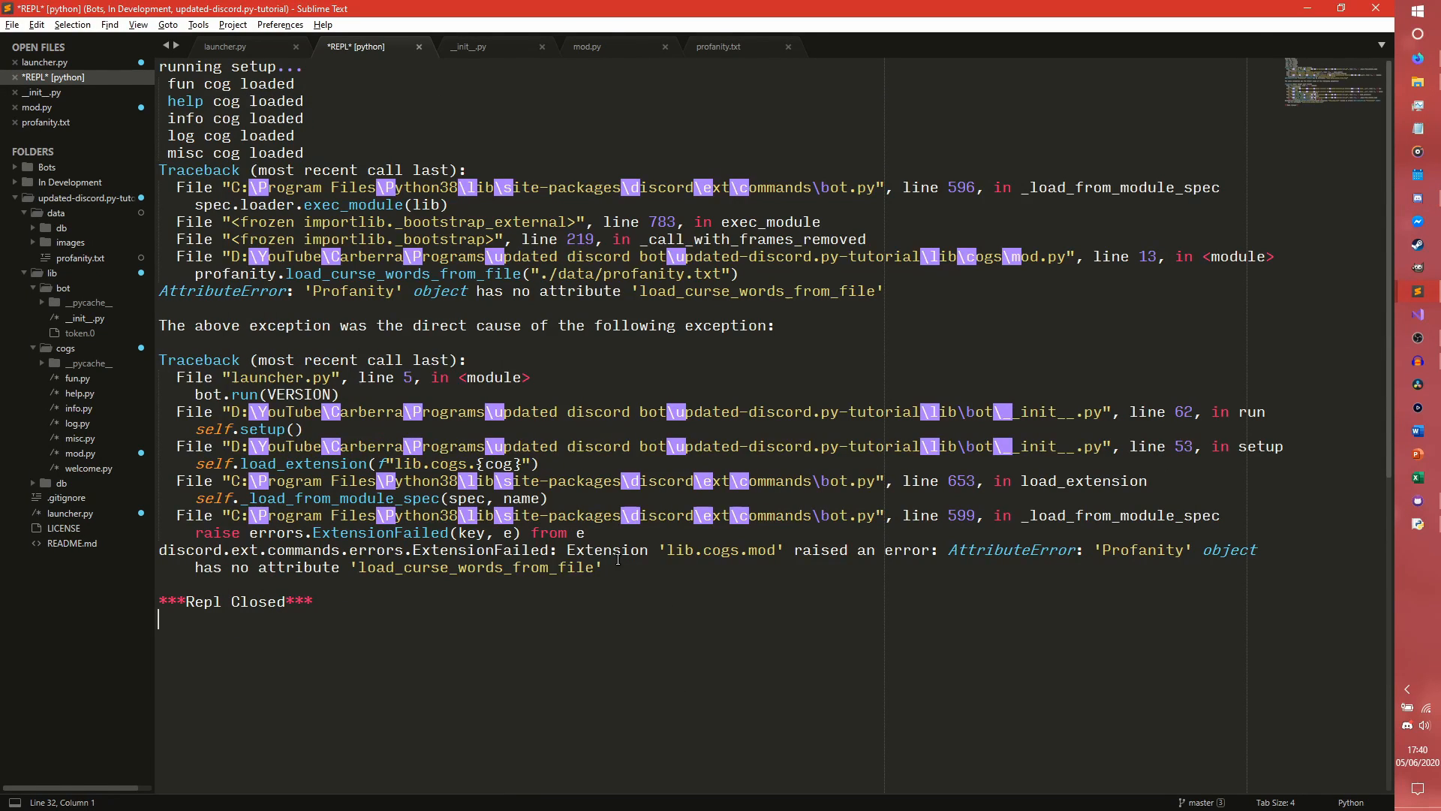
- Kill the crashed bot REPL and return to the load_curse_words_from_file call at the top of mod.py
{"action": "right_click", "coordinate": [661, 539]}
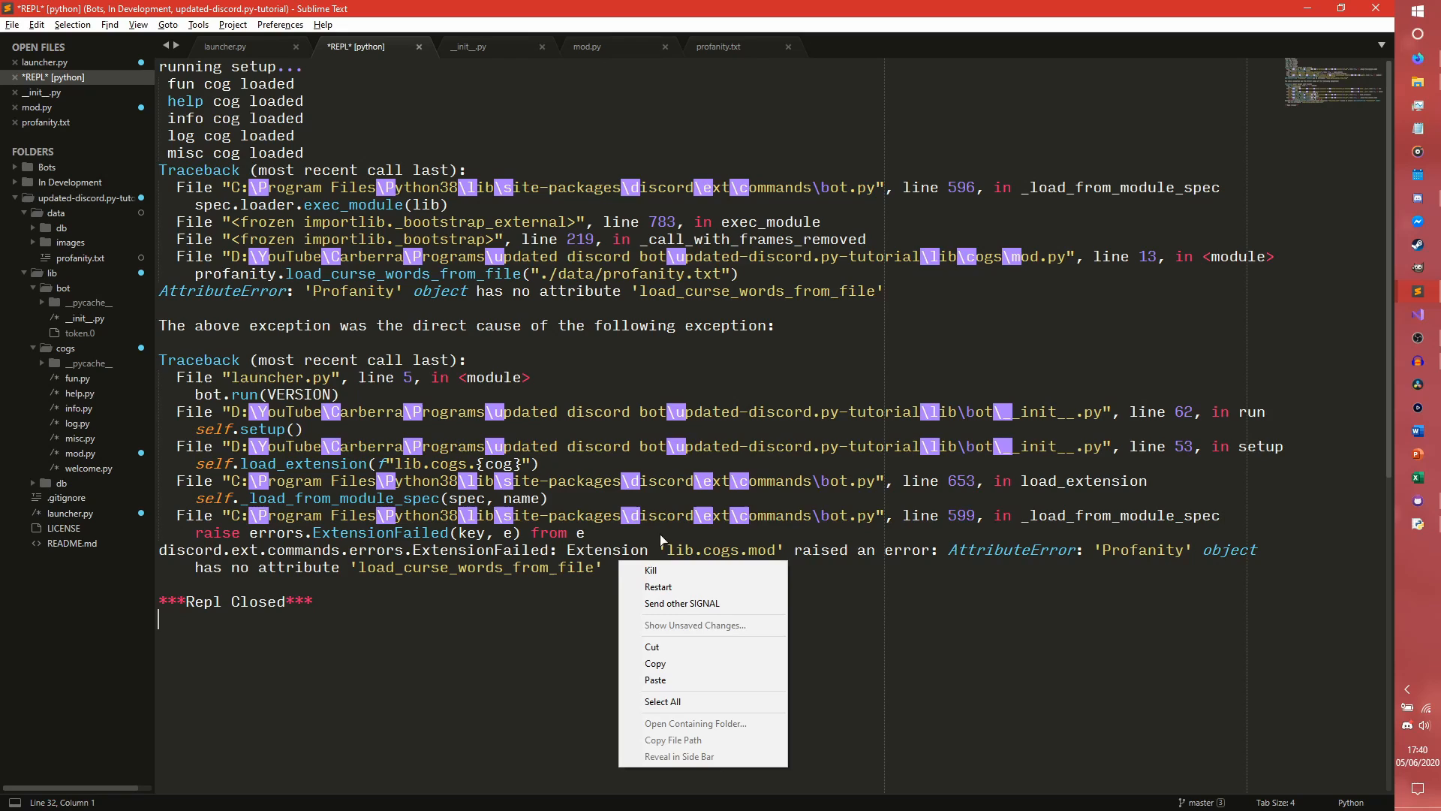
{"action": "left_click", "coordinate": [659, 566]}
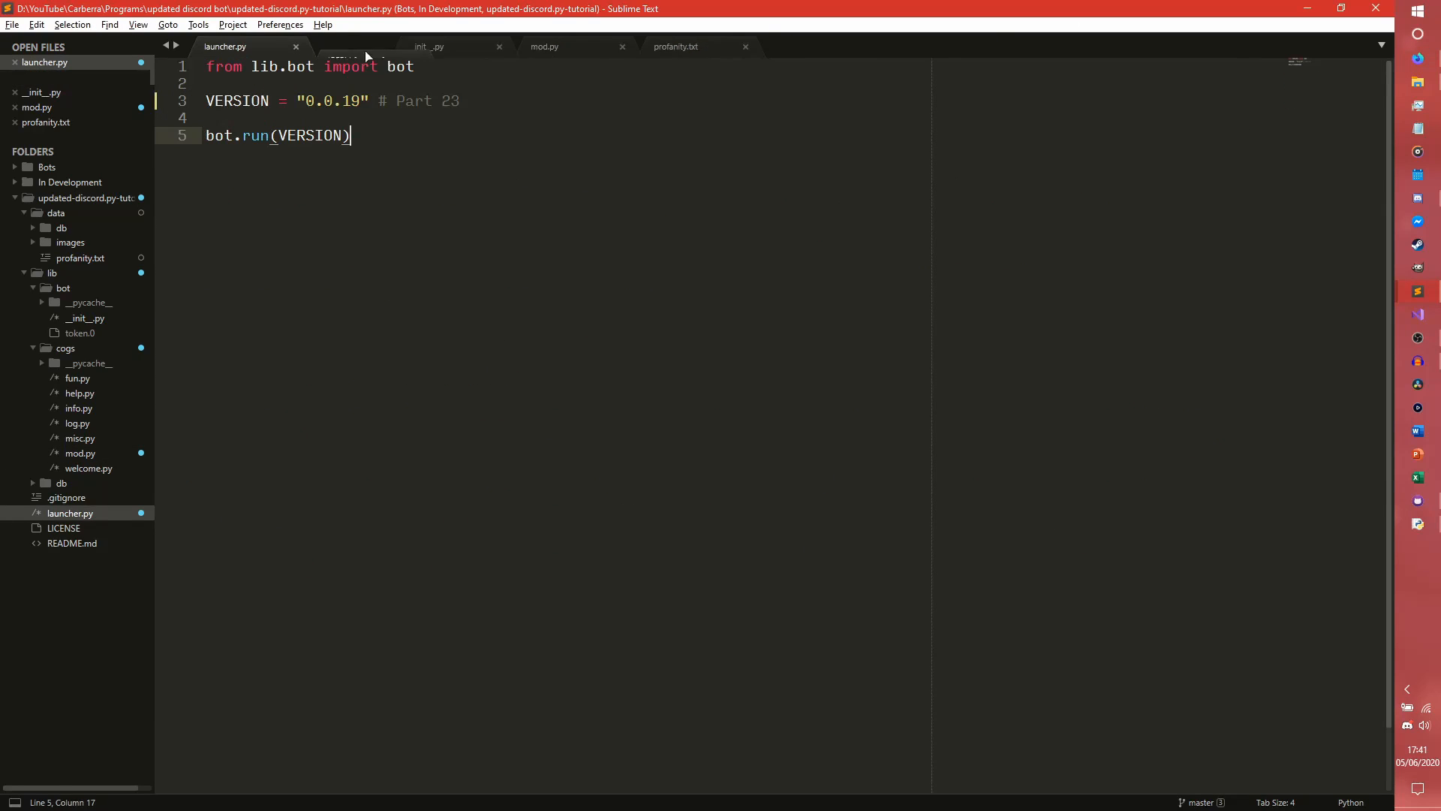
{"action": "left_click", "coordinate": [544, 45]}
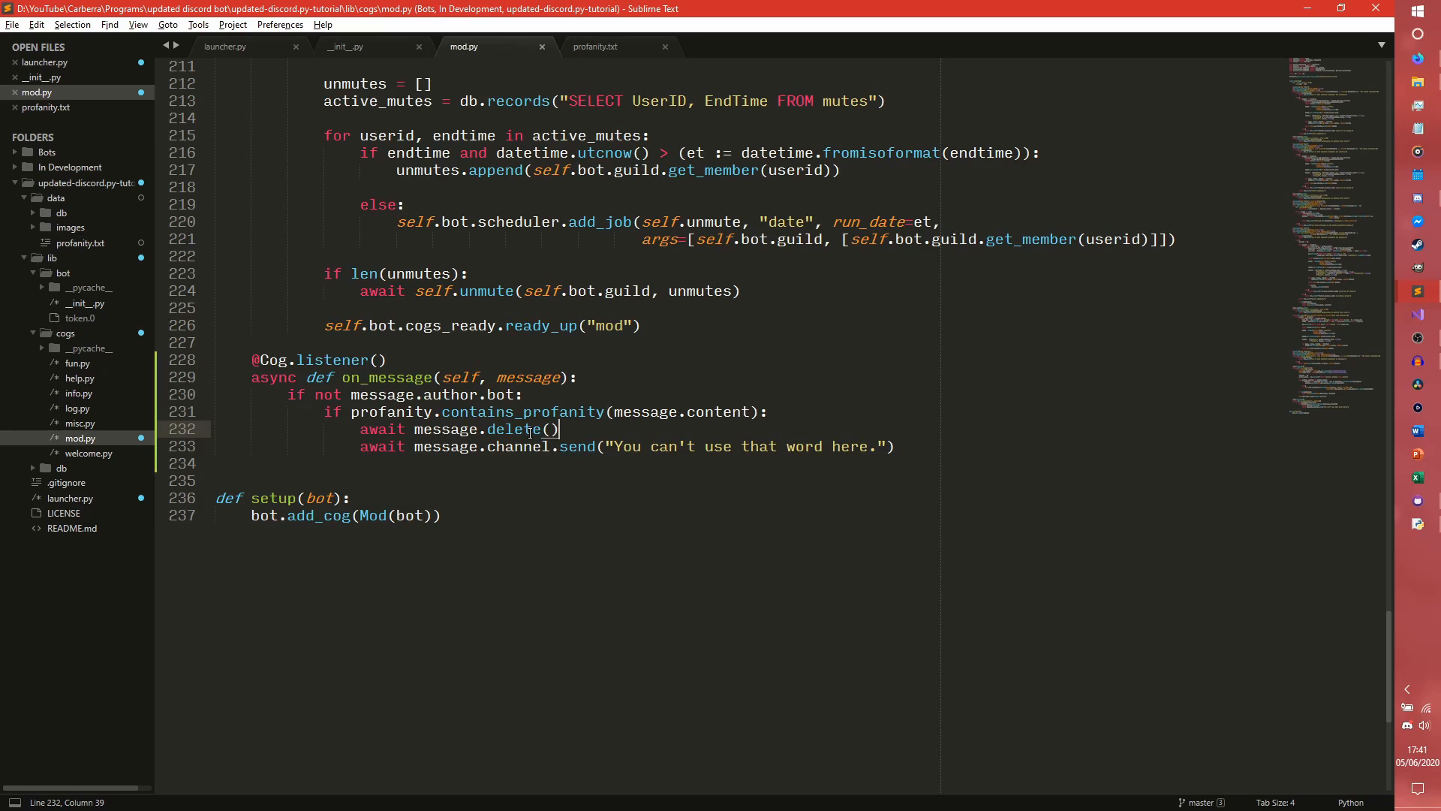
{"action": "scroll", "scroll_direction": "up", "scroll_amount": 3}
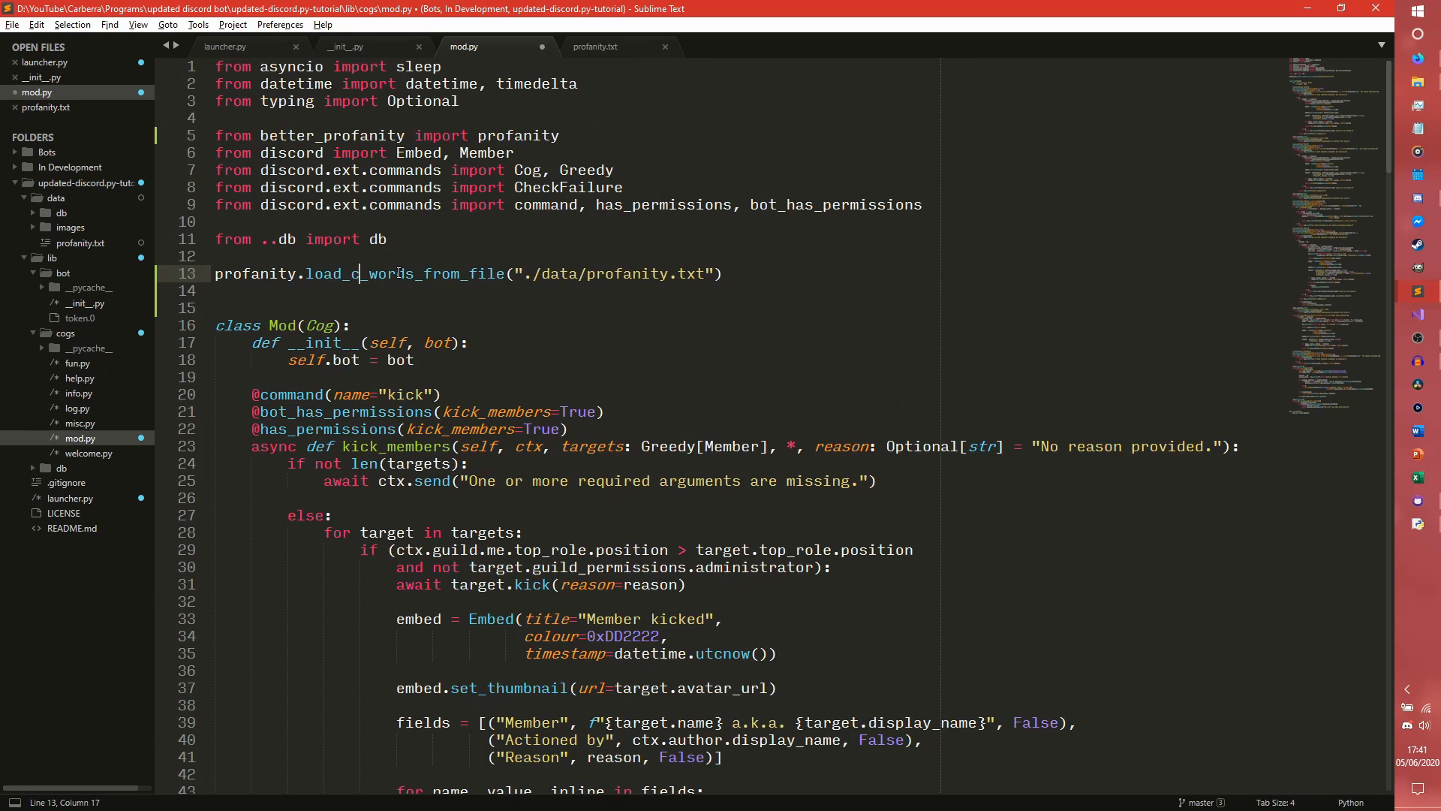
{"action": "left_click", "coordinate": [223, 46]}
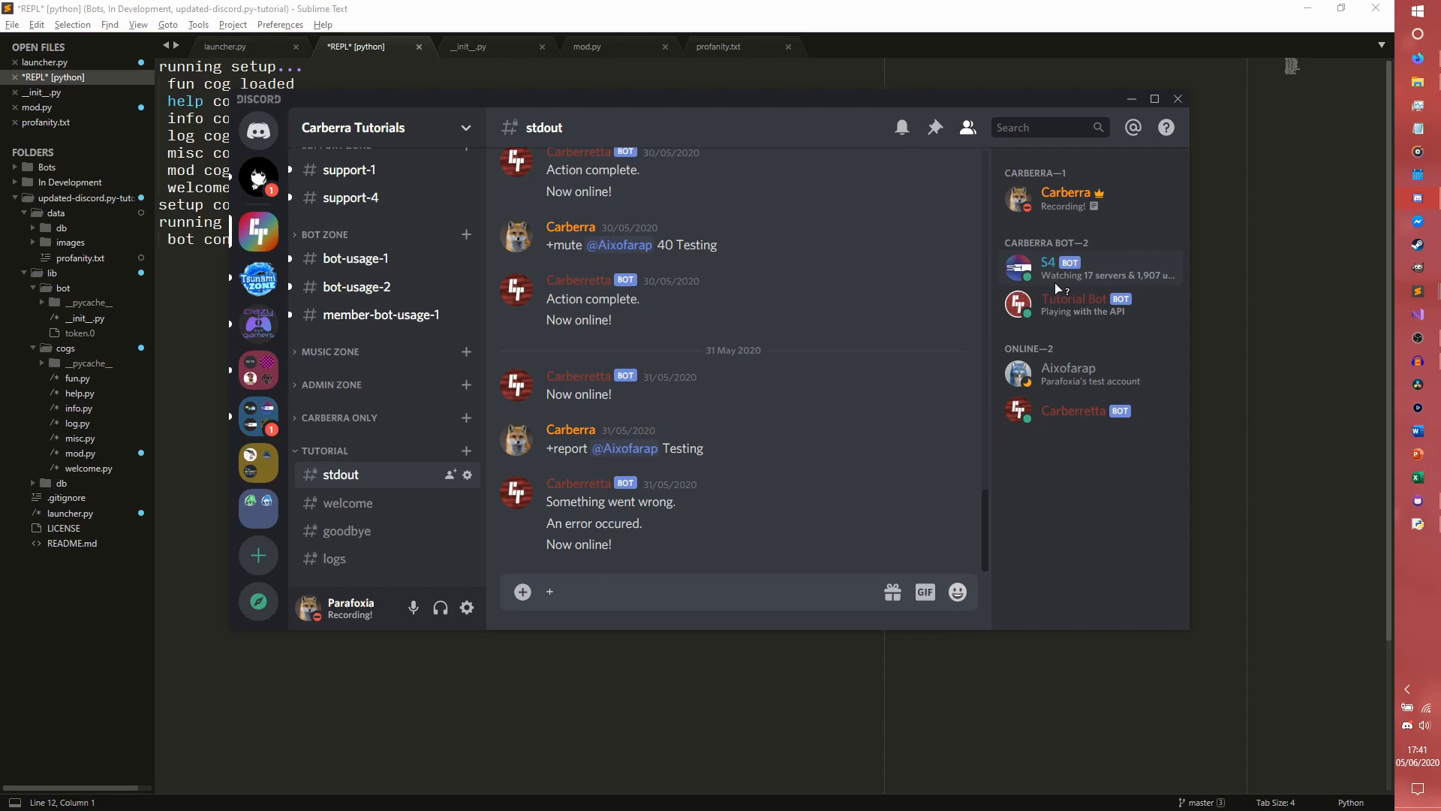
- Post test messages poo, bum and 'you 4re b4d' in #stdout and scroll the chat
{"action": "type", "text": "poo"}
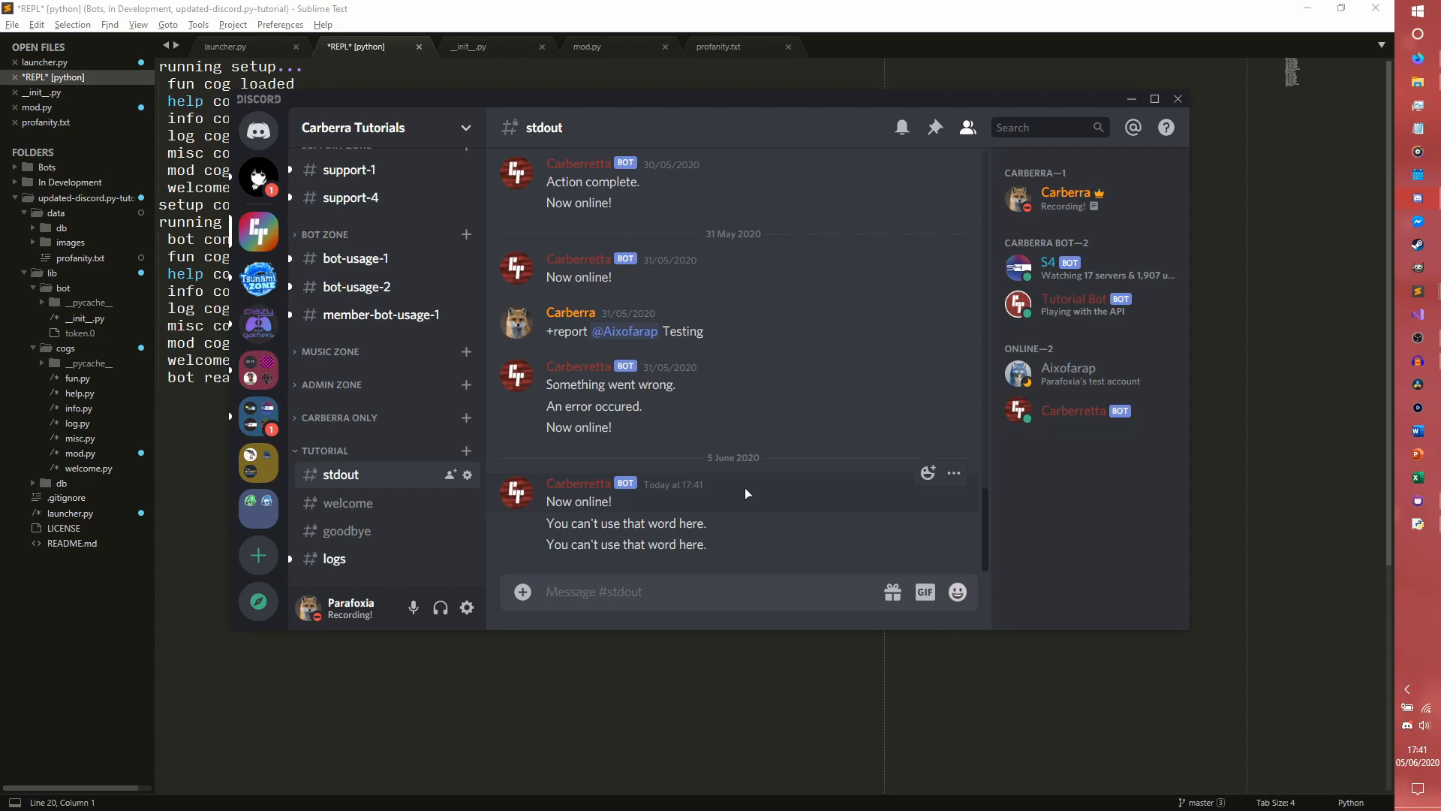
{"action": "mouse_move", "coordinate": [721, 430]}
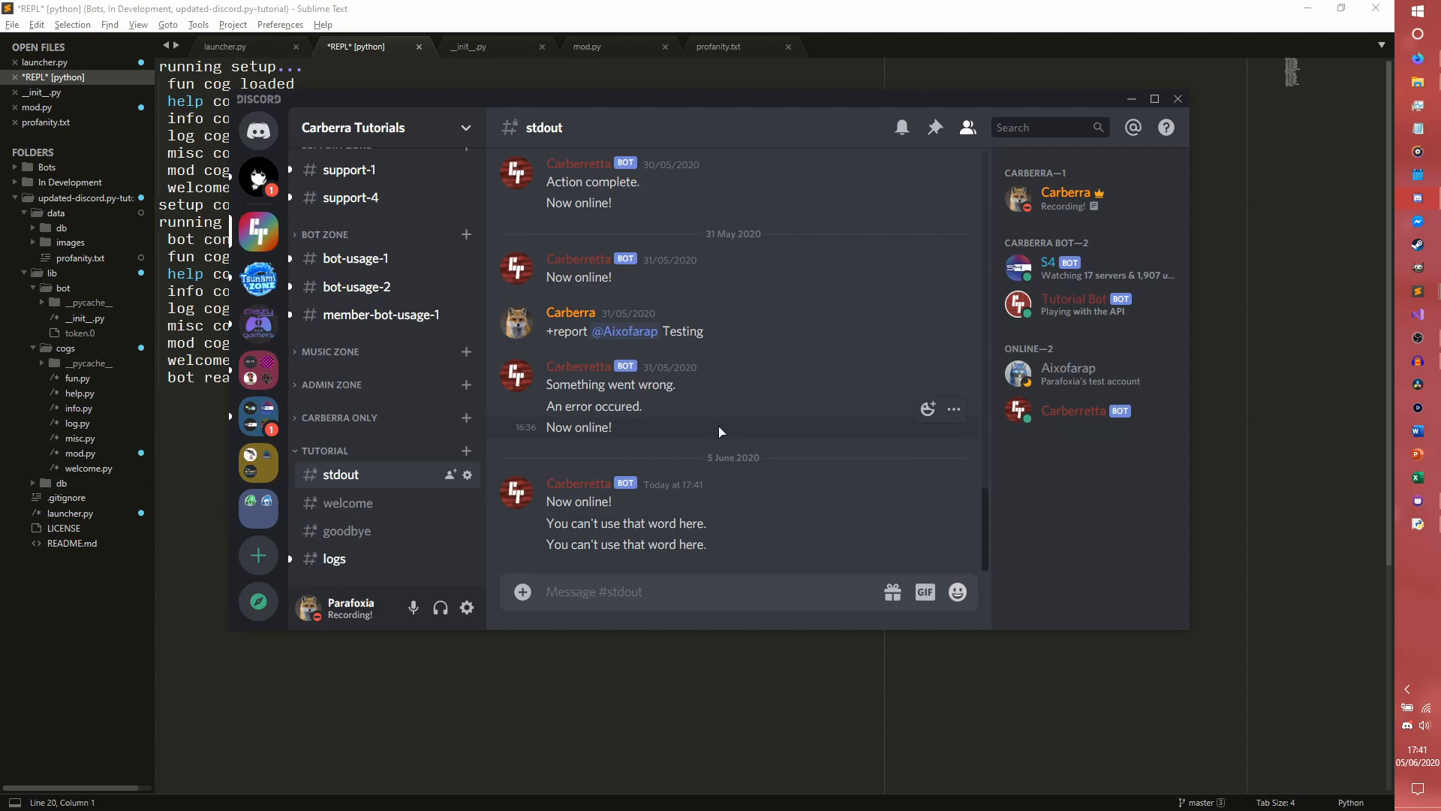
{"action": "type", "text": "bum"}
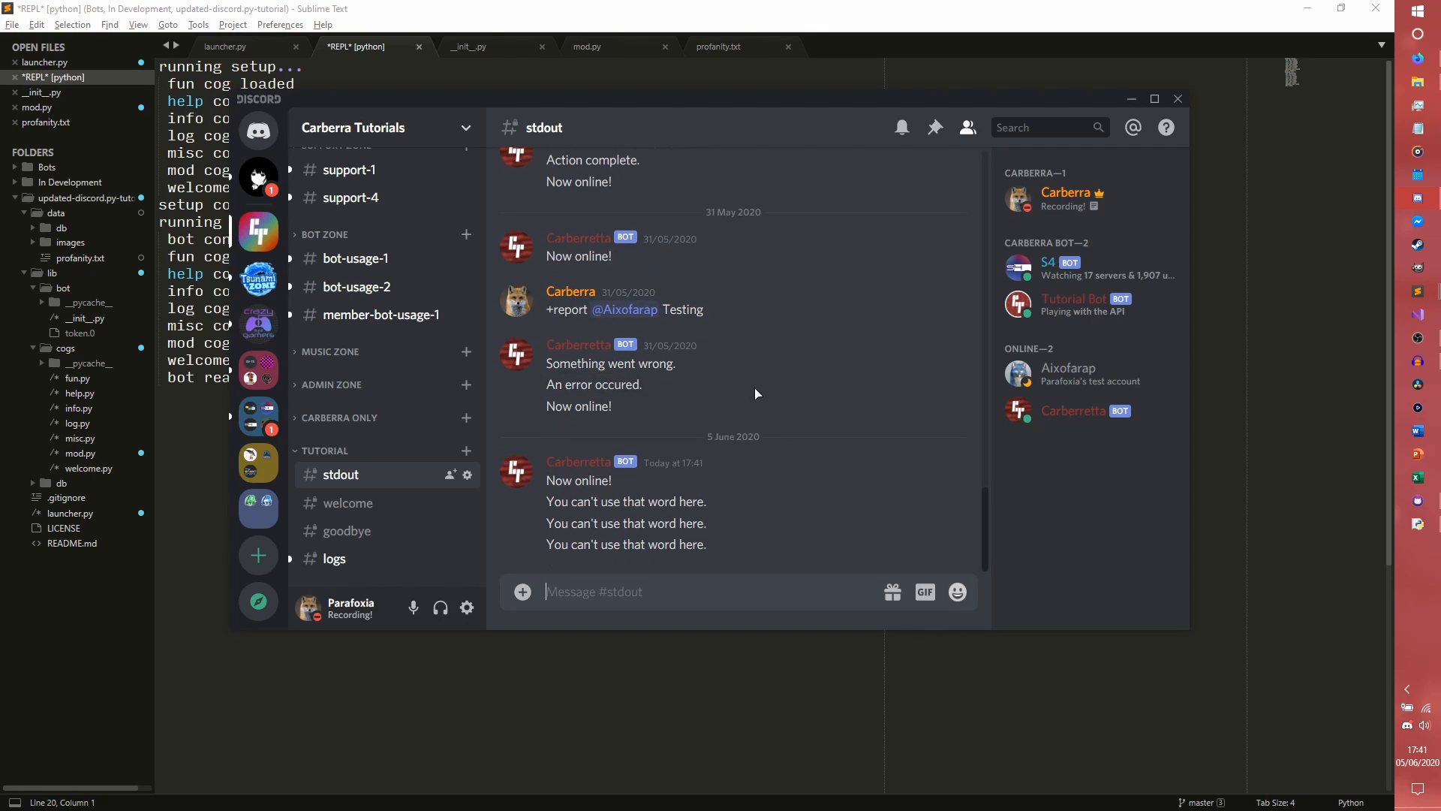
{"action": "mouse_move", "coordinate": [757, 393]}
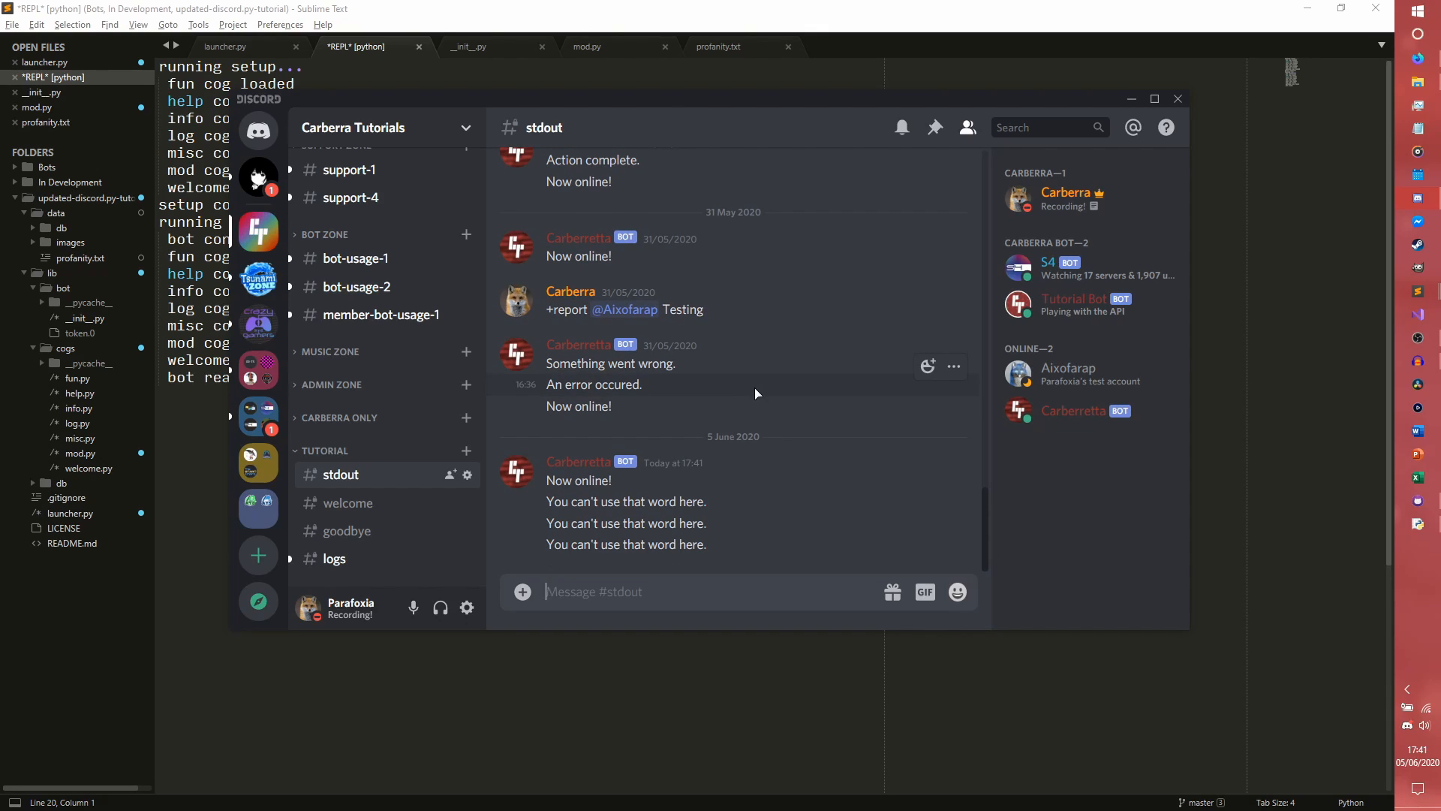
{"action": "type", "text": "you 4re"}
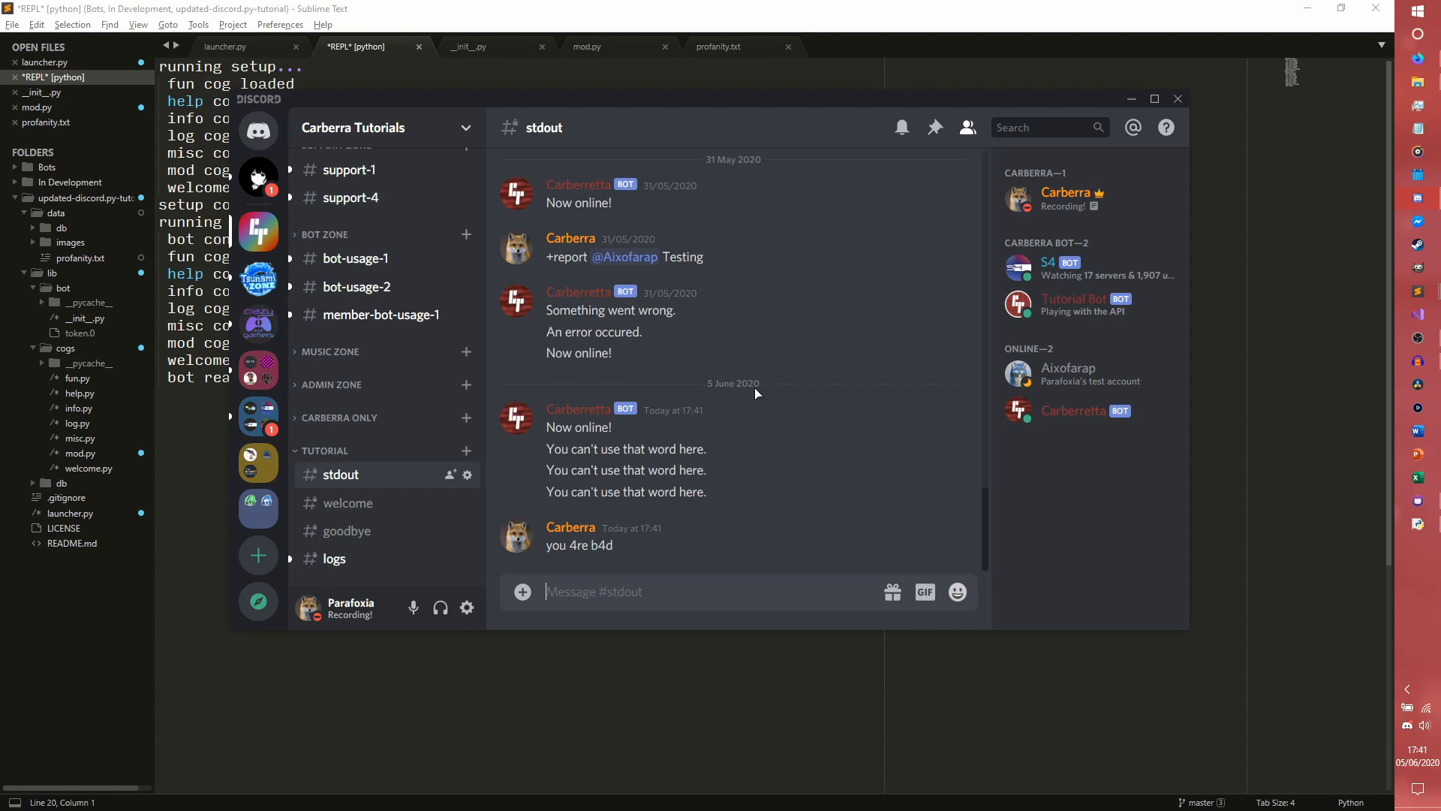
{"action": "scroll", "scroll_direction": "down", "scroll_amount": 3}
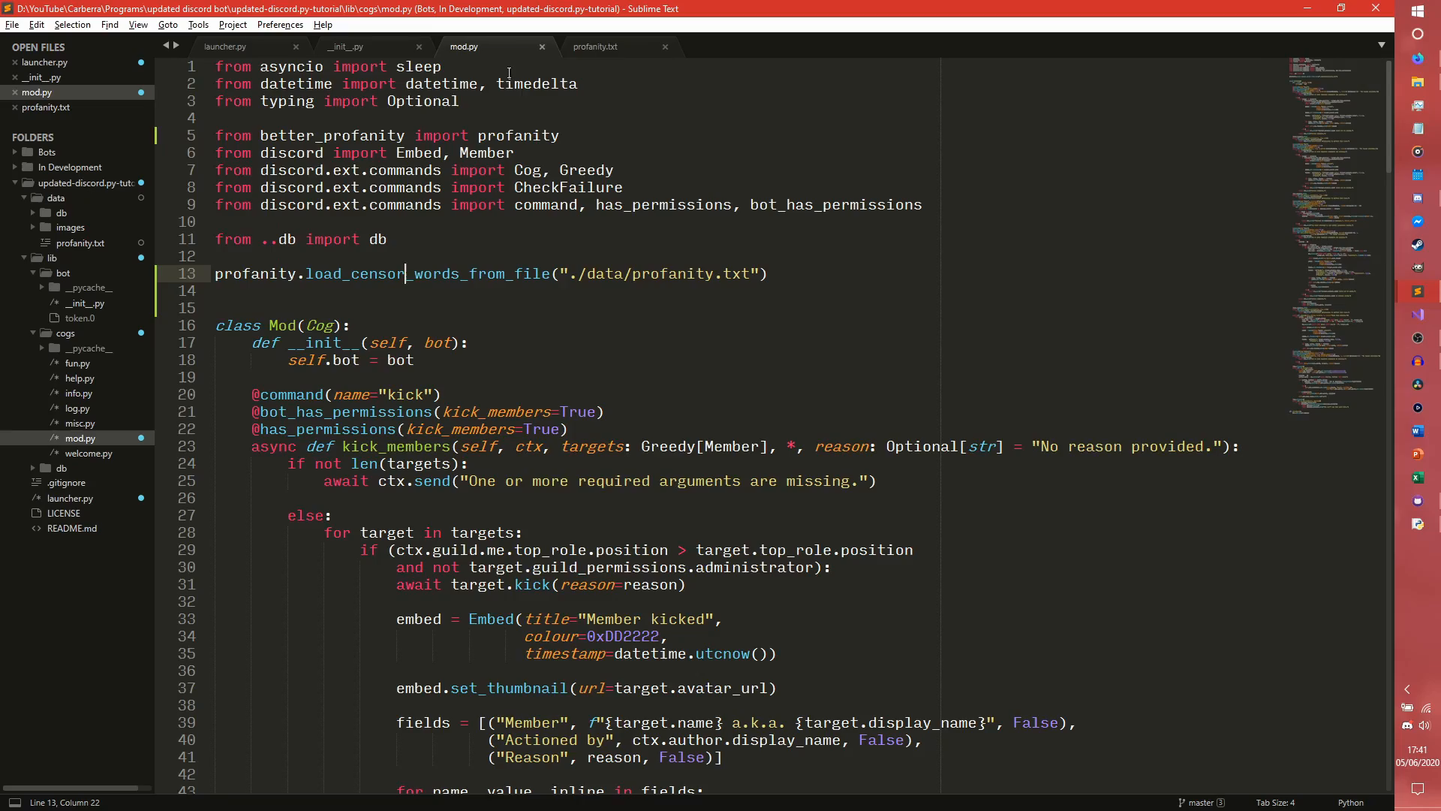
- Scroll mod.py down to the on_message profanity check
{"action": "scroll", "scroll_direction": "down", "scroll_amount": 3}
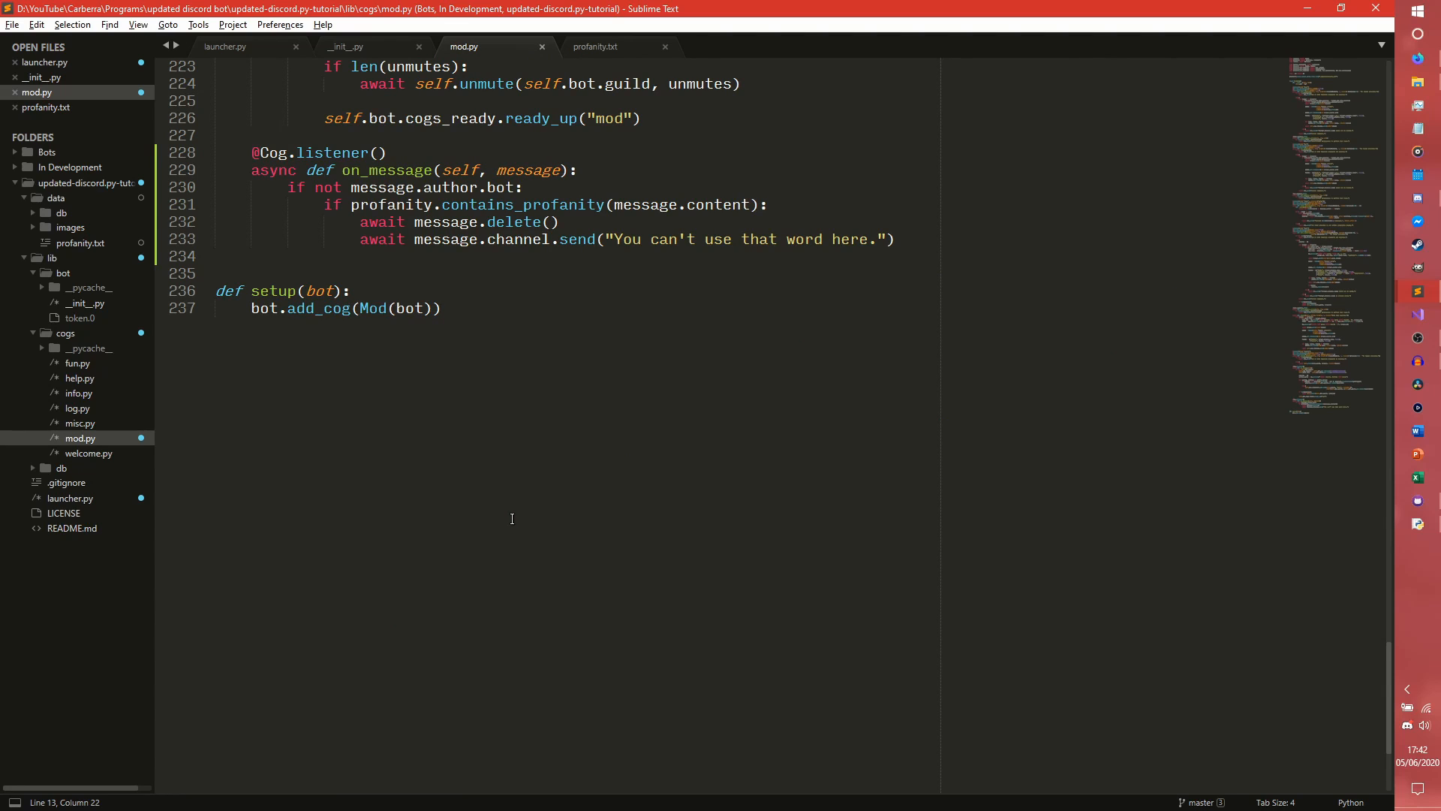
{"action": "mouse_move", "coordinate": [415, 418]}
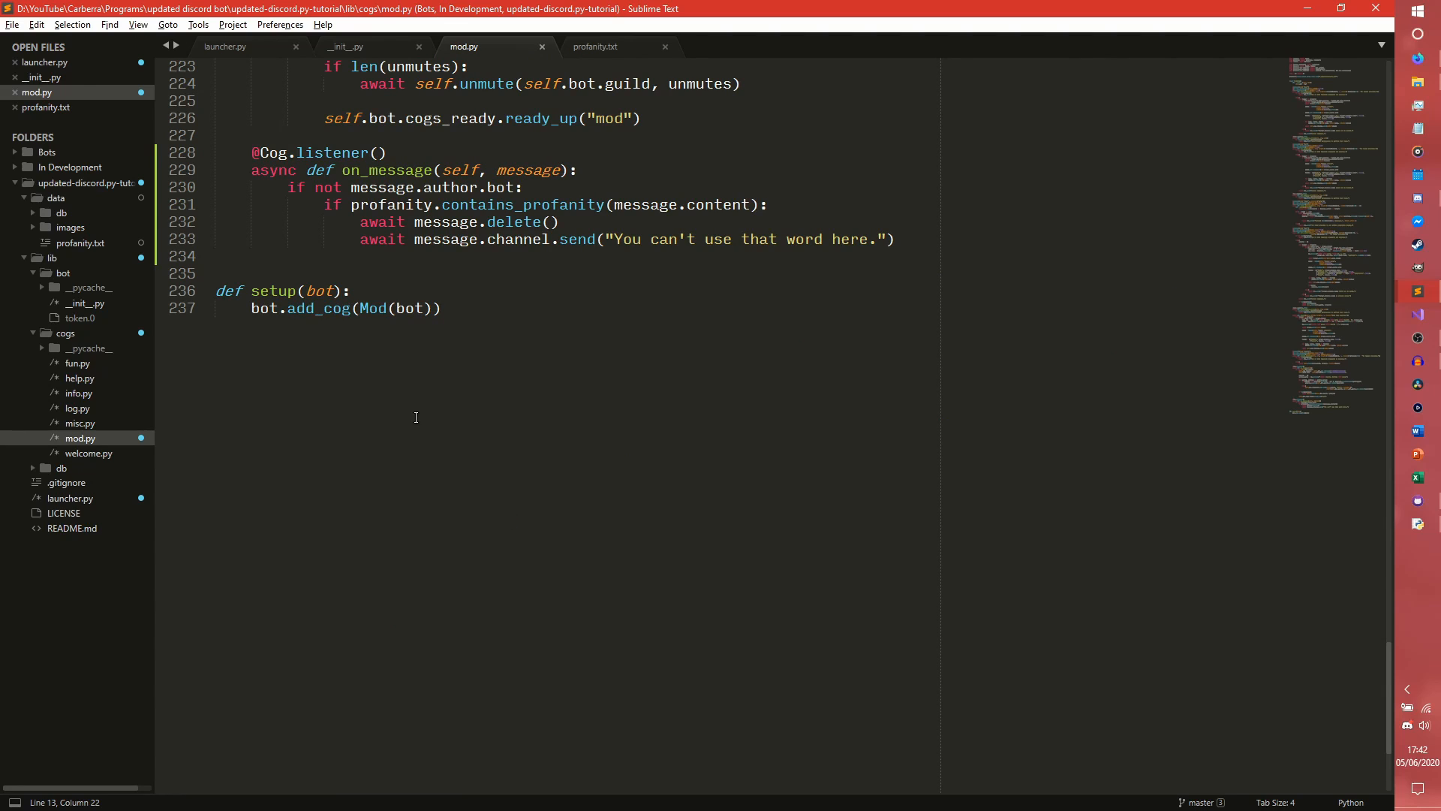
{"action": "mouse_move", "coordinate": [489, 362]}
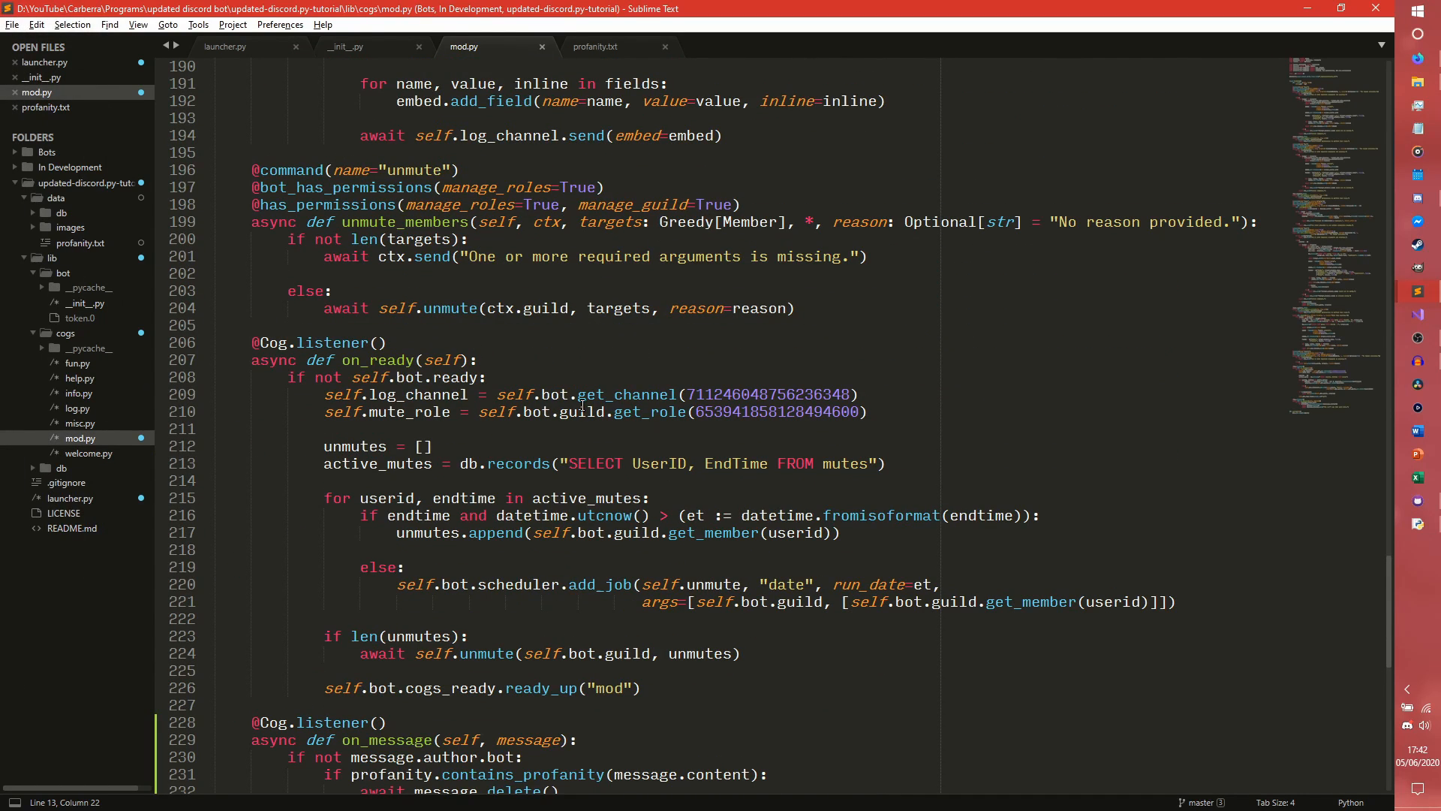
{"action": "left_click", "coordinate": [798, 308]}
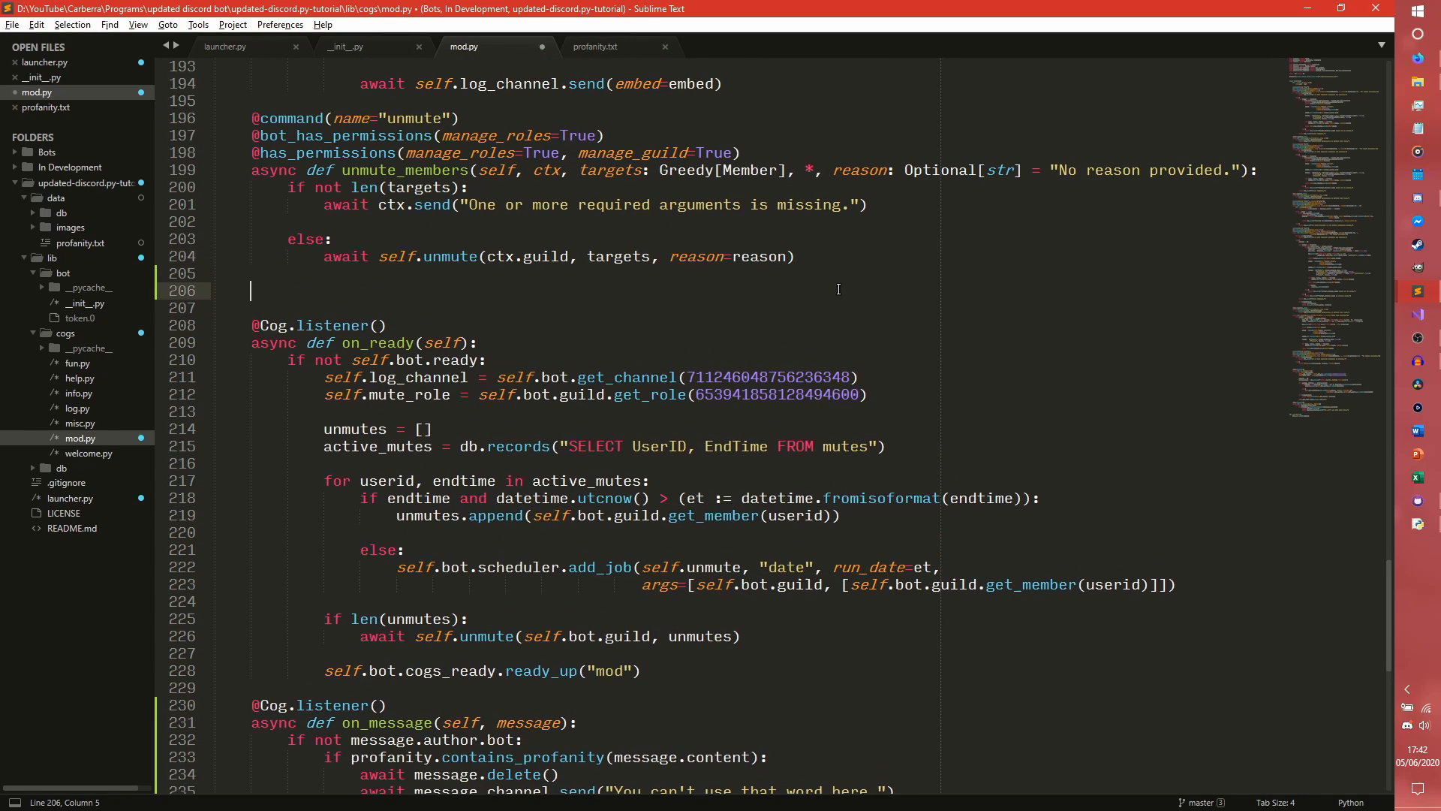
{"action": "type", "text": "@command()"}
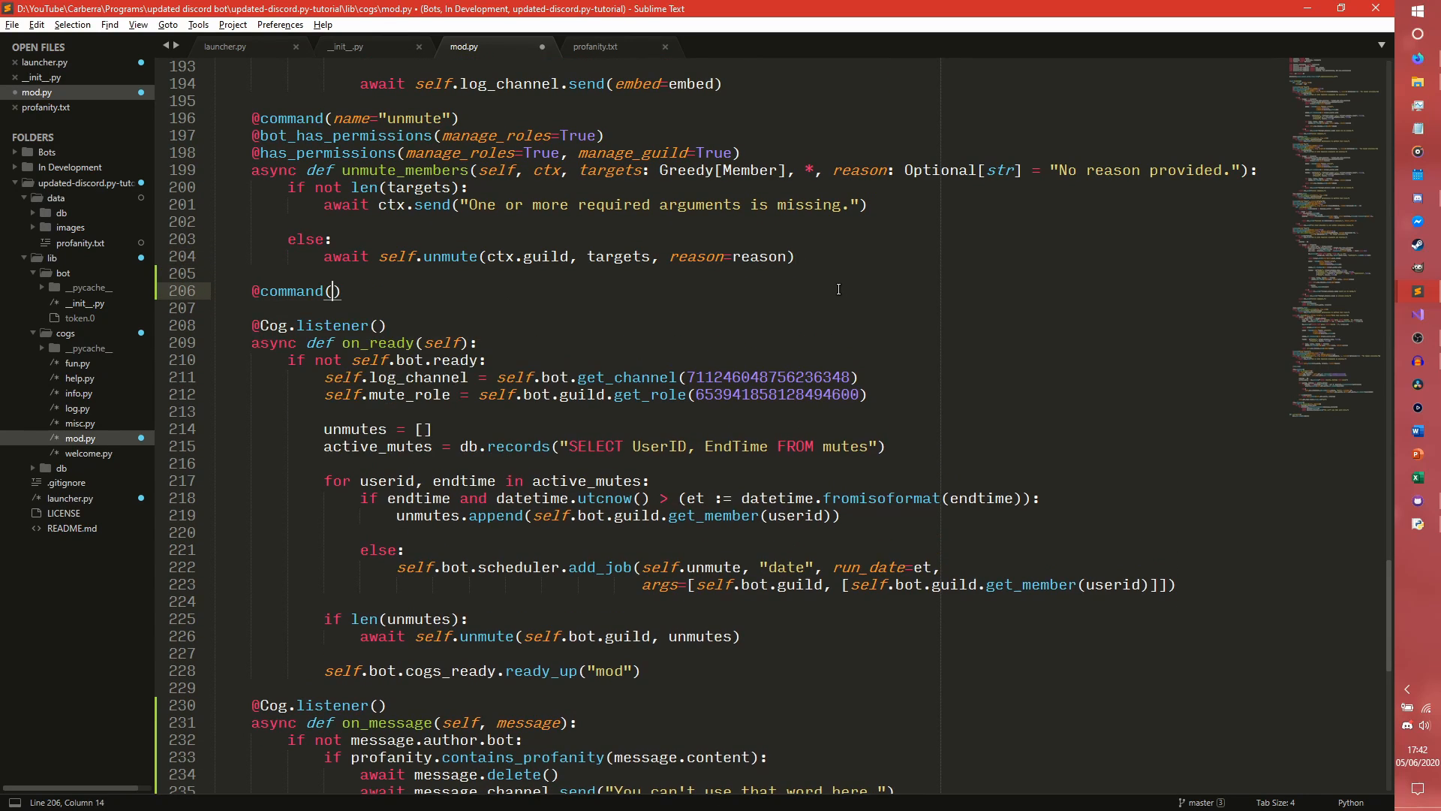
{"action": "type", "text": "name=\"\""}
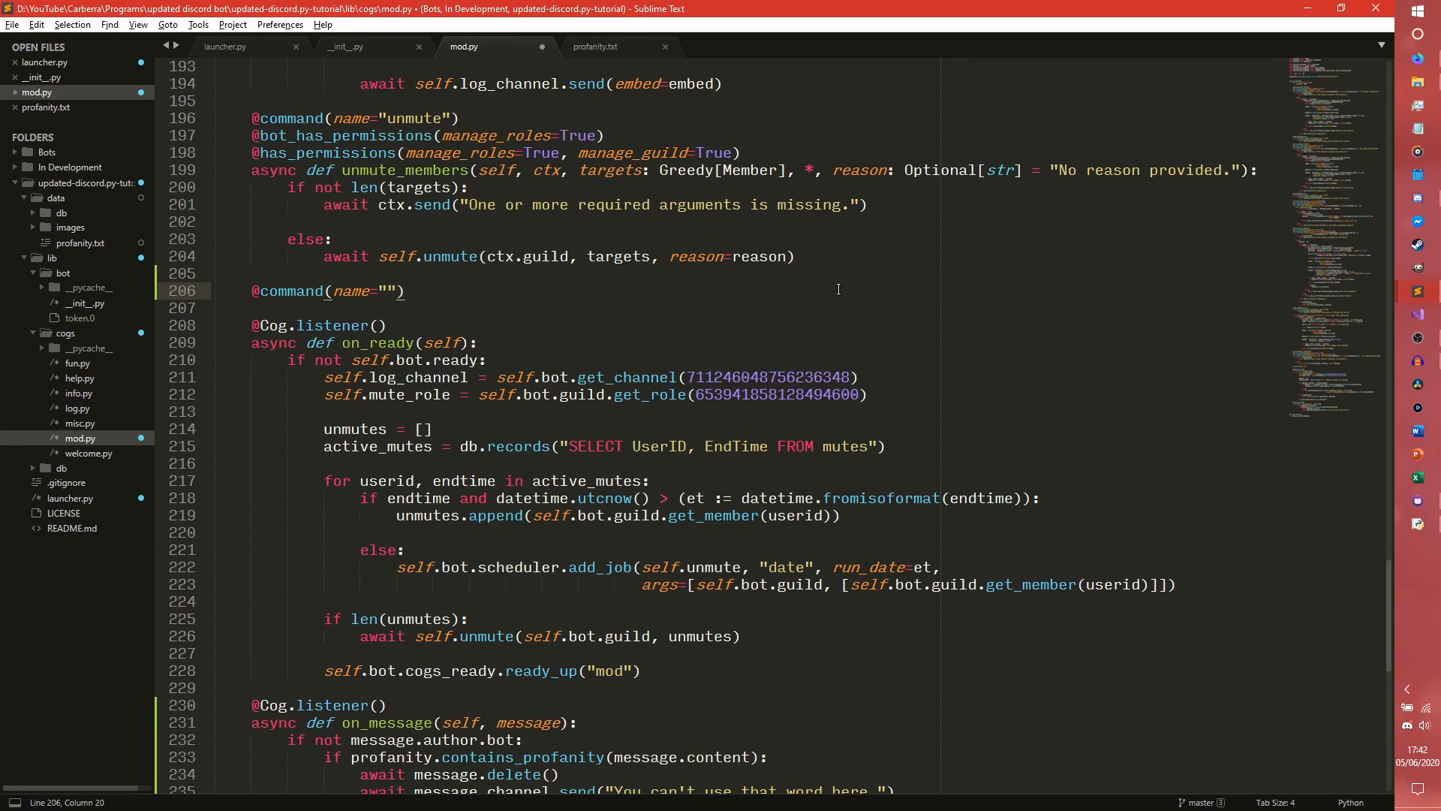
{"action": "type", "text": "addcurses"}
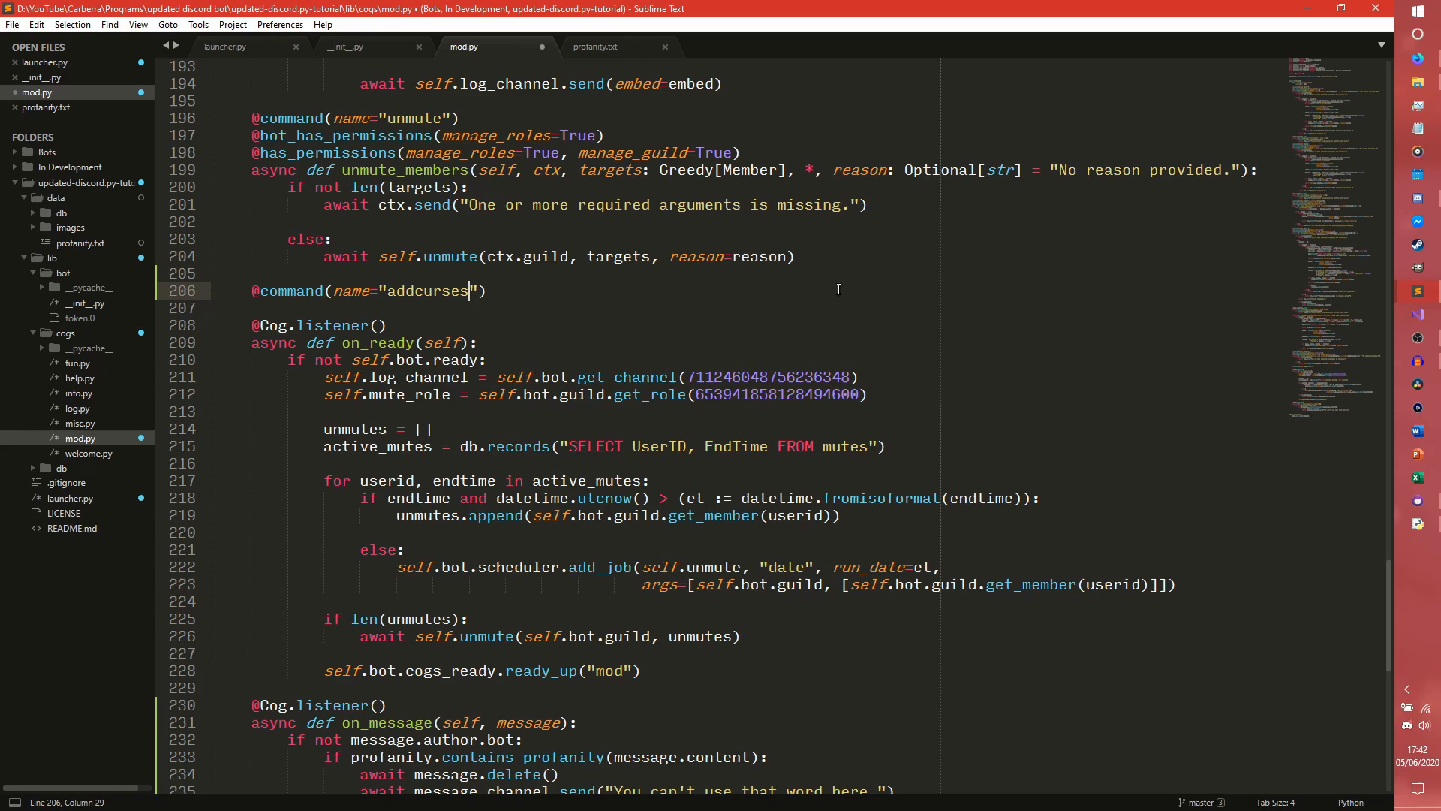
{"action": "type", "text": ", al"}
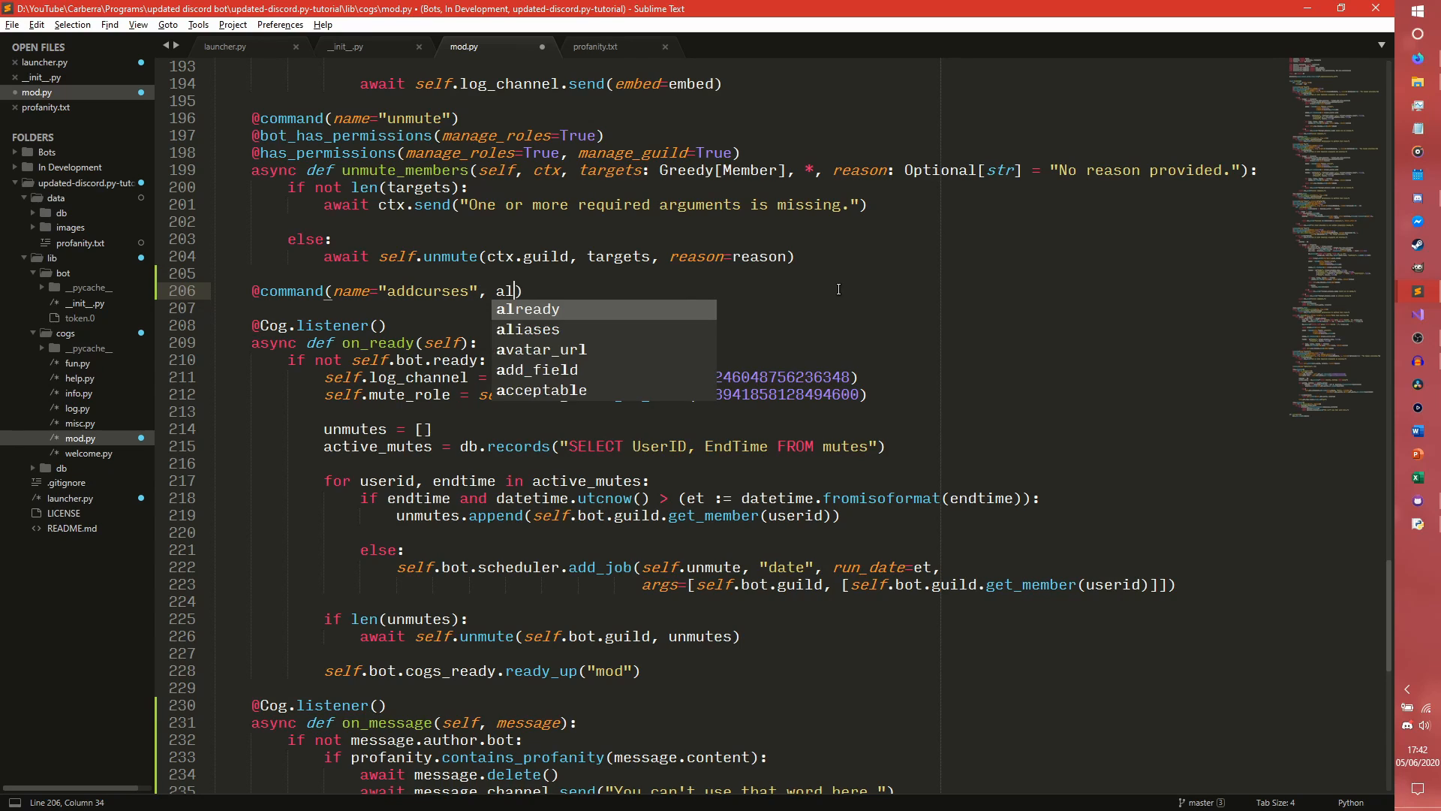
{"action": "key", "text": "Tab"}
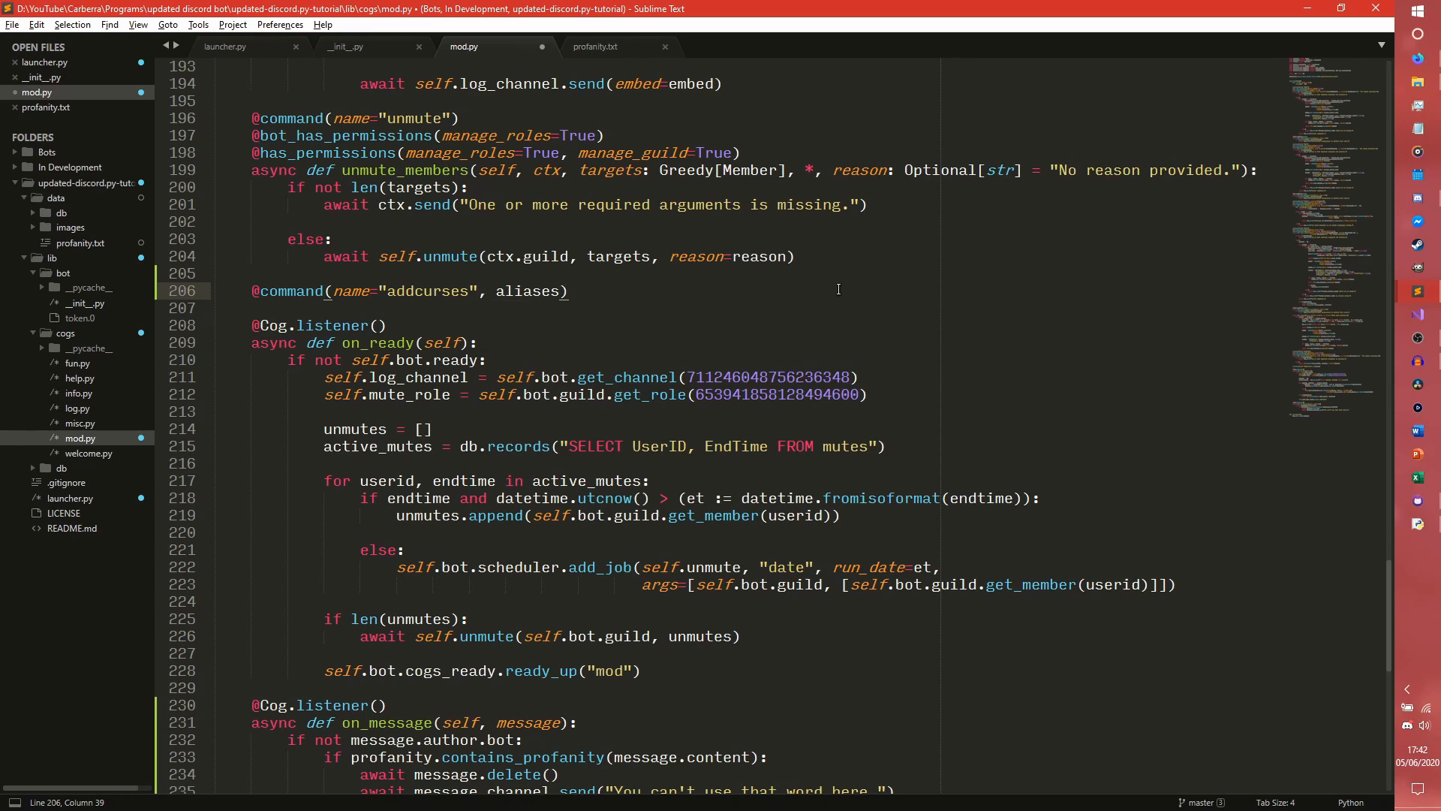
{"action": "key", "text": "BackSpace"}
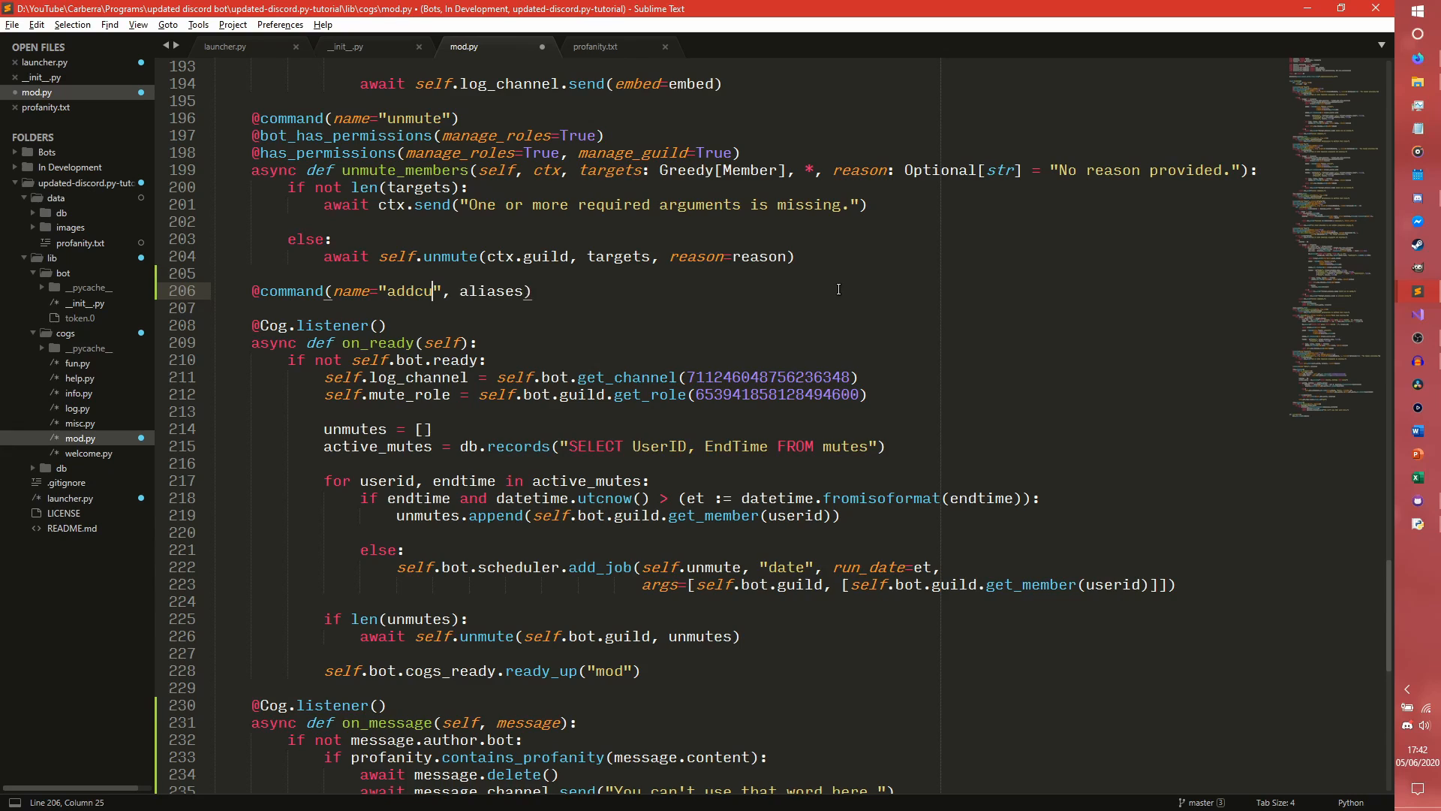
{"action": "type", "text": "profanity"}
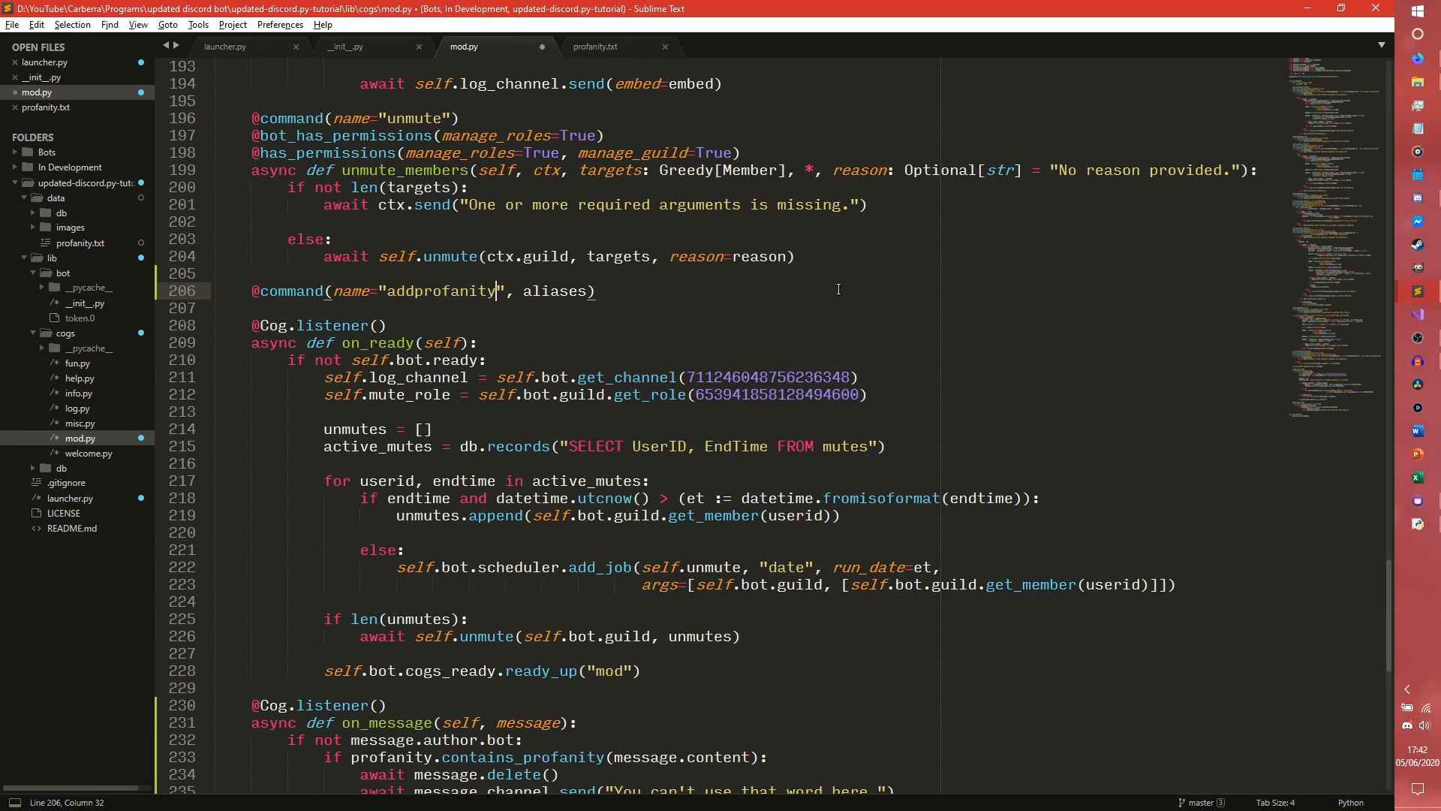
{"action": "type", "text": "=[]"}
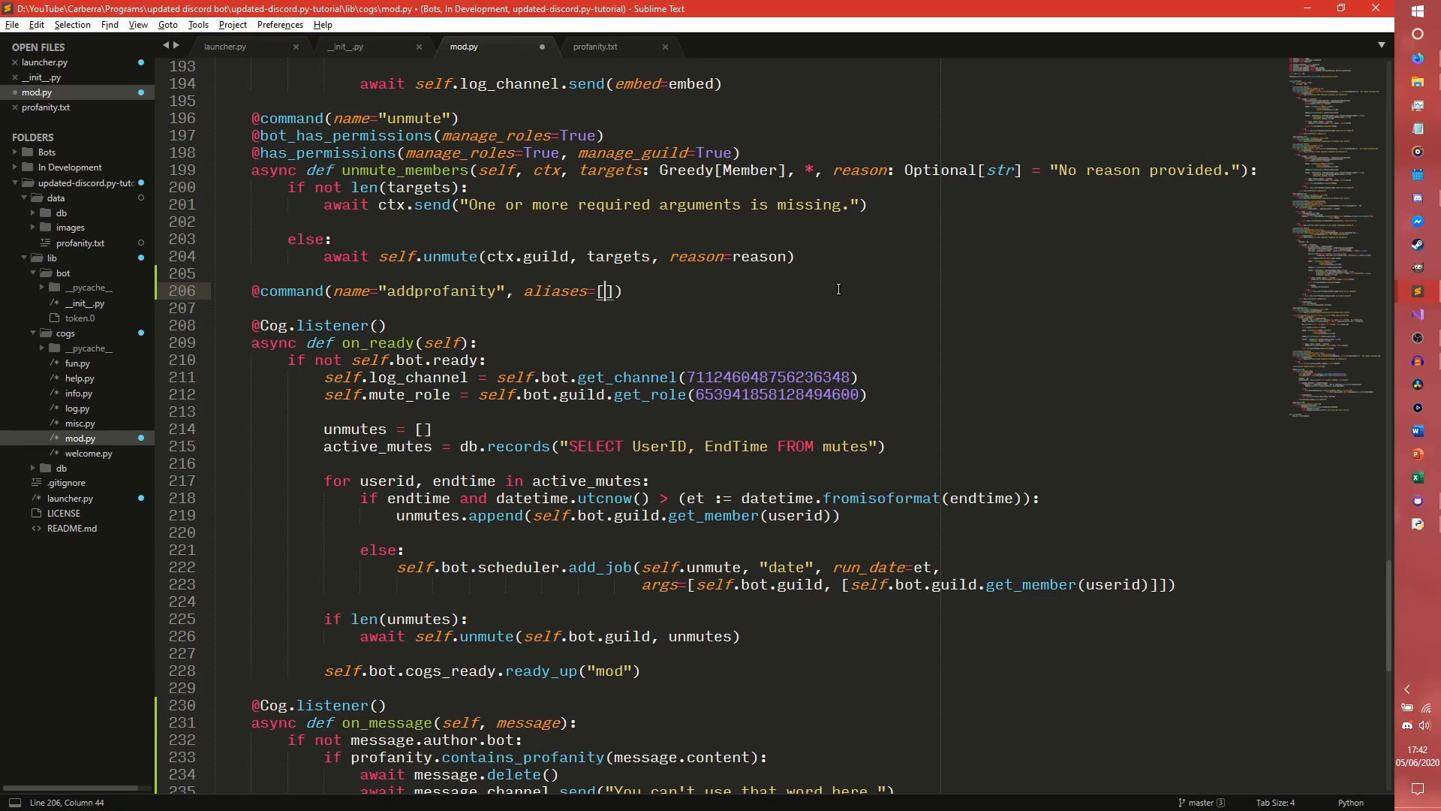
{"action": "type", "text": "\"addswa"}
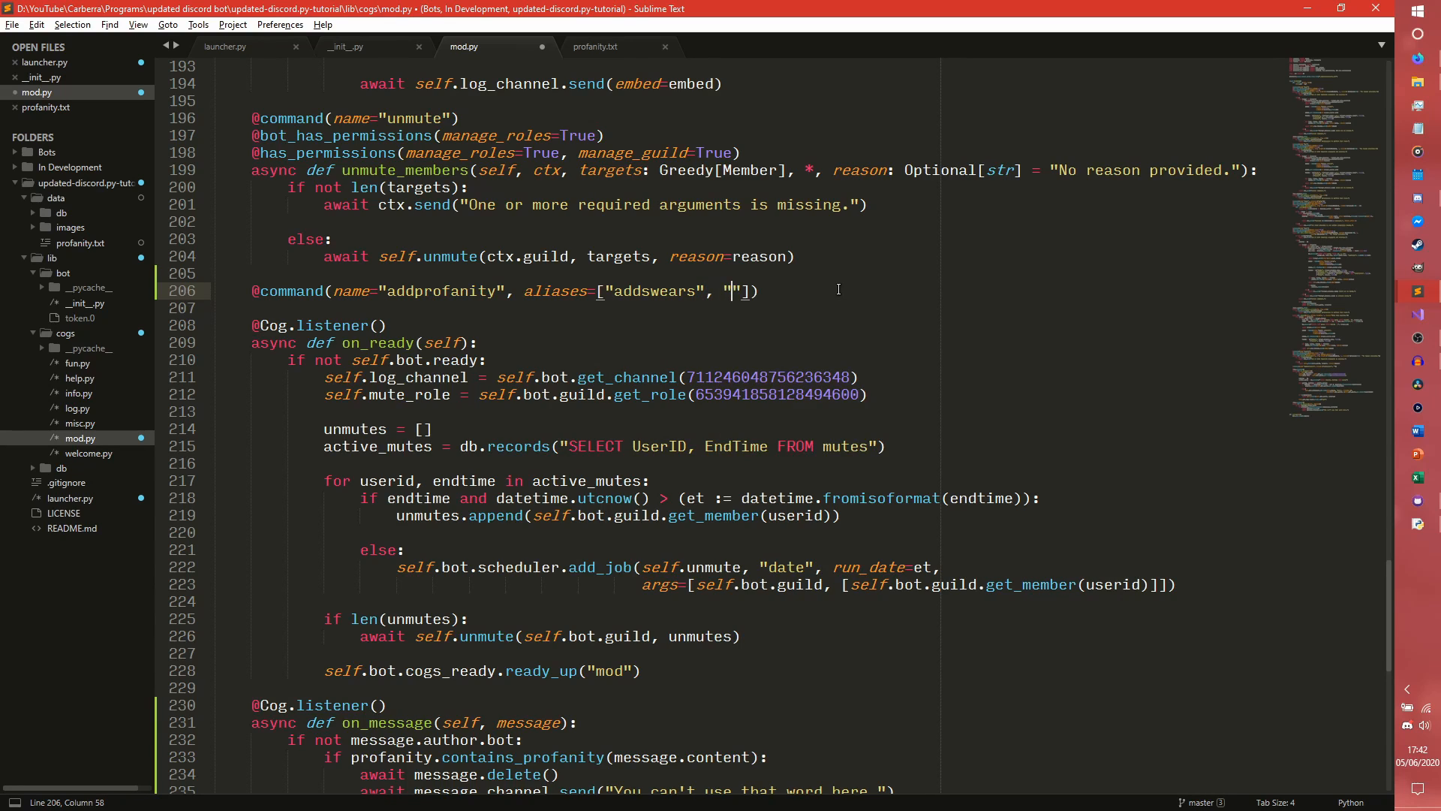
{"action": "type", "text": "addcurses"}
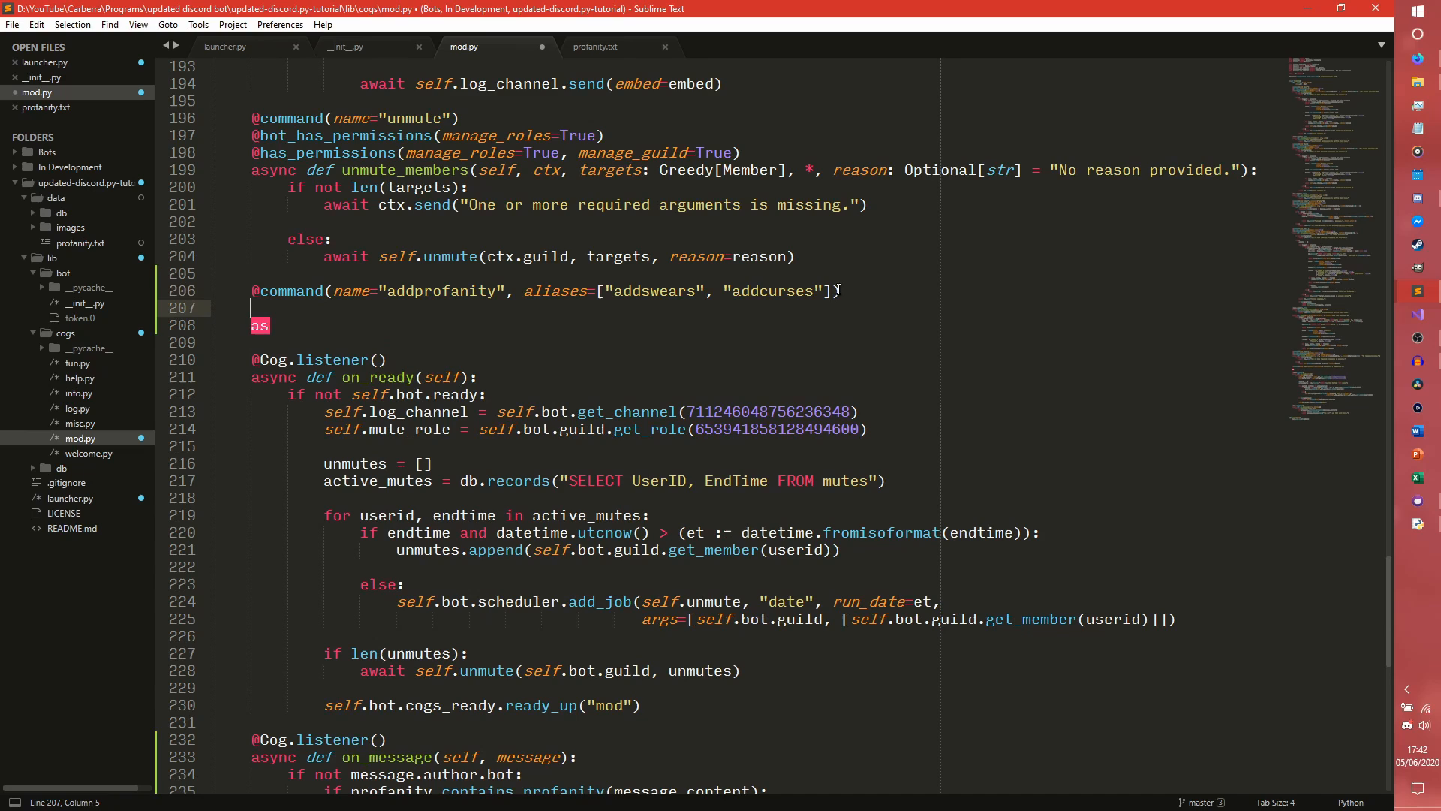
{"action": "type", "text": "@has"}
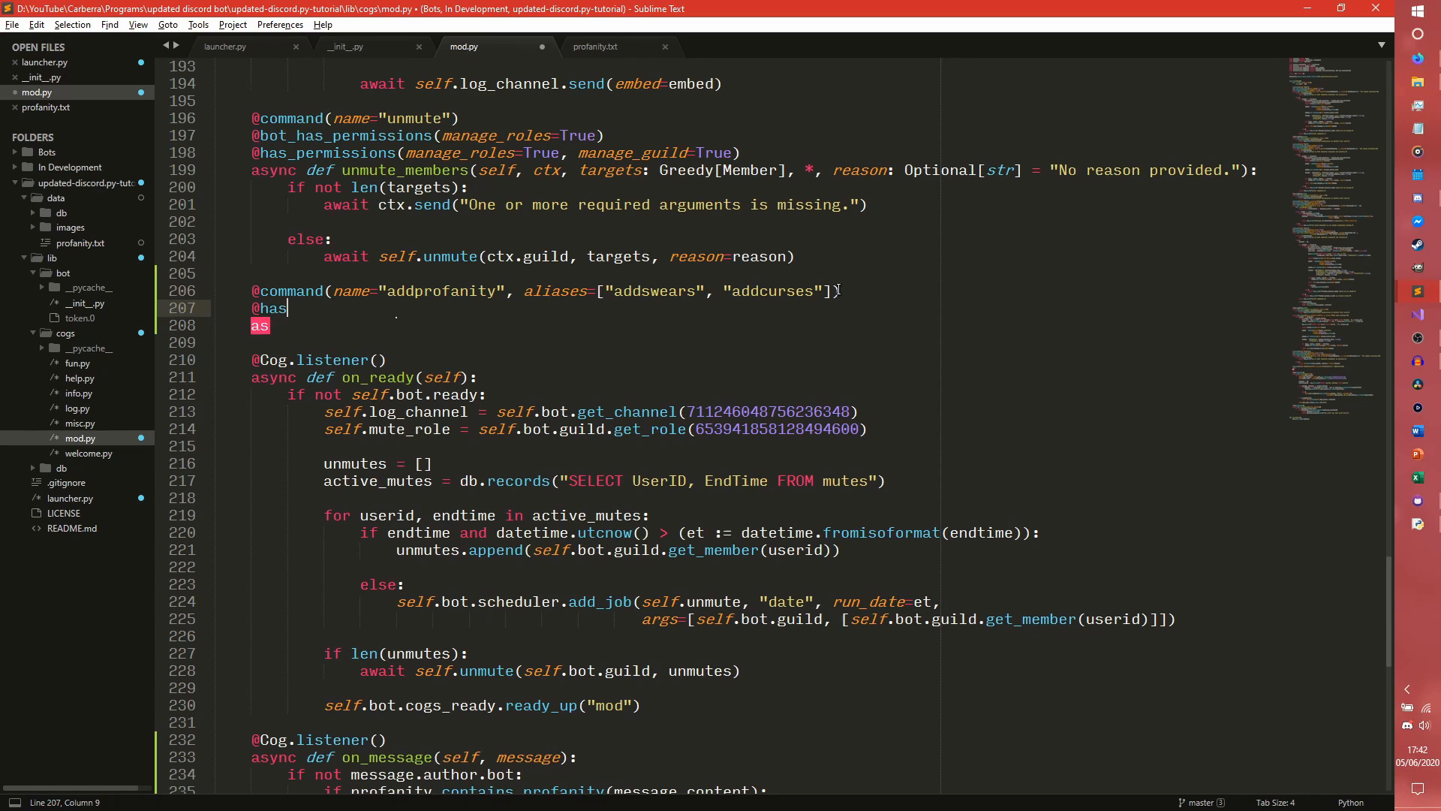
{"action": "type", "text": "_permissions(manage_guild=True"}
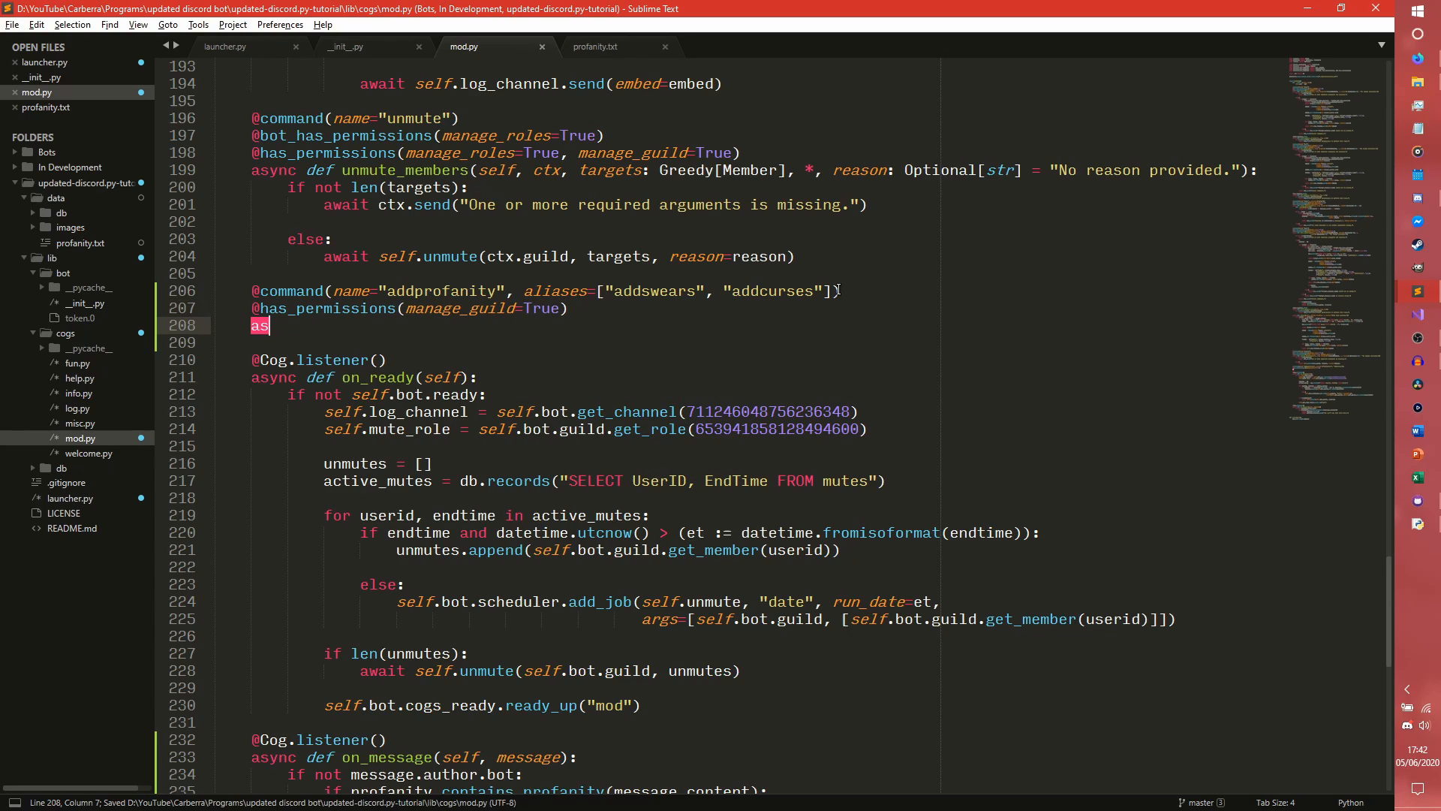
{"action": "type", "text": "yc def"}
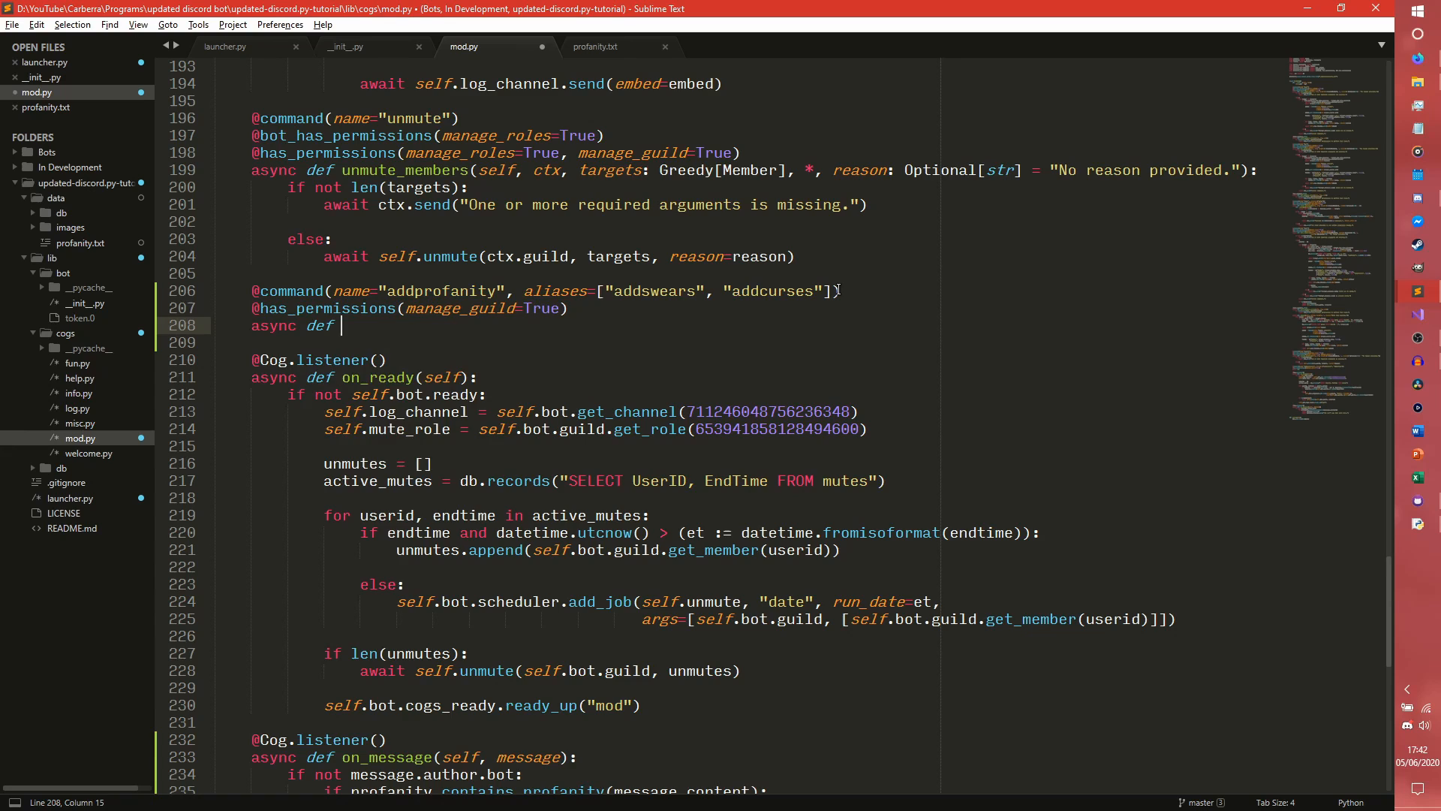
{"action": "type", "text": "add_"}
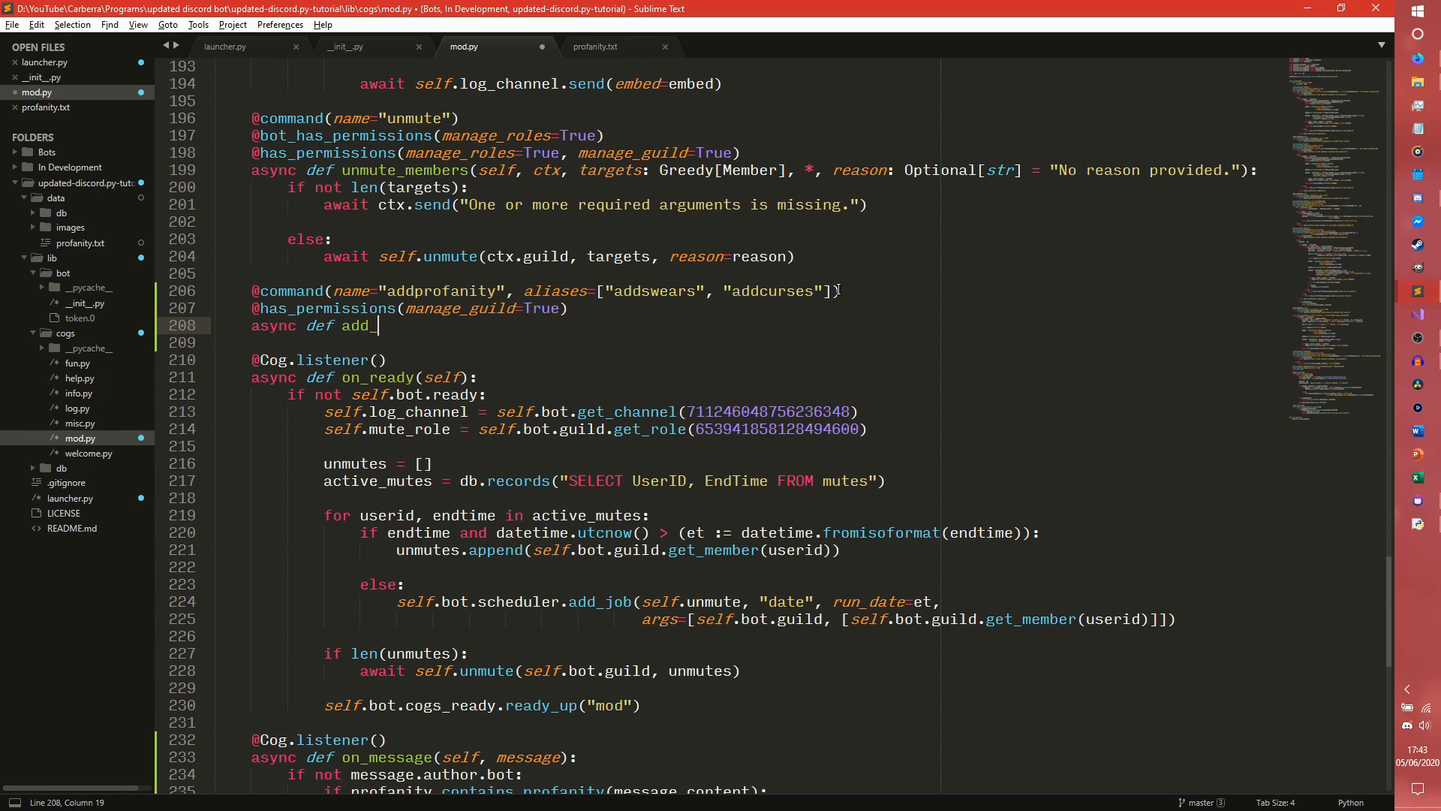
{"action": "type", "text": "profanut"}
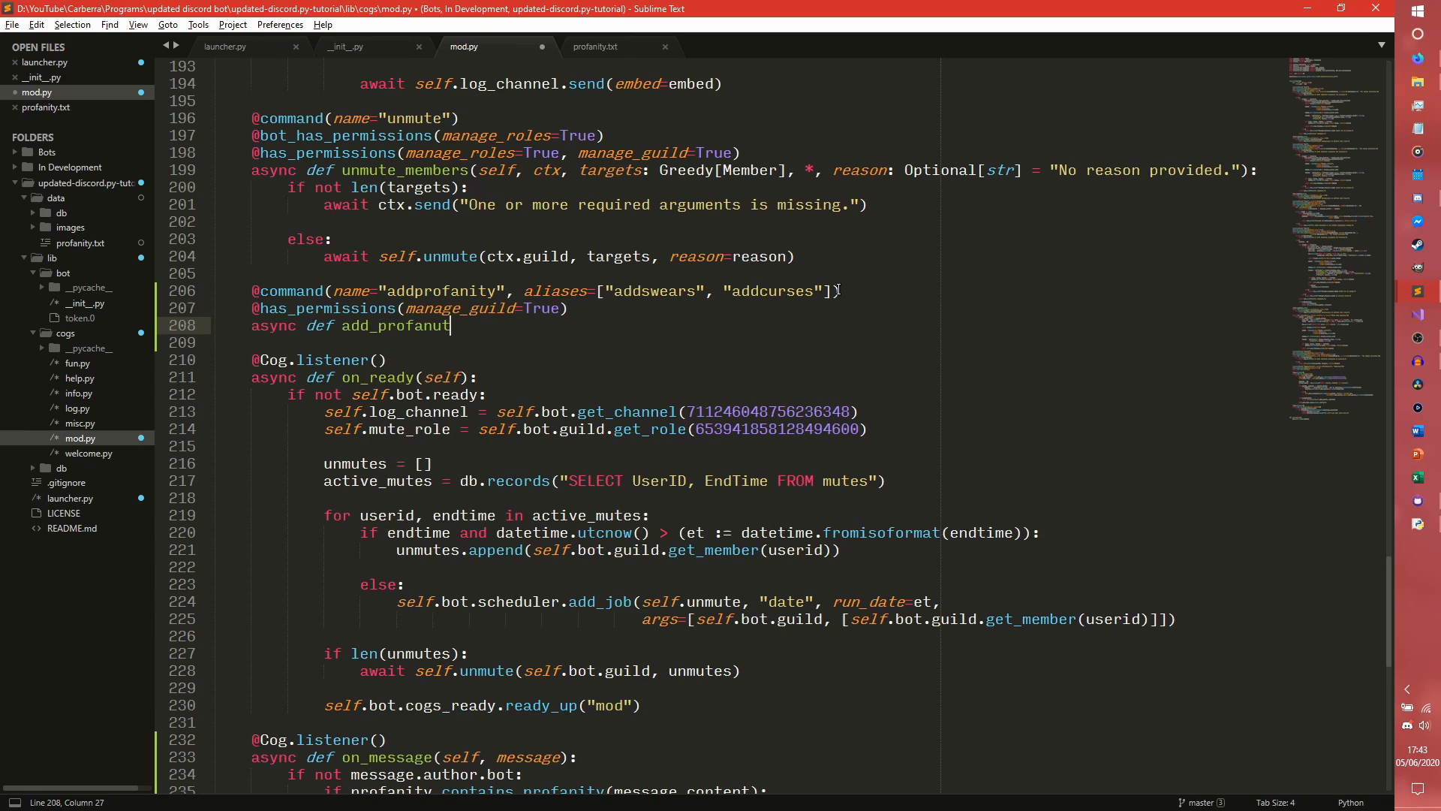
{"action": "type", "text": "y(self, ct, )"}
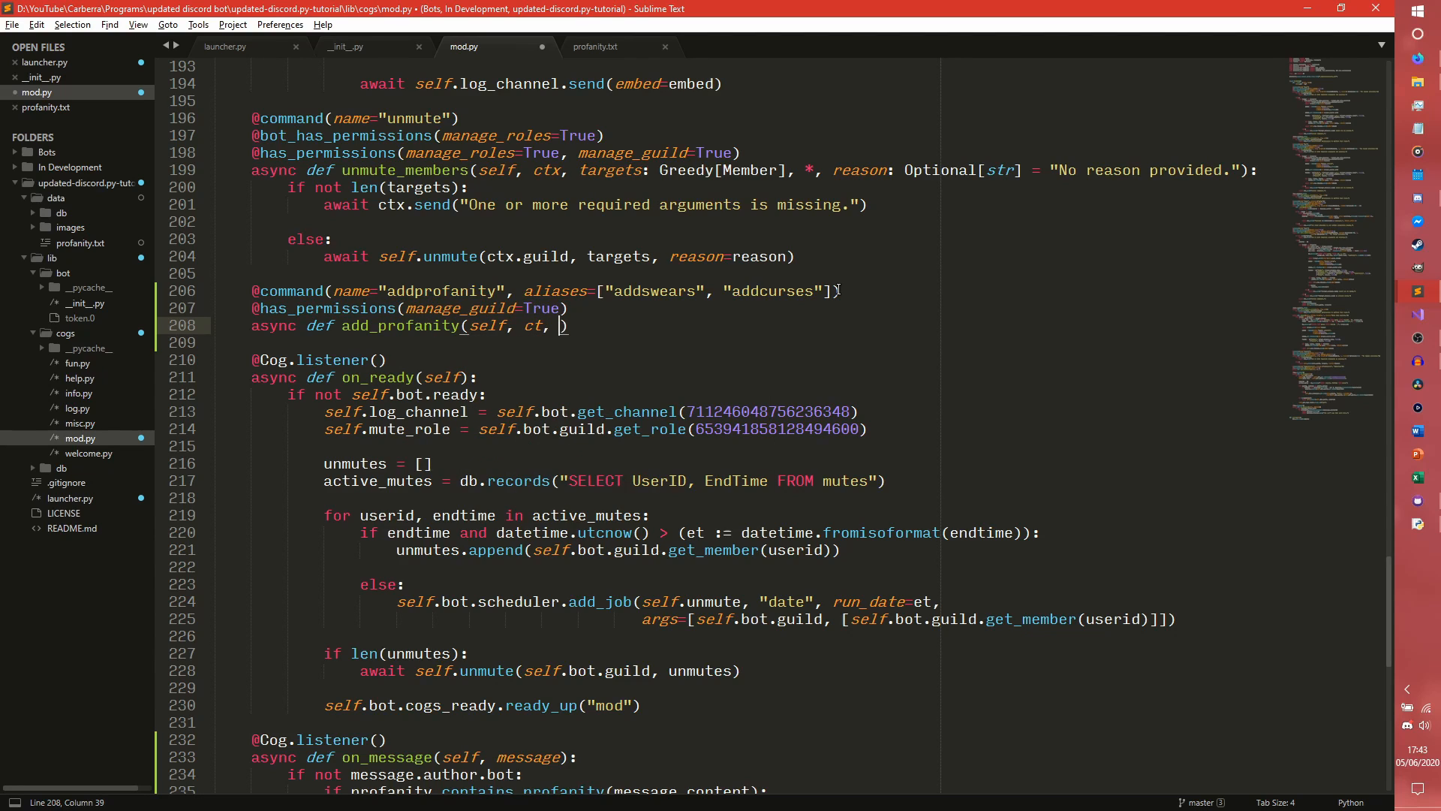
{"action": "type", "text": "*wrods"}
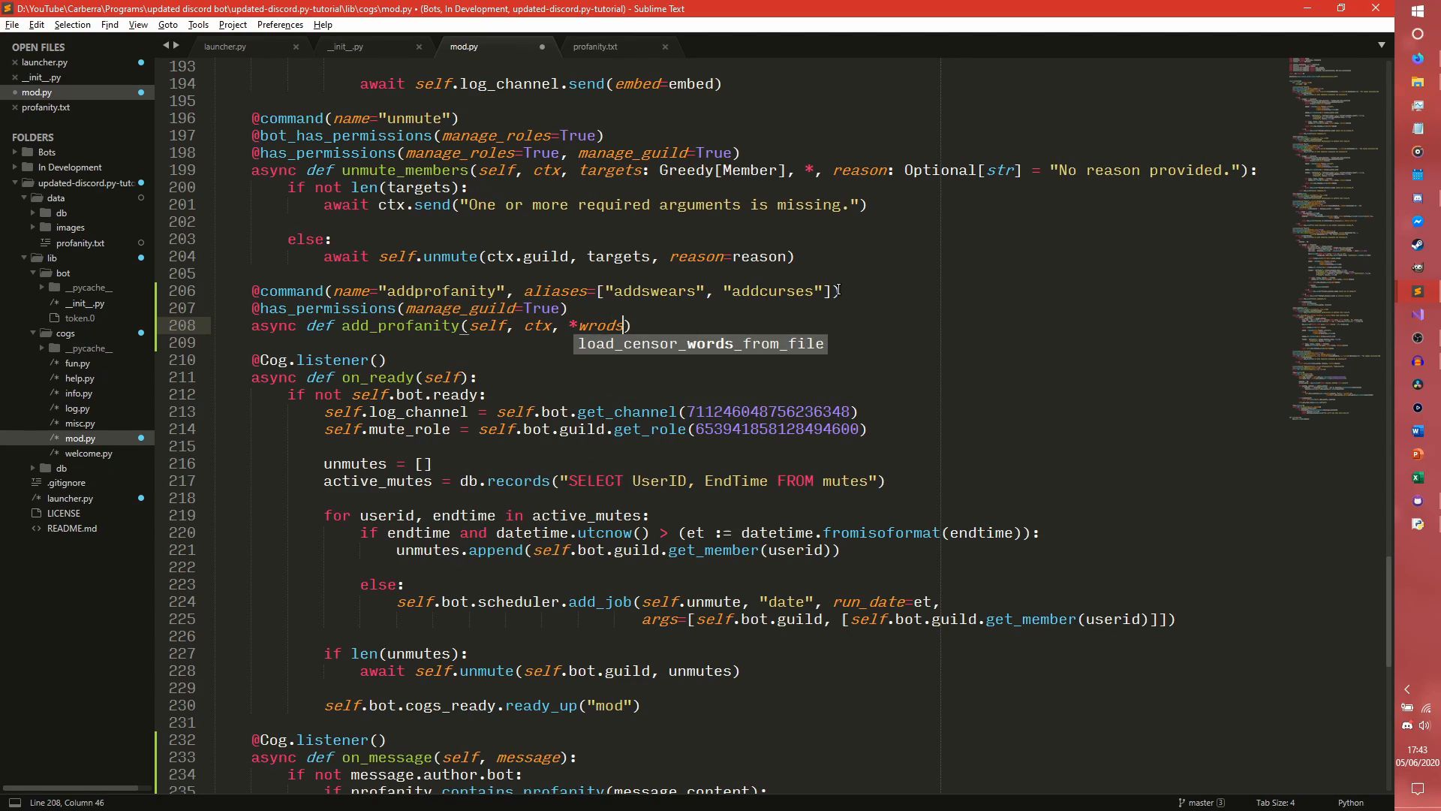
{"action": "key", "text": "ctrl+s"}
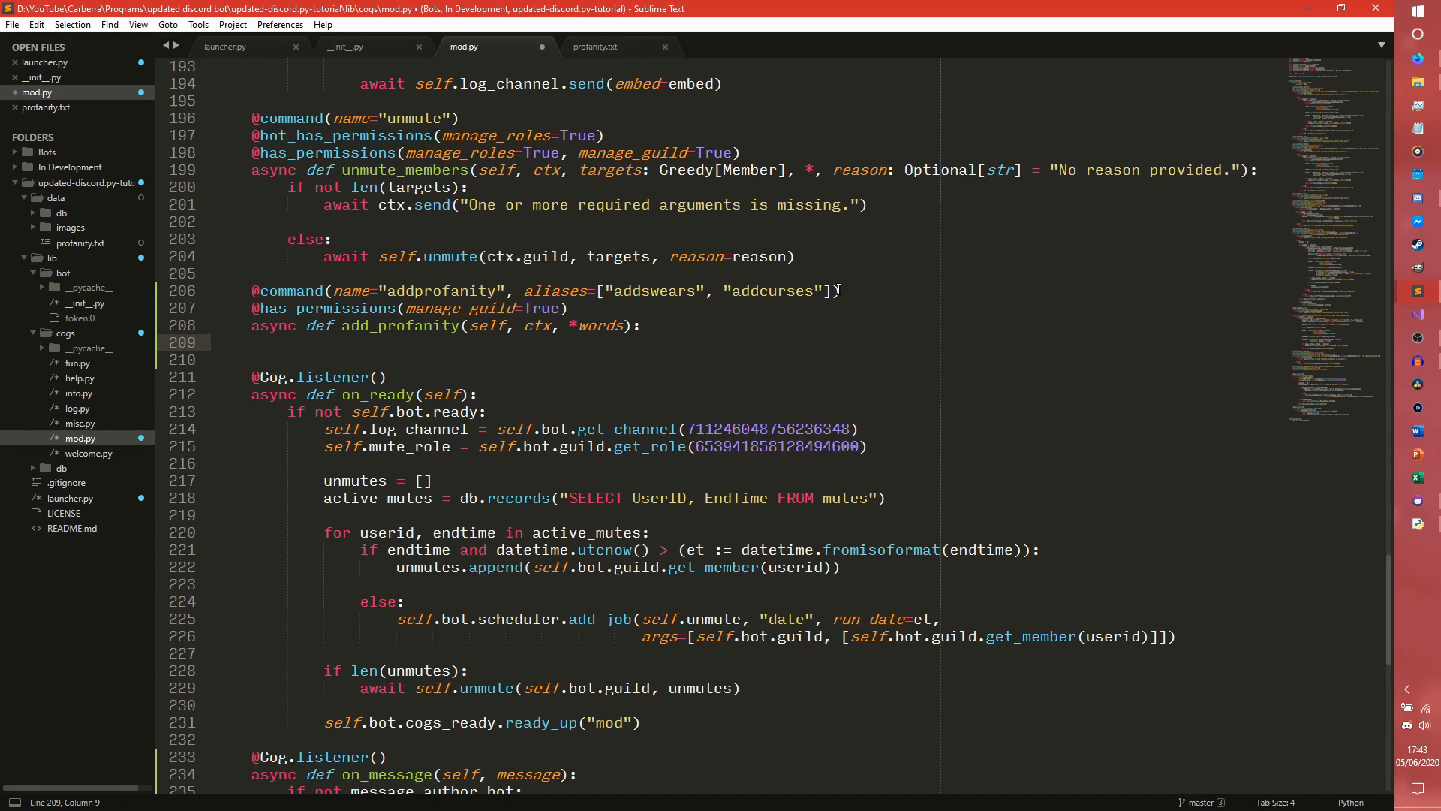
- Open ./data/profanity.txt in append mode with utf-8 encoding inside add_profanity
{"action": "type", "text": "with open(\"./"}
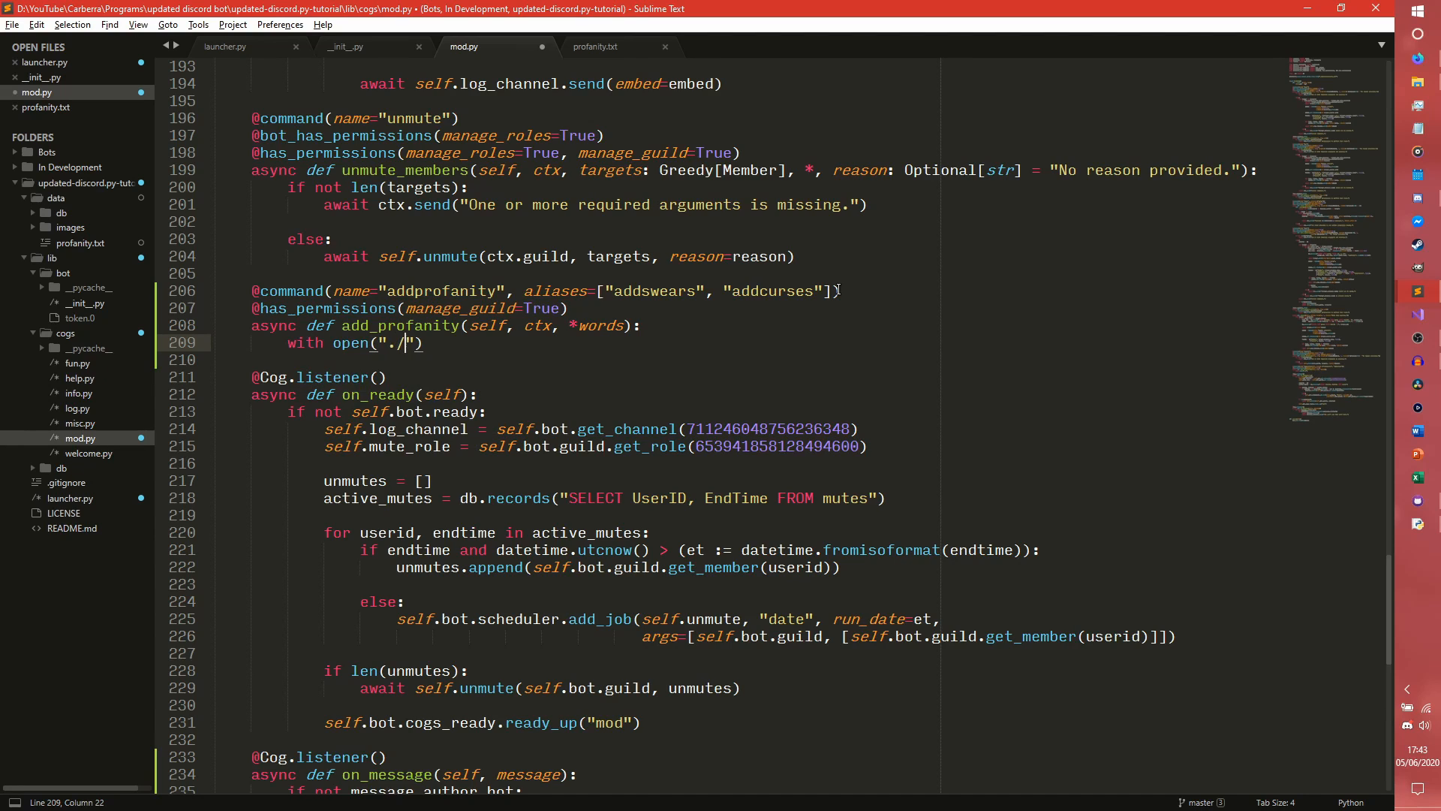
{"action": "type", "text": "data./"}
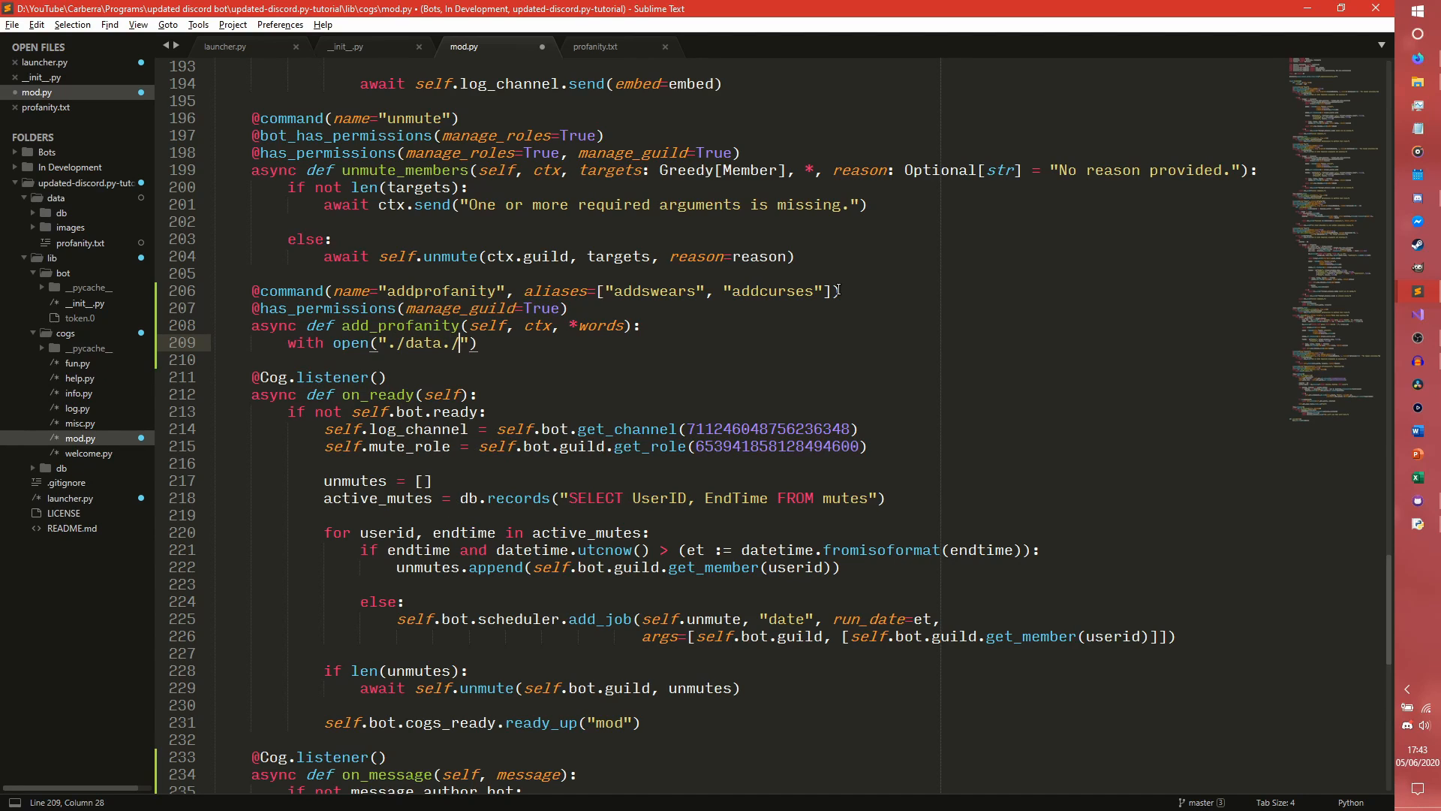
{"action": "type", "text": "pro"}
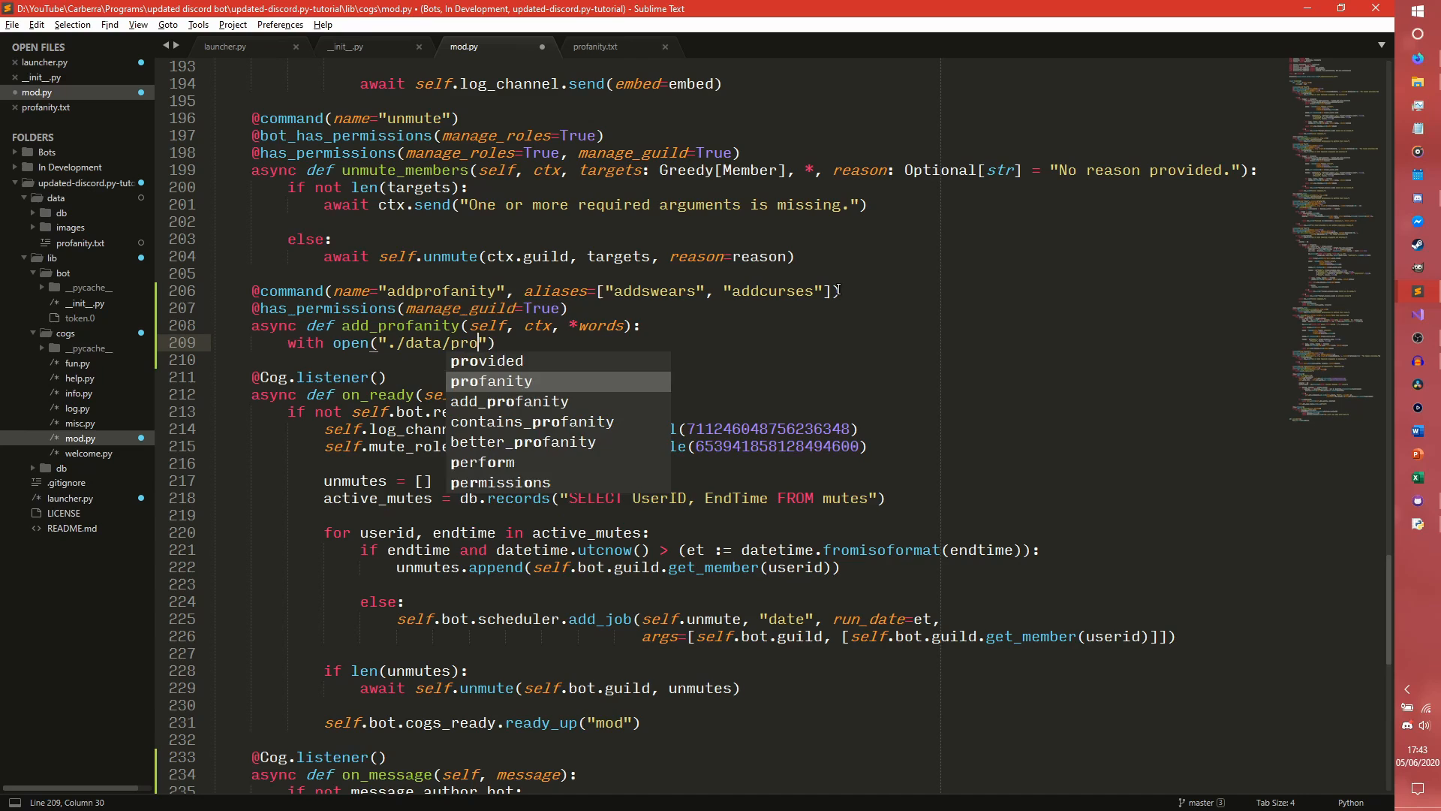
{"action": "key", "text": "Tab"}
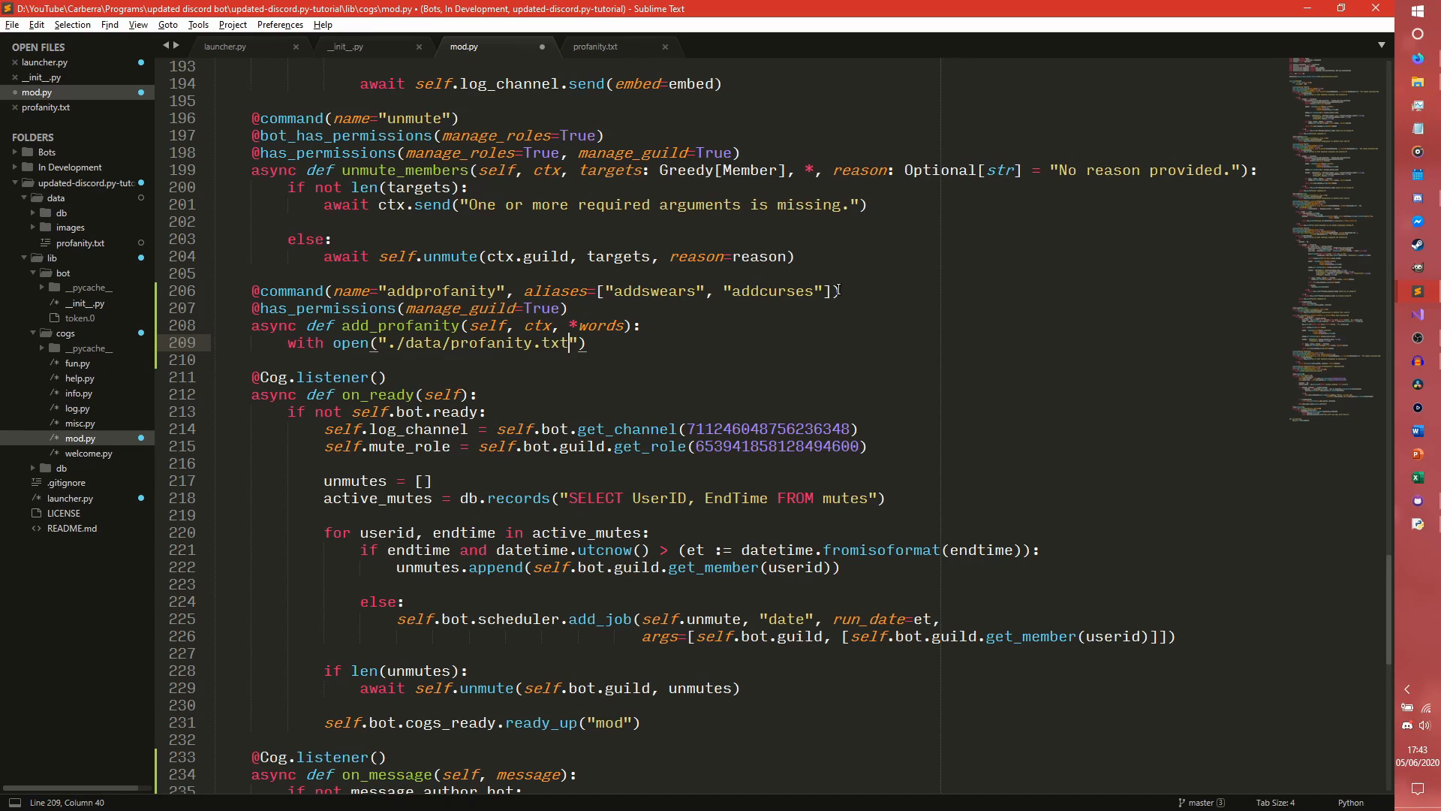
{"action": "key", "text": "ctrl+s"}
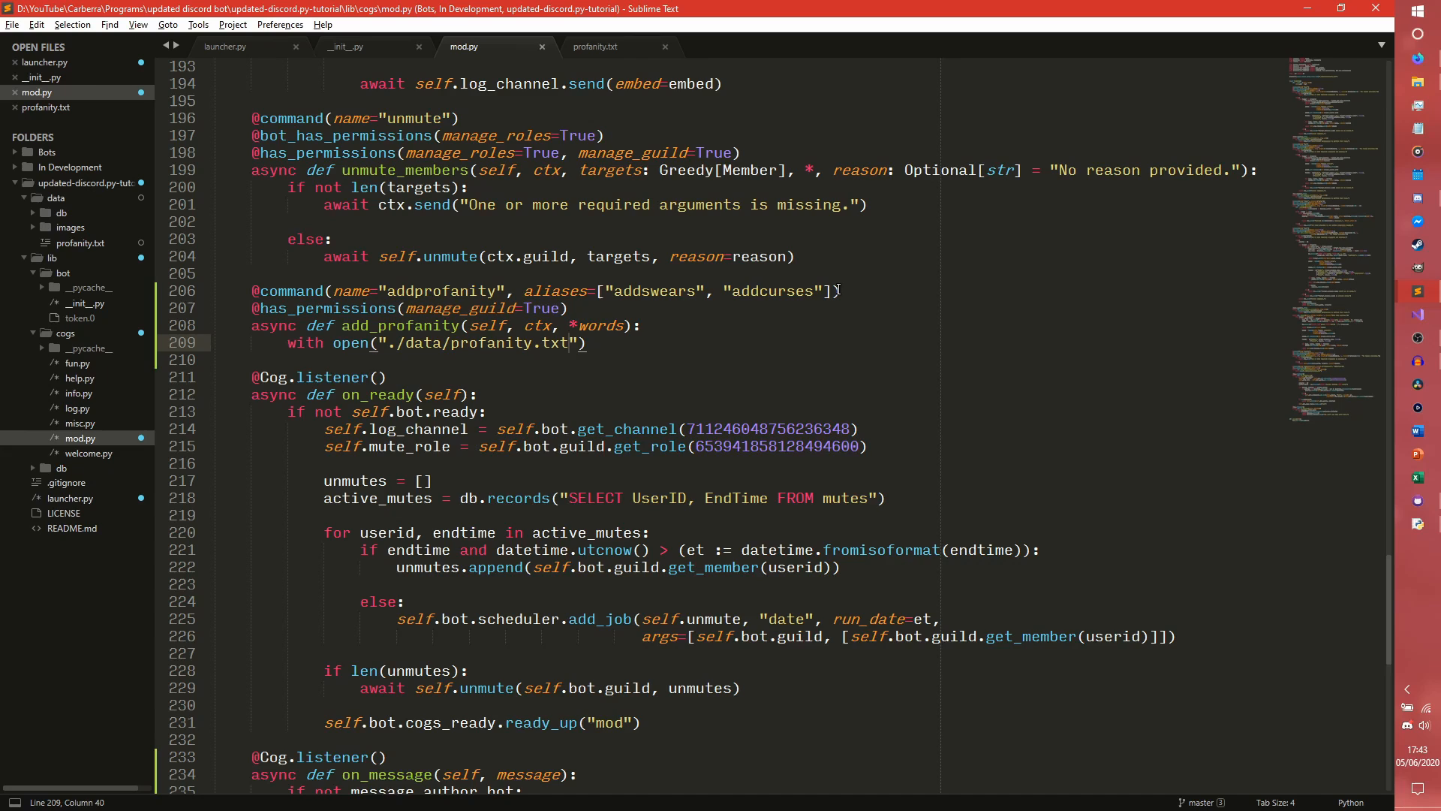
{"action": "type", "text": ","}
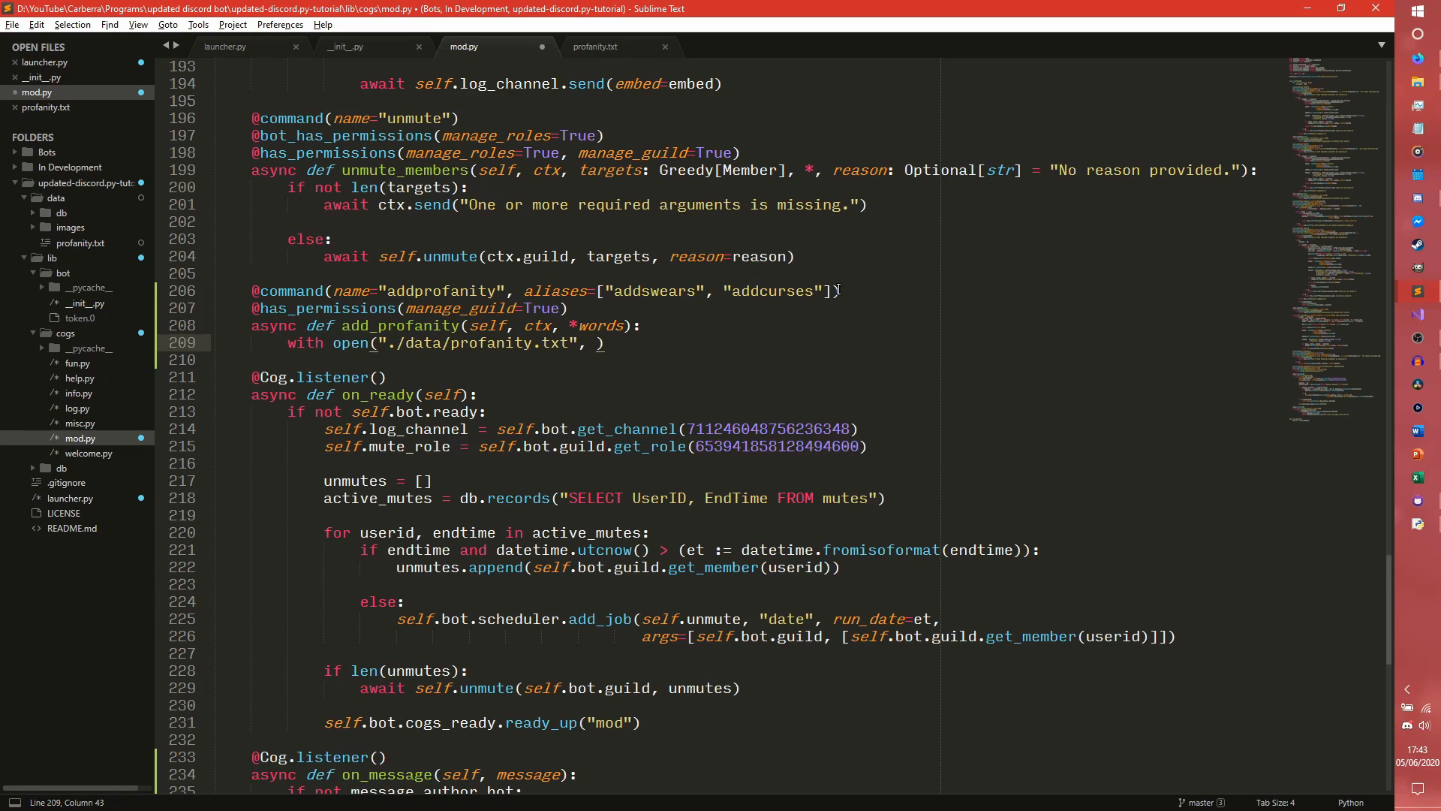
{"action": "type", "text": "A"}
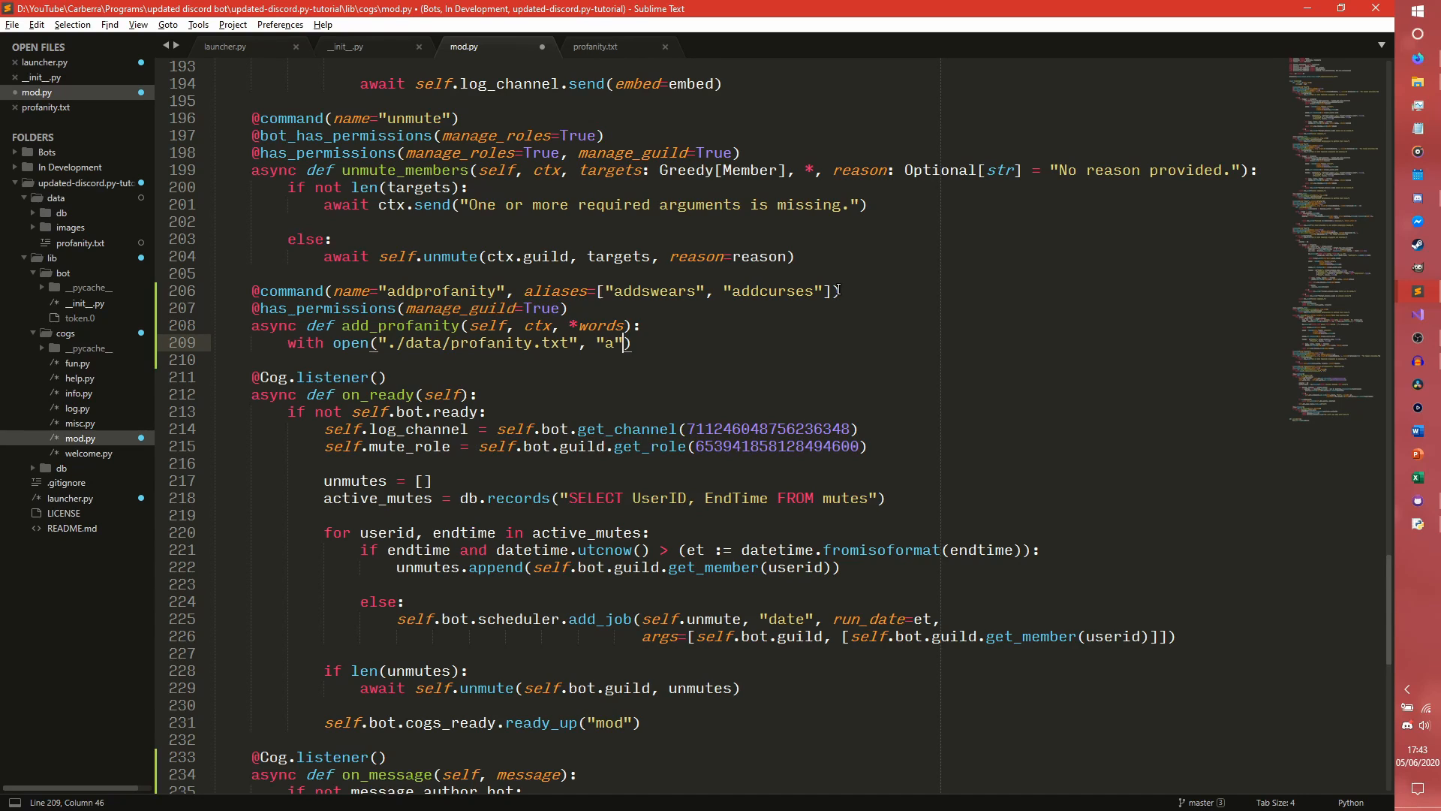
{"action": "type", "text": ", encoding="}
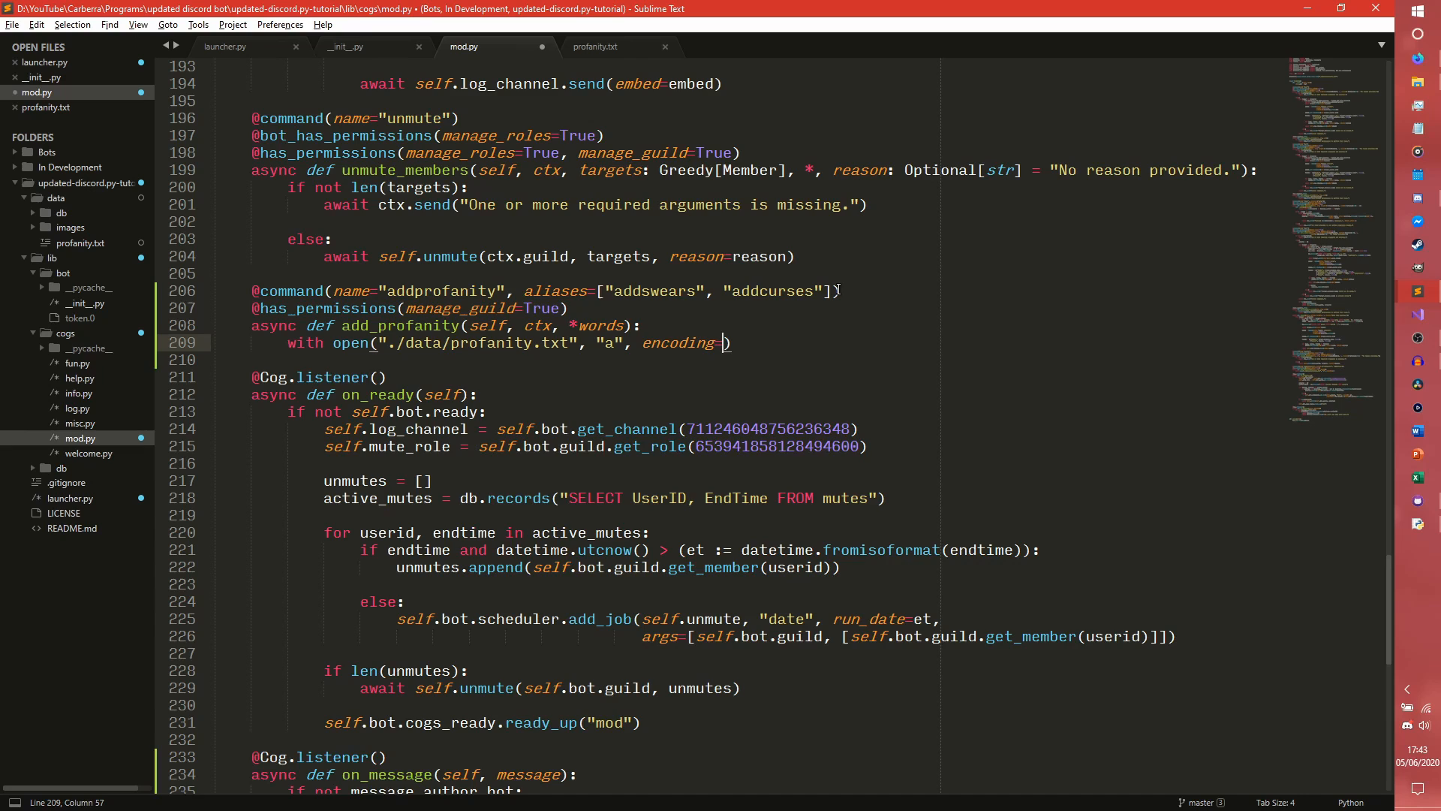
{"action": "type", "text": "\"utf-8\""}
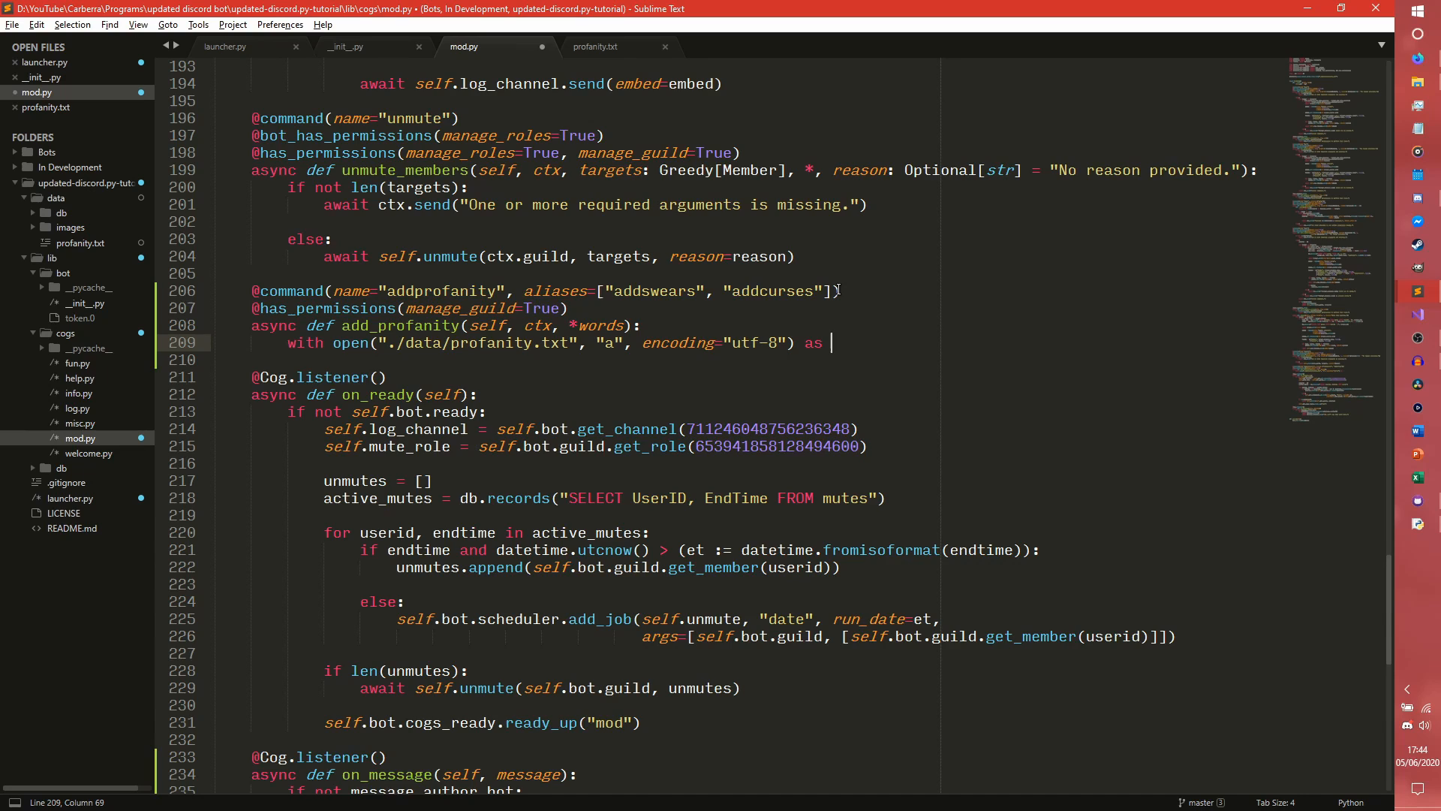
- Write each word on its own line using f.write("".join([f"{w}\n" for w in words]))
{"action": "type", "text": "f:"}
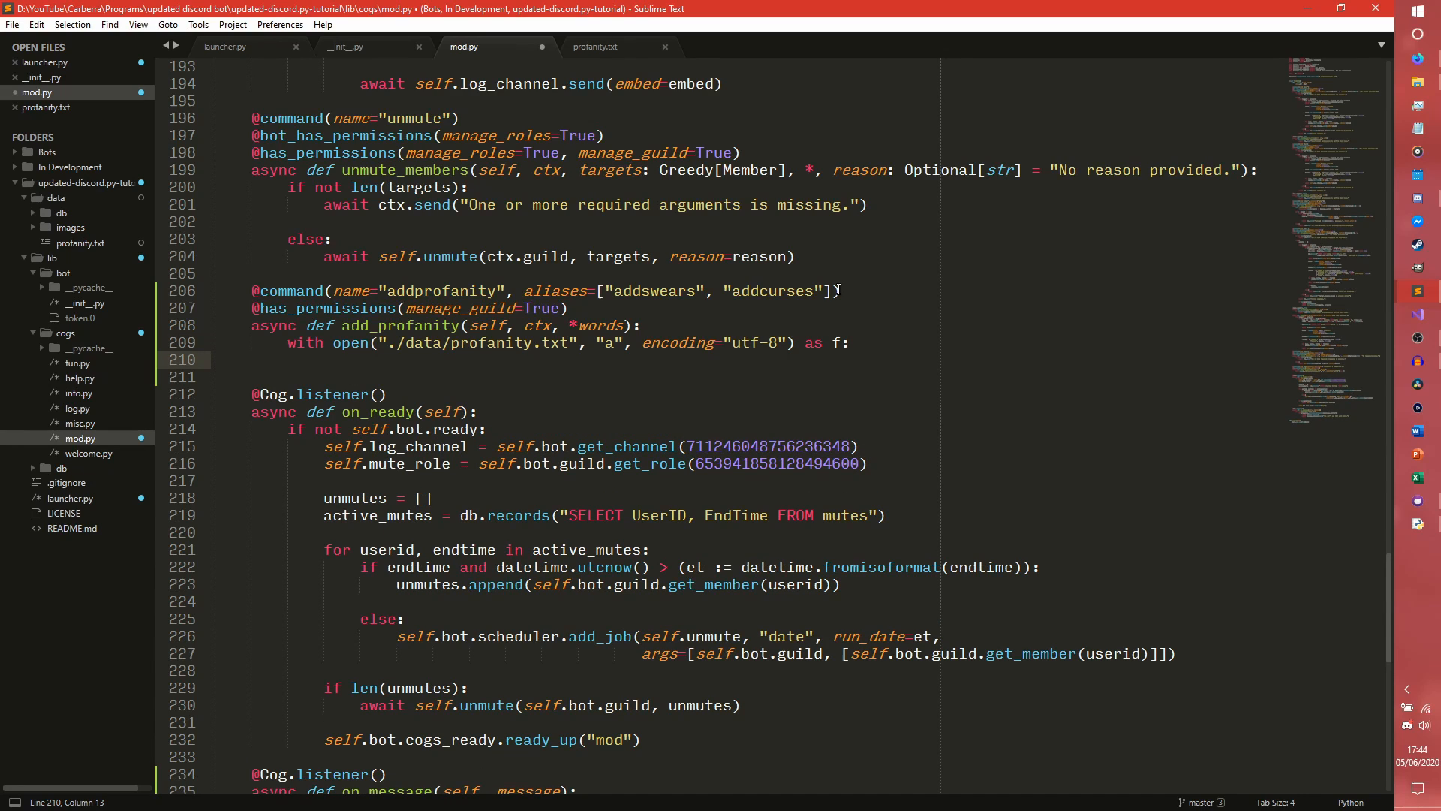
{"action": "type", "text": "f.w"}
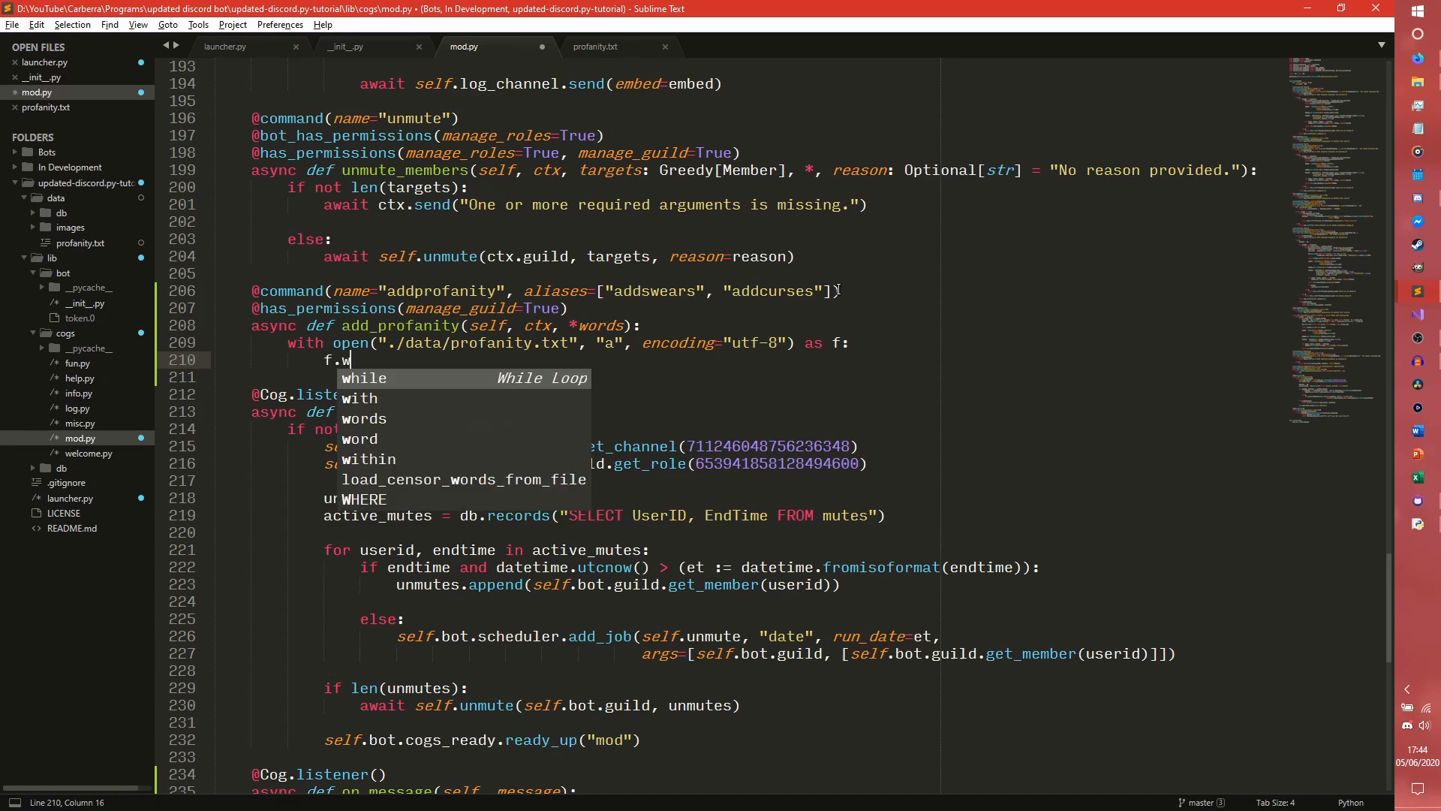
{"action": "type", "text": "rite(\"\")"}
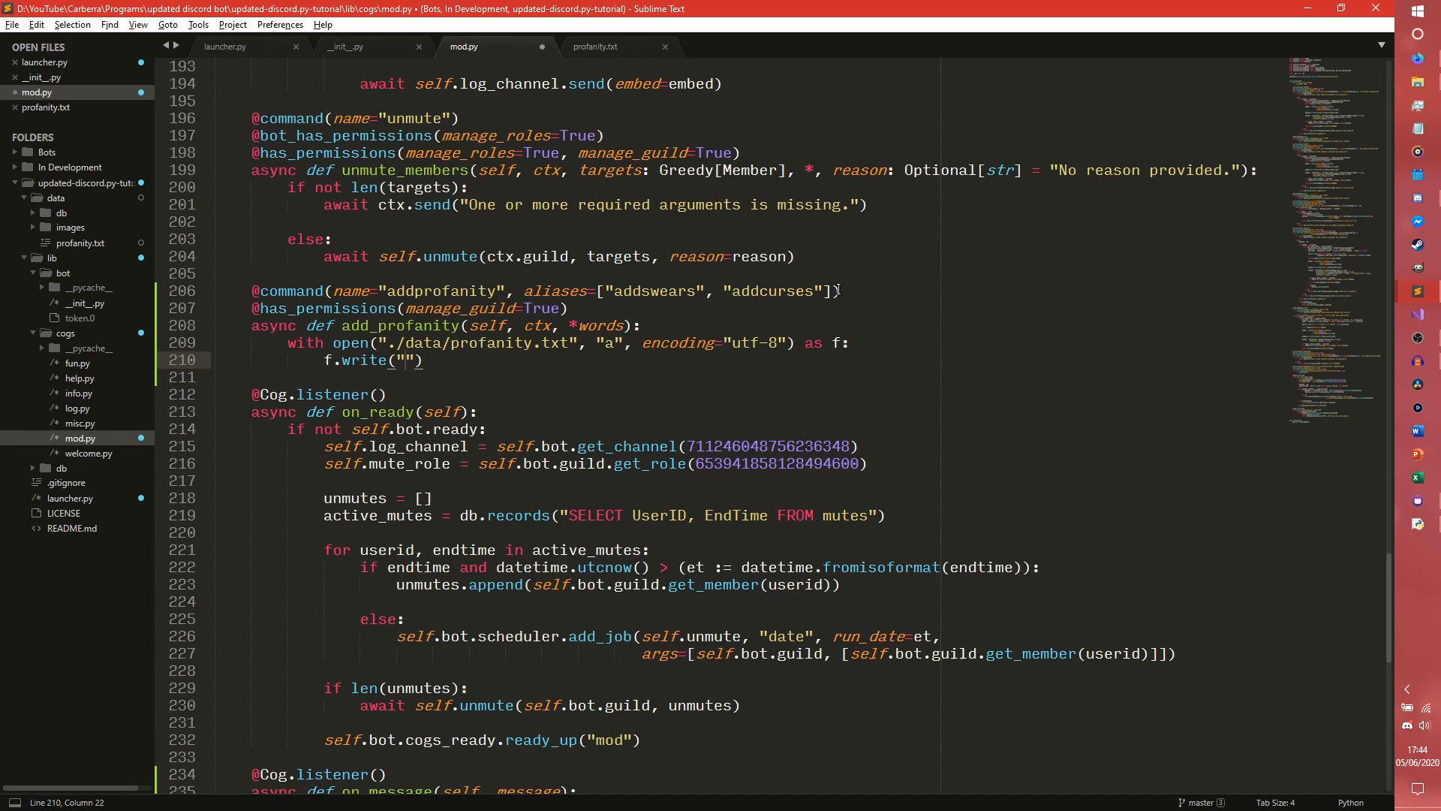
{"action": "type", "text": "."}
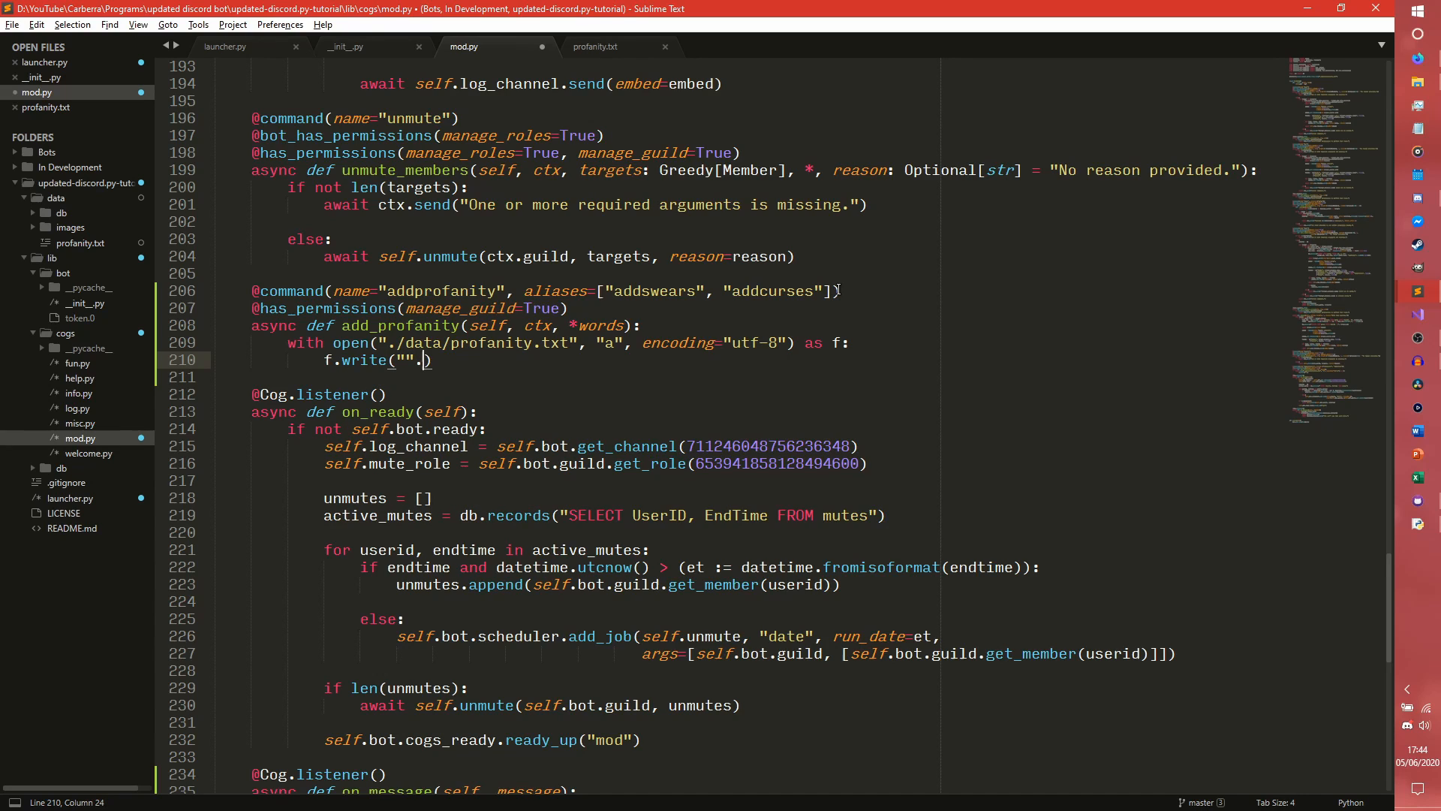
{"action": "type", "text": ".join([])"}
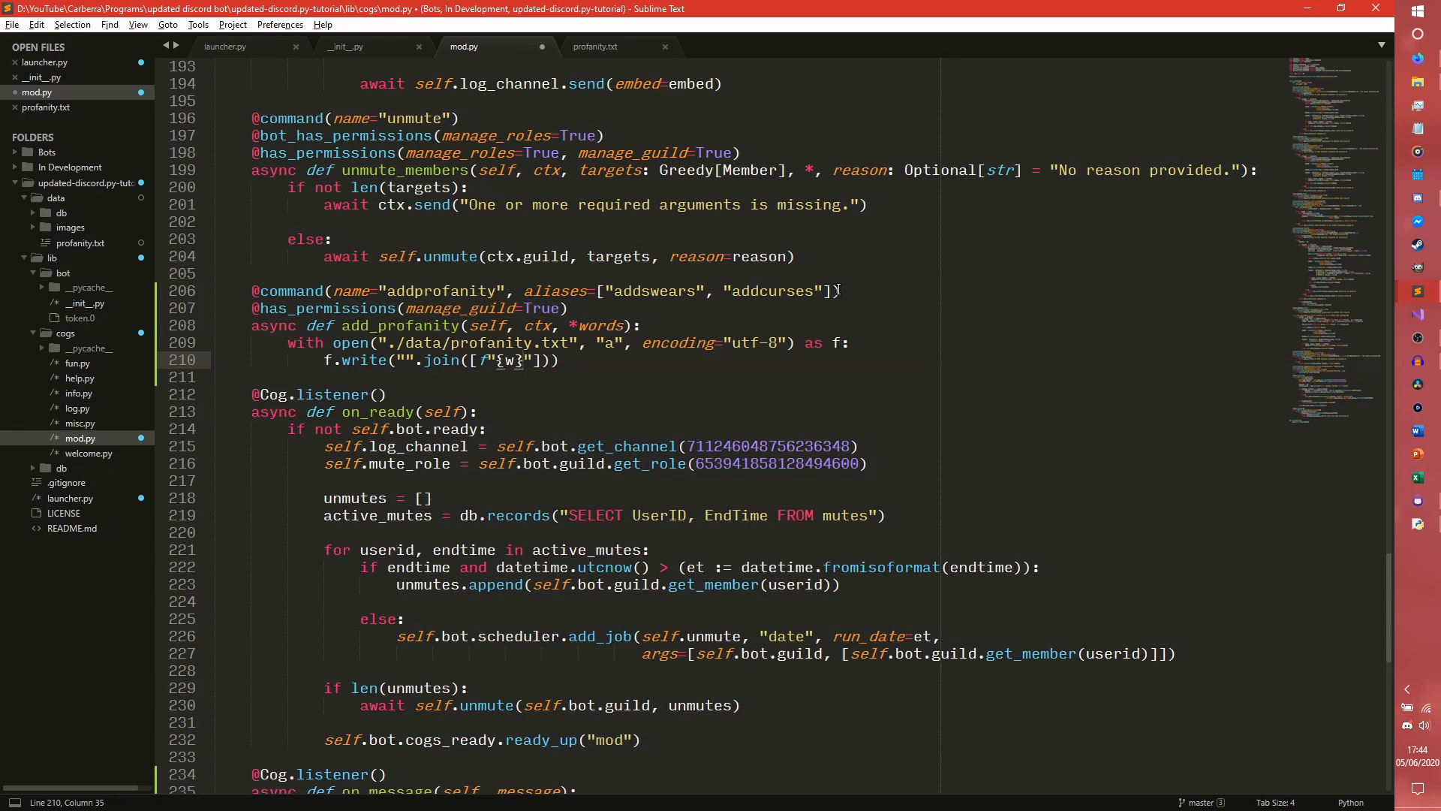
{"action": "type", "text": "\\n\" for w in words"}
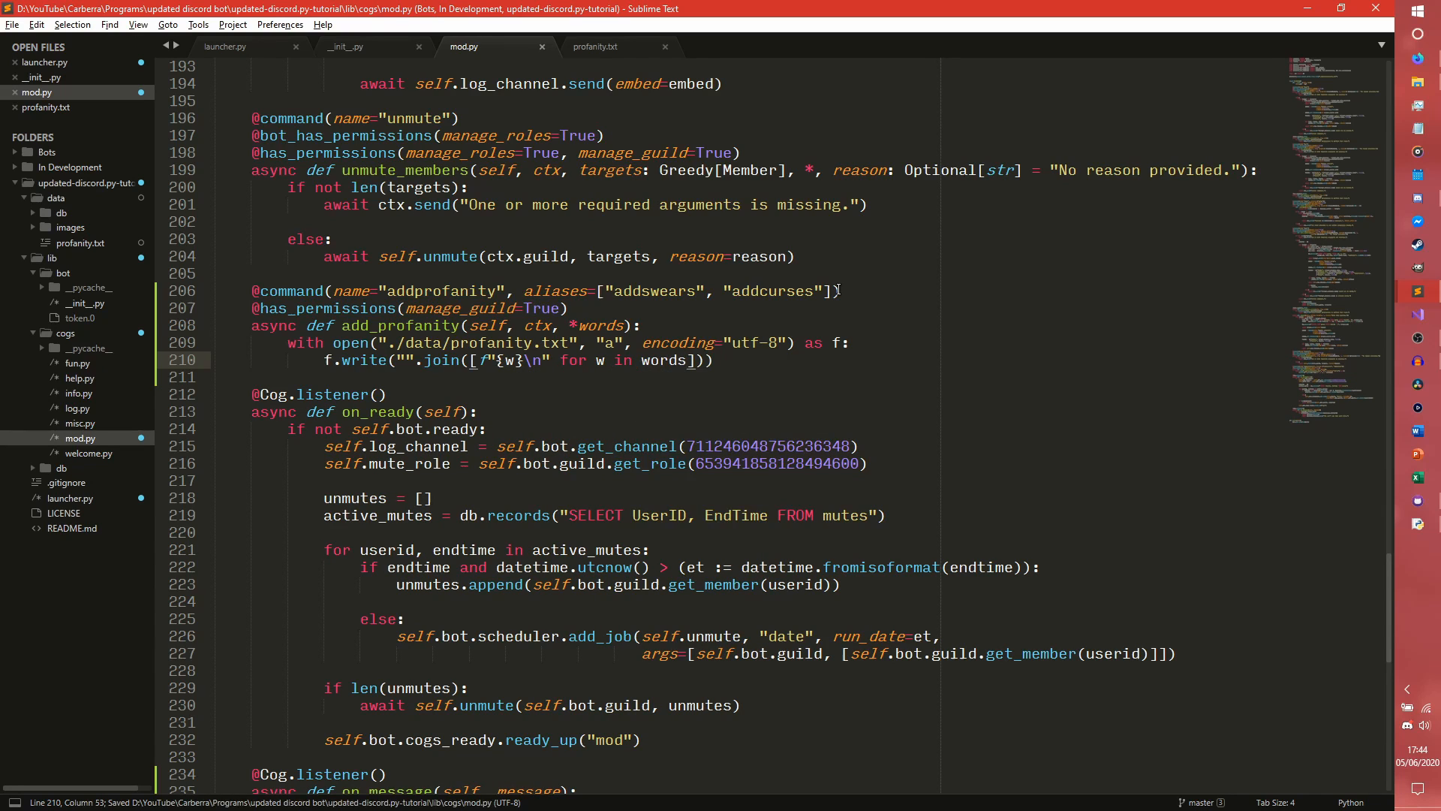
{"action": "left_click", "coordinate": [605, 47]}
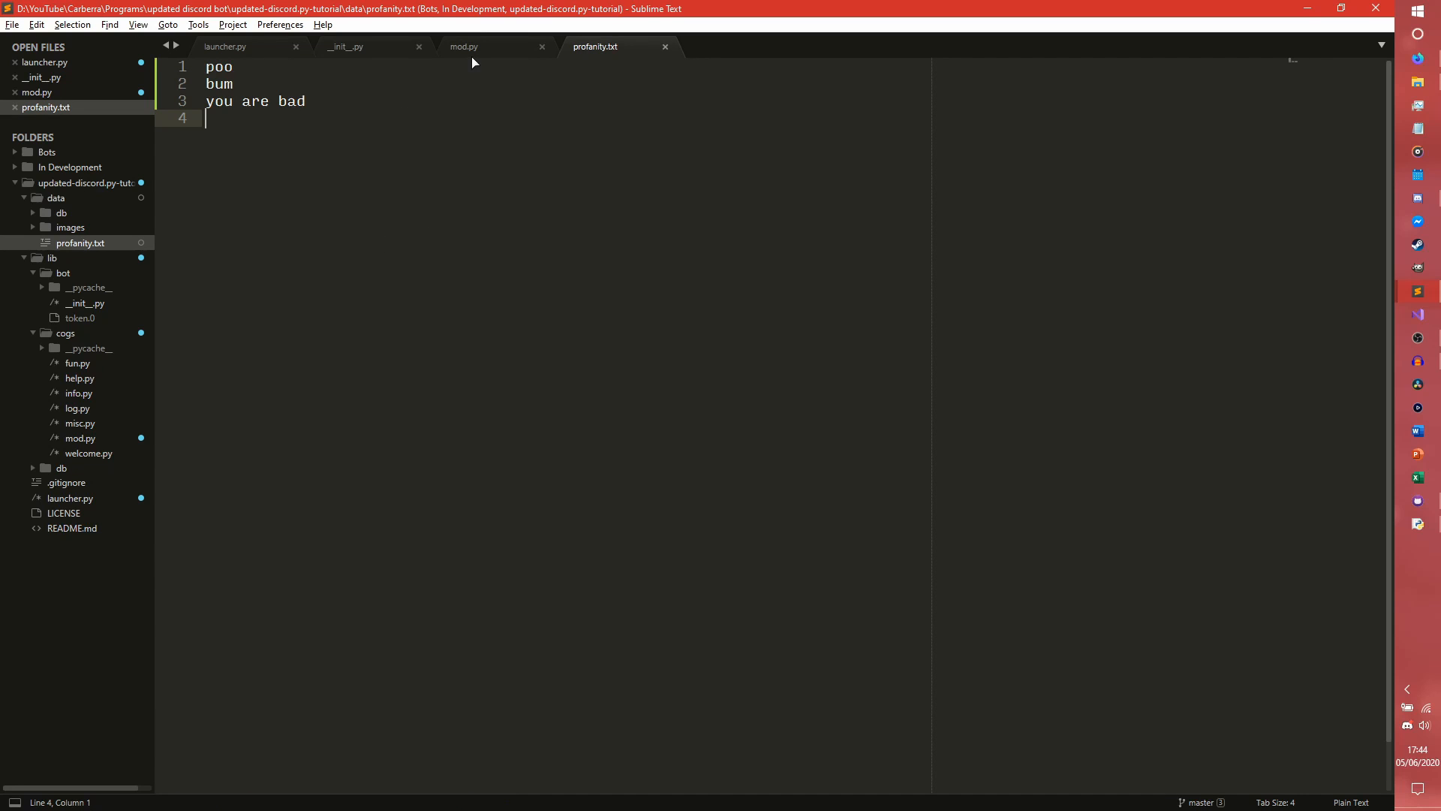
{"action": "mouse_move", "coordinate": [468, 47]}
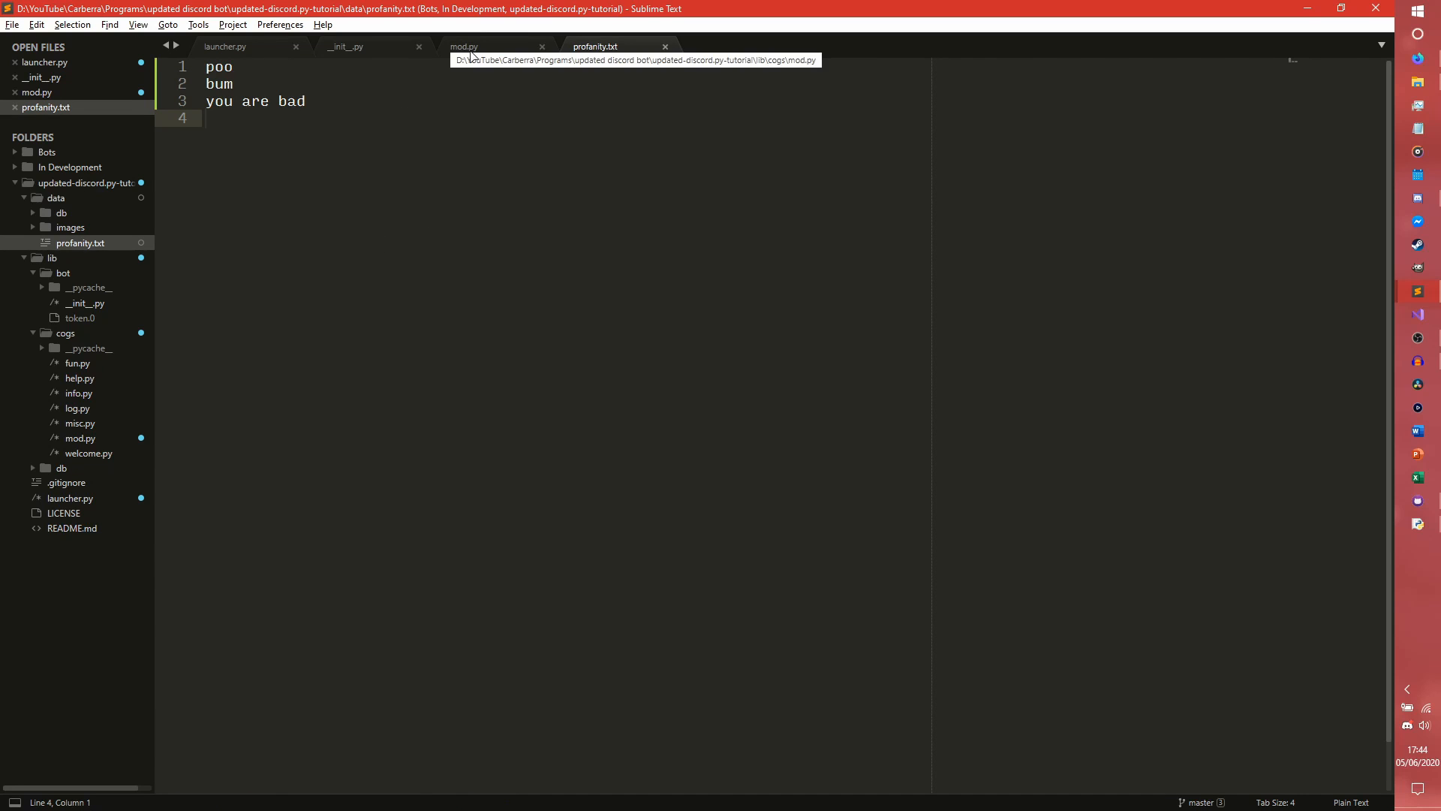
{"action": "left_click", "coordinate": [472, 46]}
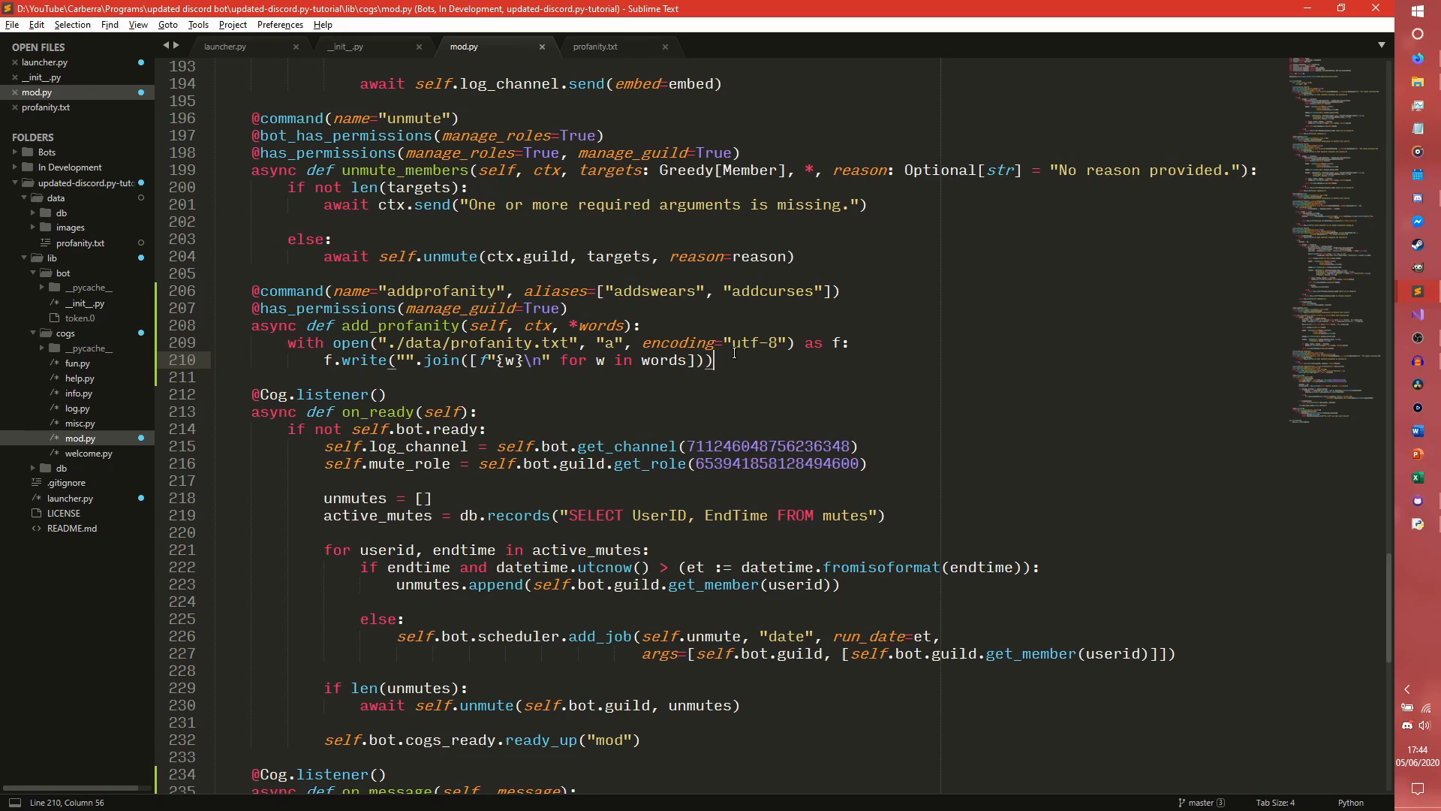
{"action": "left_click", "coordinate": [601, 46]}
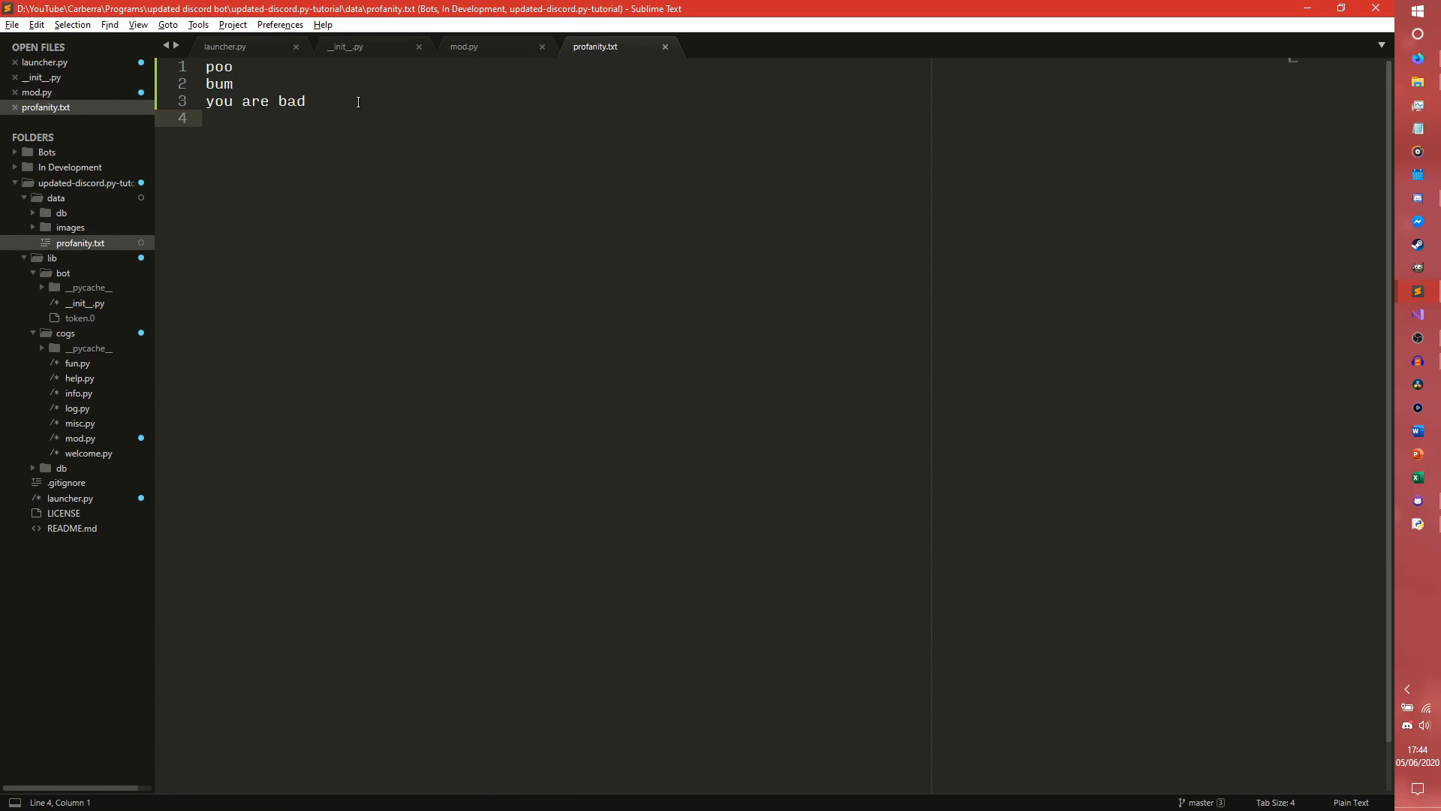
{"action": "left_click", "coordinate": [463, 46]}
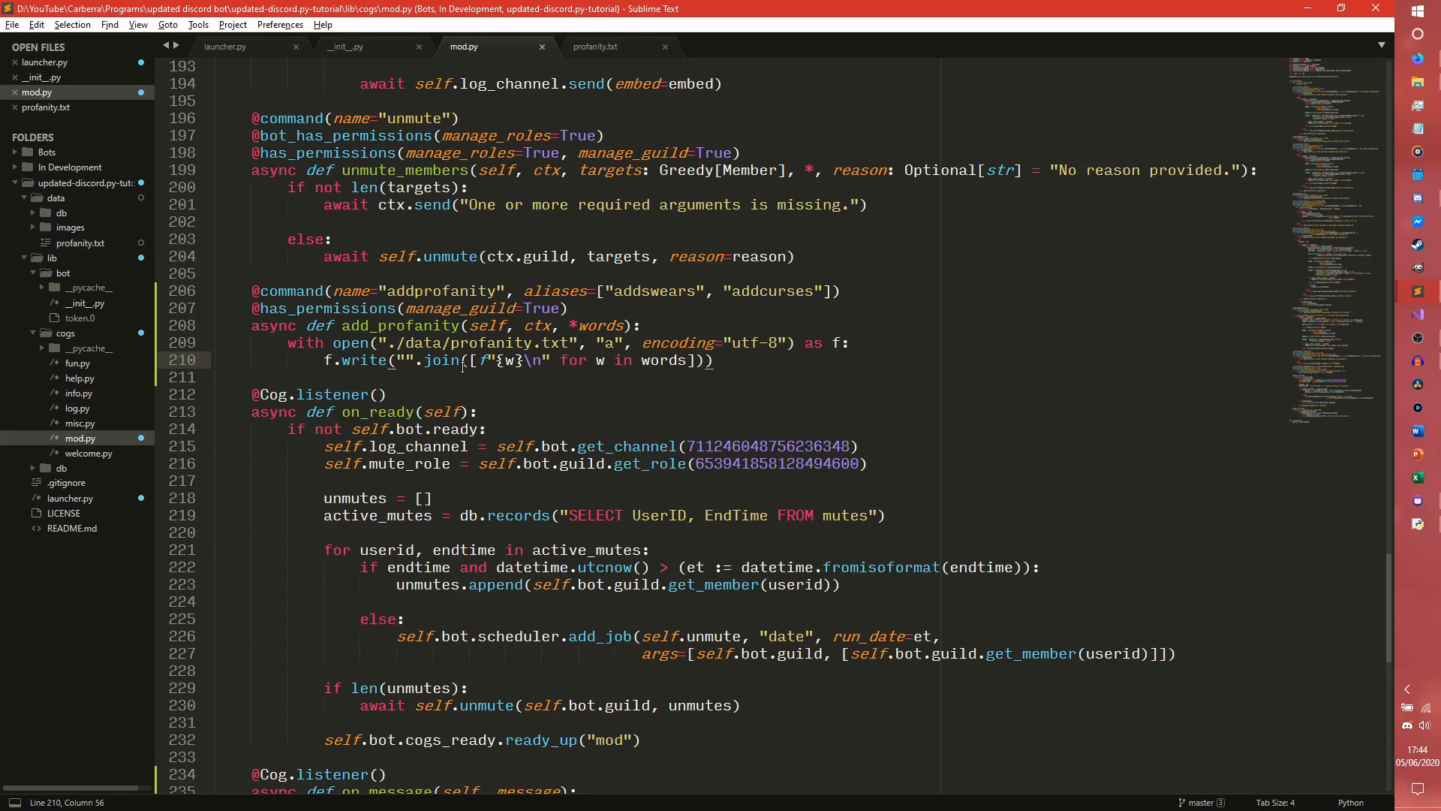
{"action": "left_click_drag", "start_coordinate": [477, 359], "coordinate": [548, 360]}
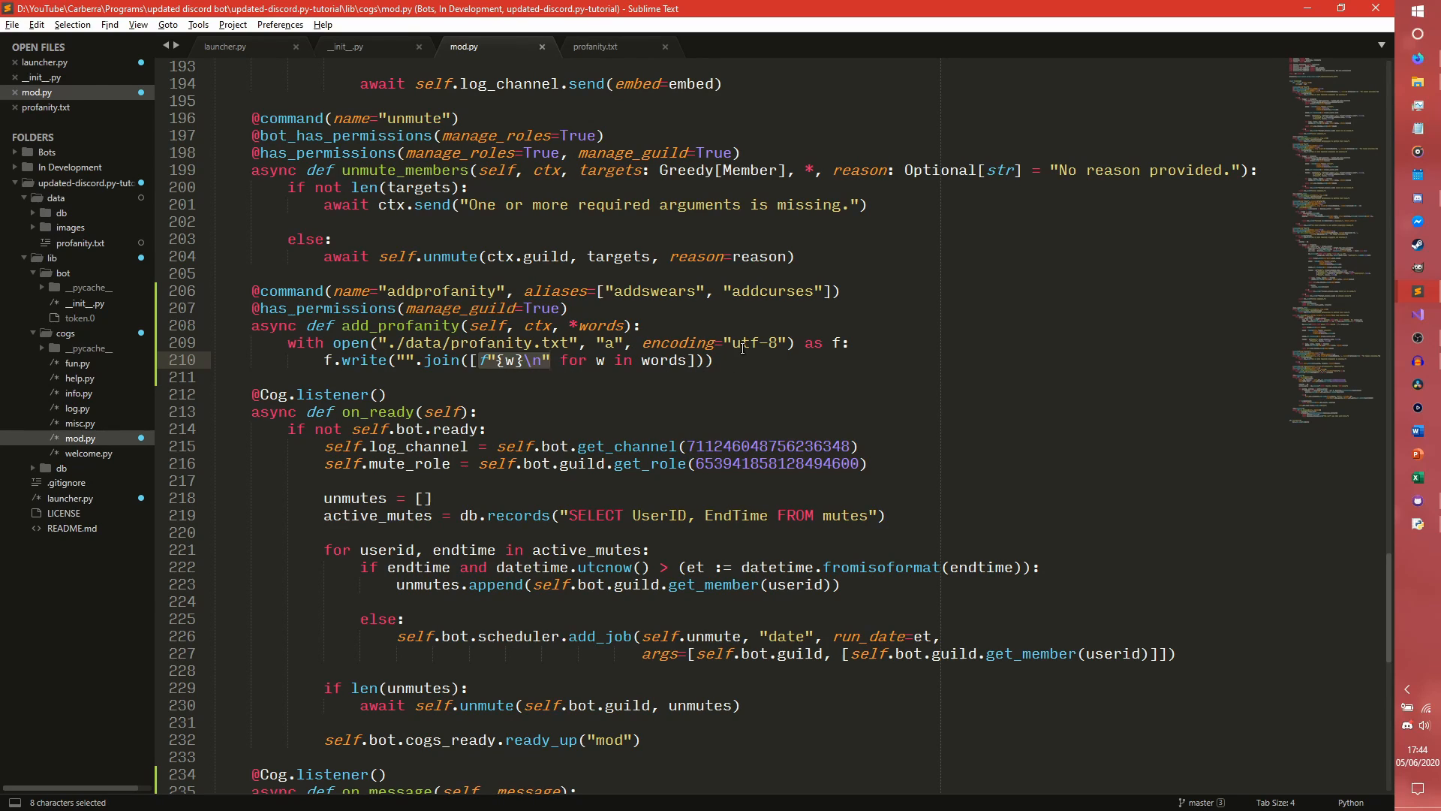
{"action": "left_click", "coordinate": [714, 360]}
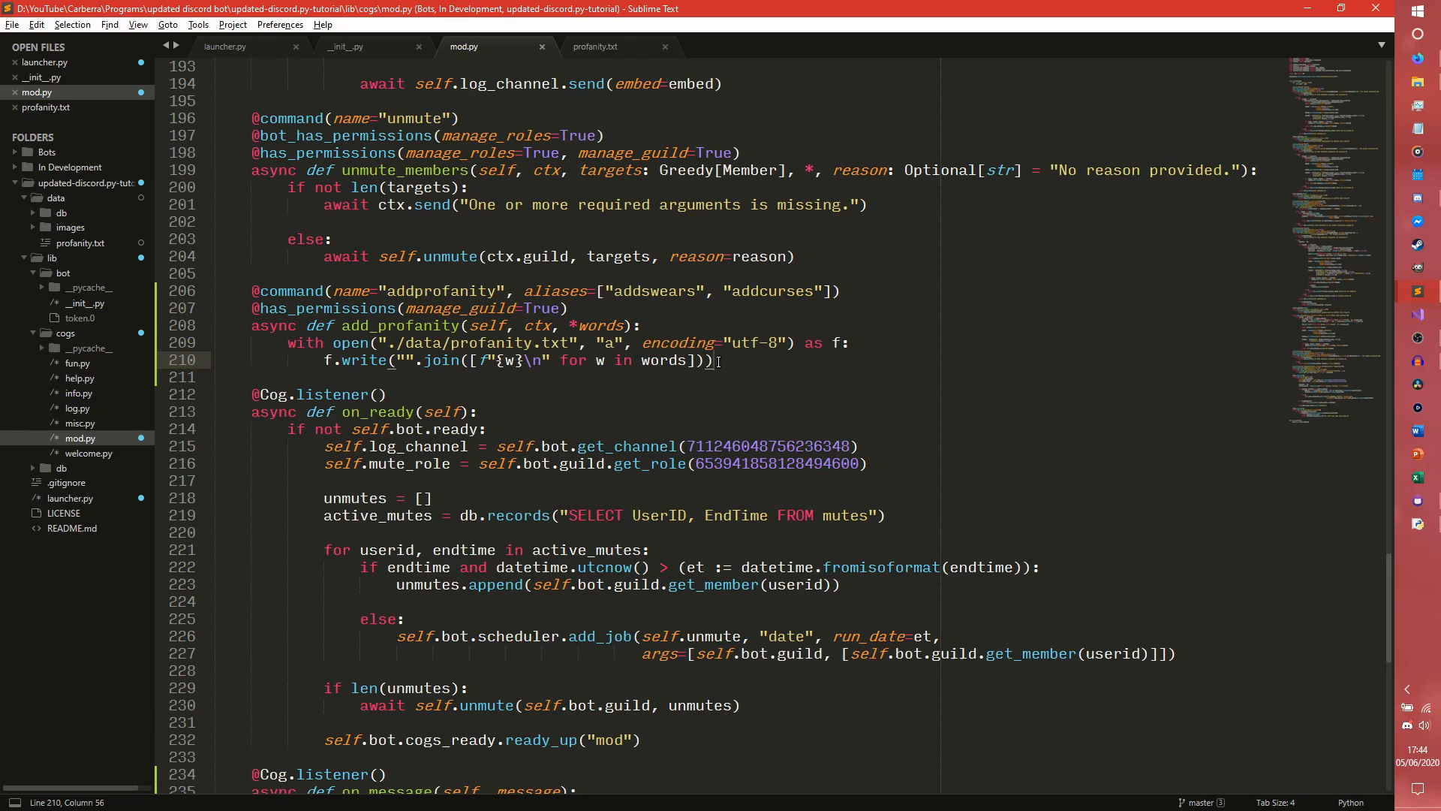
- Add await ctx.send("Action complete.") after the with block in addprofanity and save mod.py
{"action": "type", "text": "await"}
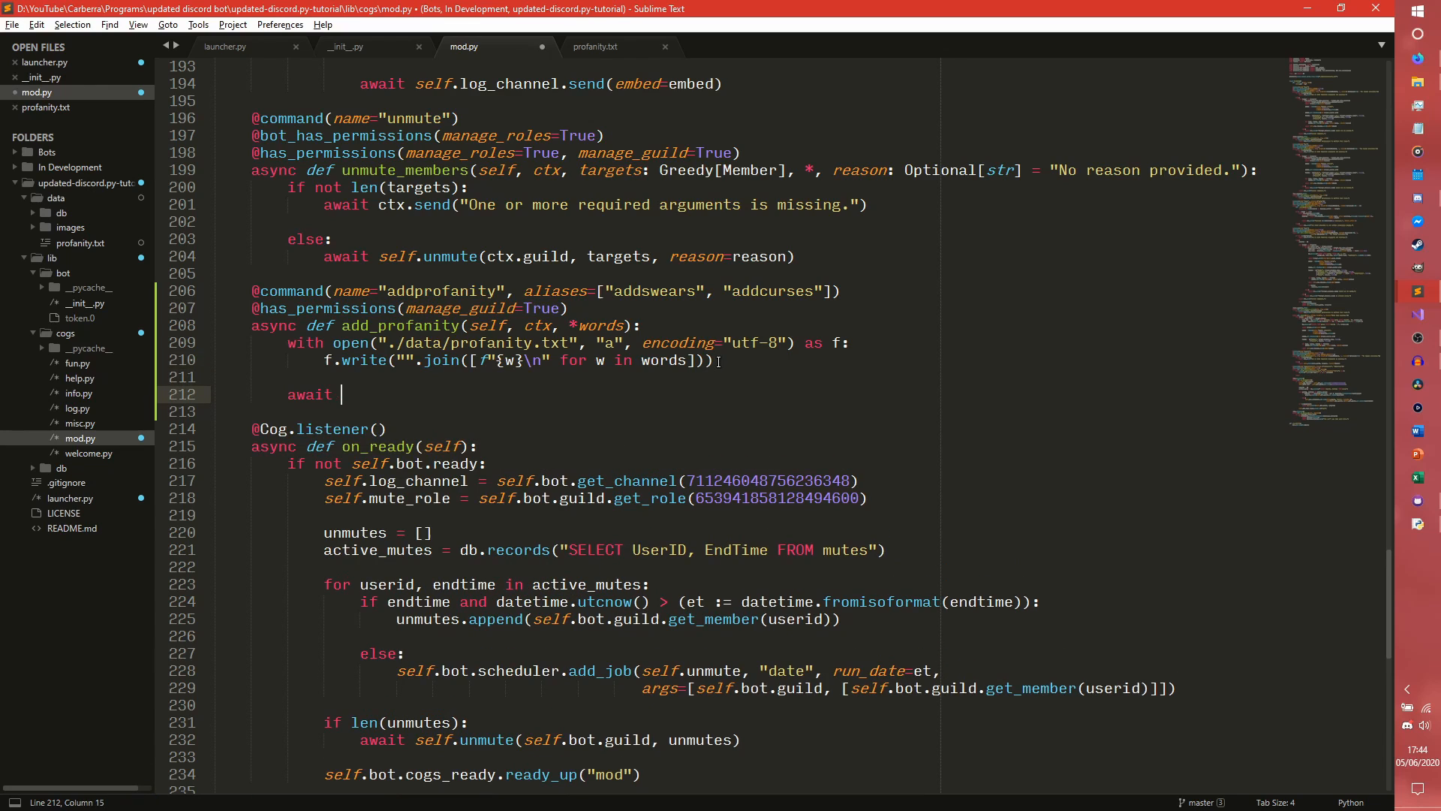
{"action": "type", "text": "ctx.send(\""}
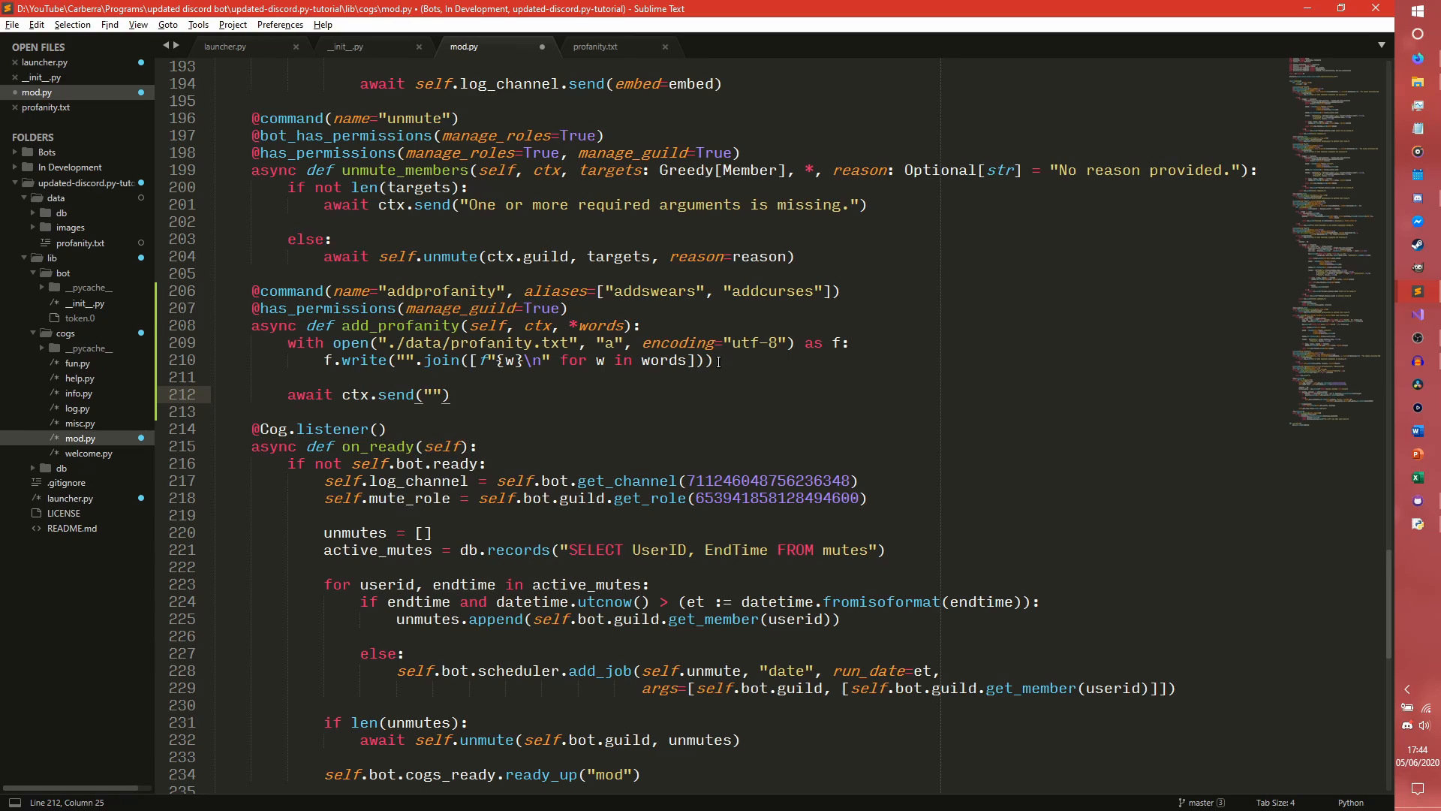
{"action": "type", "text": "Action complete."}
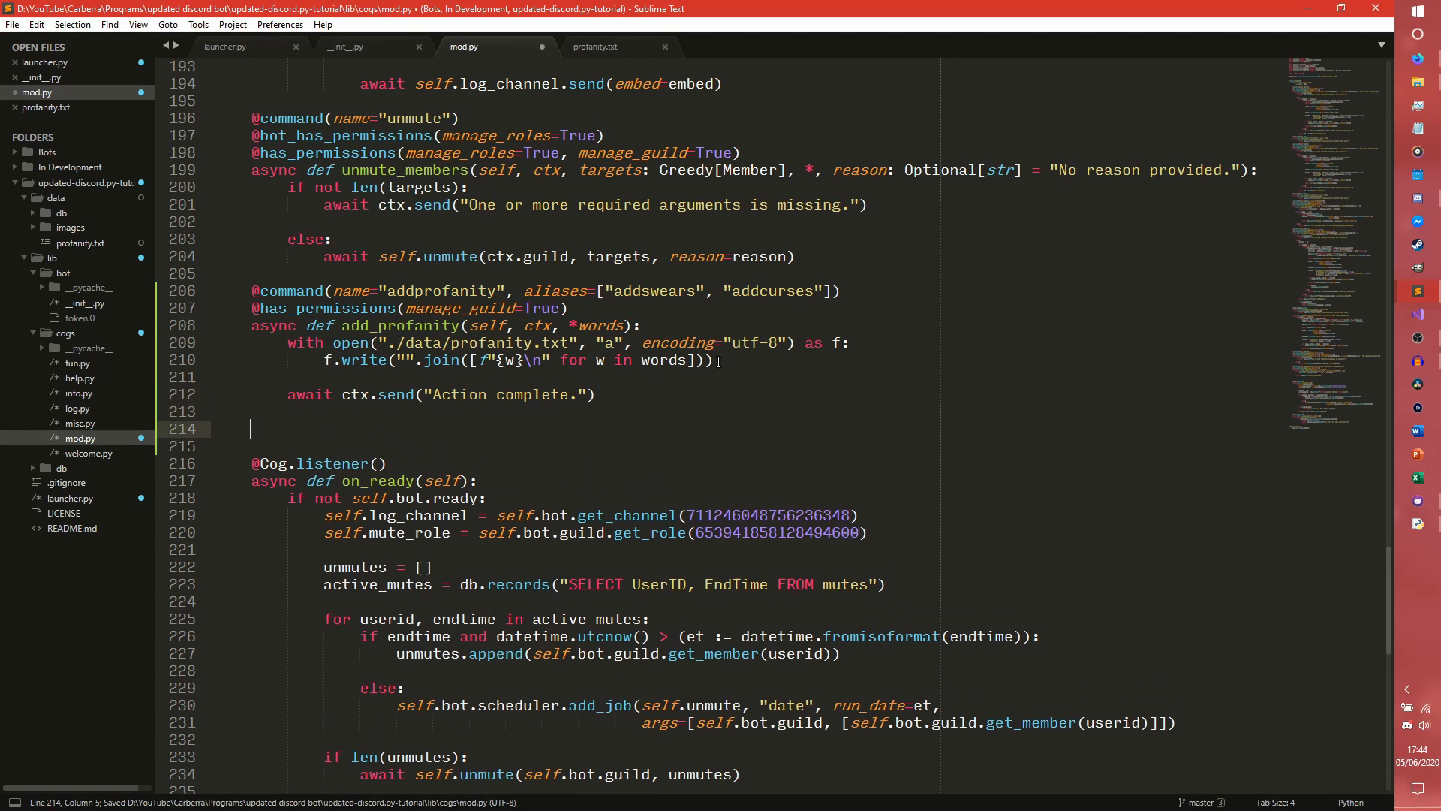
{"action": "type", "text": "@command(name+"}
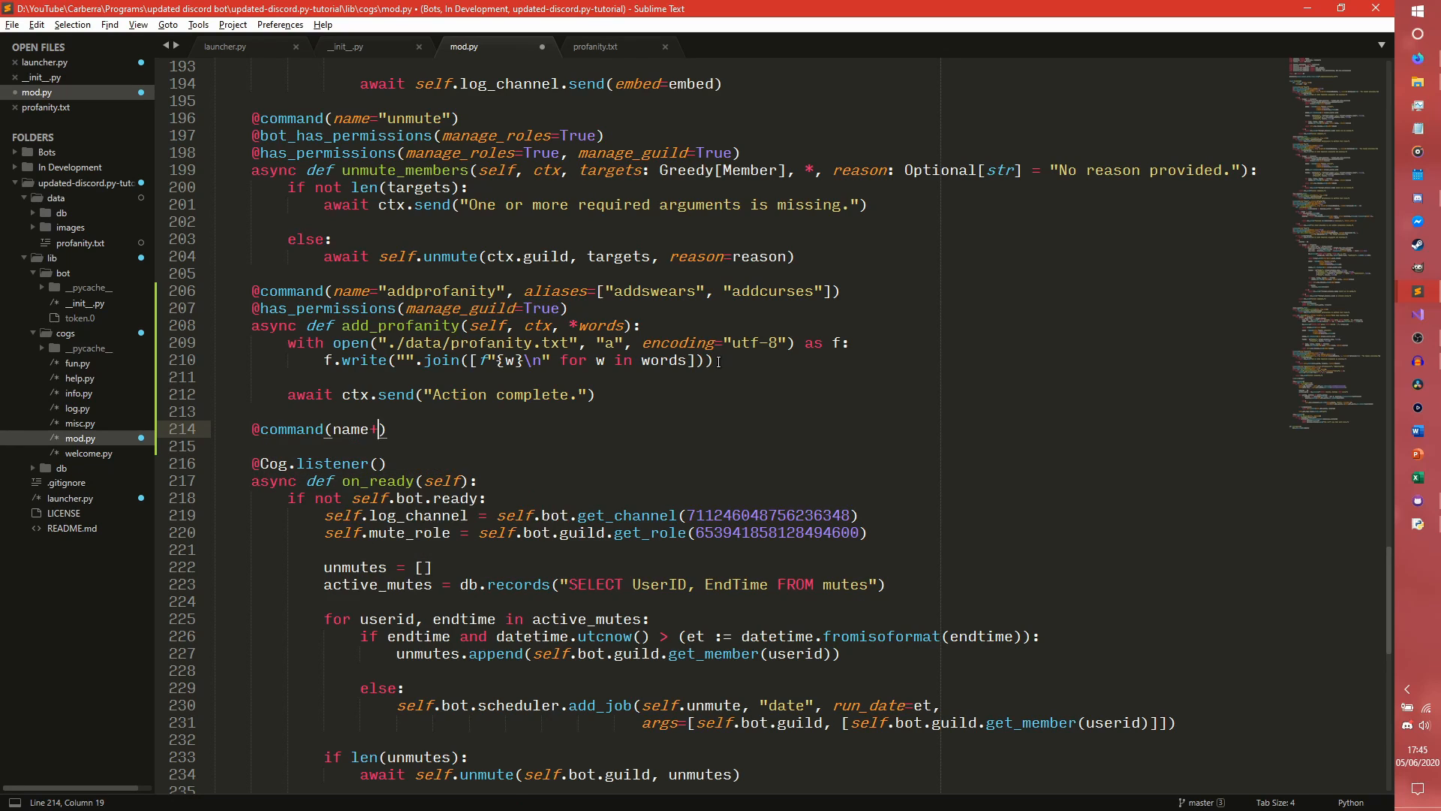
- Register the removeprofanity command with delprofanity and delcurses aliases
{"action": "type", "text": "=\""}
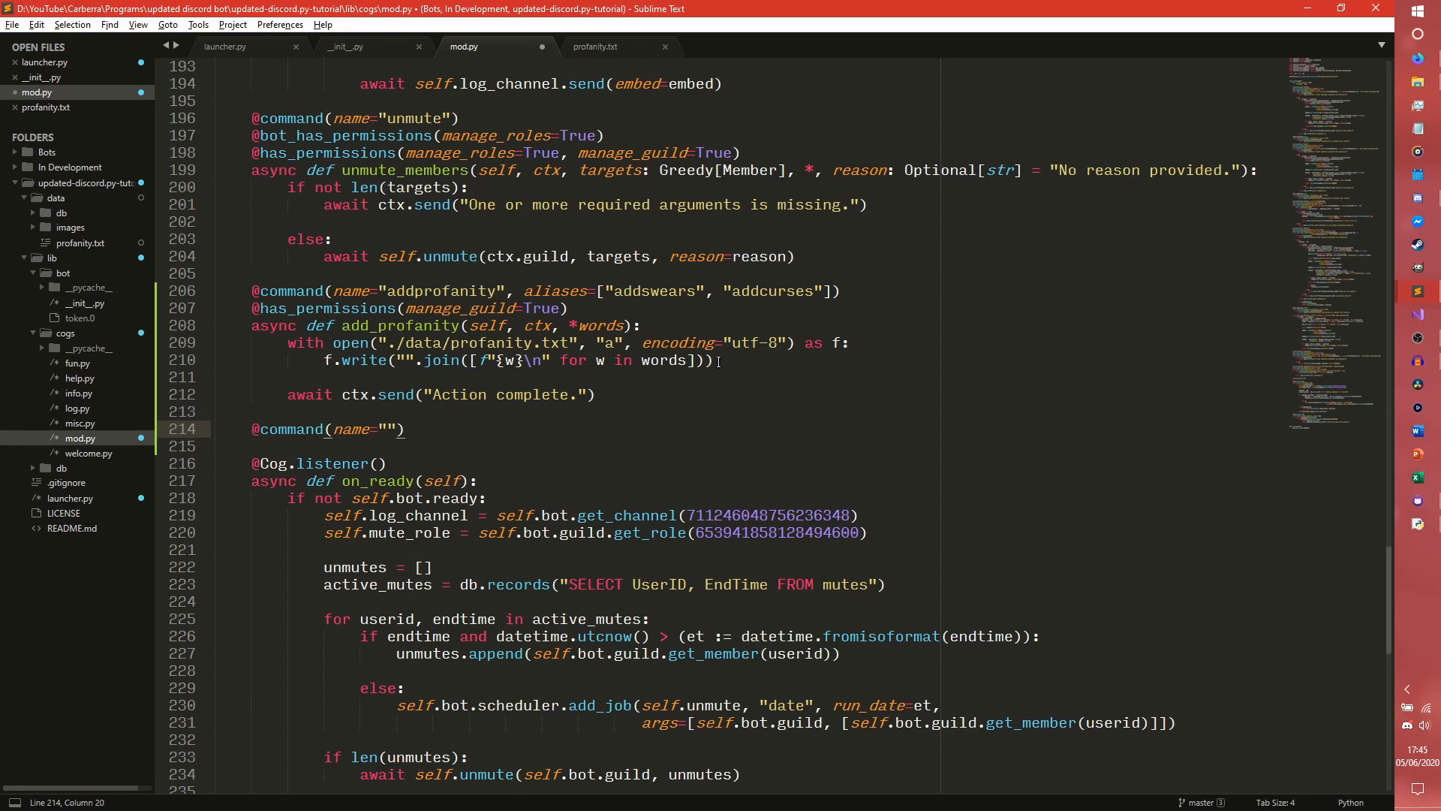
{"action": "type", "text": "remov"}
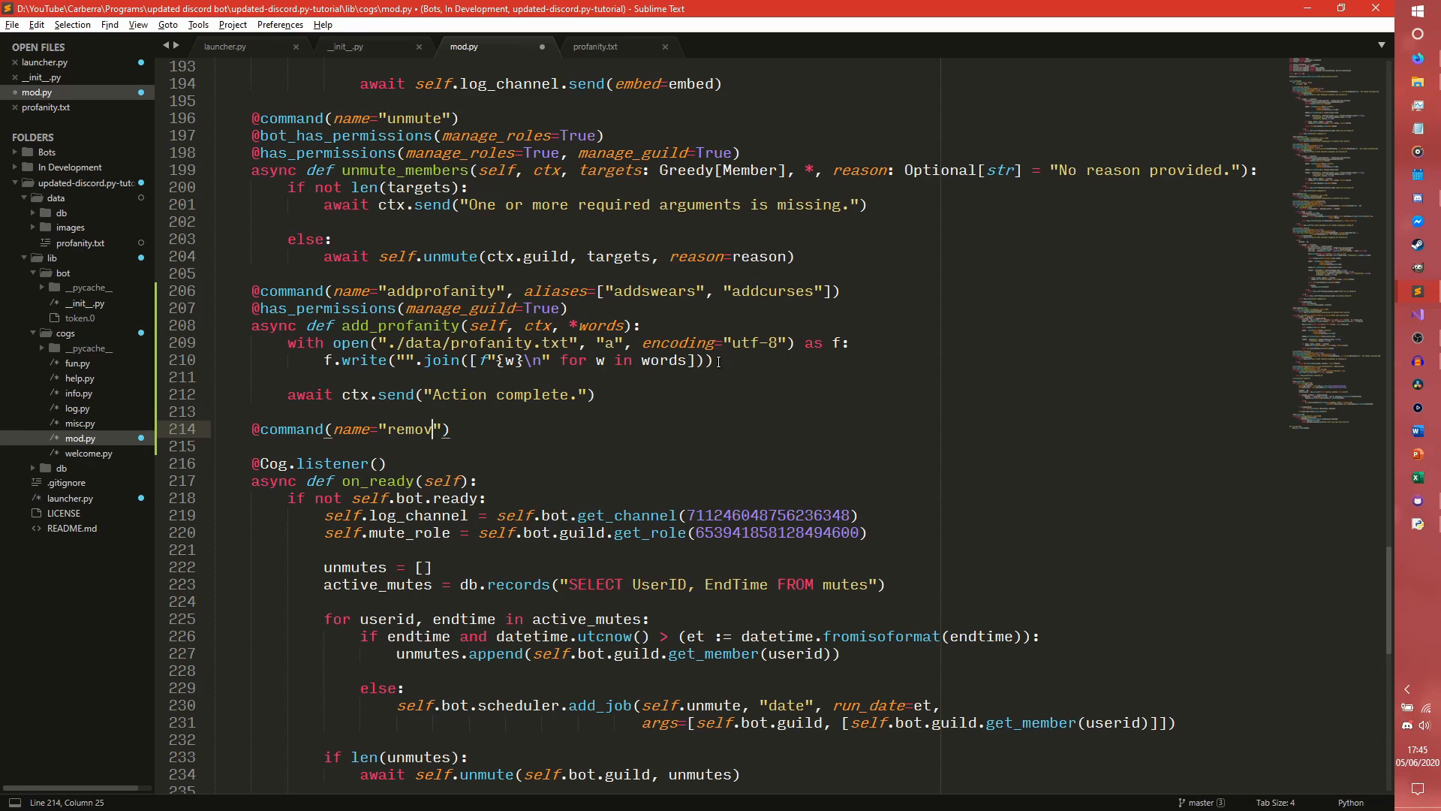
{"action": "type", "text": "profanity"}
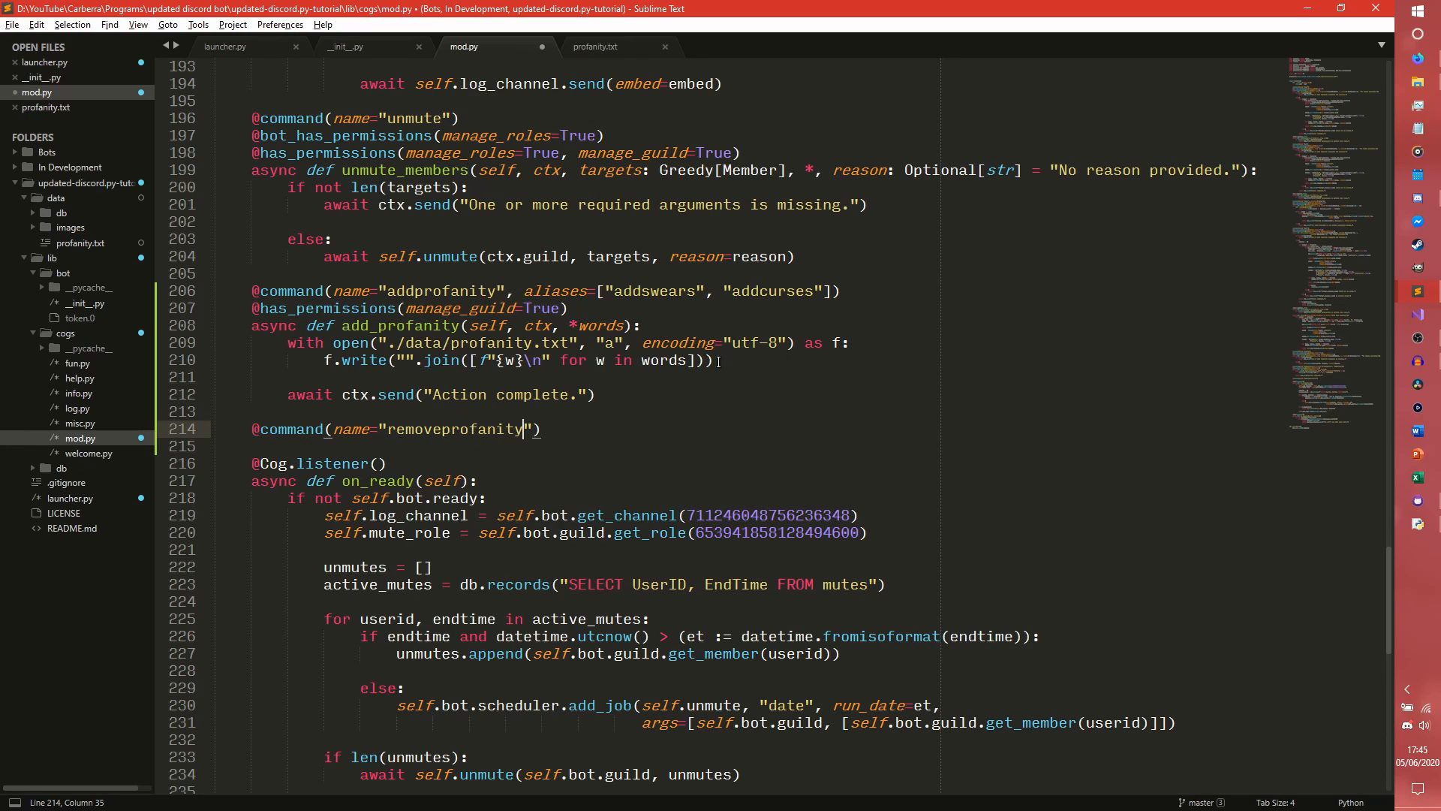
{"action": "type", "text": ", a"}
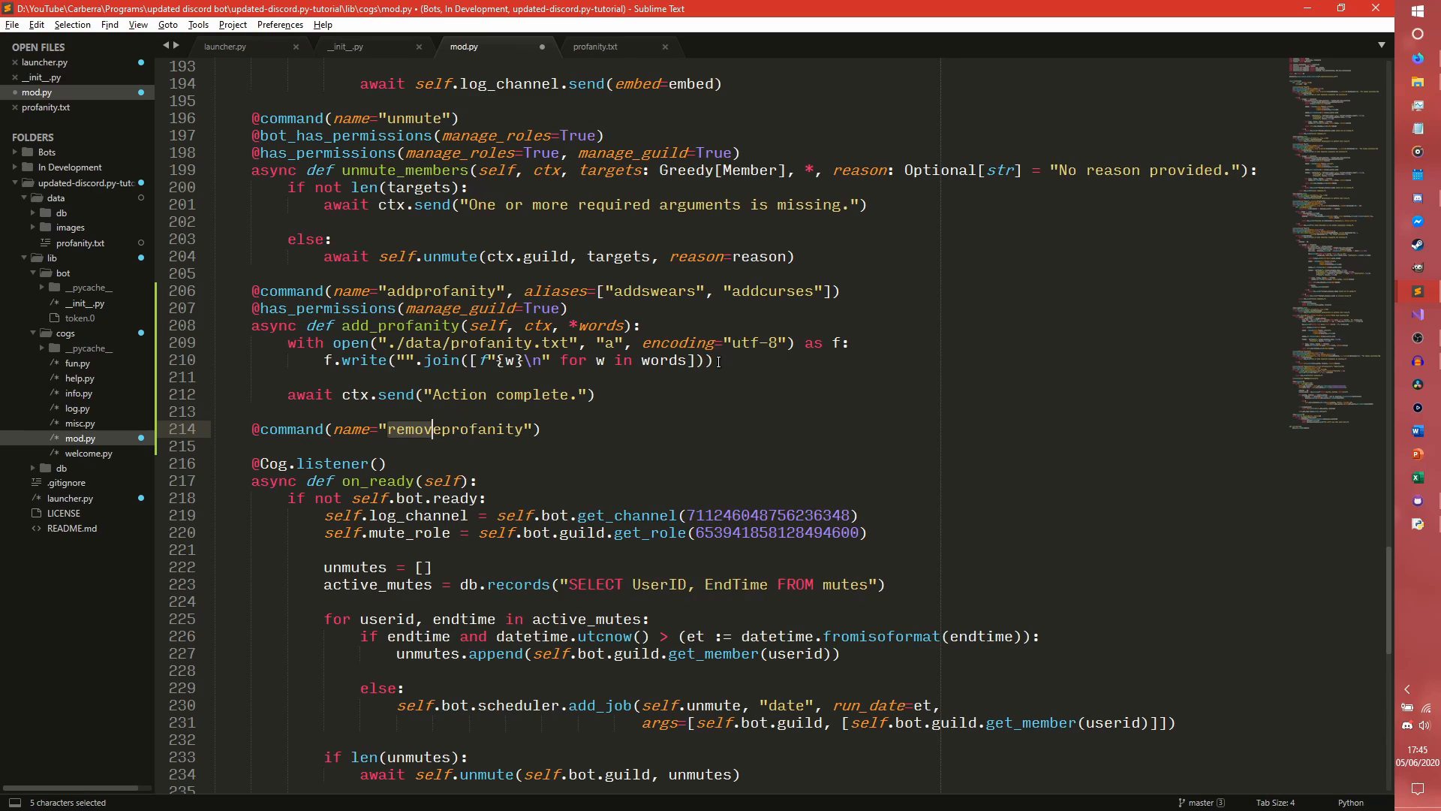
{"action": "type", "text": "delprofanity"}
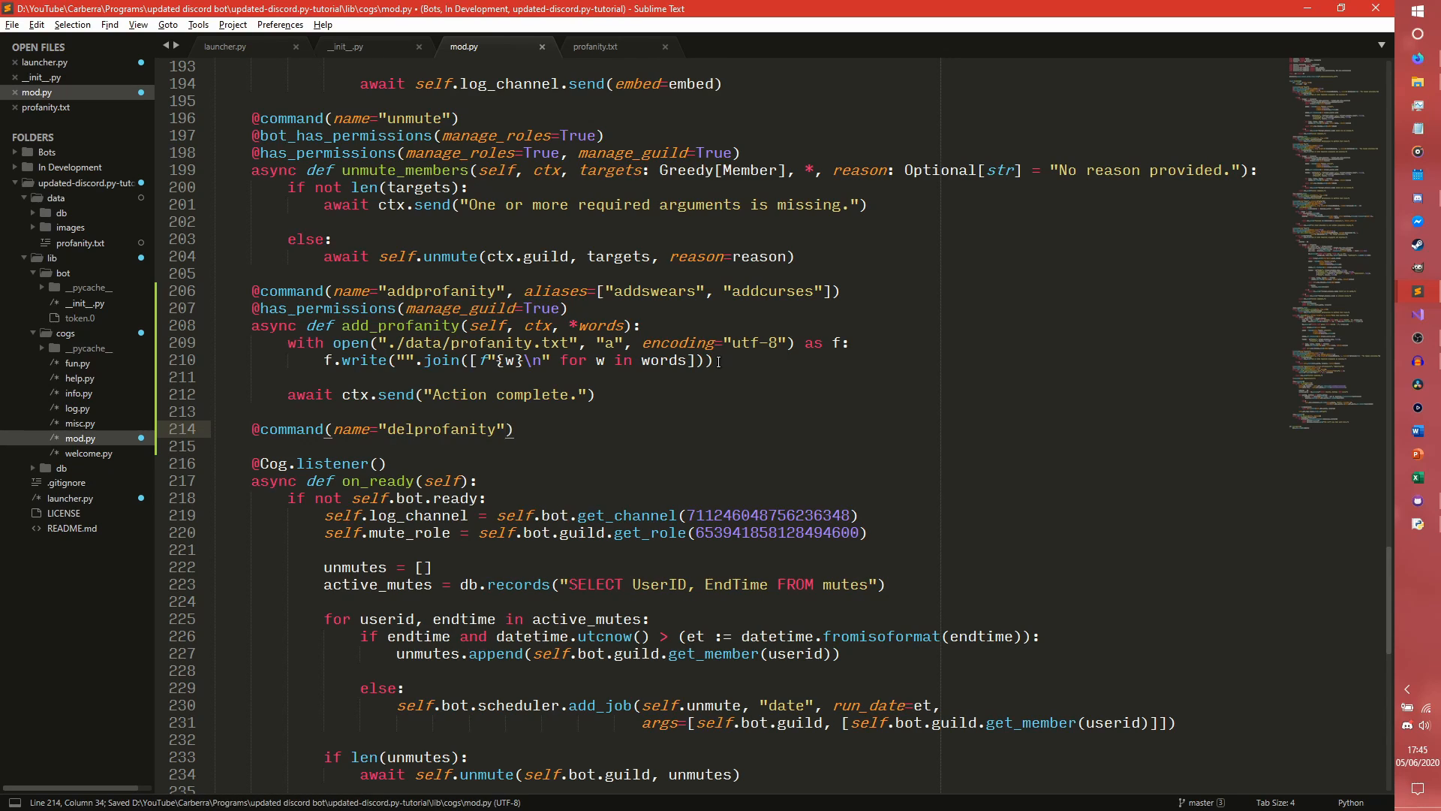
{"action": "type", "text": ", aliases=[\"delswears\""}
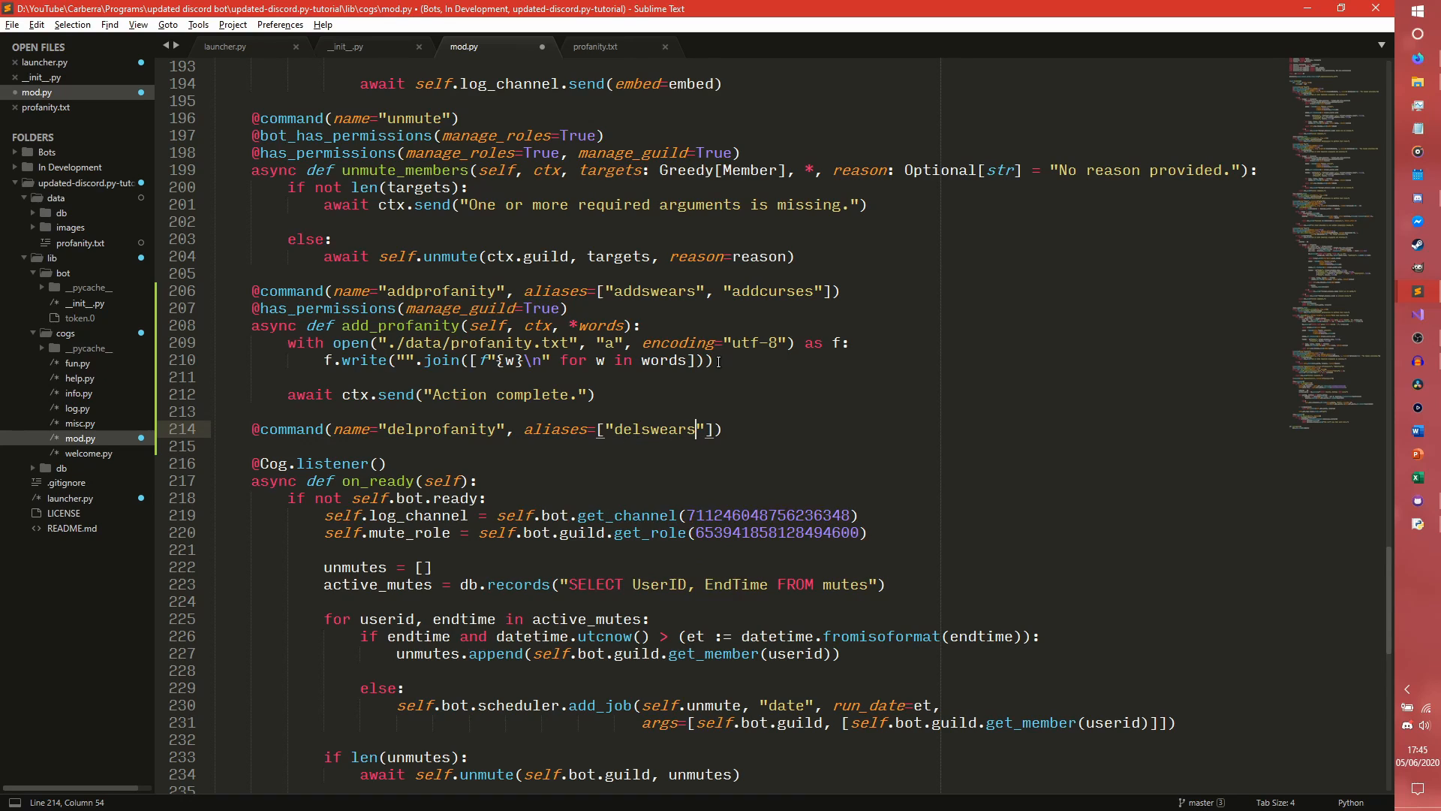
{"action": "type", "text": ", \"\""}
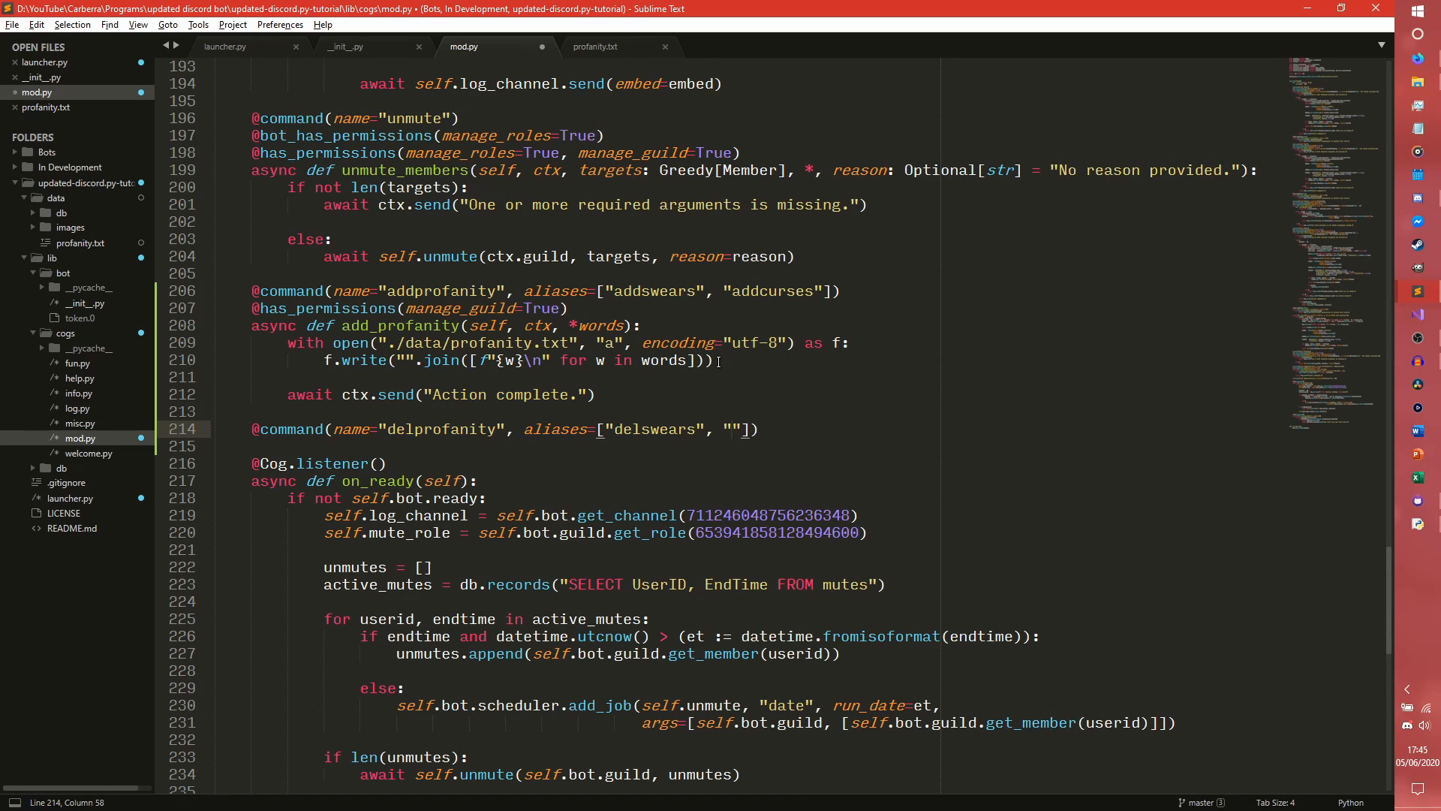
{"action": "type", "text": "delcurses"}
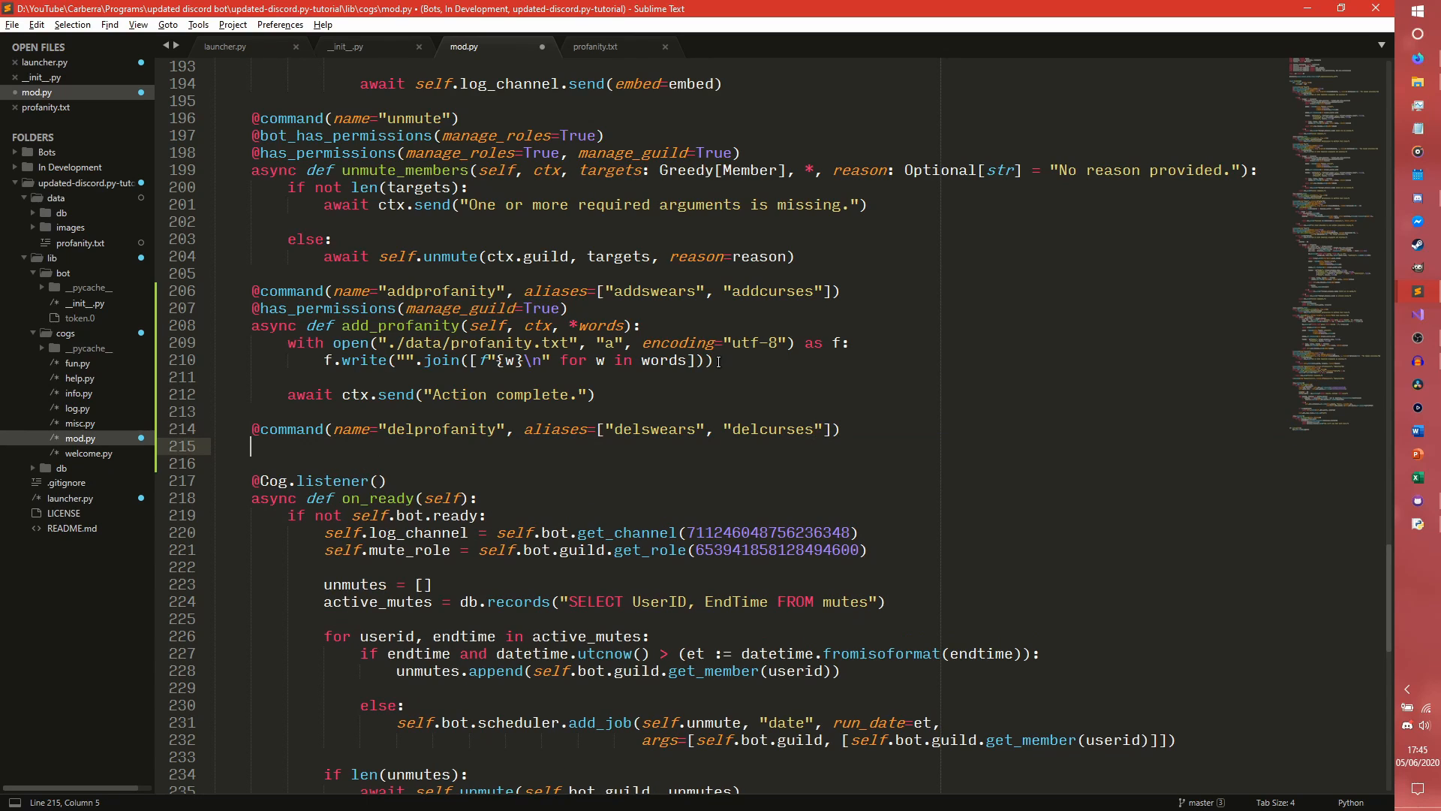
- Require manage_guild permission and define async remove_profanity(self, ctx, *words)
{"action": "type", "text": "@has_permissions"}
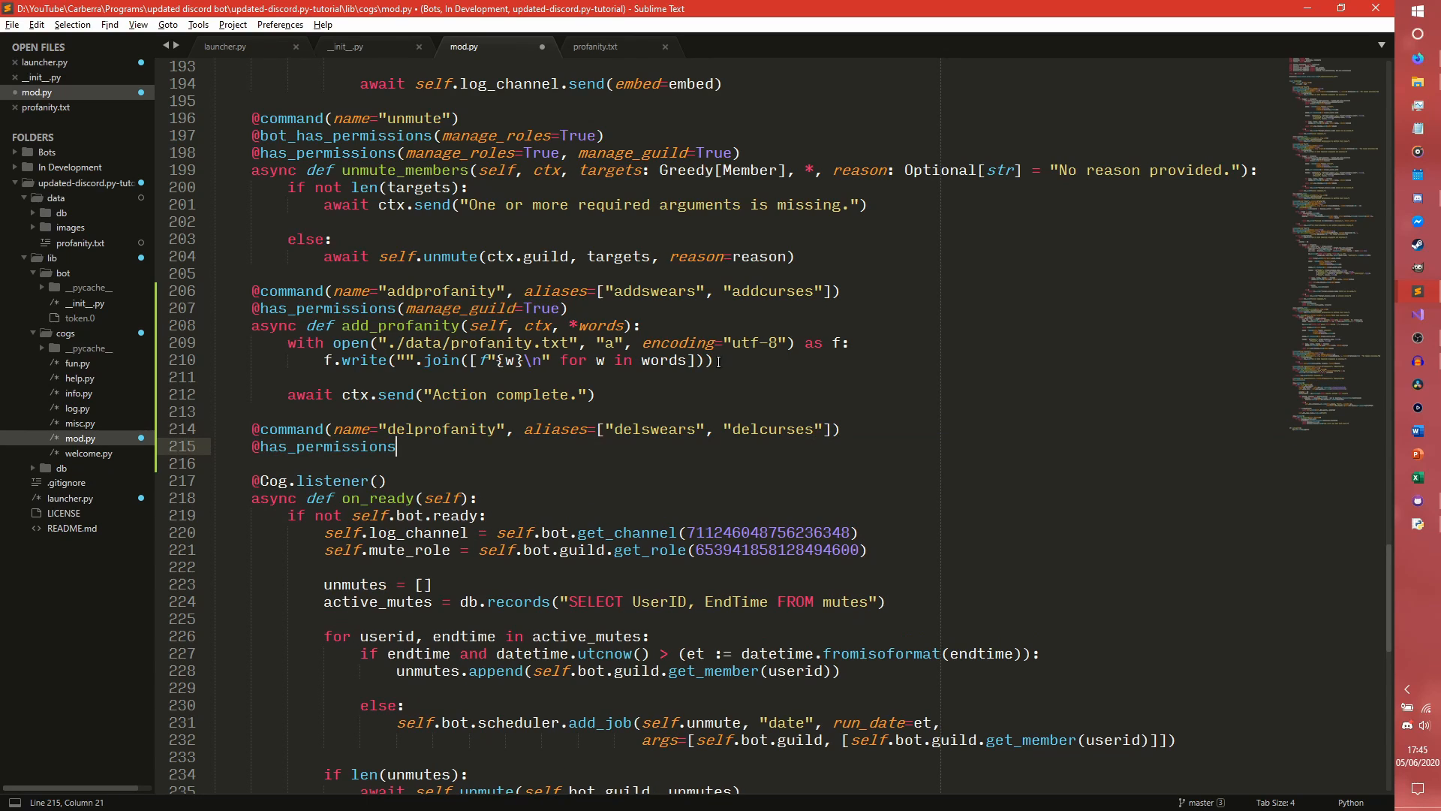
{"action": "type", "text": "(m"}
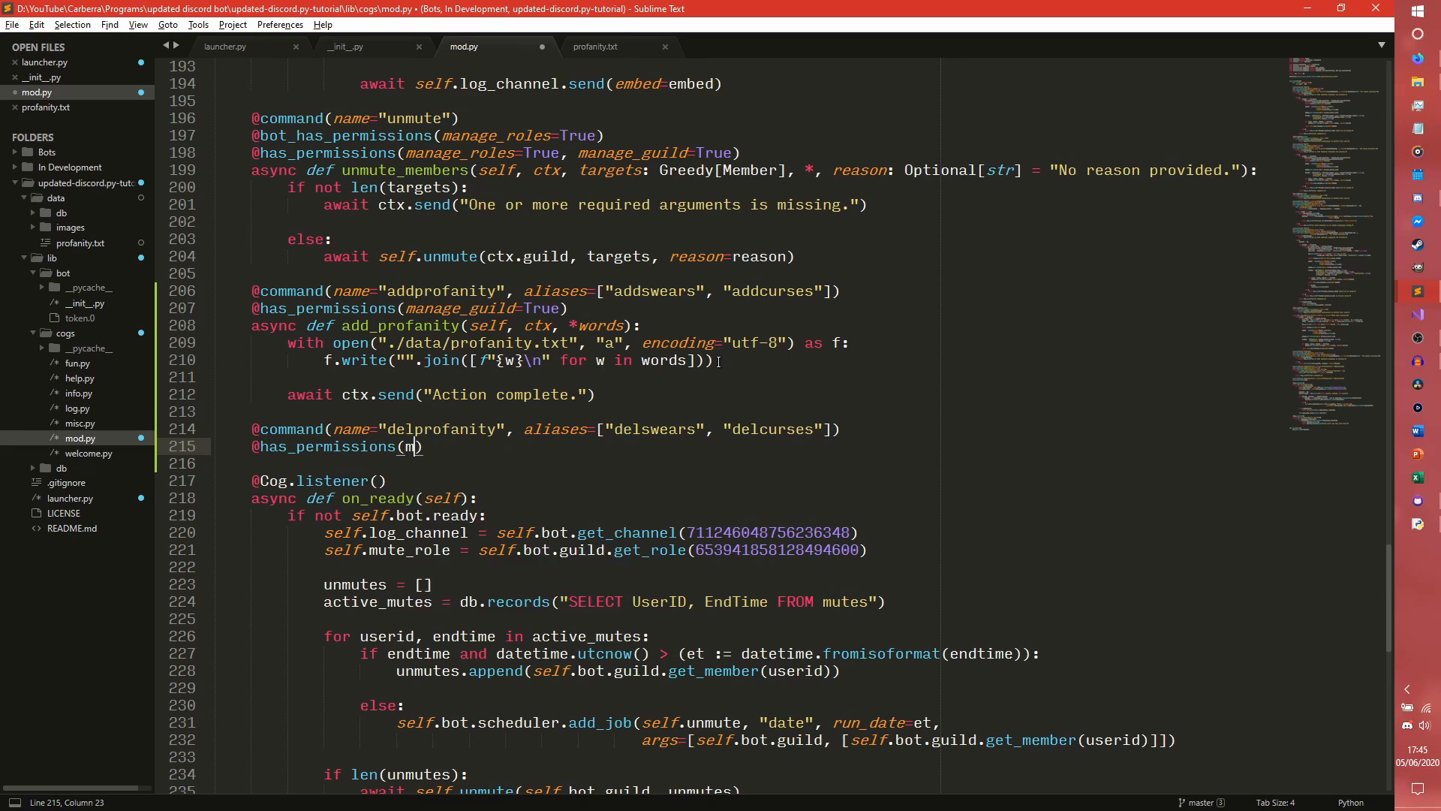
{"action": "type", "text": "manage_guild=True"}
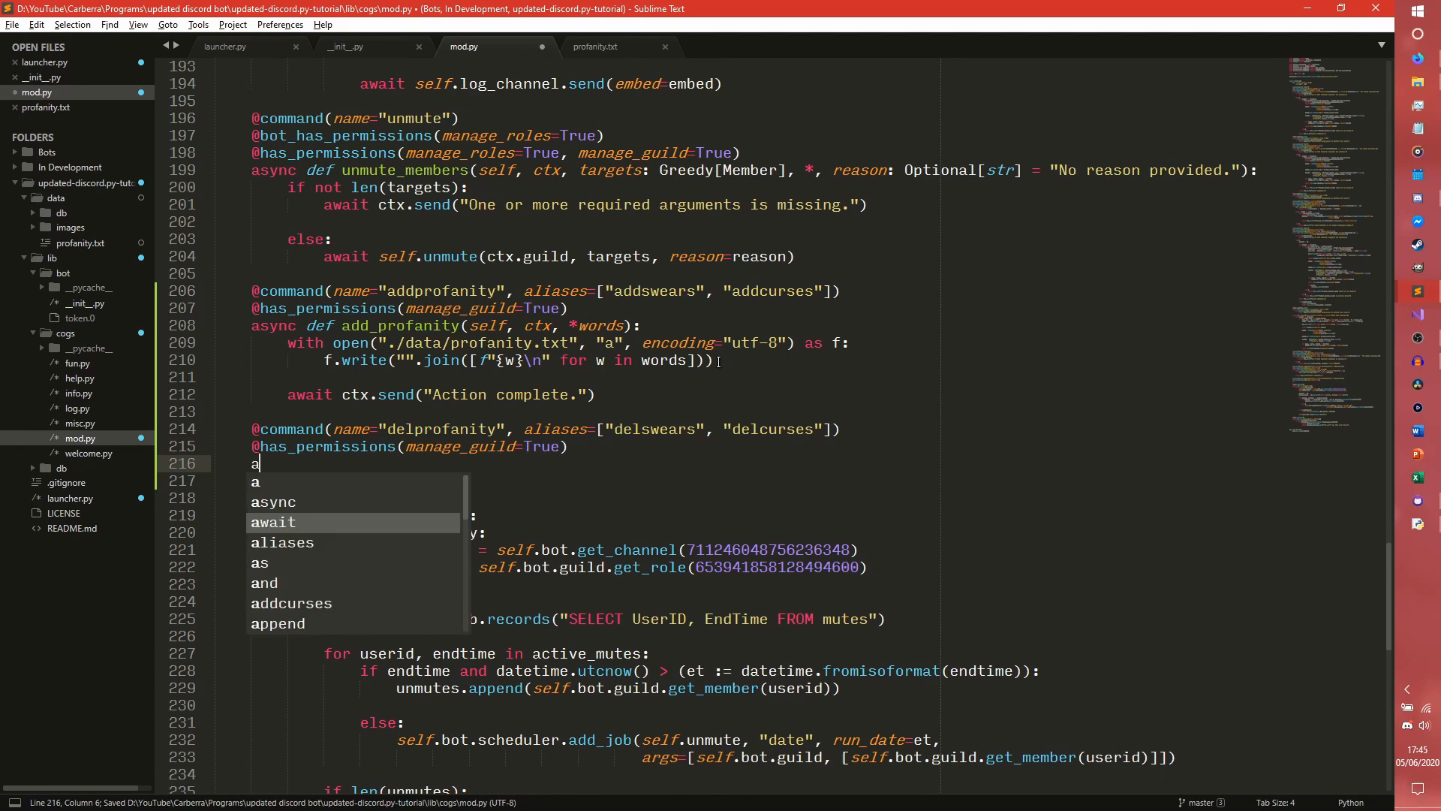
{"action": "type", "text": "sync def remove"}
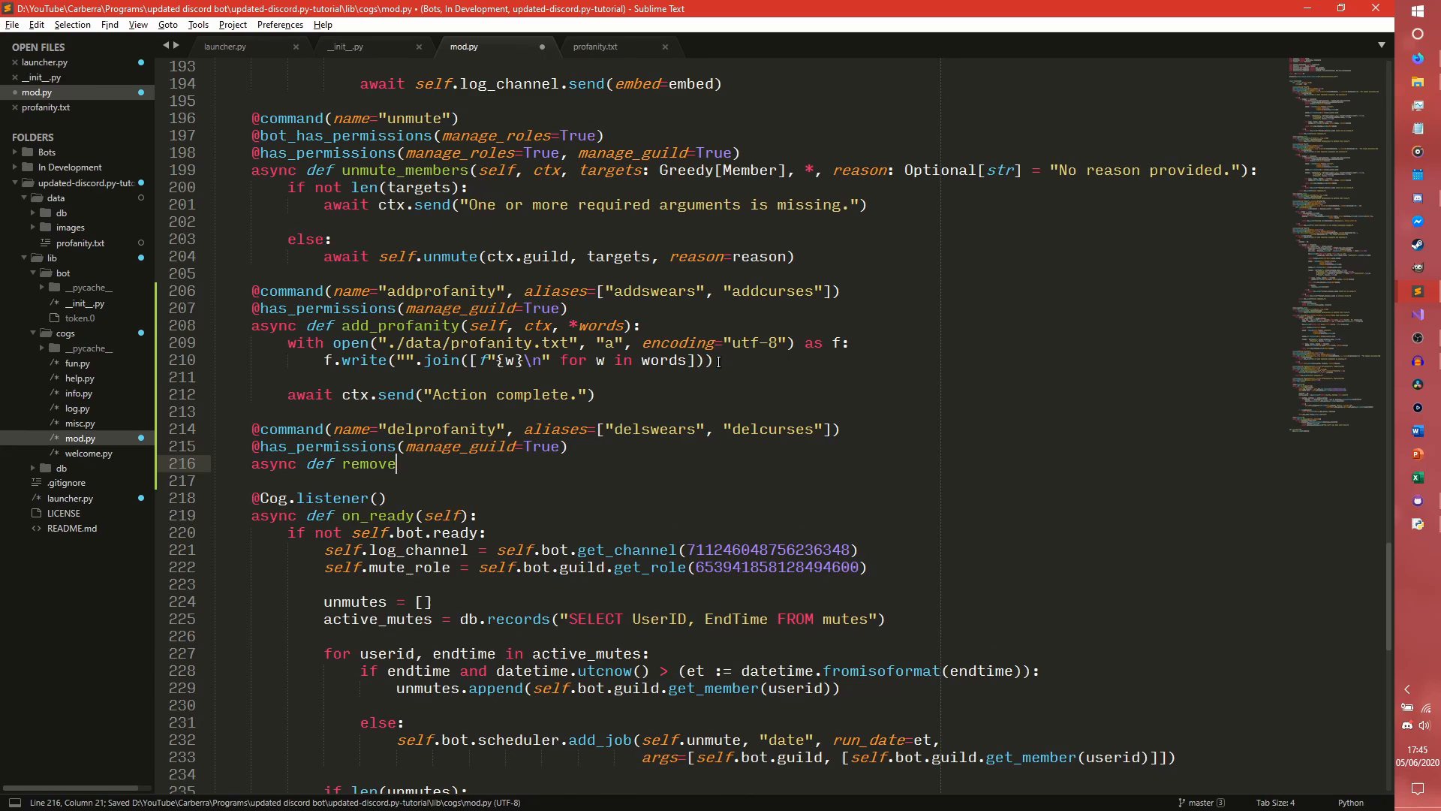
{"action": "type", "text": "_profanity"}
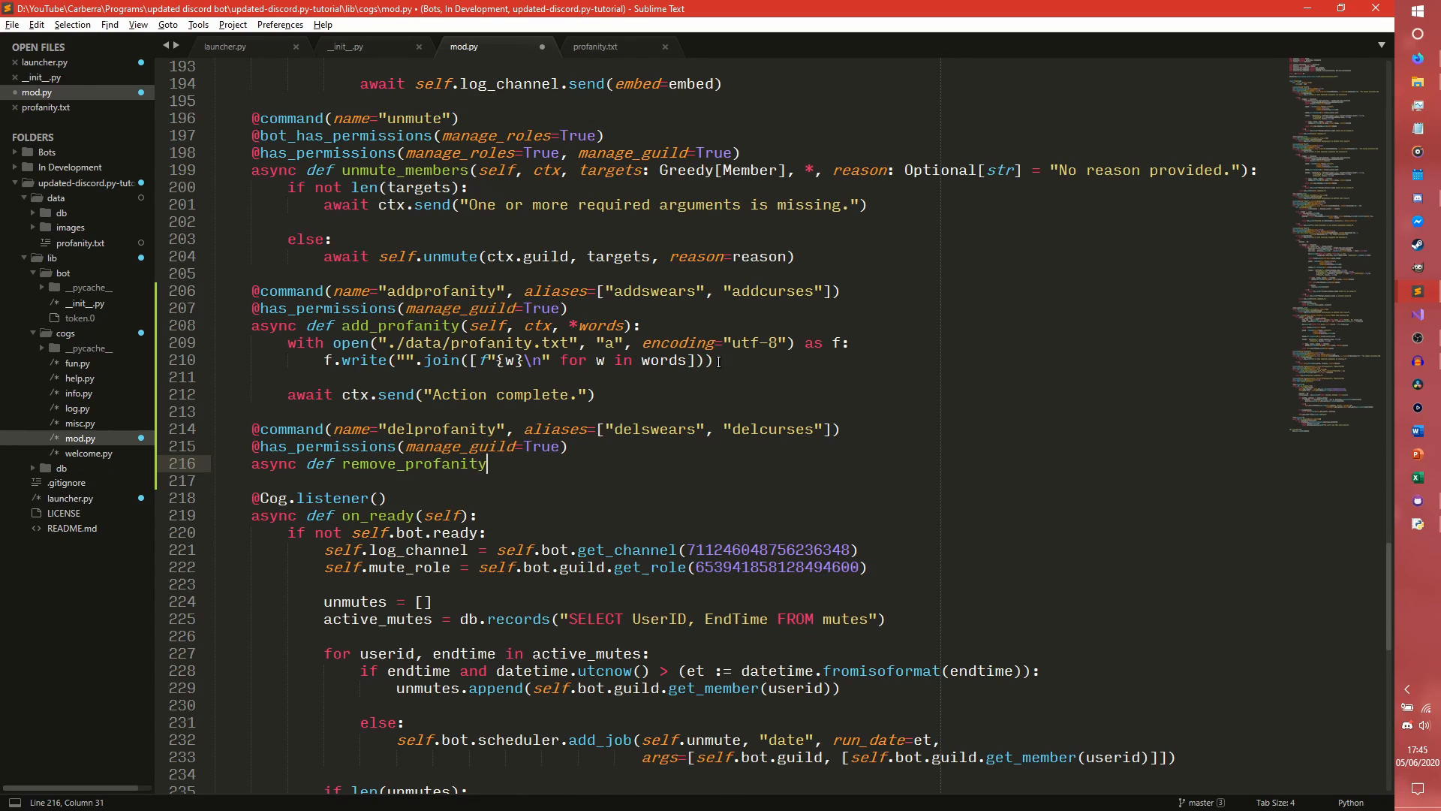
{"action": "key", "text": "BackSpace"}
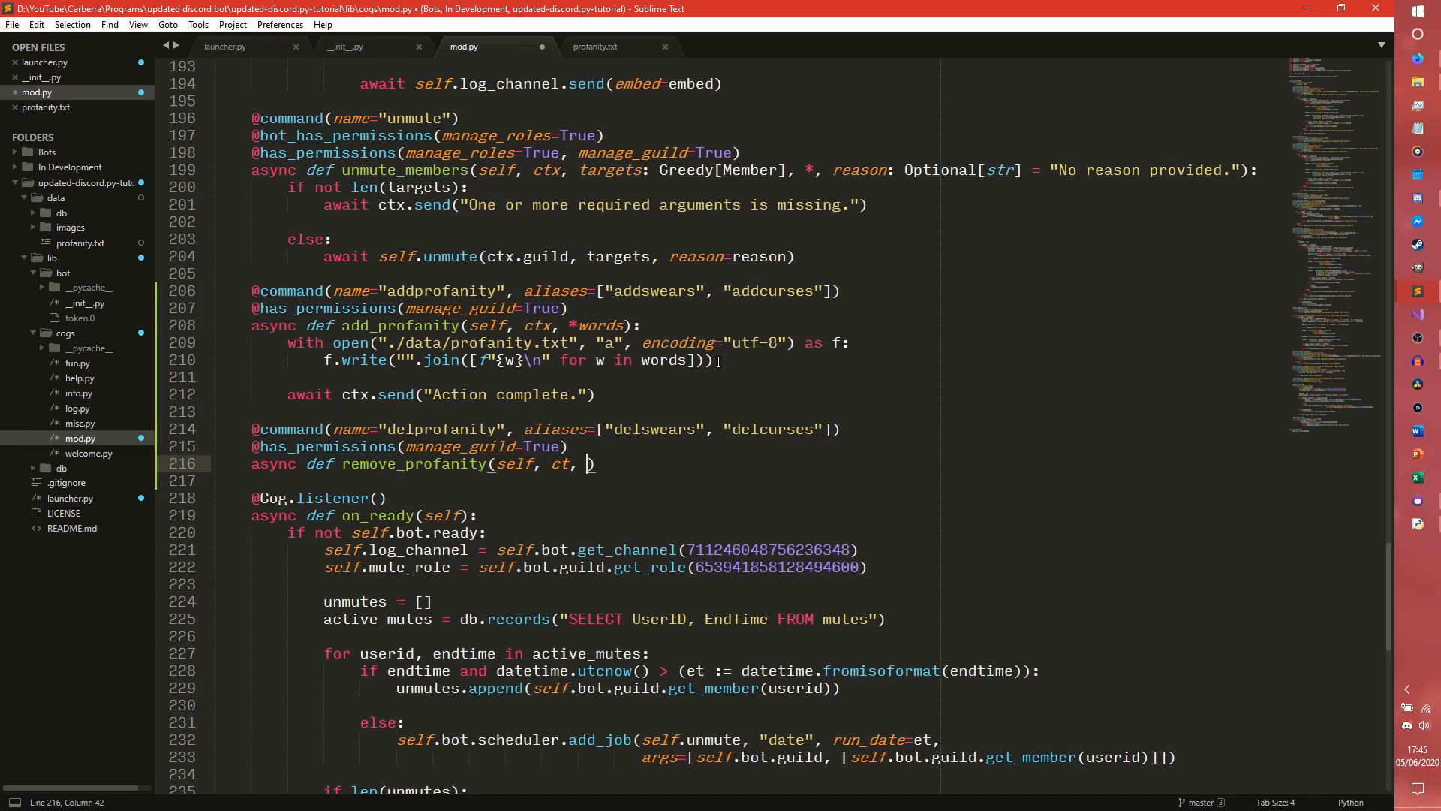
{"action": "type", "text": "x"}
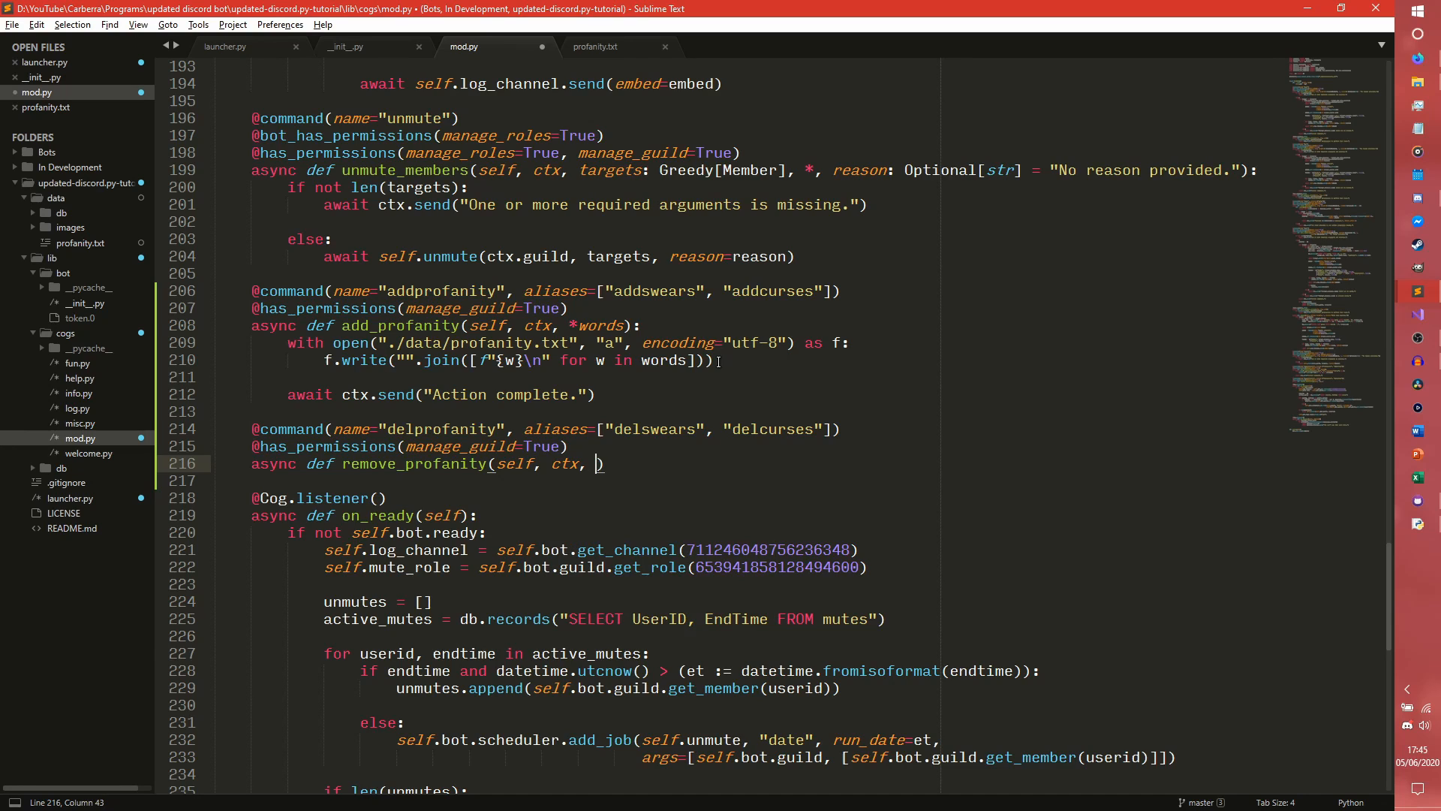
{"action": "type", "text": "*words):"}
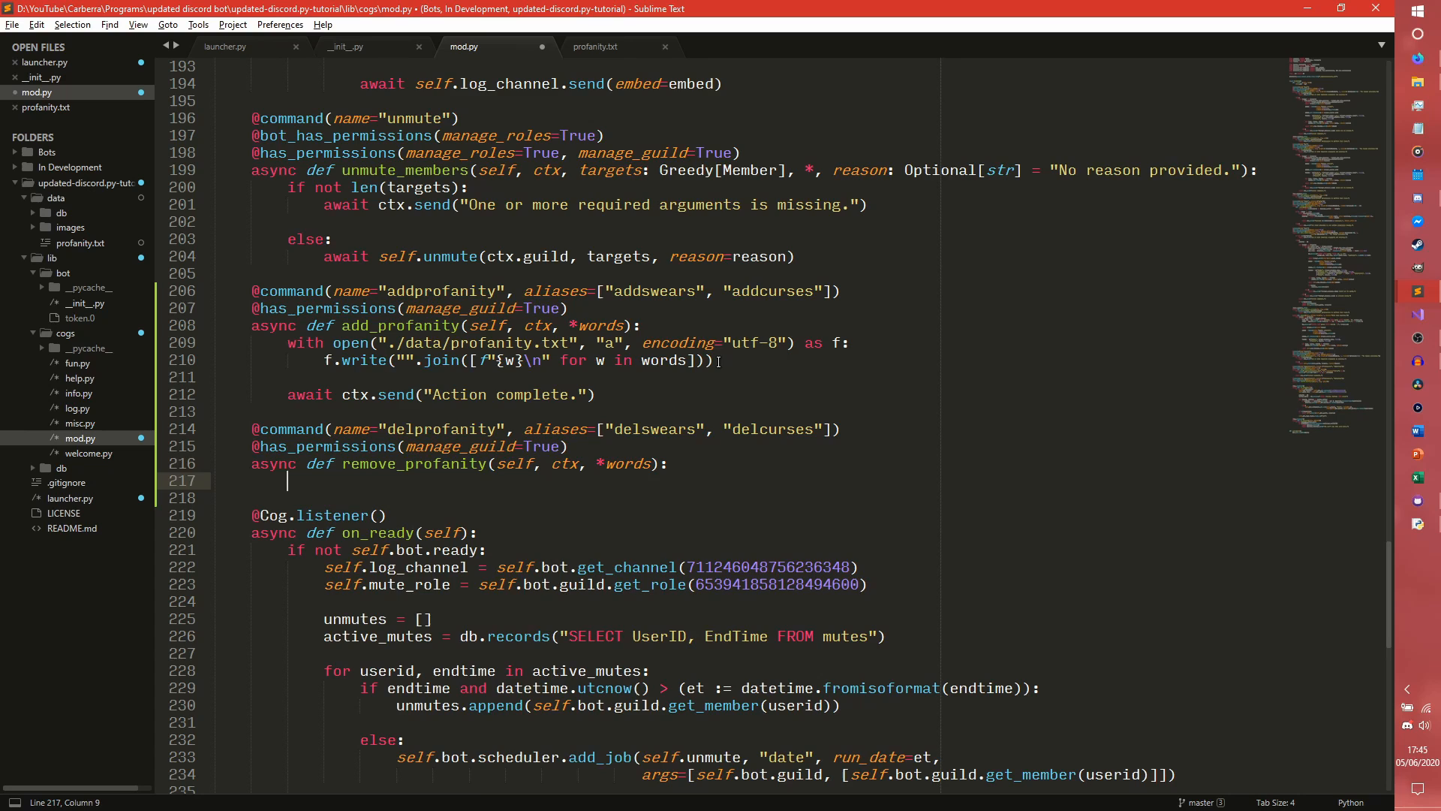
- Read stored lines from profanity.txt and write back only words not being removed
{"action": "type", "text": "with open"}
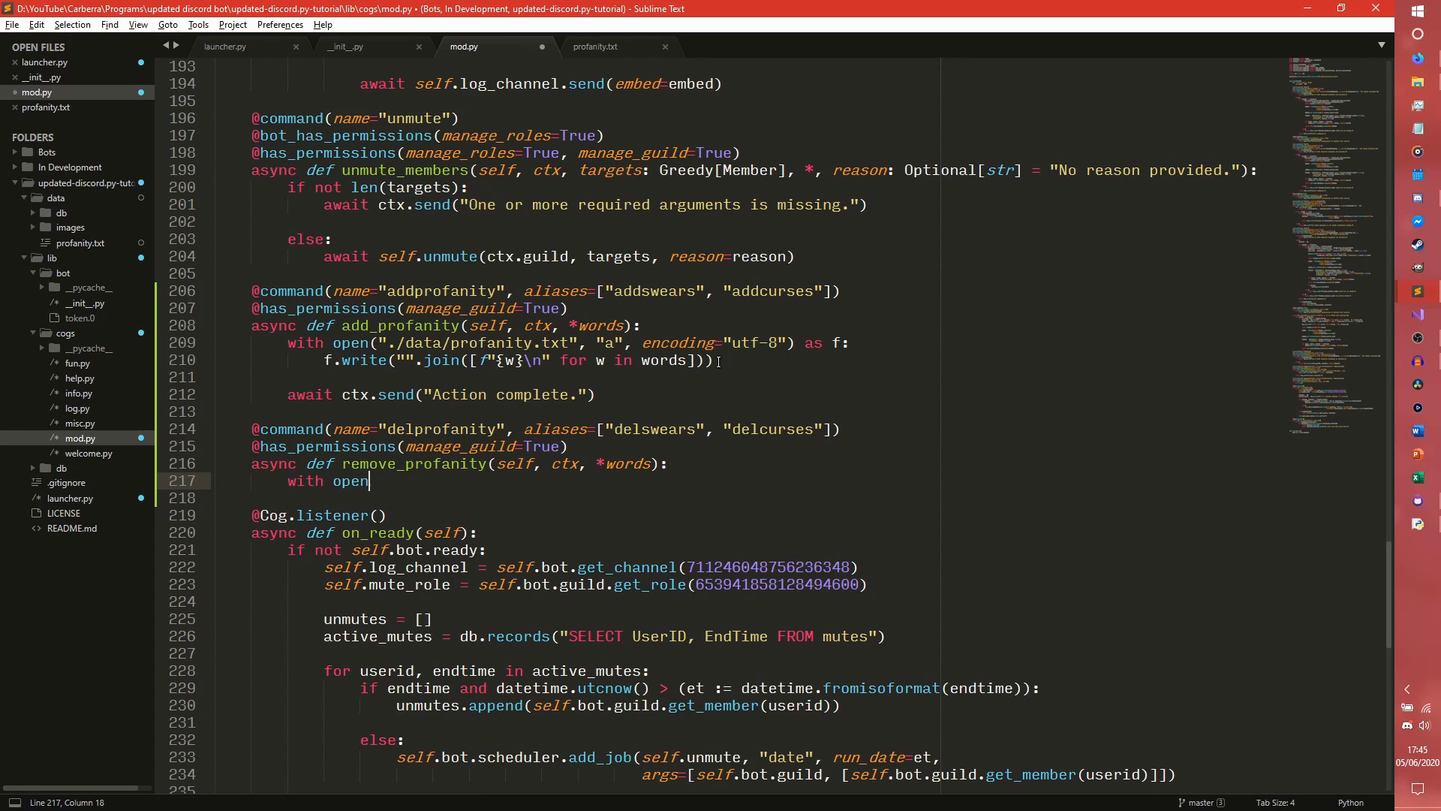
{"action": "type", "text": "()"}
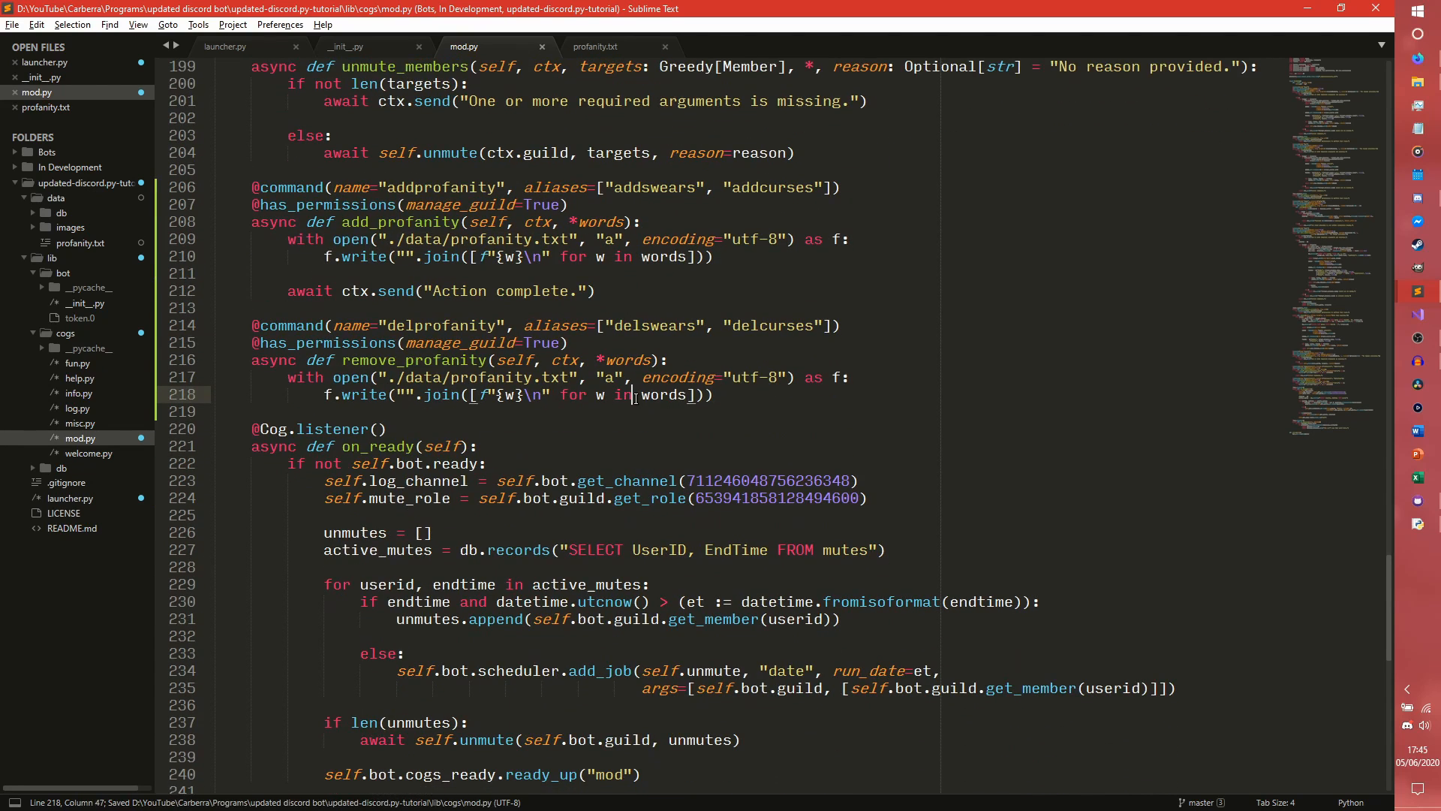
{"action": "type", "text": "stored"}
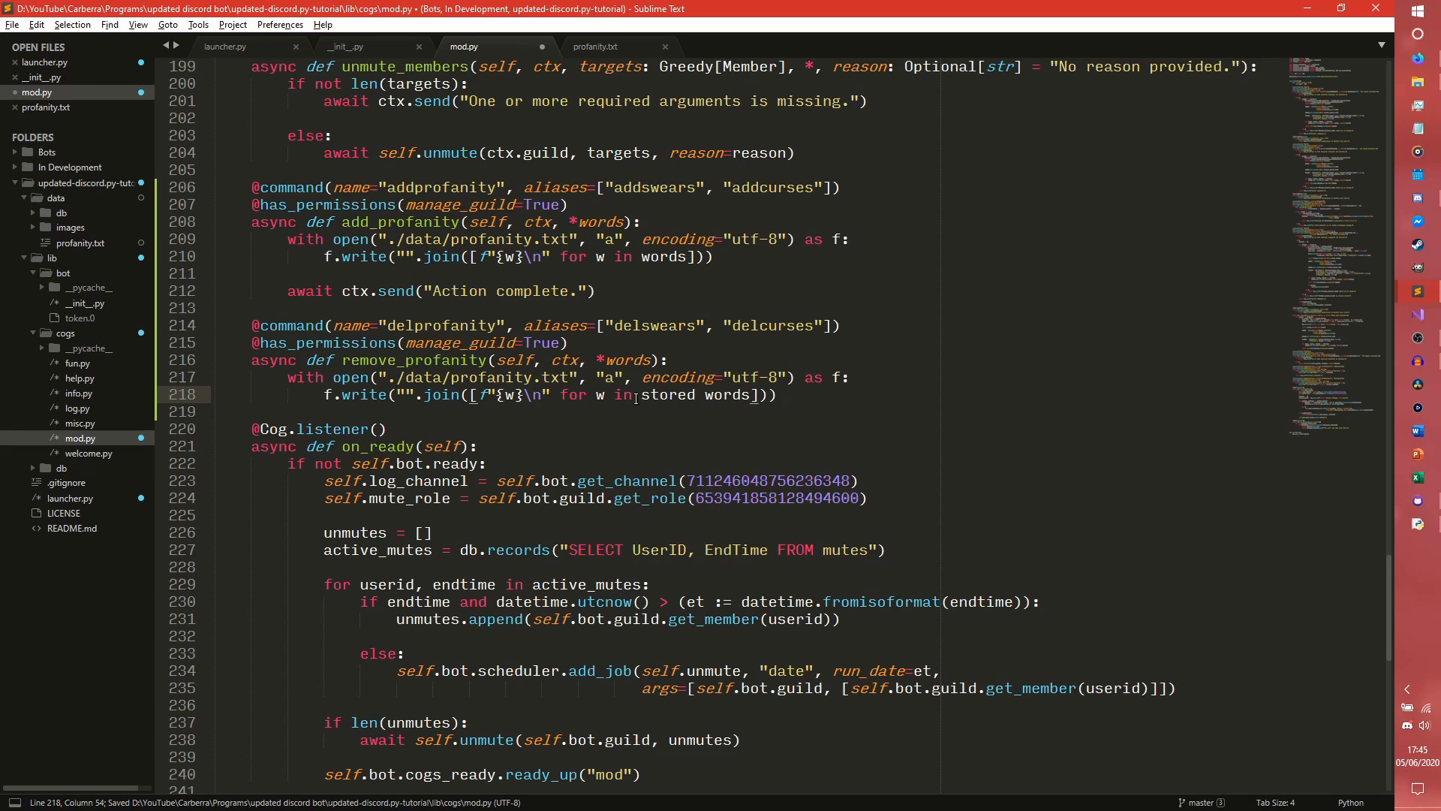
{"action": "type", "text": "if w not in"}
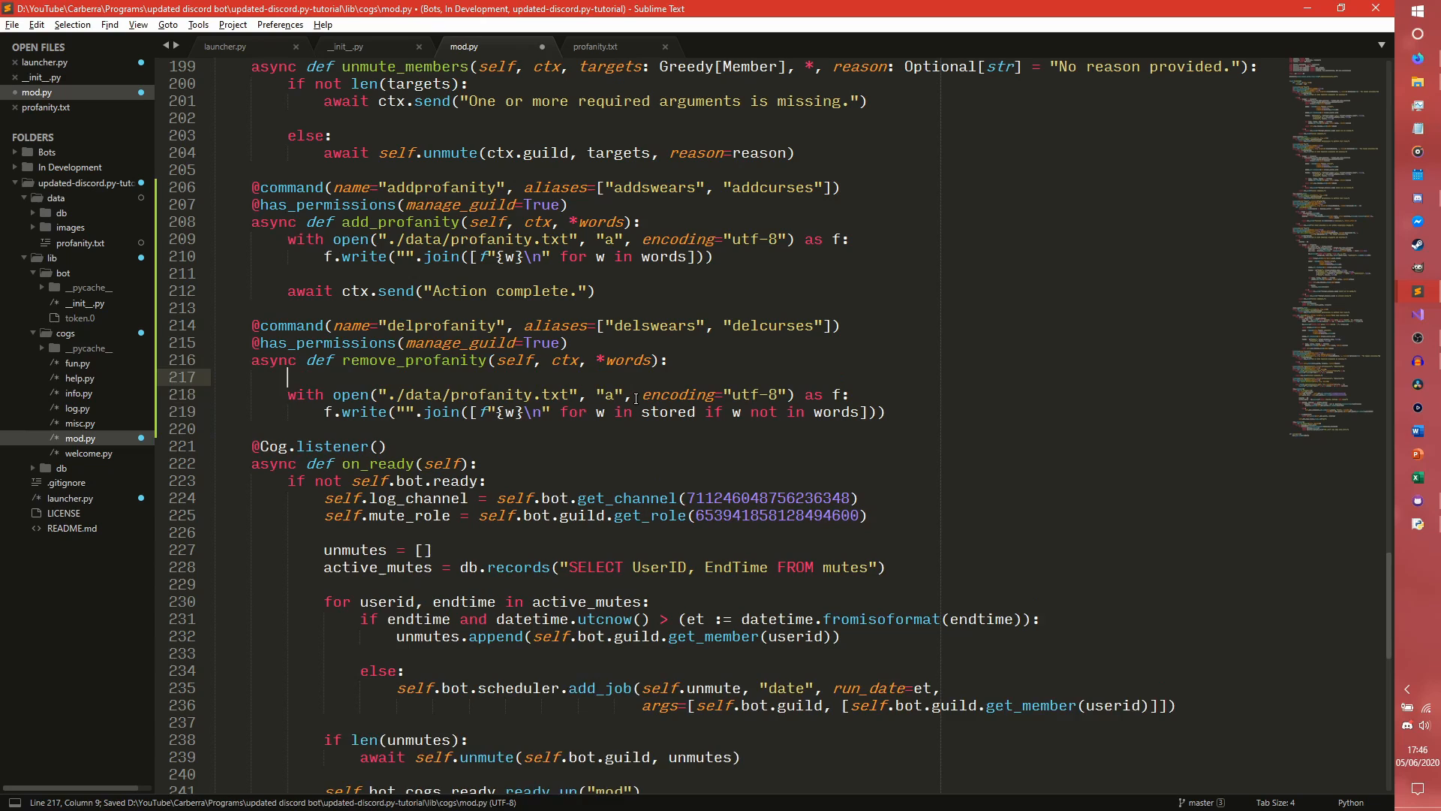
{"action": "type", "text": "wi"}
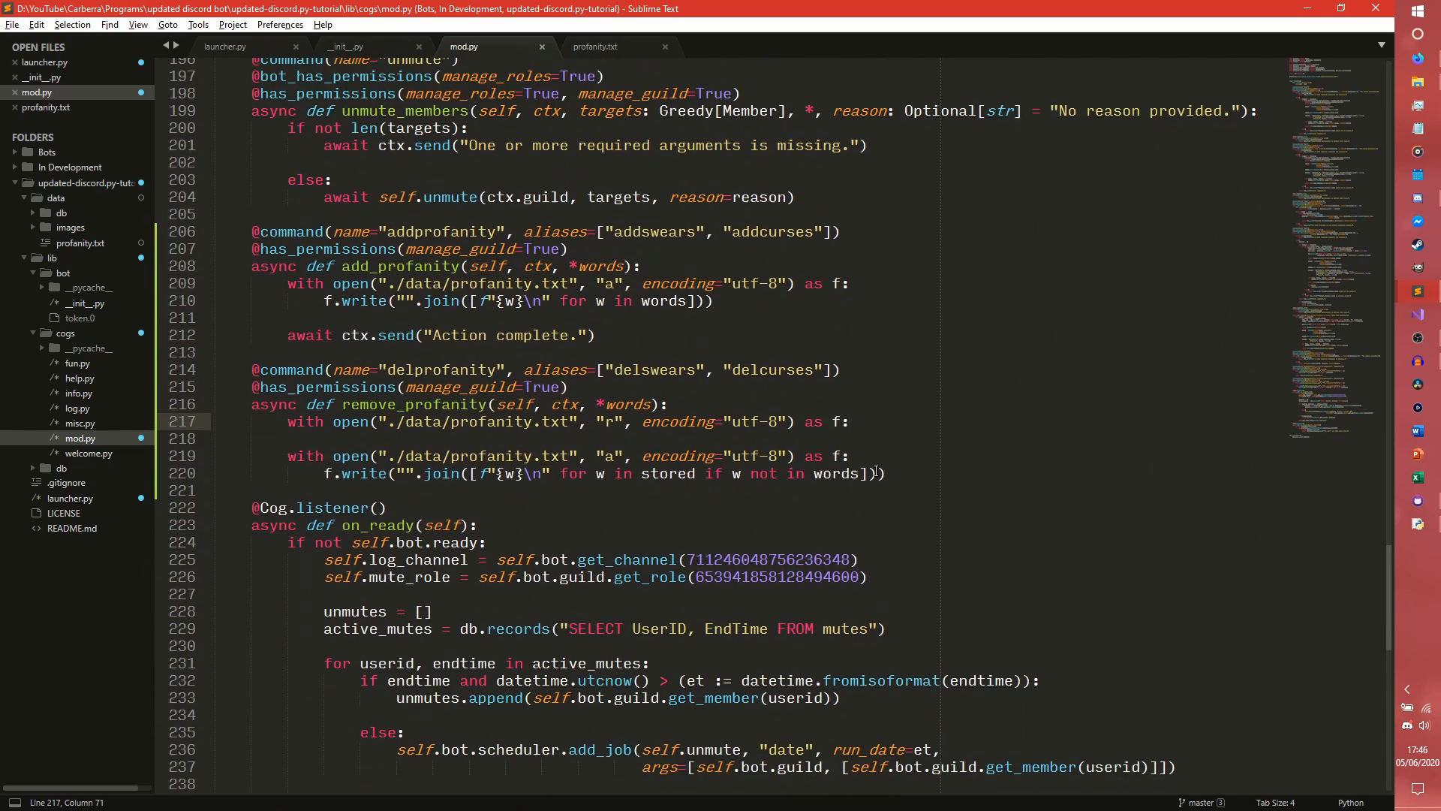
{"action": "type", "text": "stored = f.readli"}
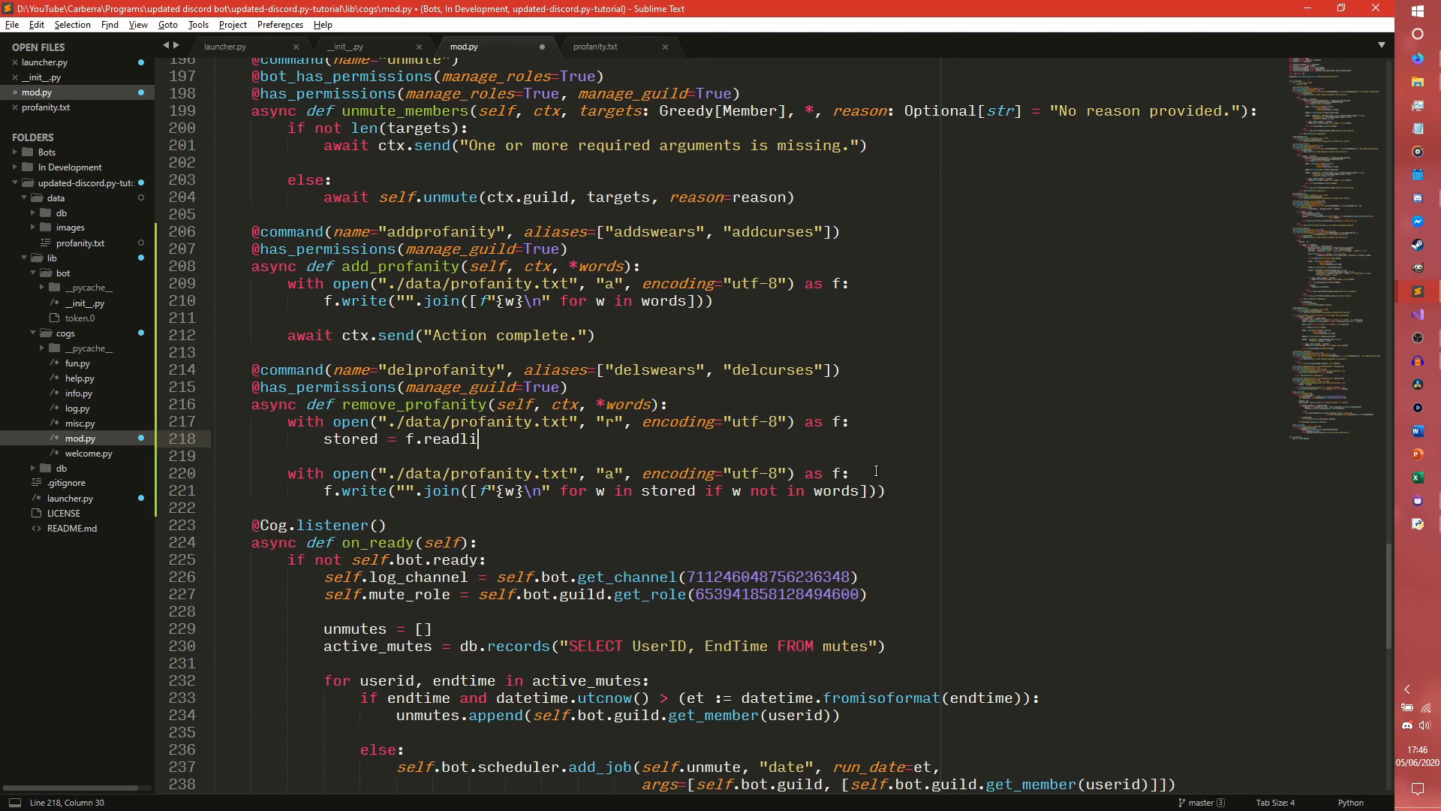
{"action": "type", "text": "nes()"}
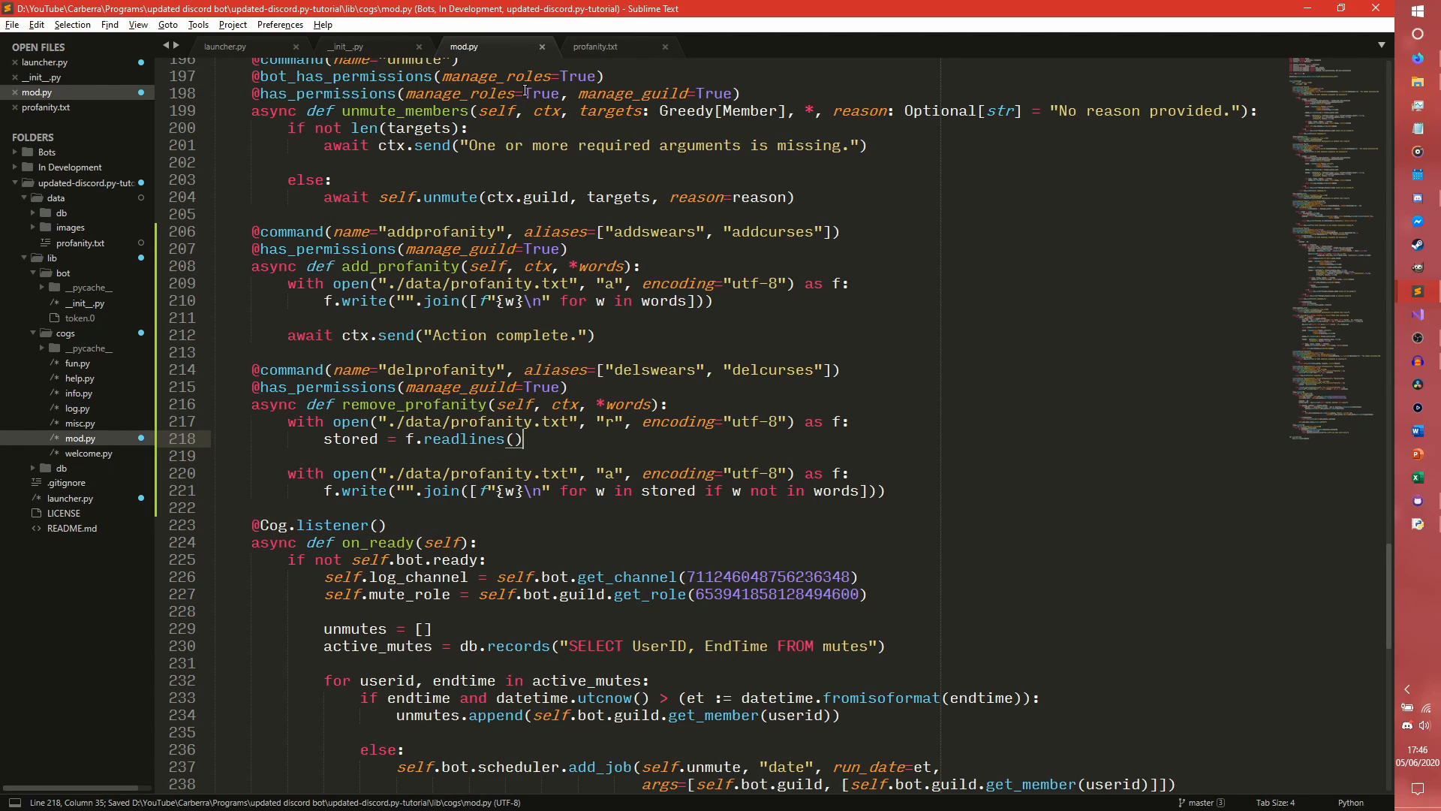
{"action": "left_click", "coordinate": [225, 46]}
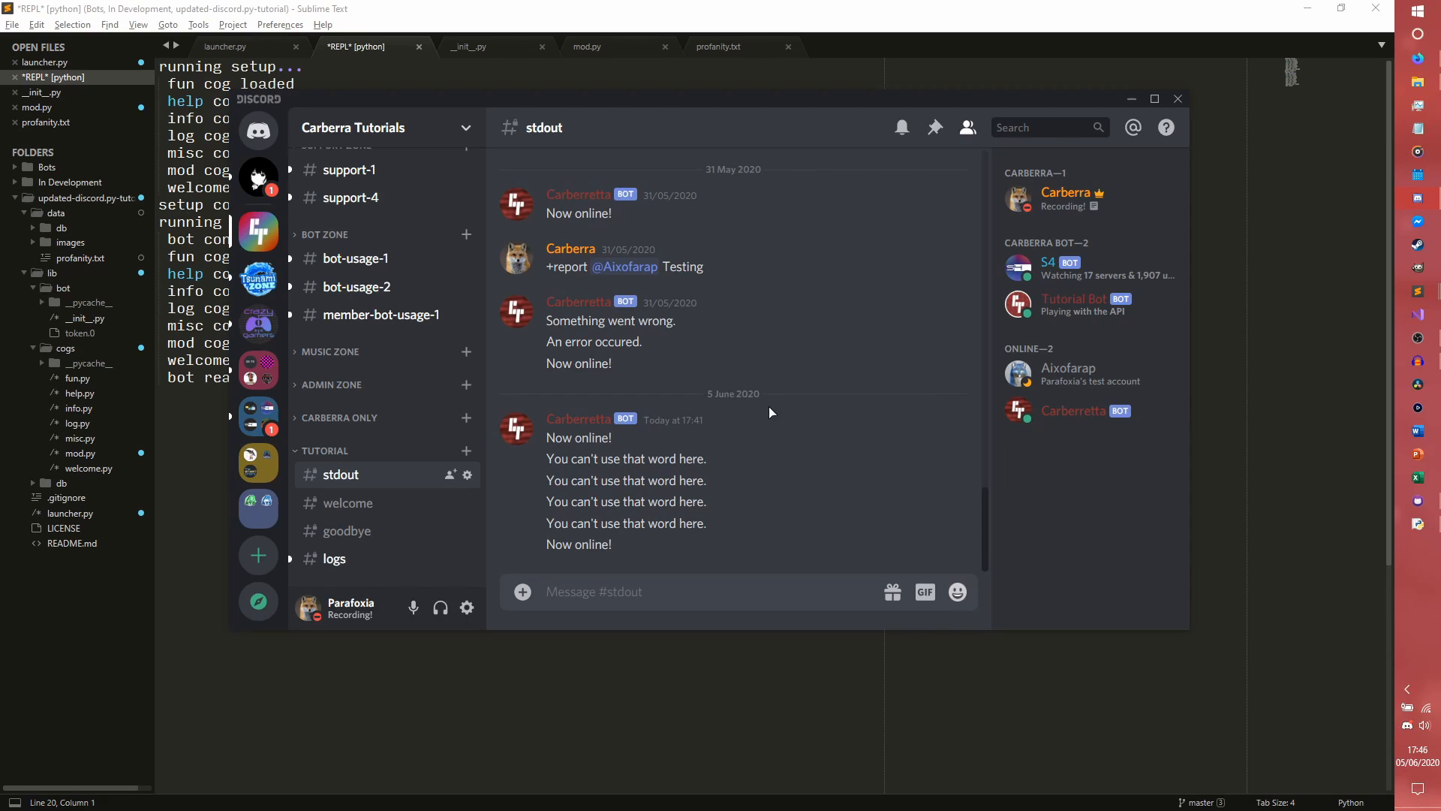
{"action": "mouse_move", "coordinate": [638, 501]}
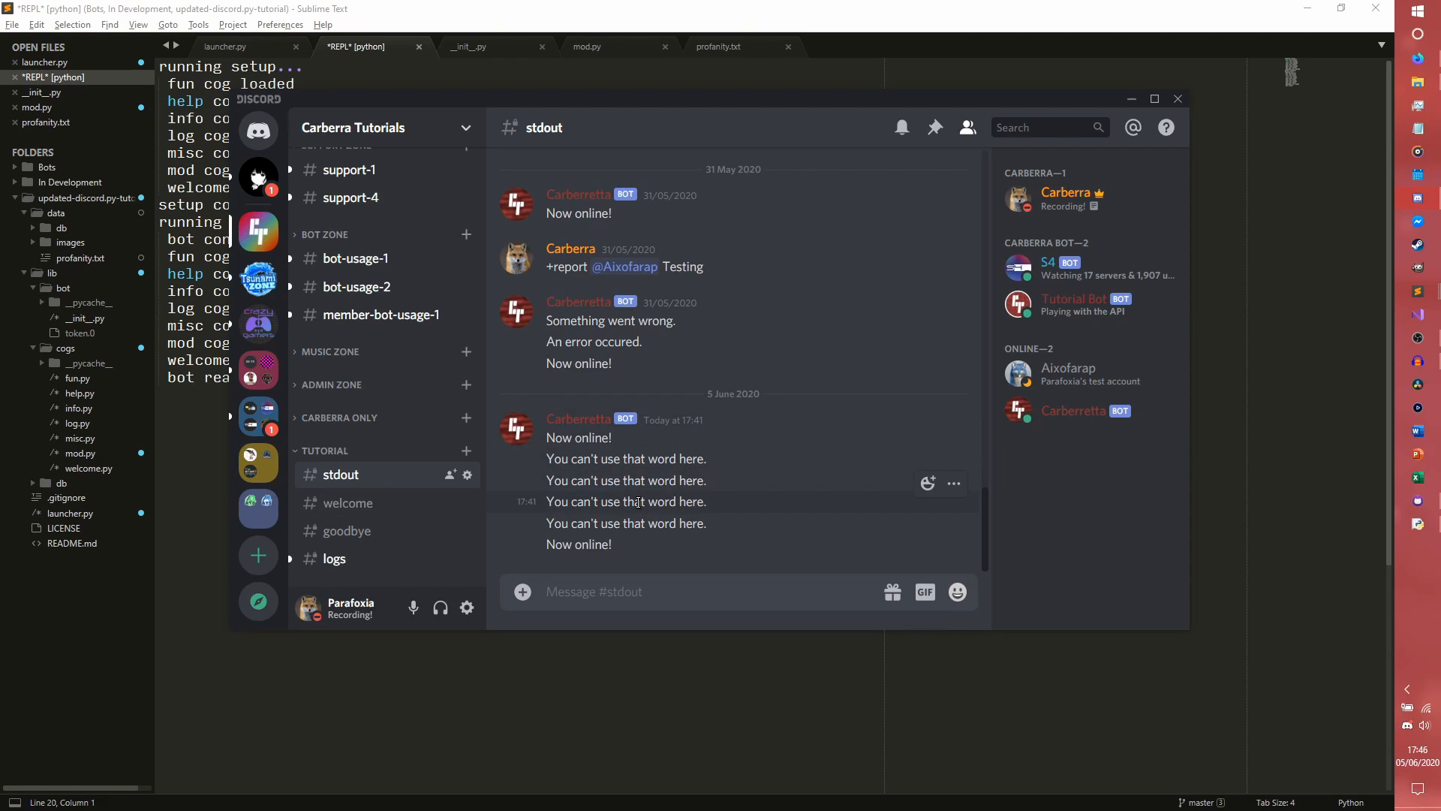
- Send +addprofanity yolo lol "wassup dude" and check profanity.txt for the new words
{"action": "type", "text": "+addprofanit"}
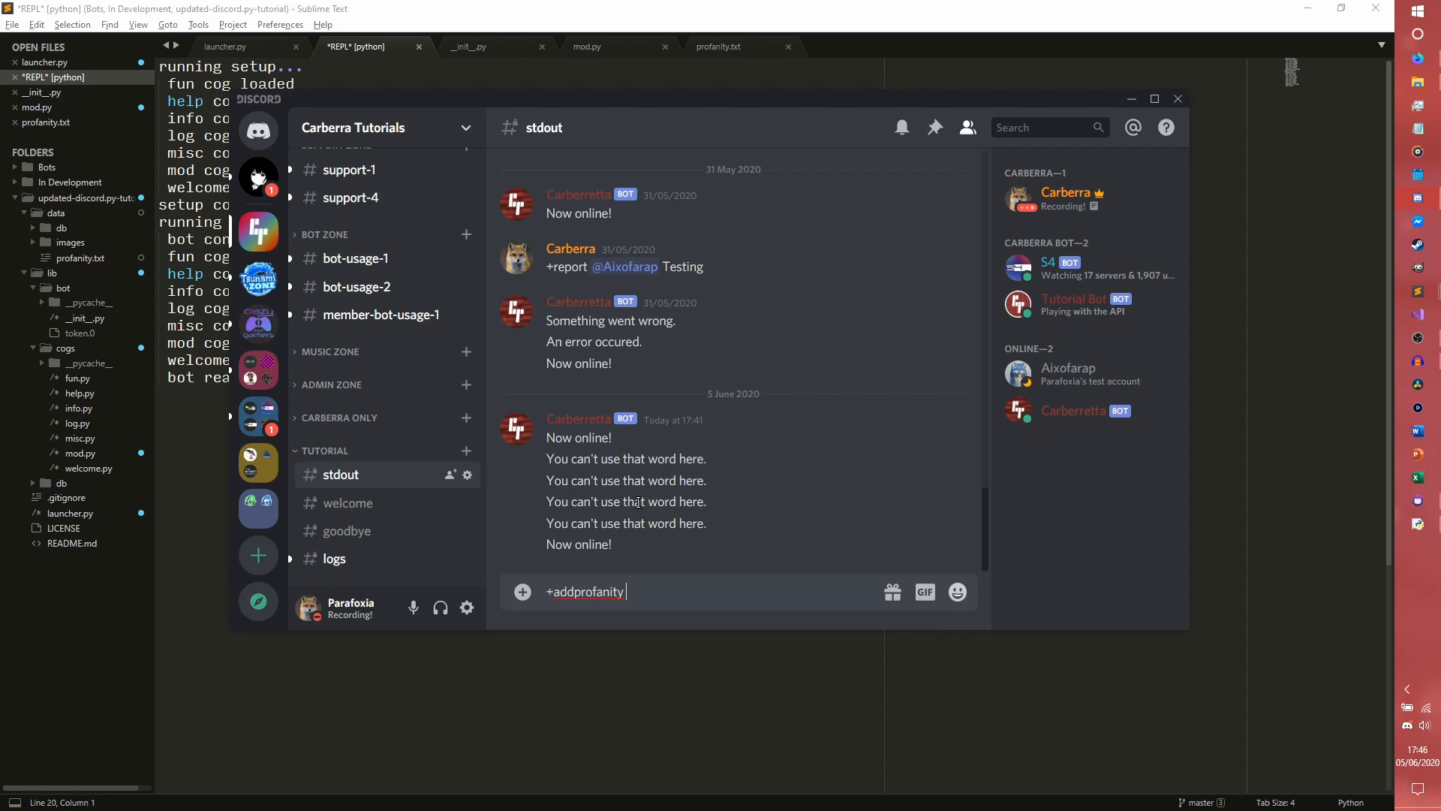
{"action": "type", "text": "yolo lol \""}
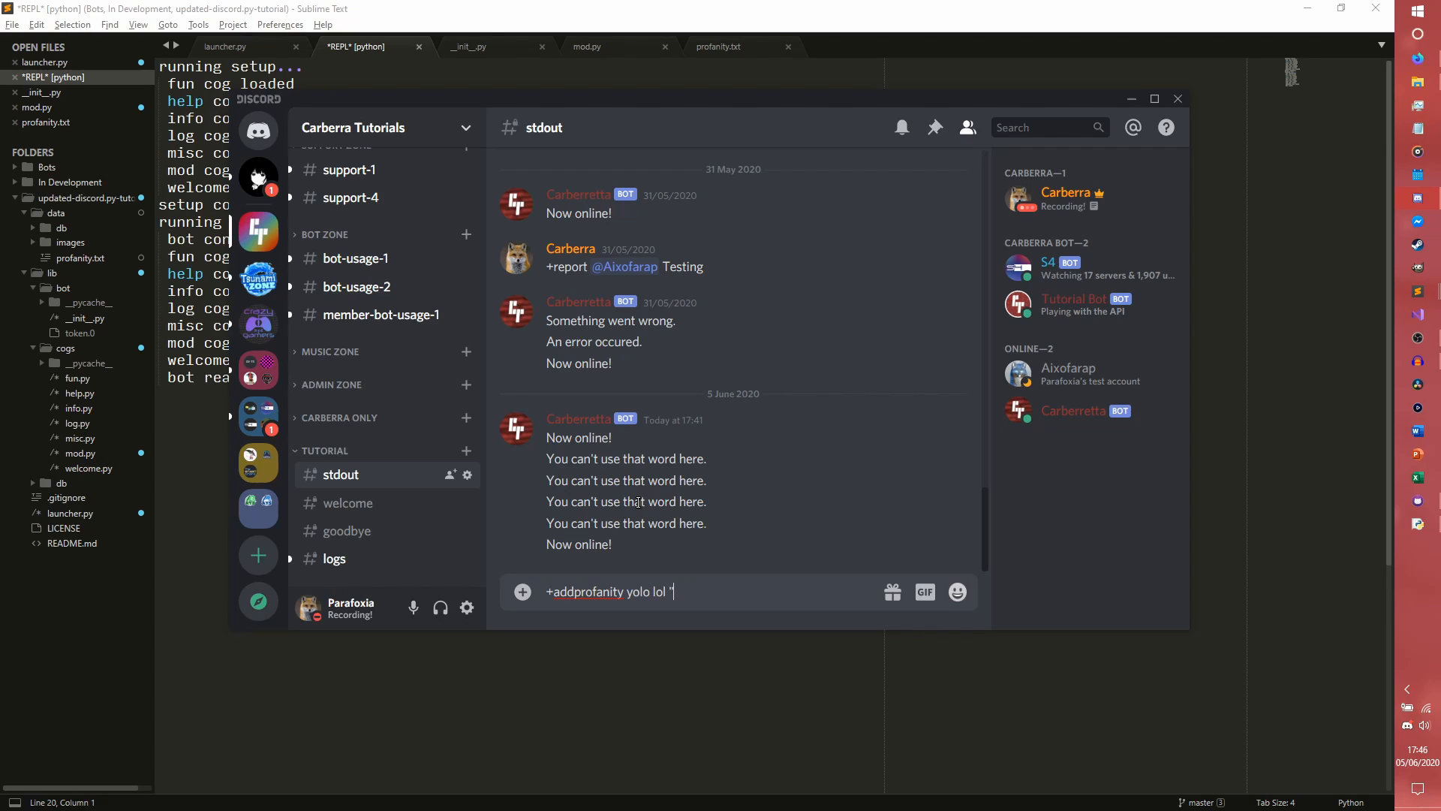
{"action": "type", "text": "wass"}
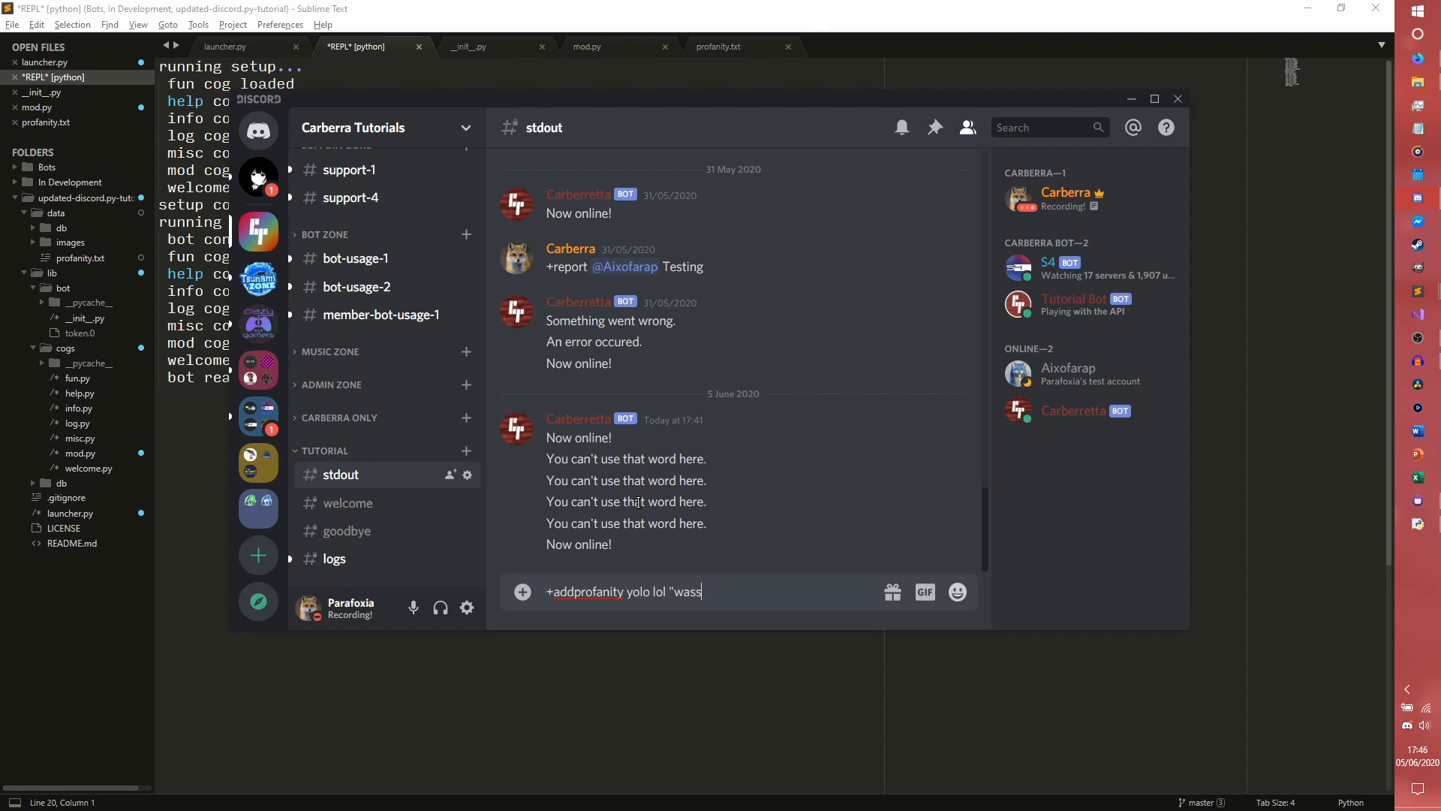
{"action": "key", "text": "Enter"}
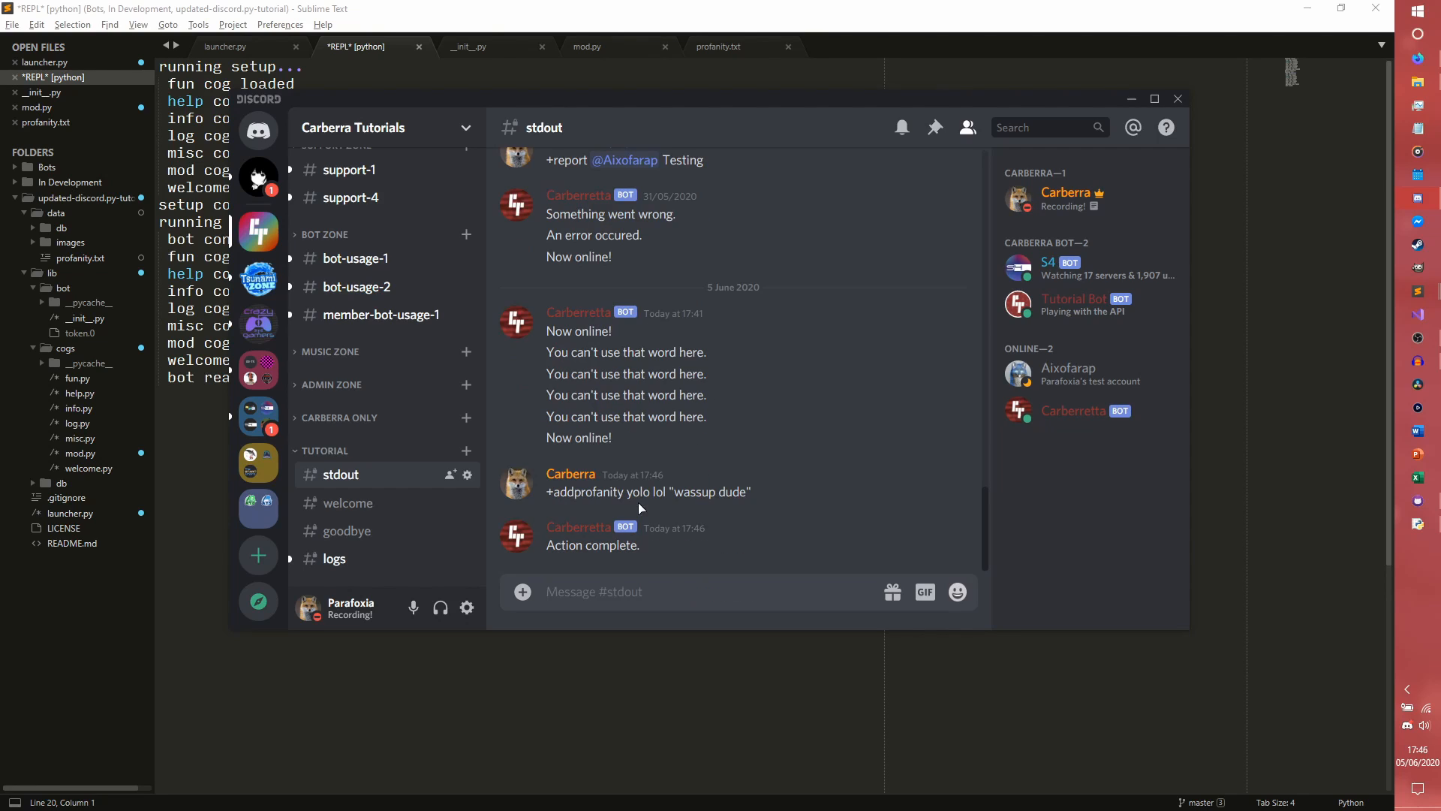
{"action": "left_click", "coordinate": [1178, 99]}
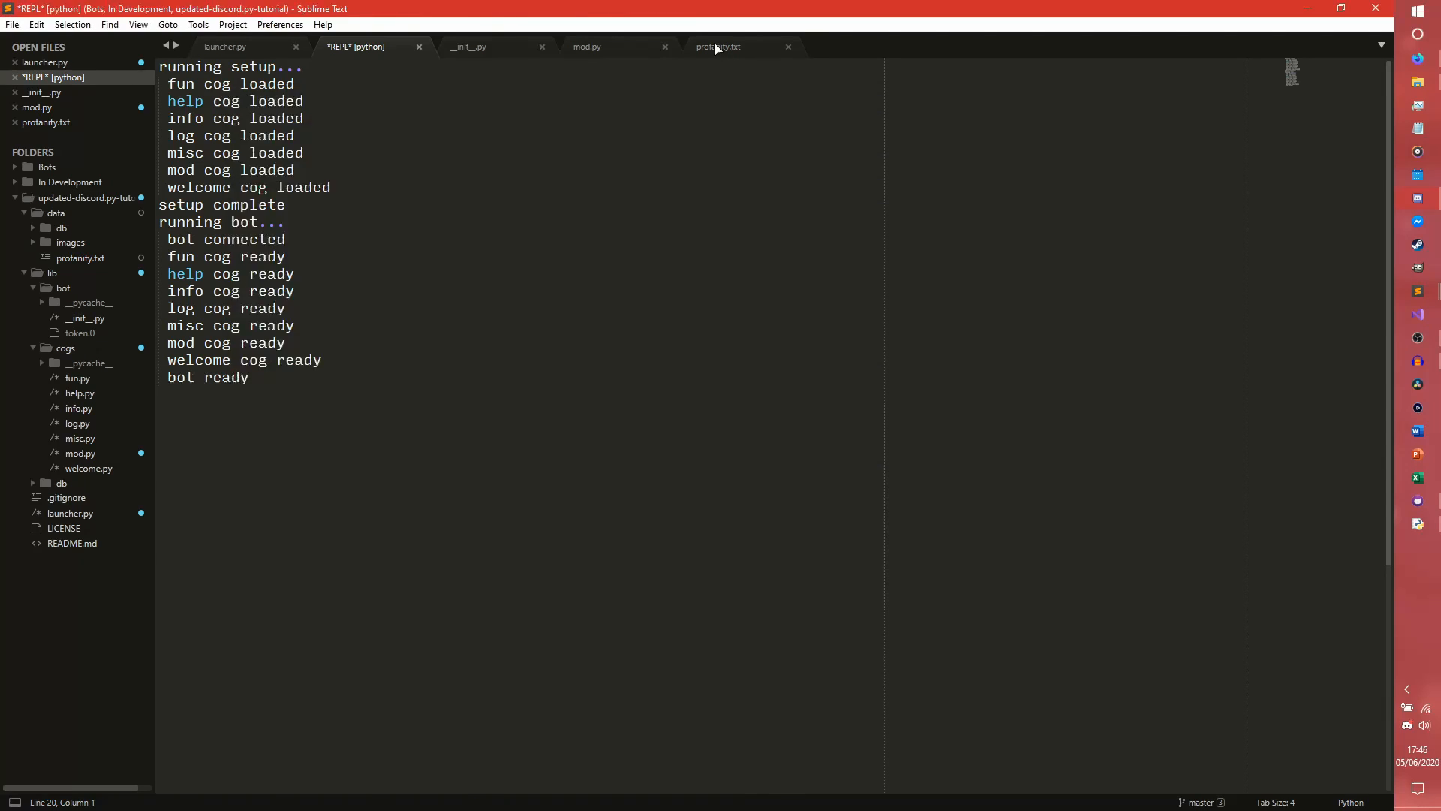
{"action": "left_click", "coordinate": [717, 47]}
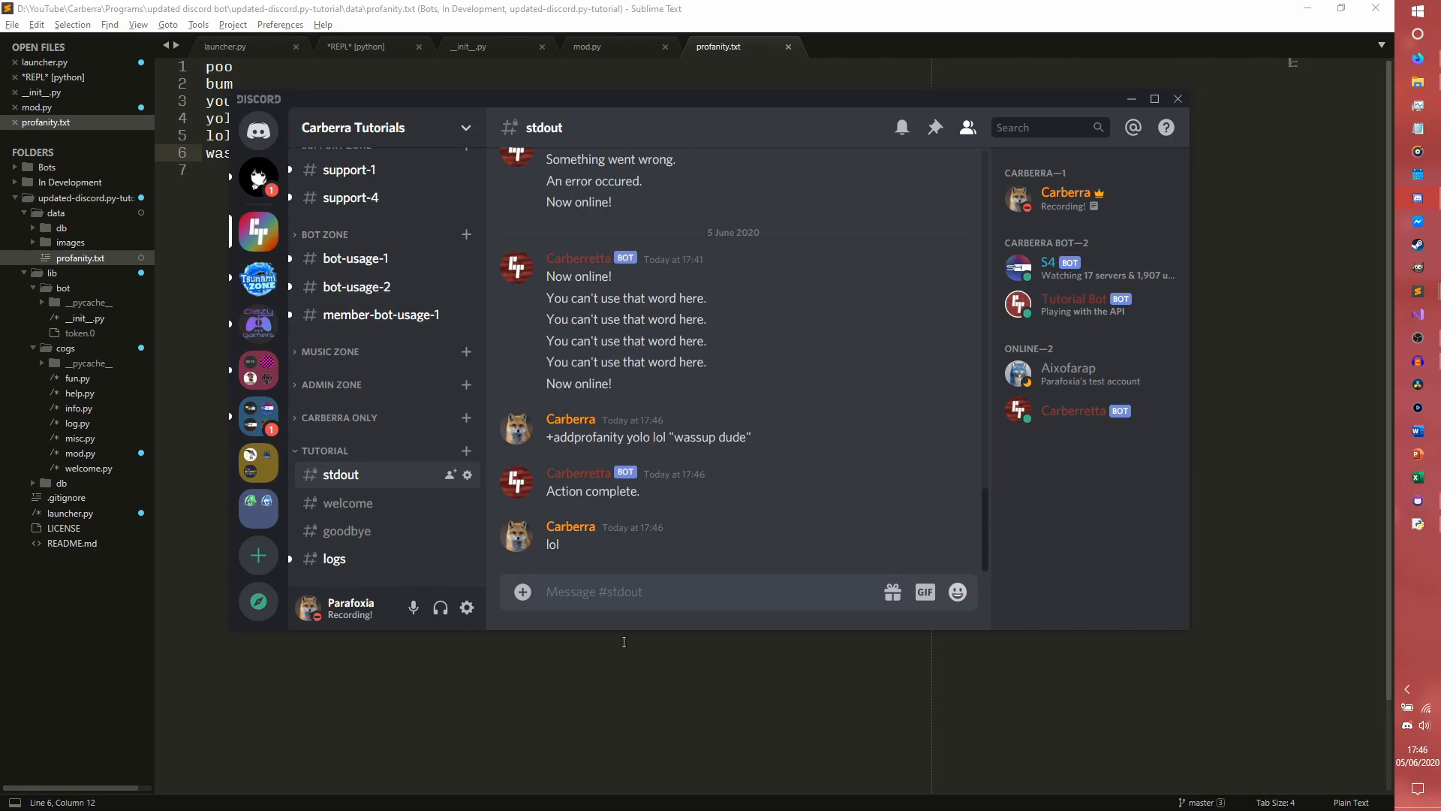
- Send a yolo test message, then kill the running bot from the REPL
{"action": "left_click", "coordinate": [357, 46]}
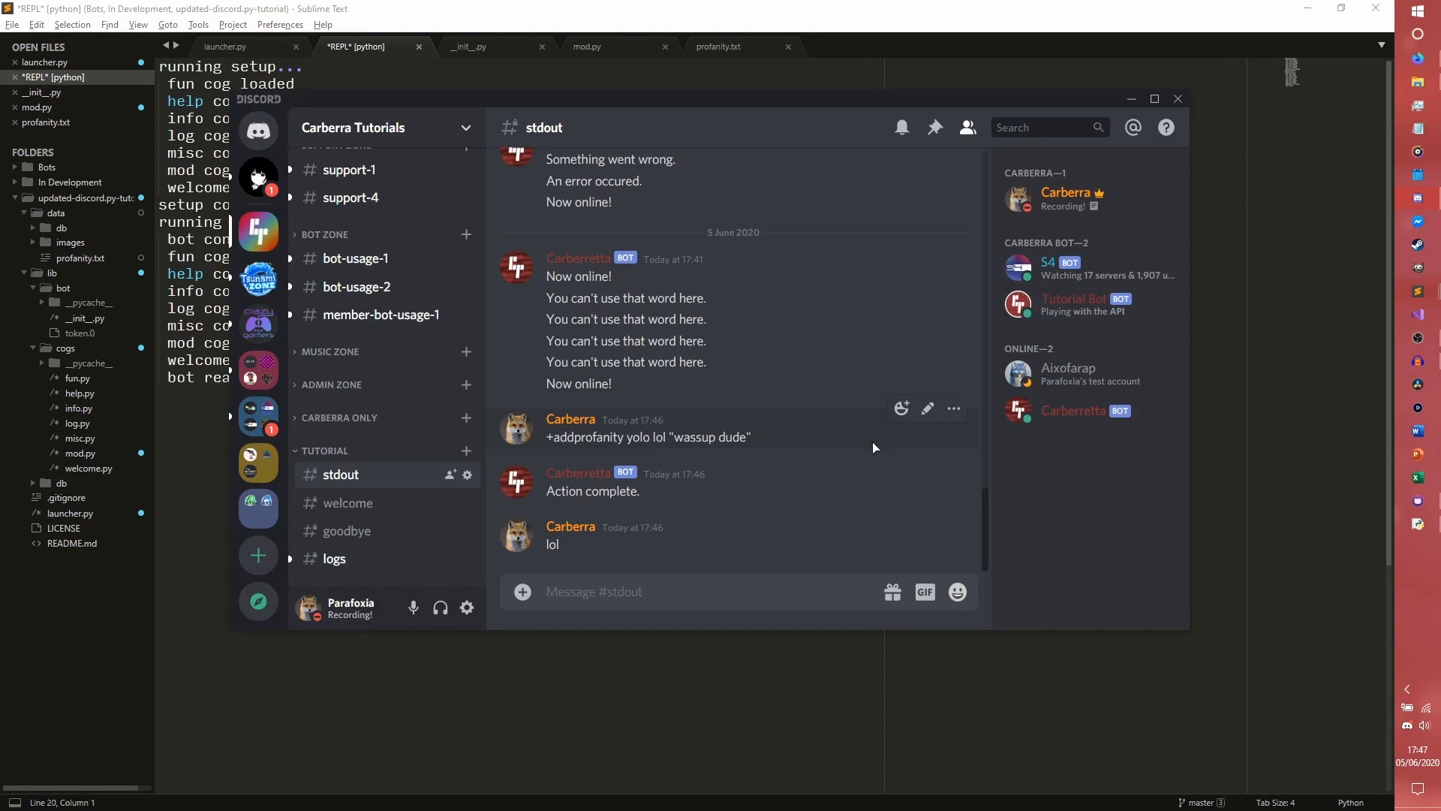
{"action": "type", "text": "yol"}
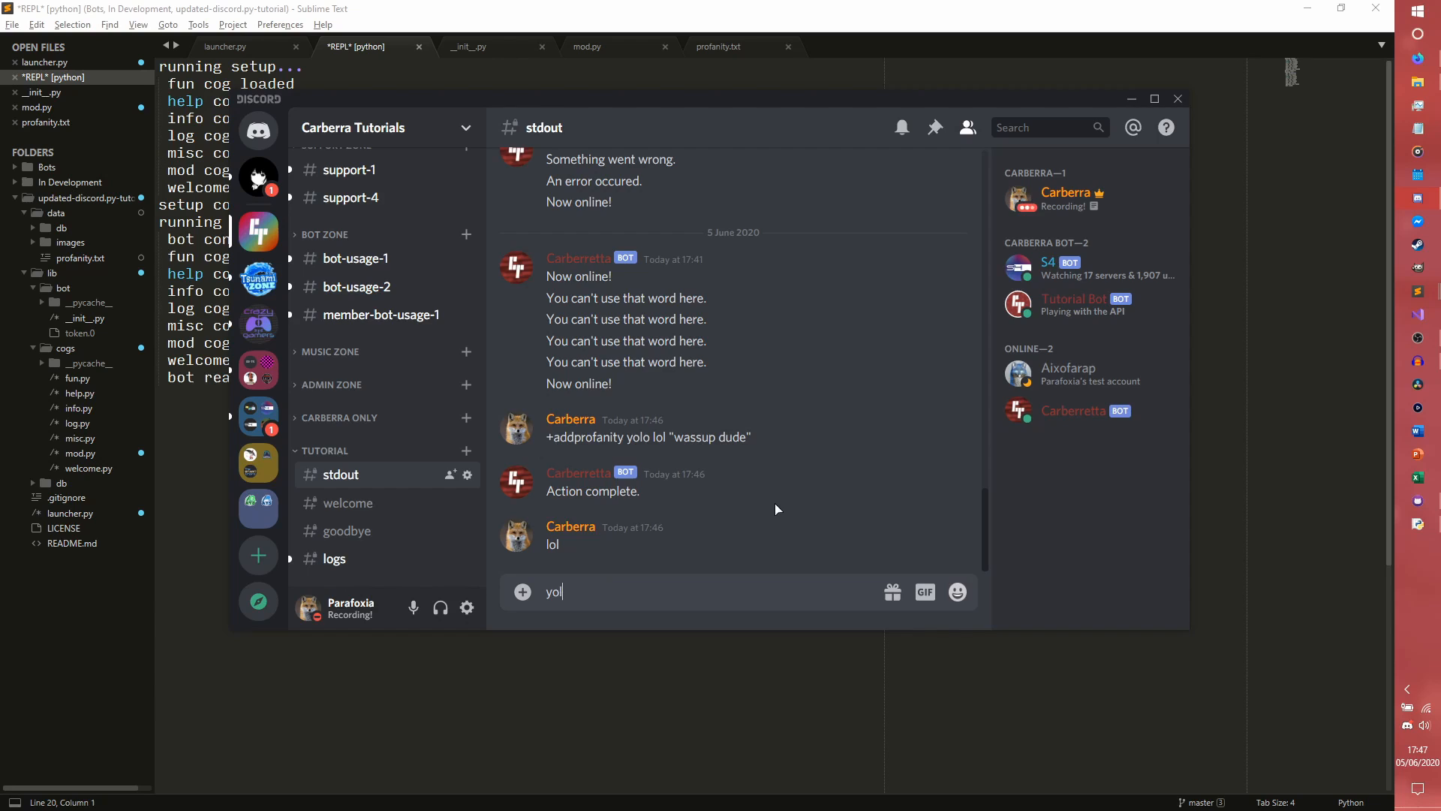
{"action": "key", "text": "enter"}
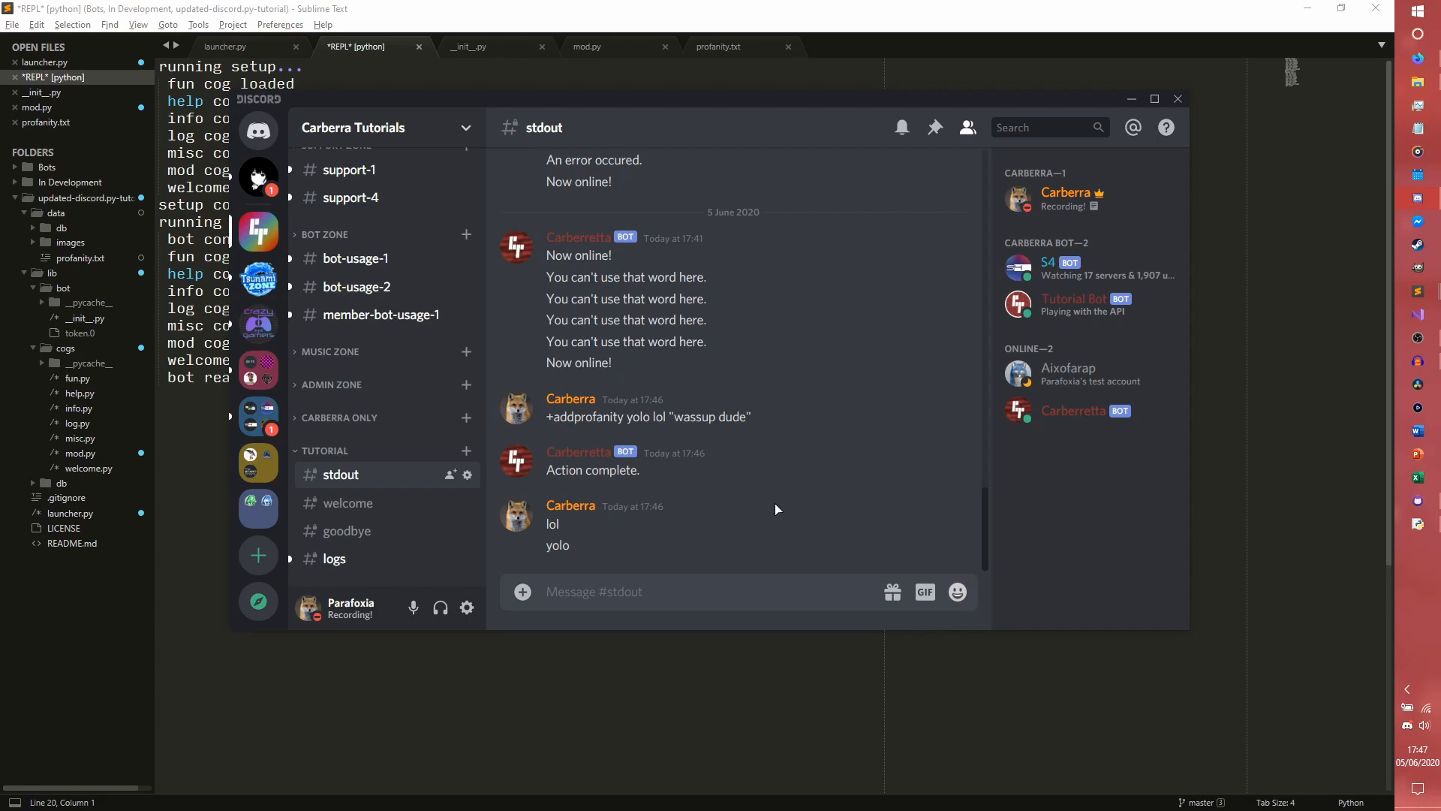
{"action": "right_click", "coordinate": [705, 571]}
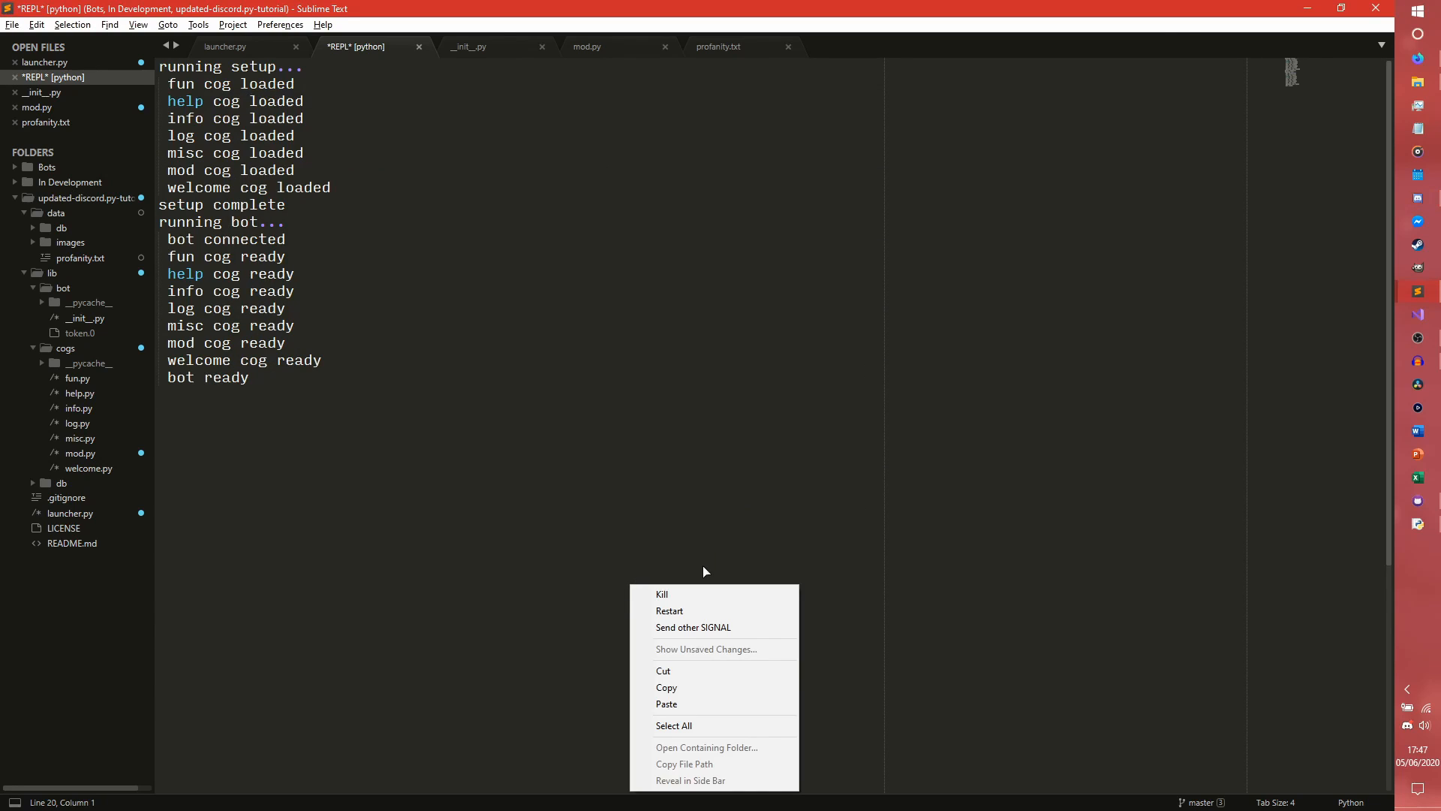
{"action": "left_click", "coordinate": [662, 594]}
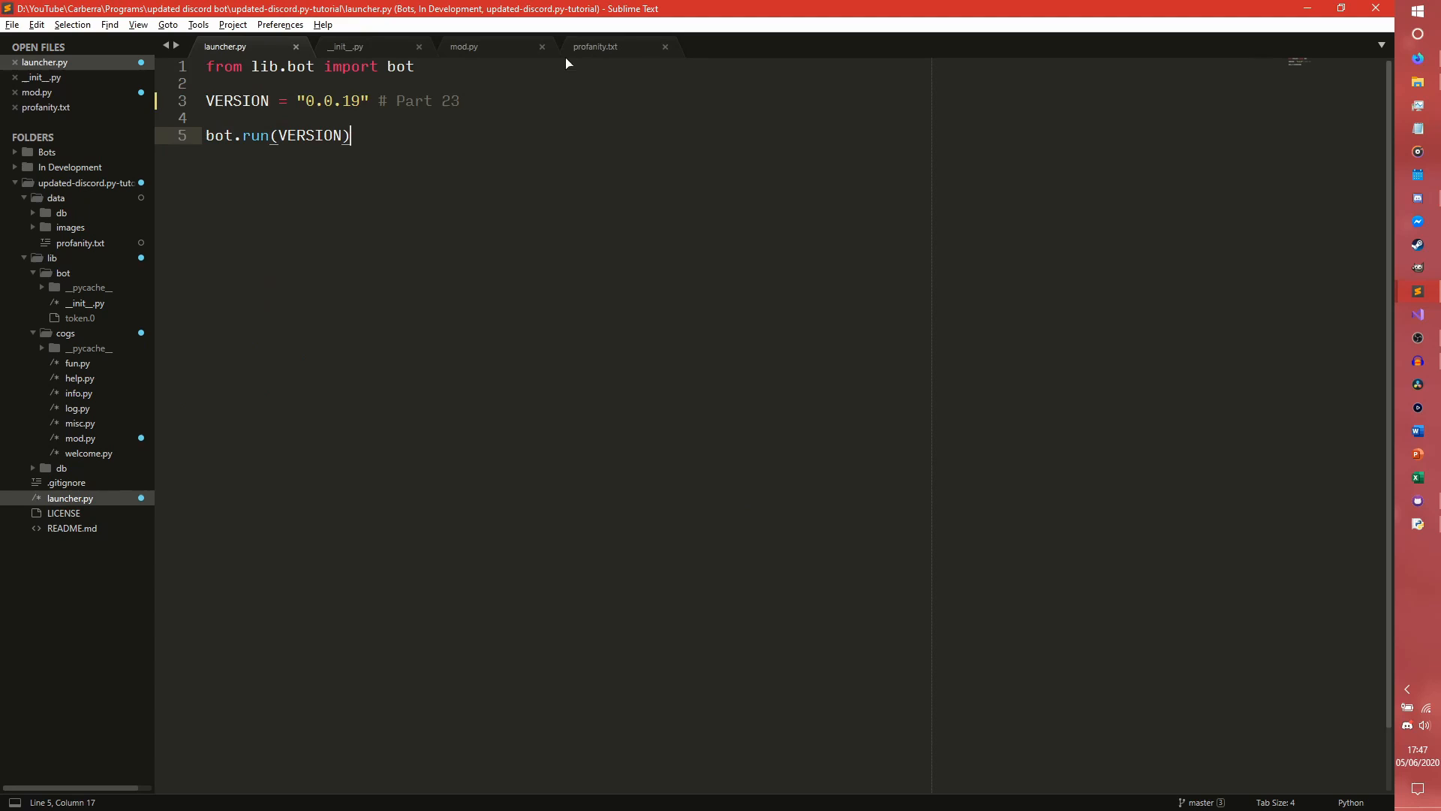
{"action": "left_click", "coordinate": [472, 46]}
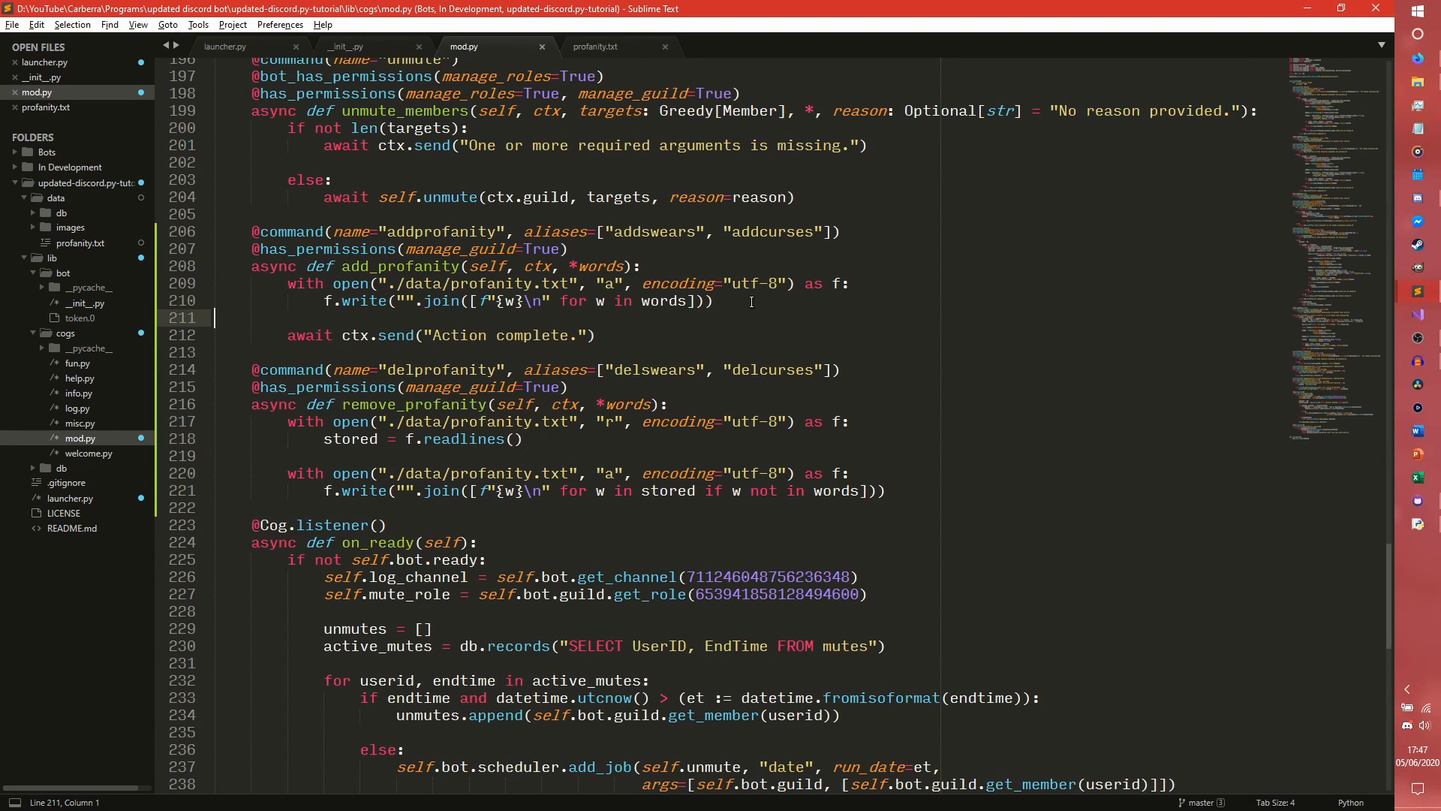
- Reload the profanity censor list in remove_profanity, then reply "Action complete." and save
{"action": "type", "text": "profanity"}
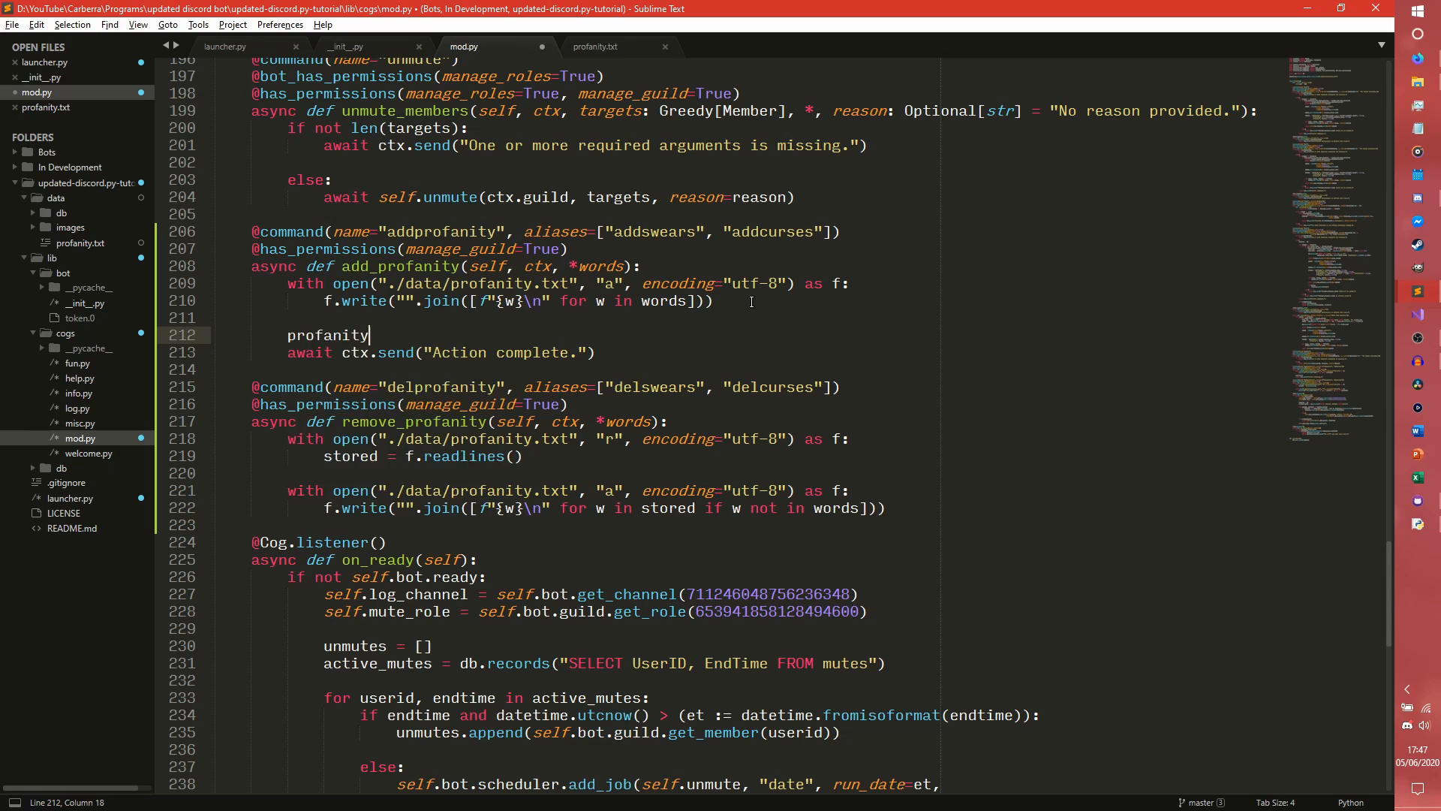
{"action": "type", "text": ".load"}
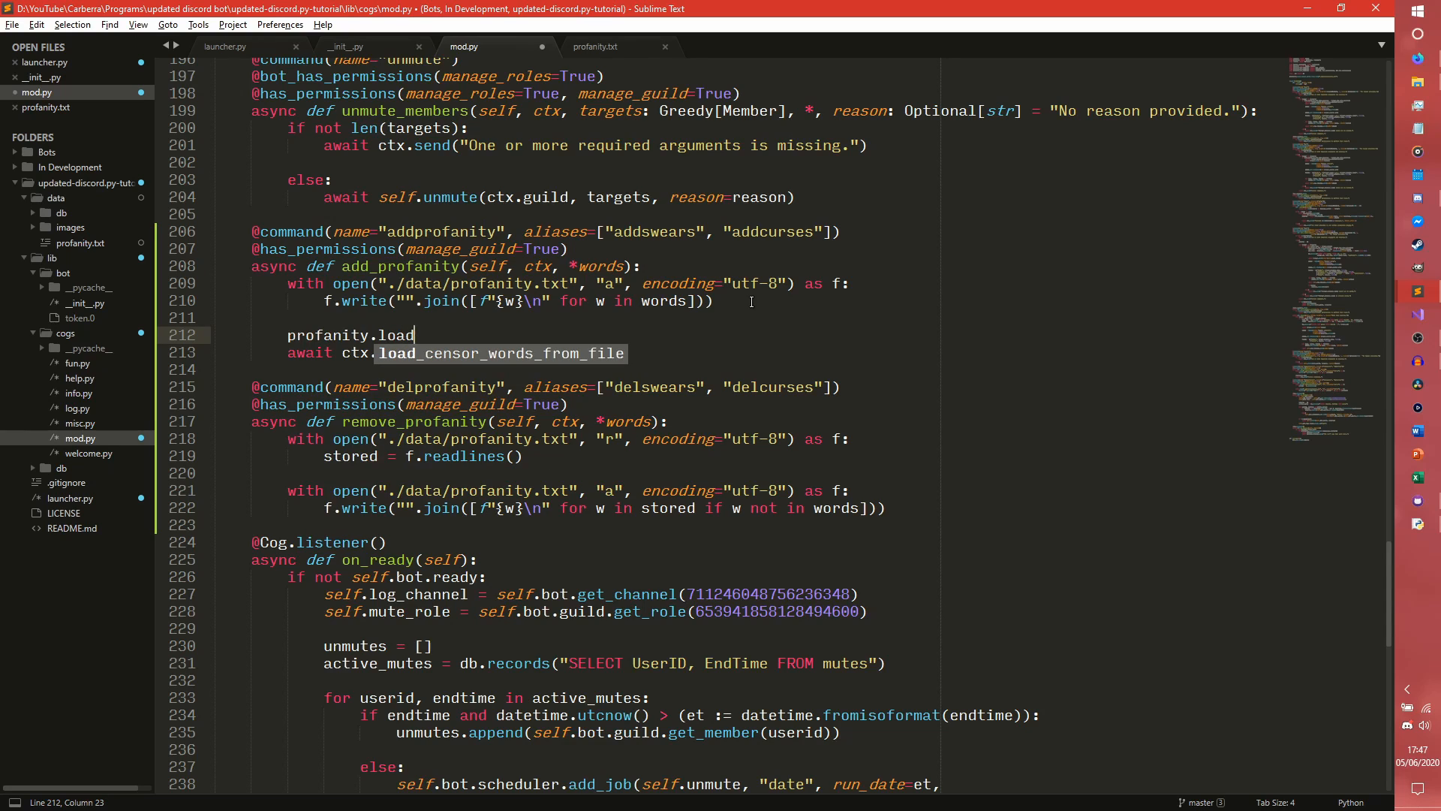
{"action": "type", "text": "_censor_words_from_file"}
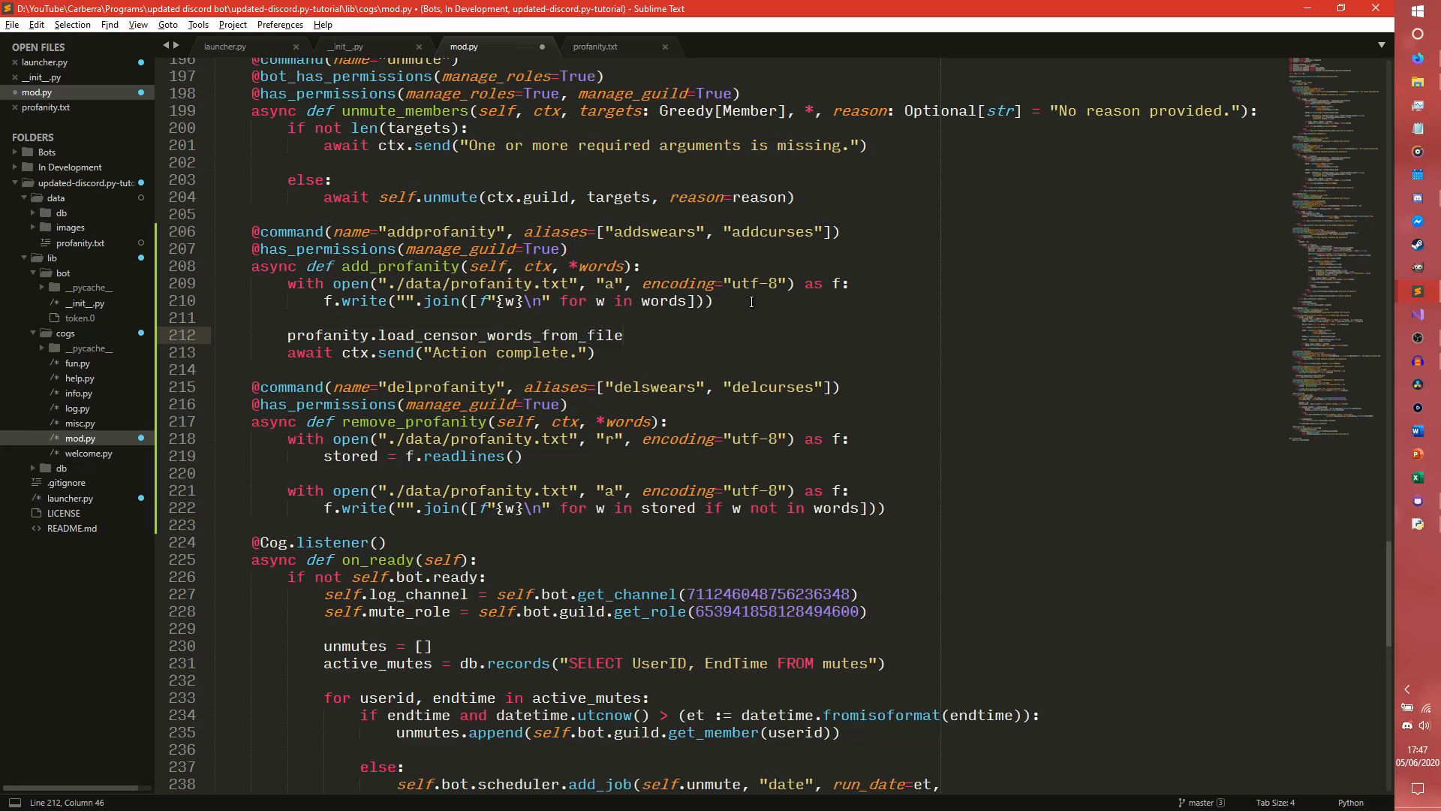
{"action": "type", "text": "()"}
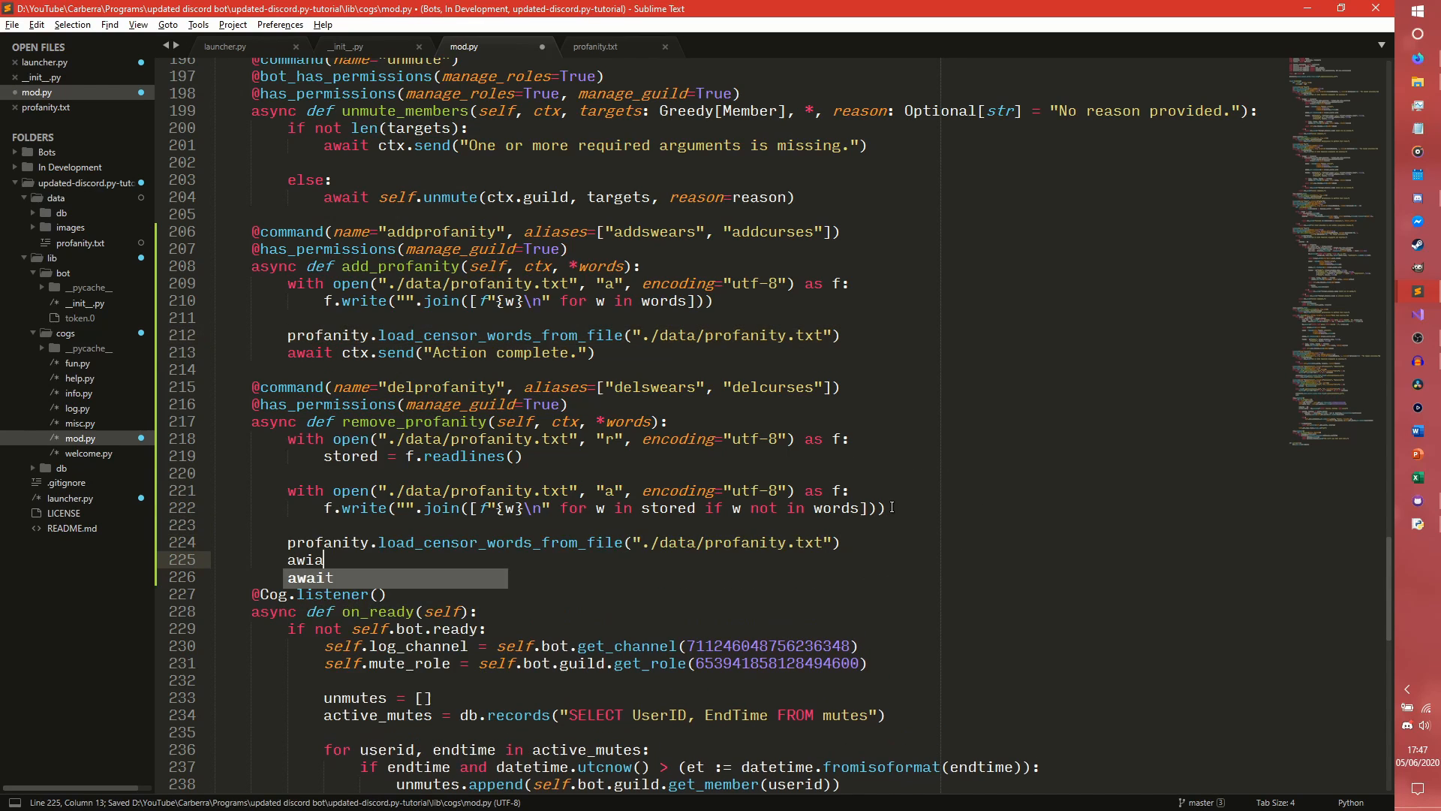
{"action": "key", "text": "Tab"}
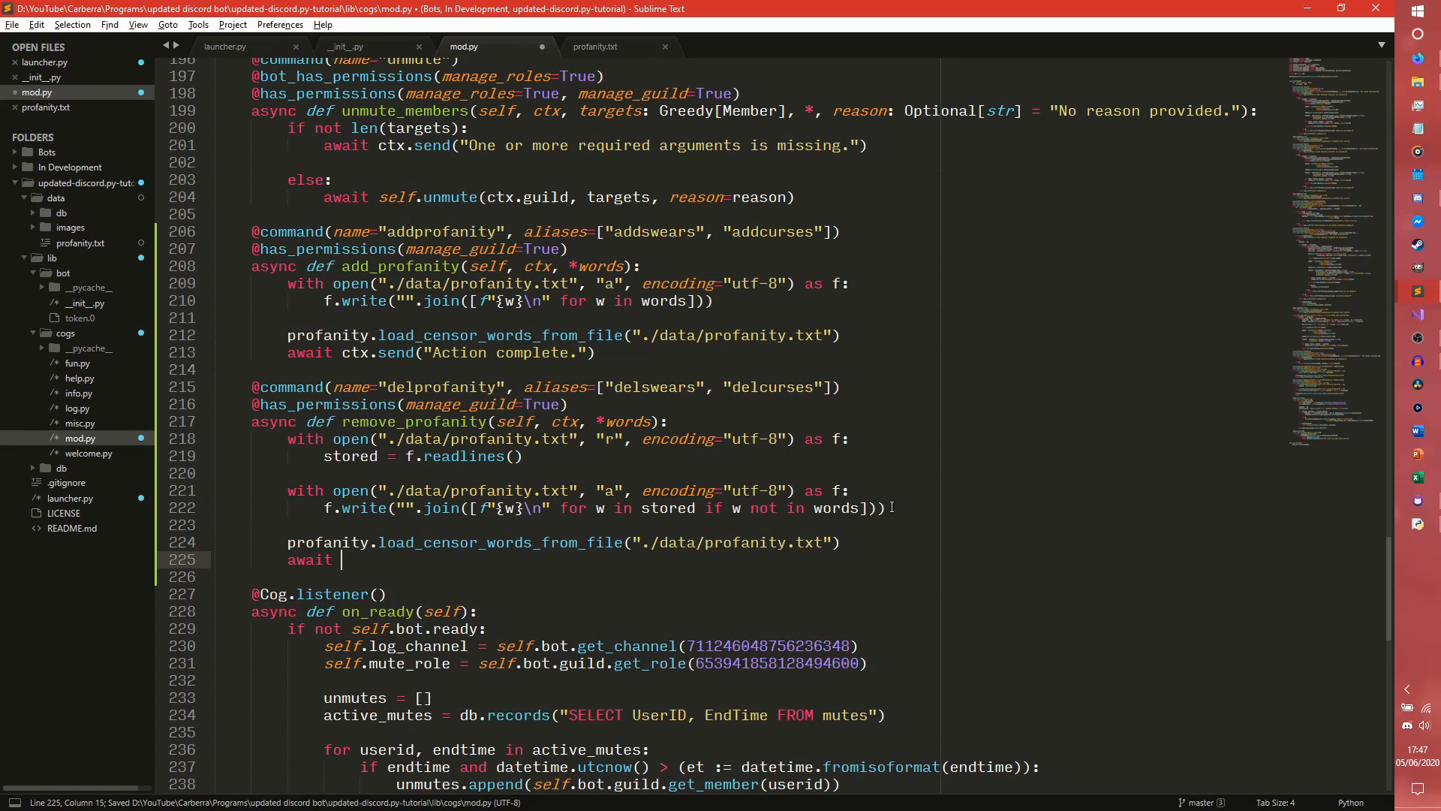
{"action": "type", "text": "ctx.send(\"\")"}
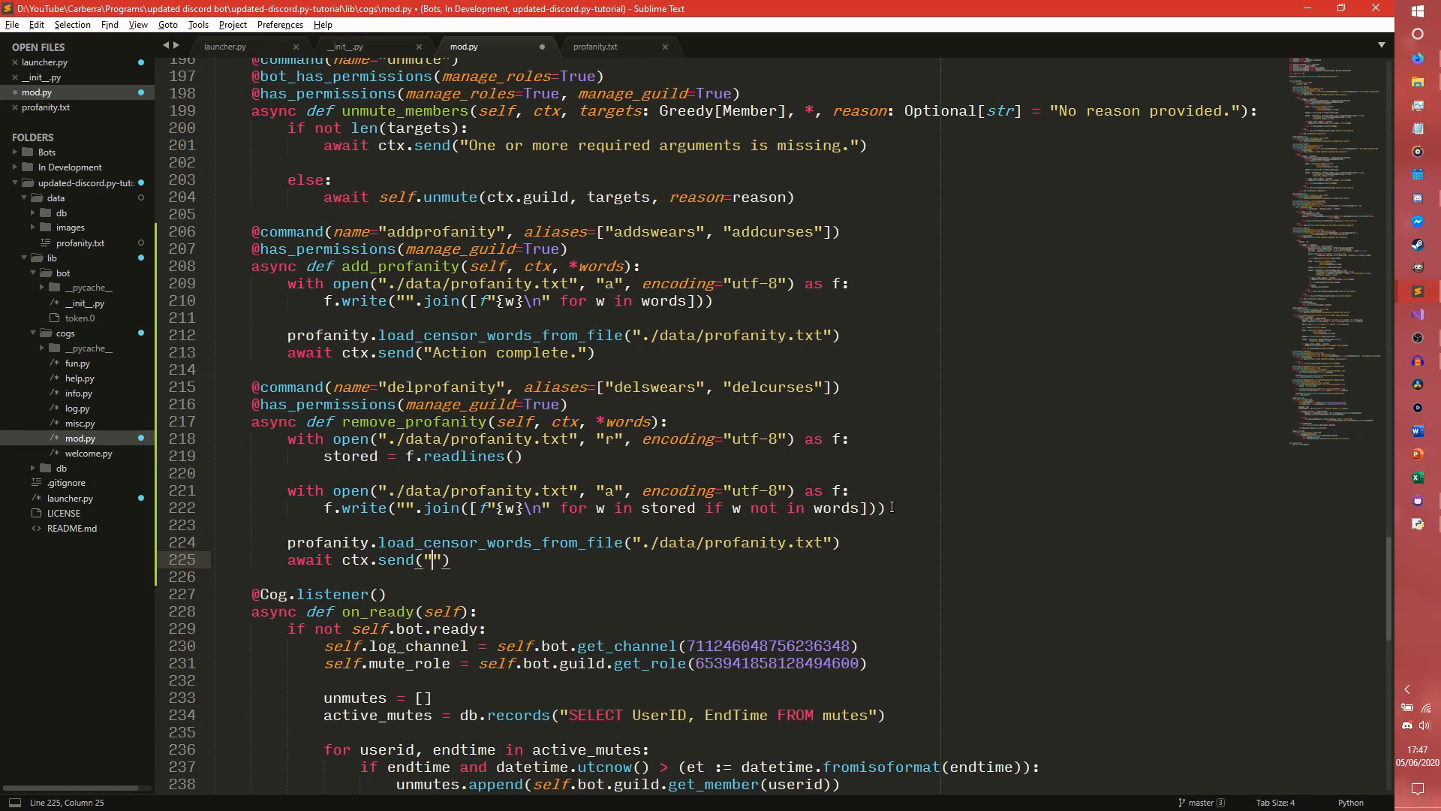
{"action": "type", "text": "Action complete."}
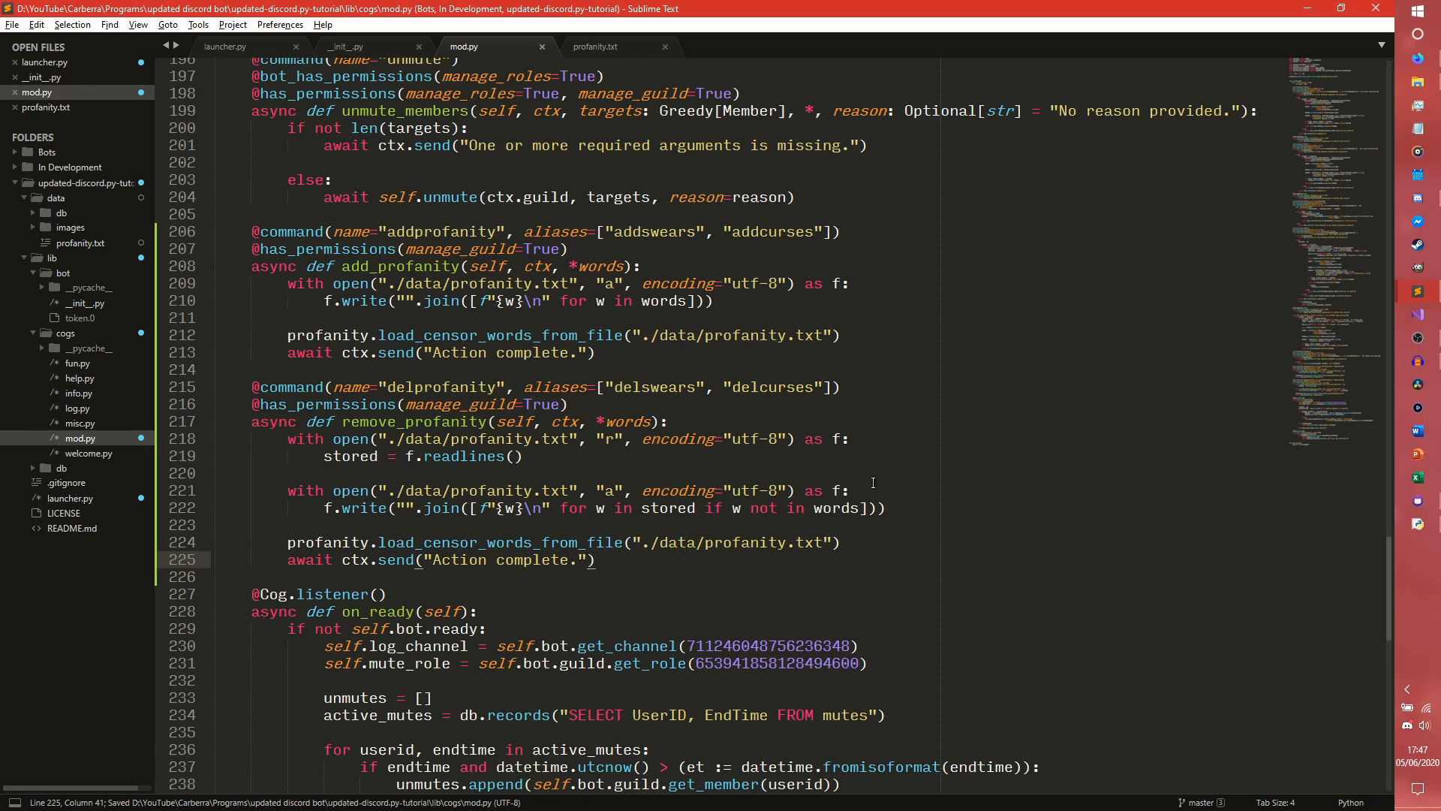
{"action": "left_click", "coordinate": [224, 46]}
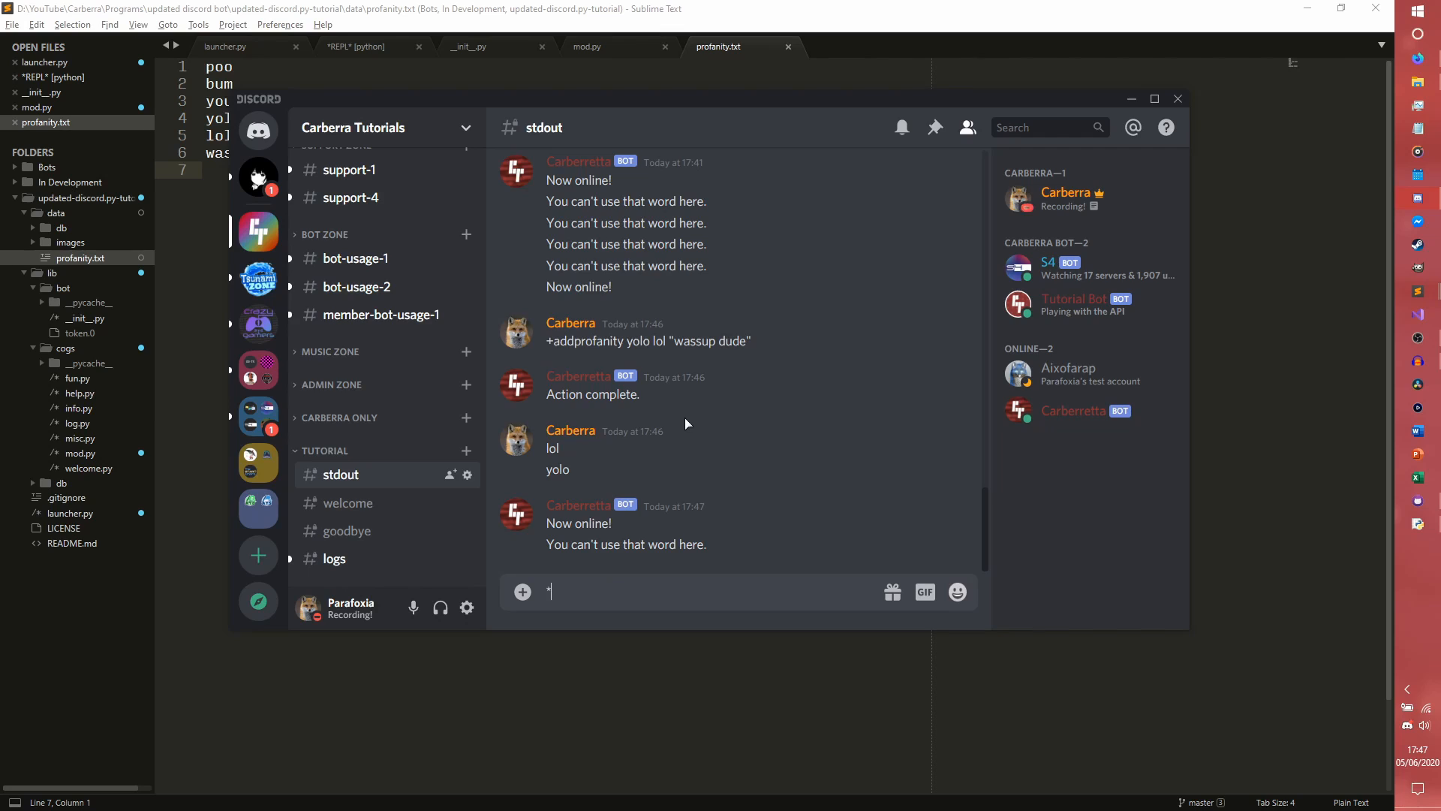
- Send +removeprofanity lol yolo "wassup dude" in #stdout
{"action": "type", "text": "+remove"}
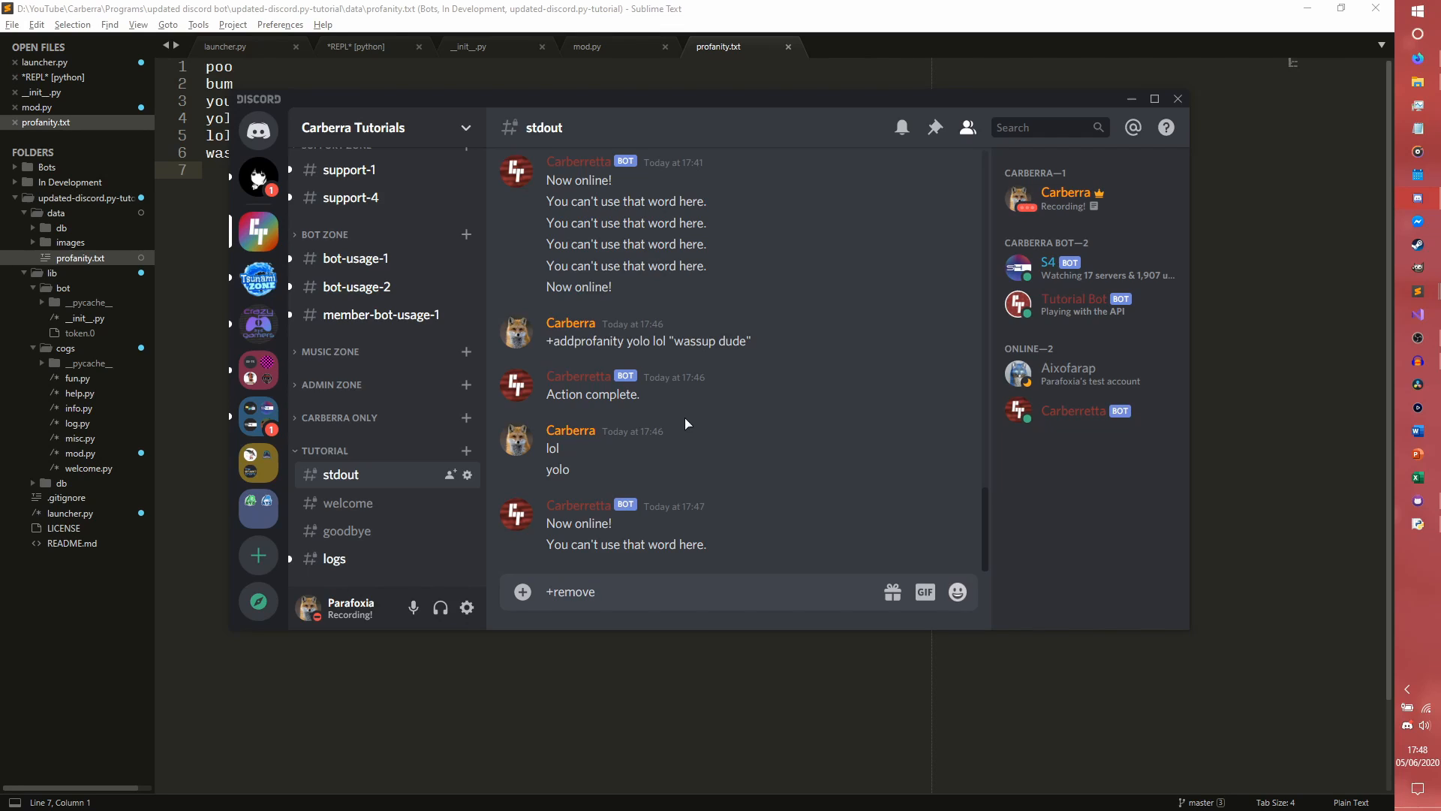
{"action": "type", "text": "profanity"}
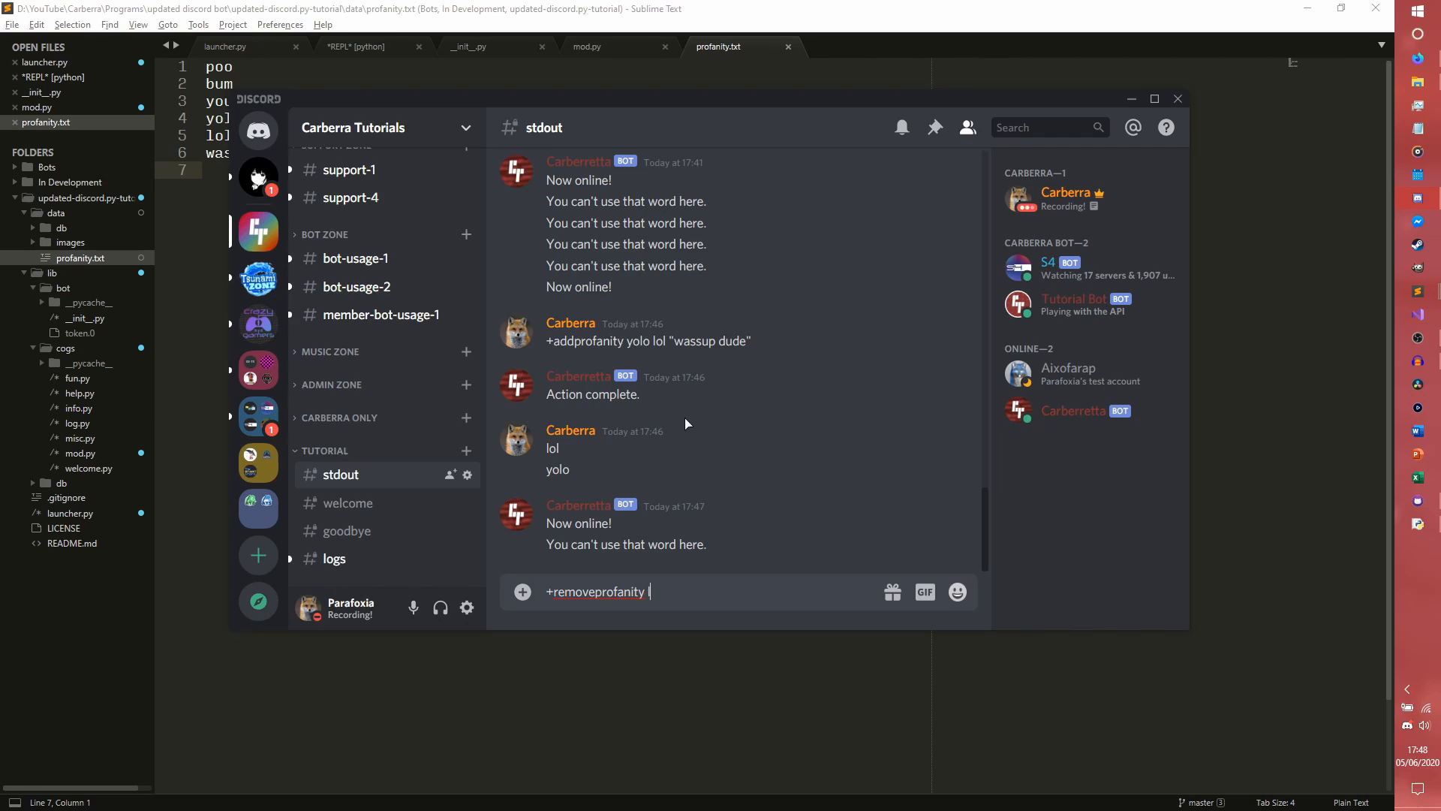
{"action": "type", "text": "lol yolo"}
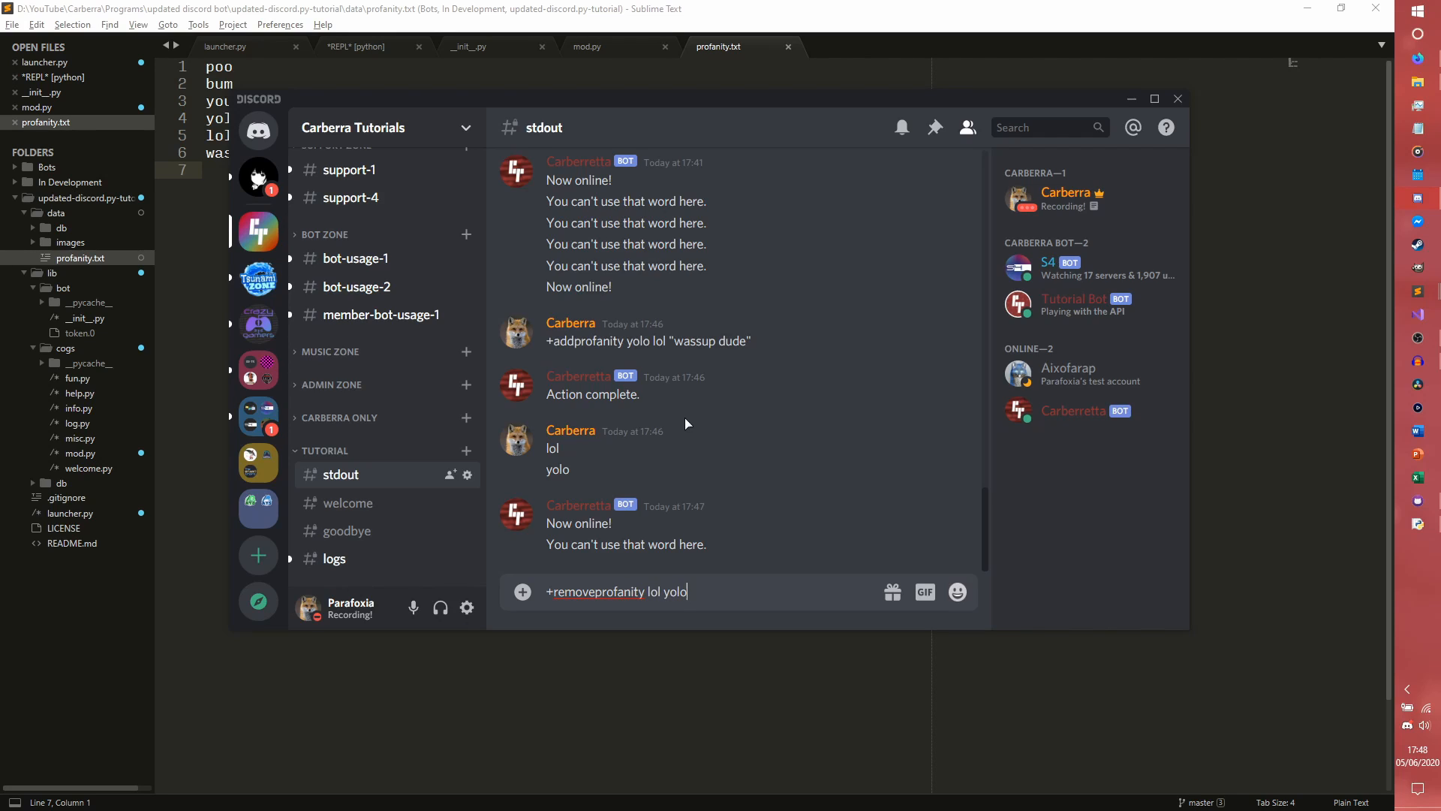
{"action": "type", "text": "\""}
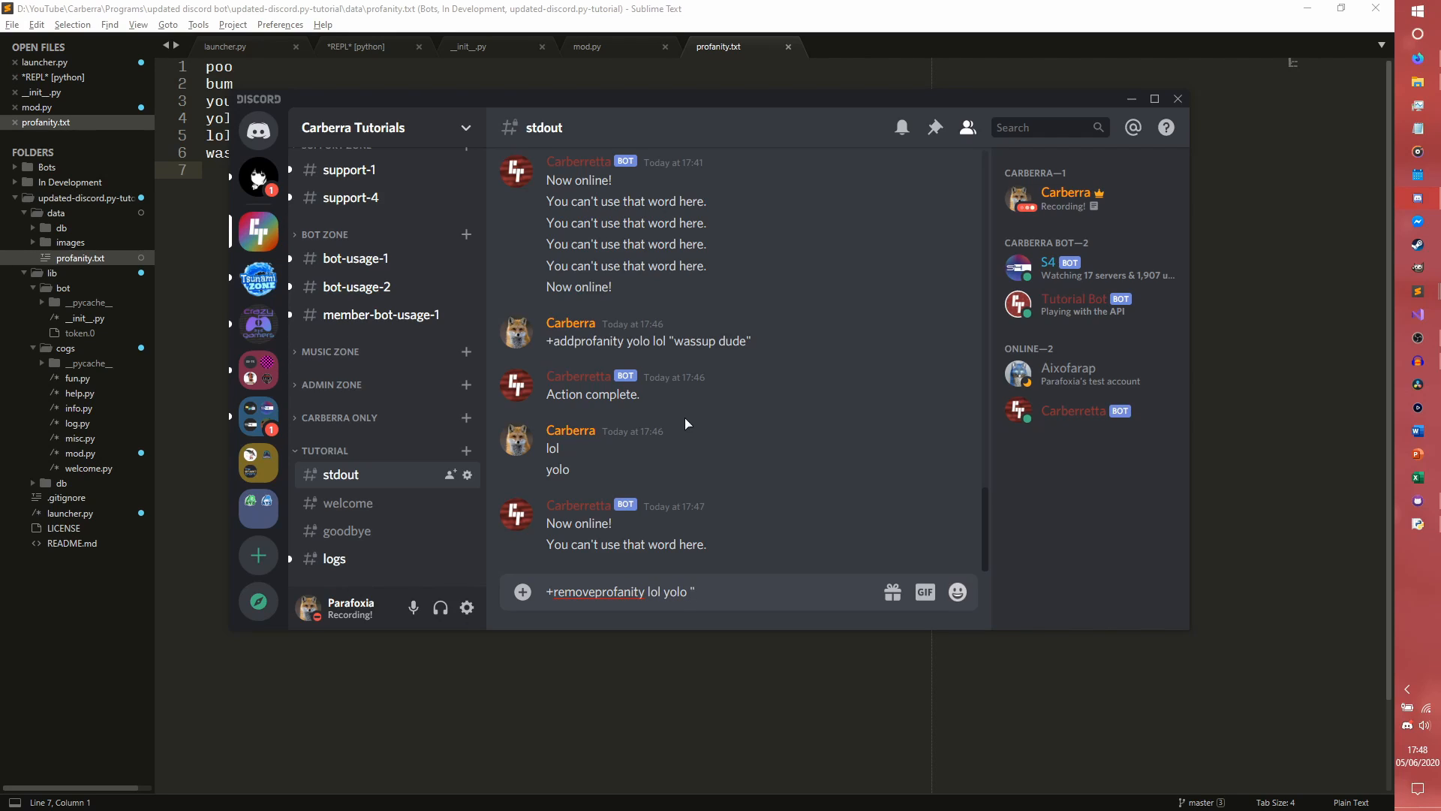
{"action": "type", "text": "wassup dude\""}
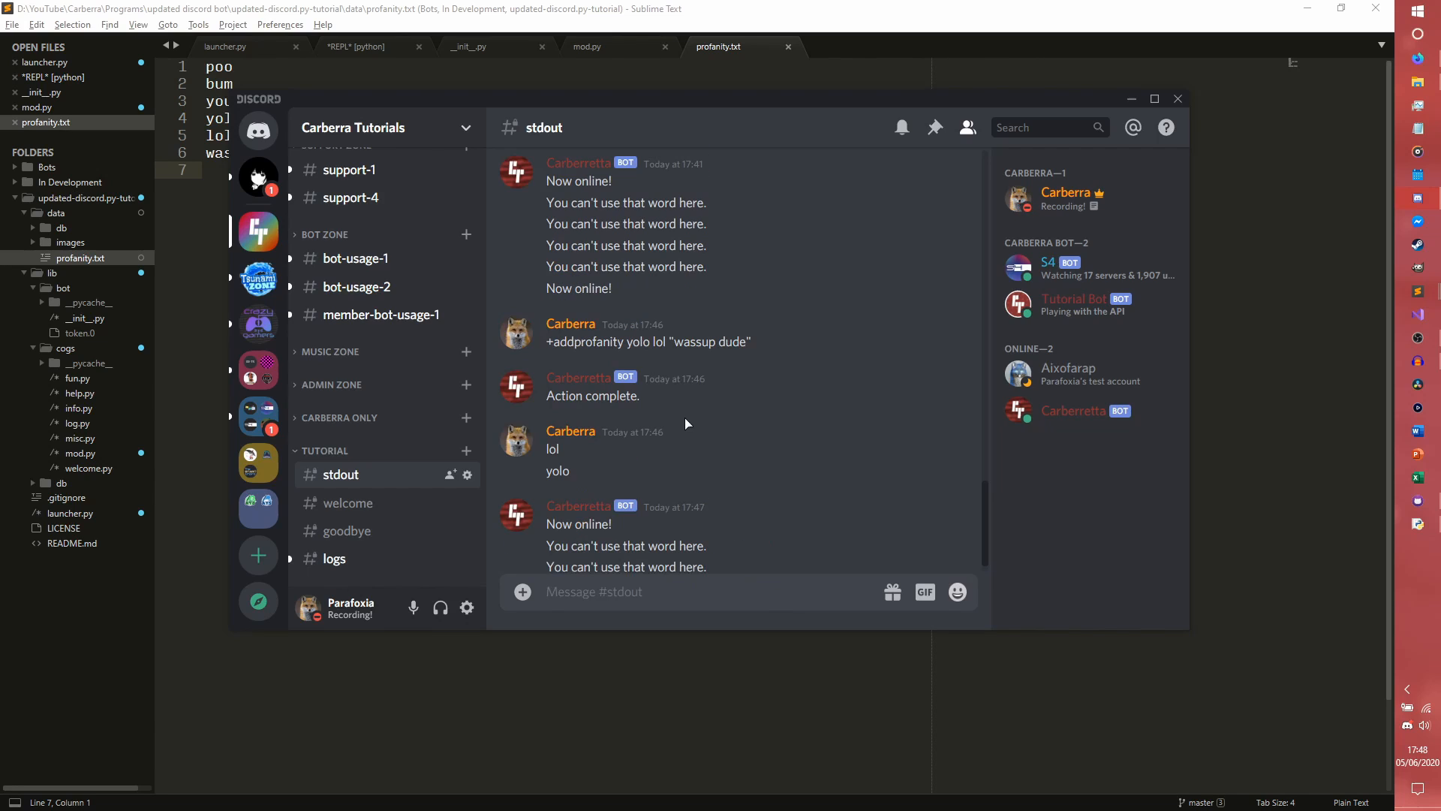
{"action": "scroll", "scroll_direction": "down", "scroll_amount": 3}
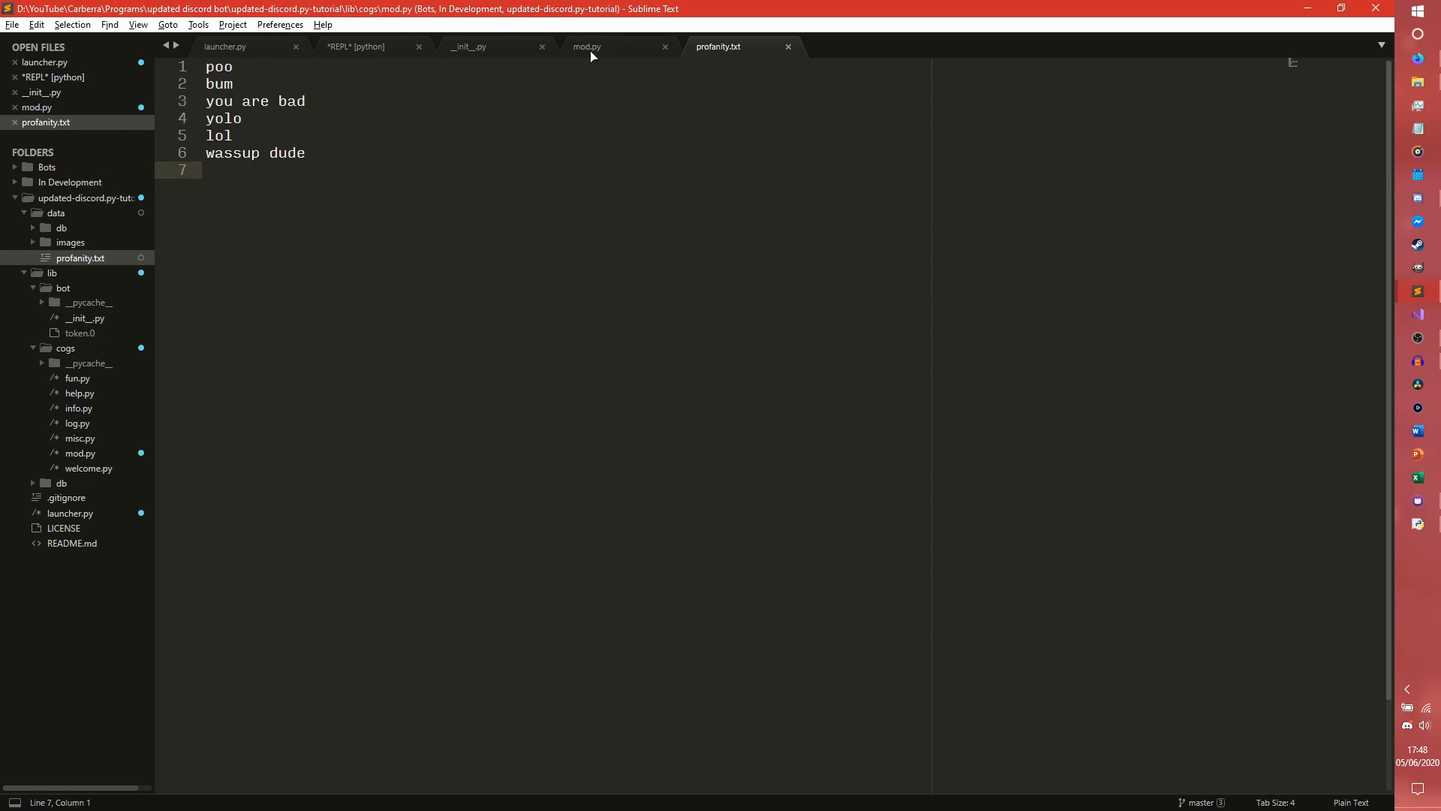
- Check the bot console, then retry with +delprofanity lol yolo "wassup dude"
{"action": "left_click", "coordinate": [361, 45]}
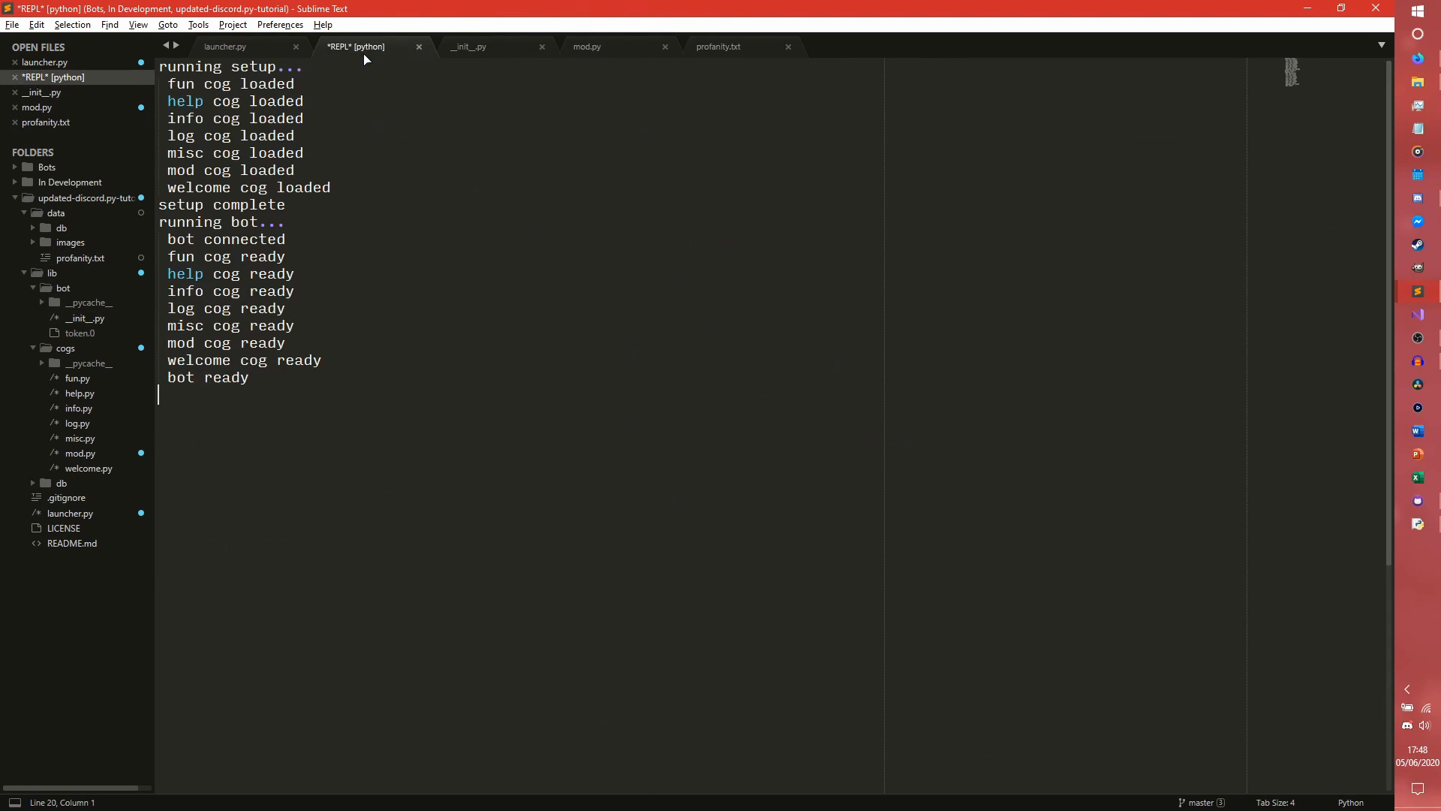
{"action": "left_click", "coordinate": [586, 46]}
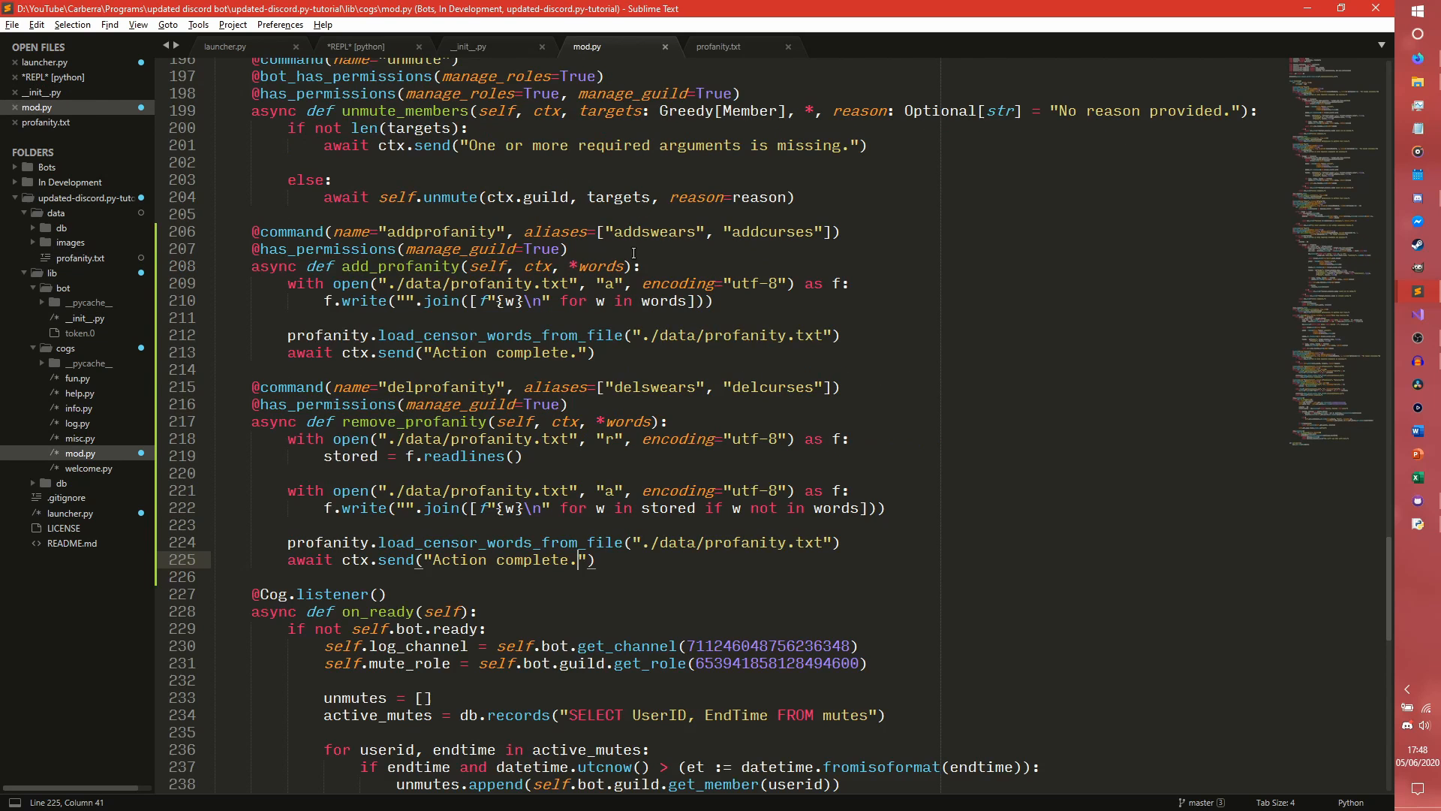
{"action": "scroll", "scroll_direction": "down", "scroll_amount": 3}
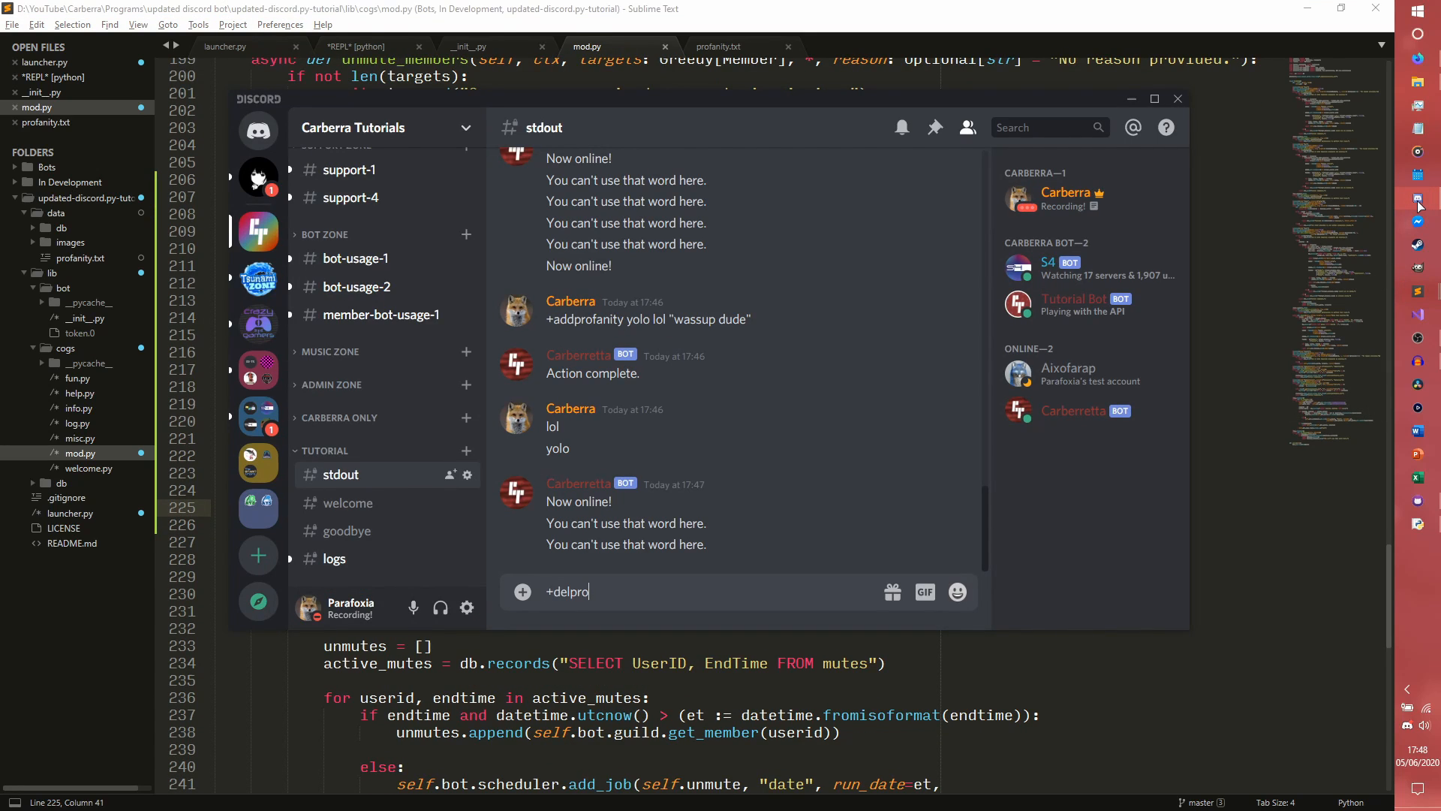
{"action": "type", "text": "fanity lol yolo"}
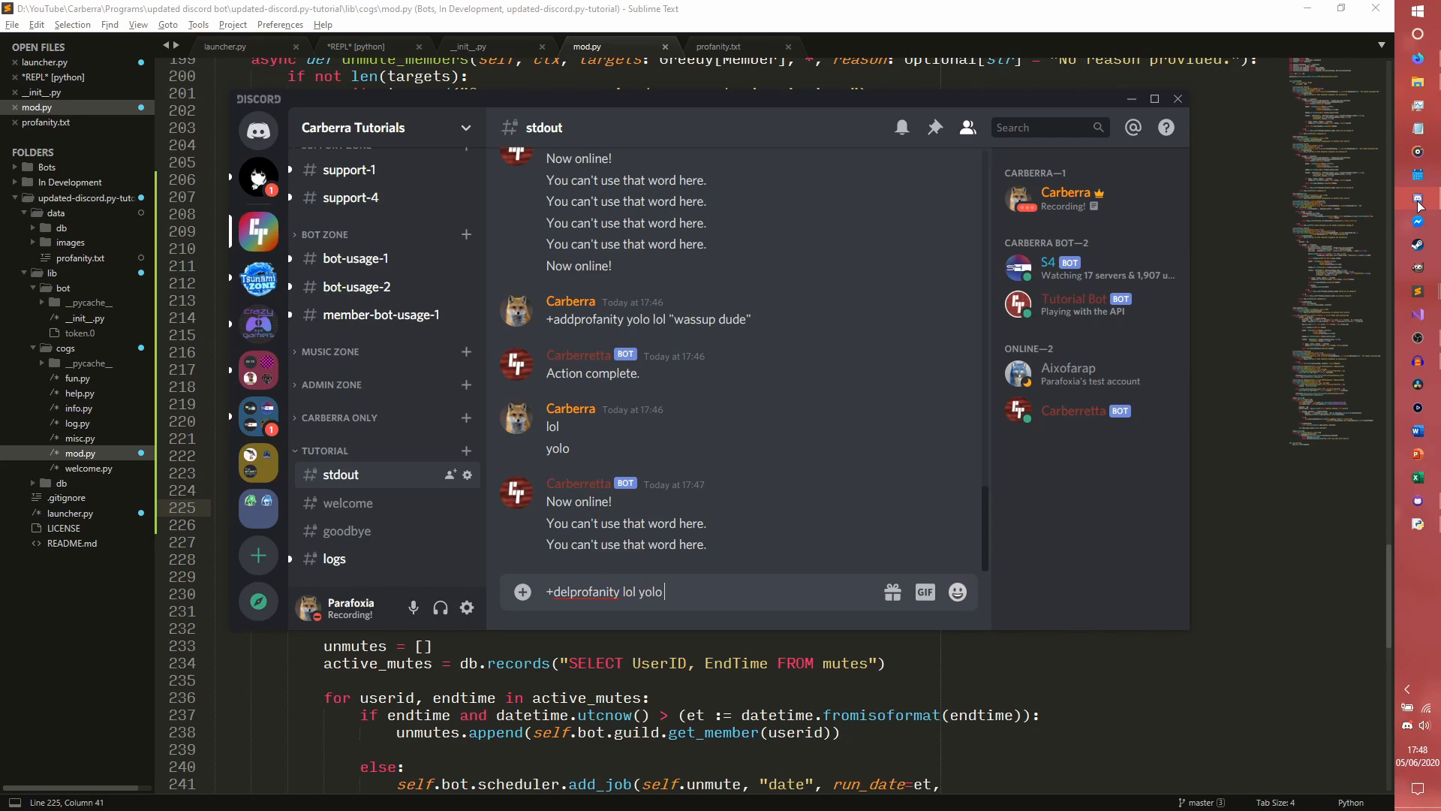
{"action": "type", "text": "\"wassupe"}
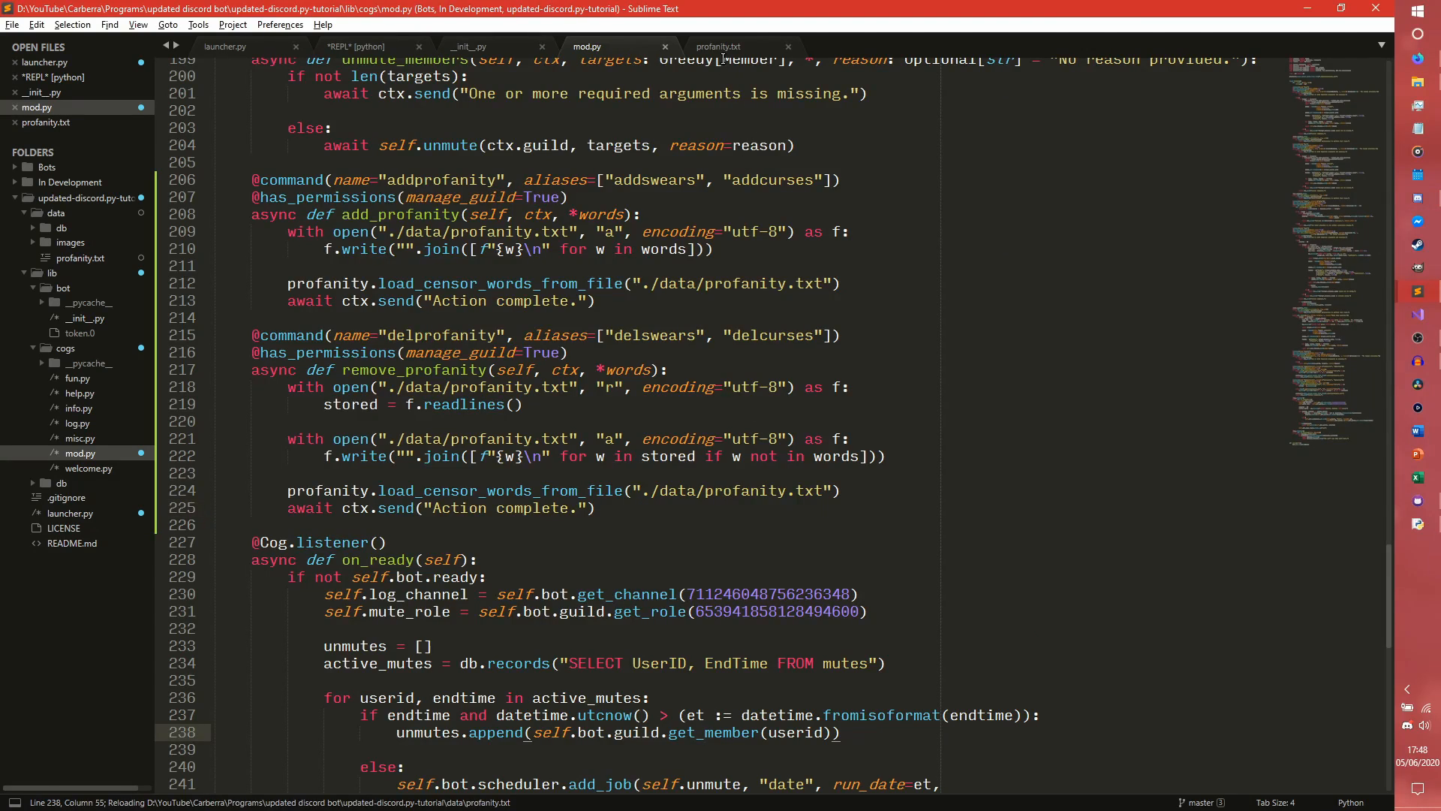
- Trim profanity.txt back to six unique entries, save it, and relaunch the bot
{"action": "left_click", "coordinate": [721, 46]}
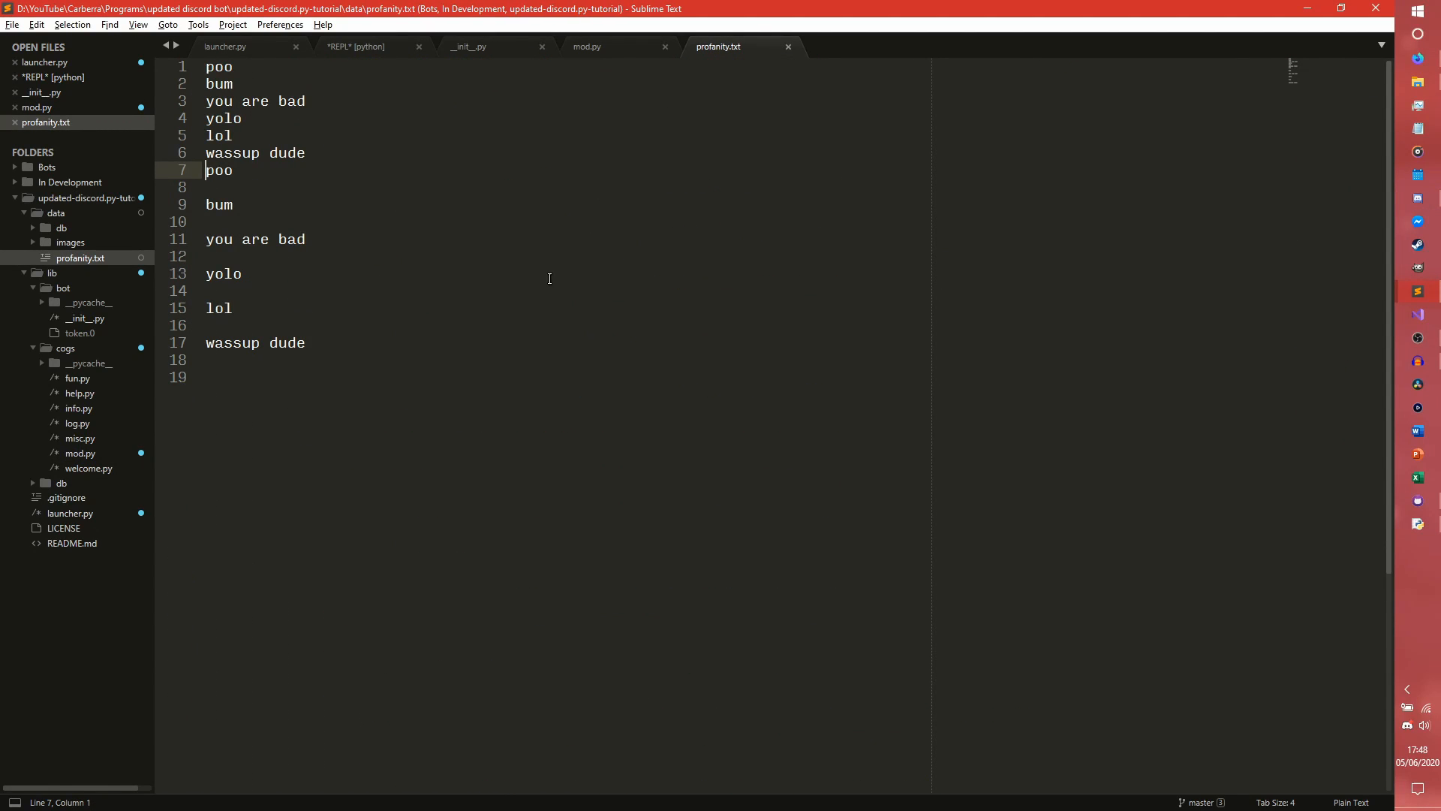
{"action": "right_click", "coordinate": [550, 278]}
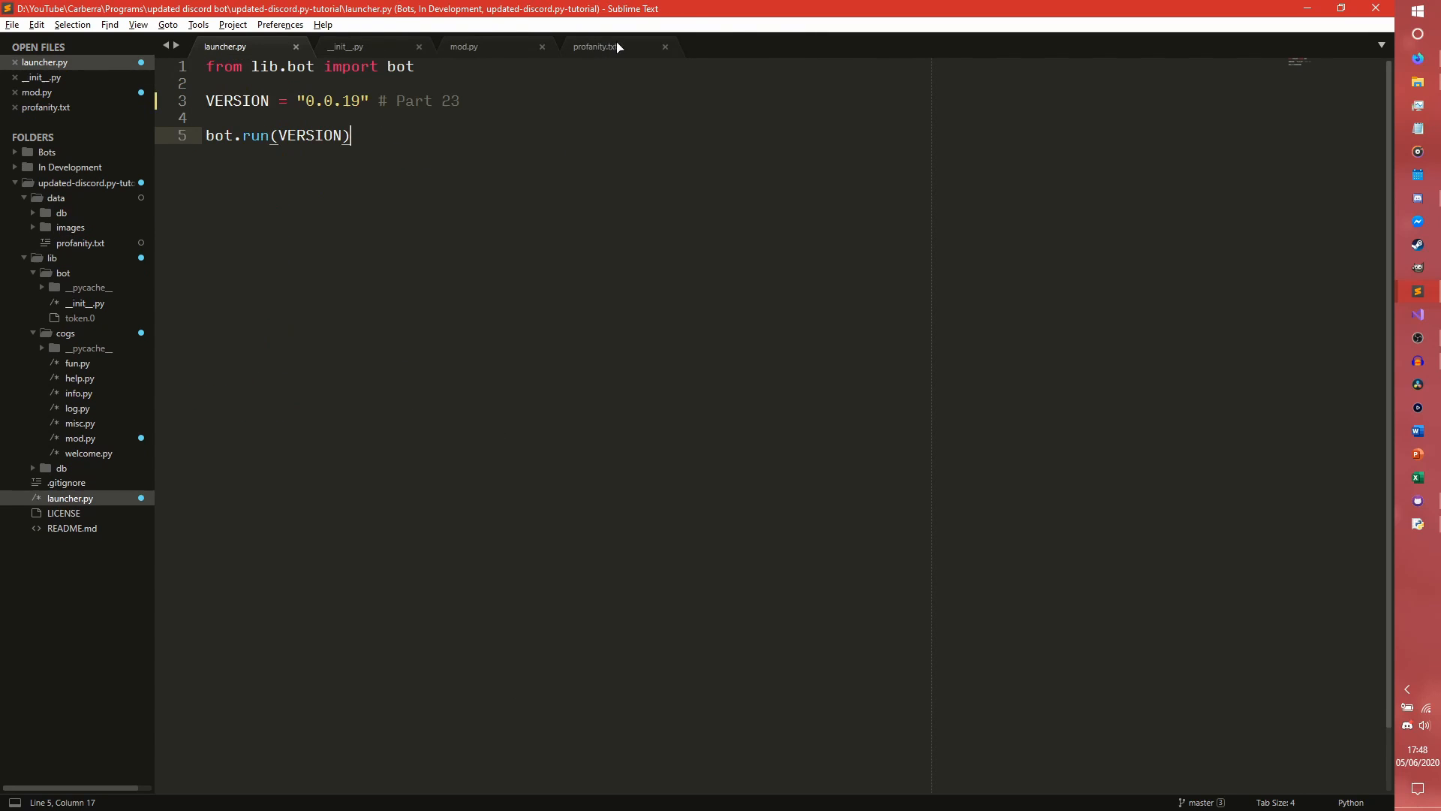
{"action": "left_click", "coordinate": [601, 46]}
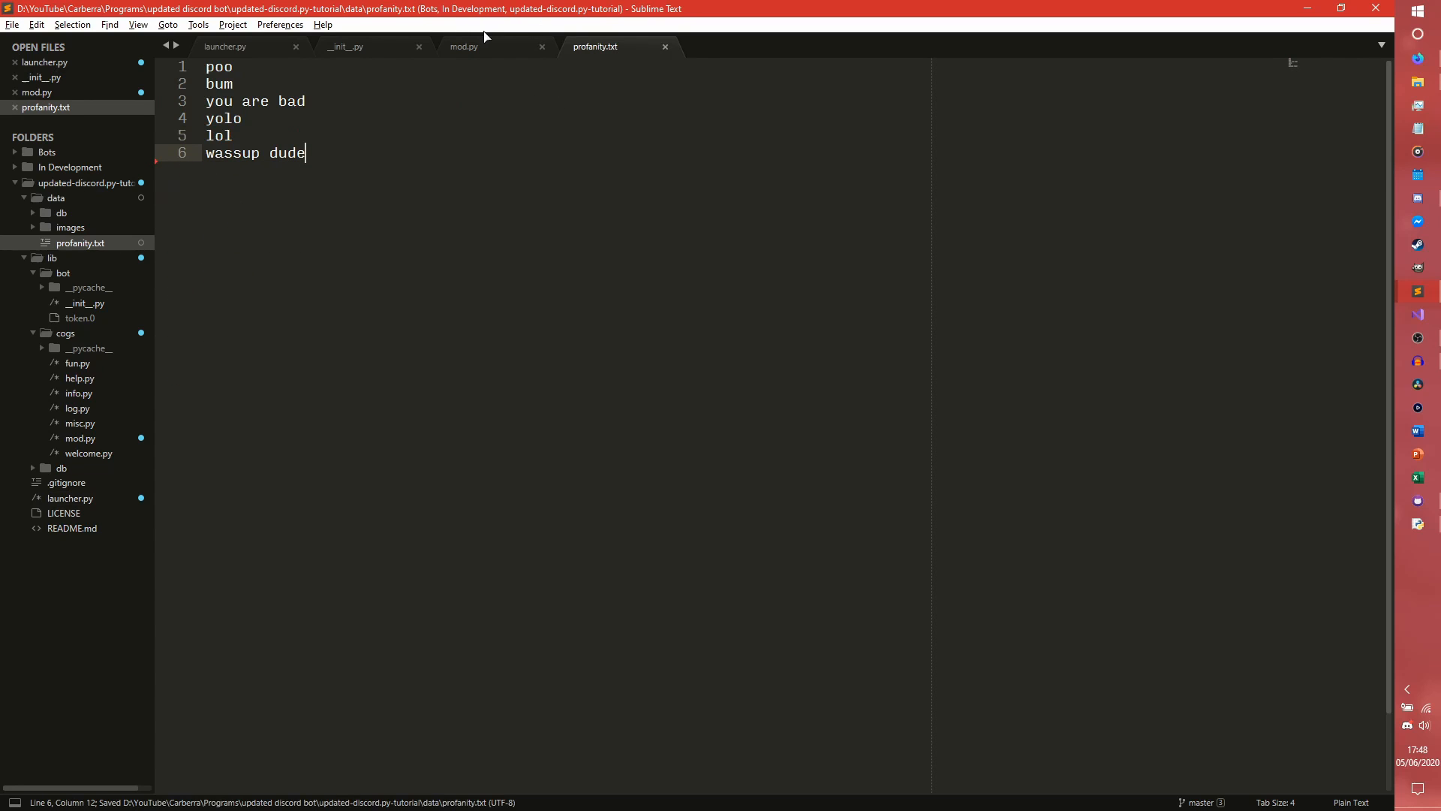
{"action": "left_click", "coordinate": [462, 46]}
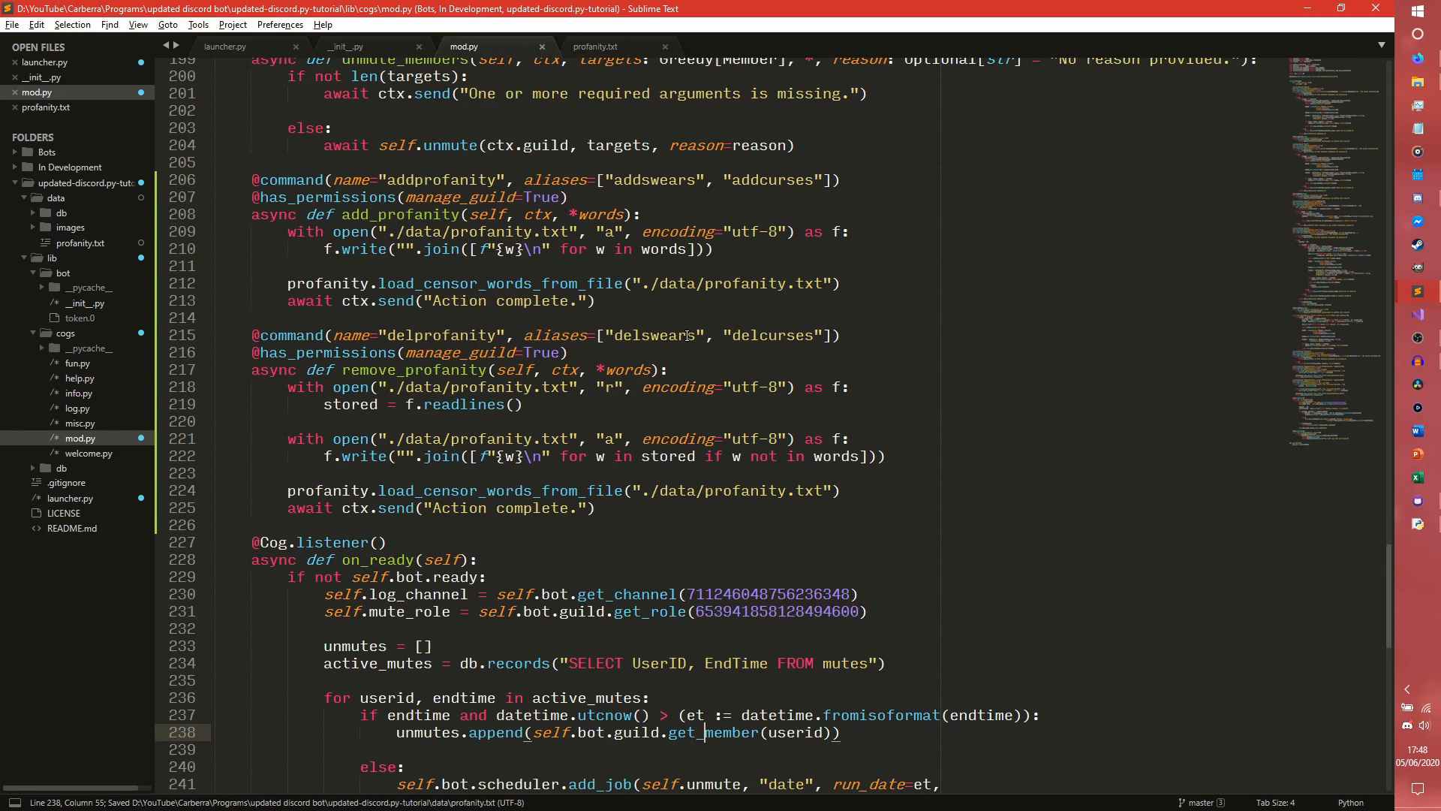
{"action": "scroll", "scroll_direction": "down", "scroll_amount": 3}
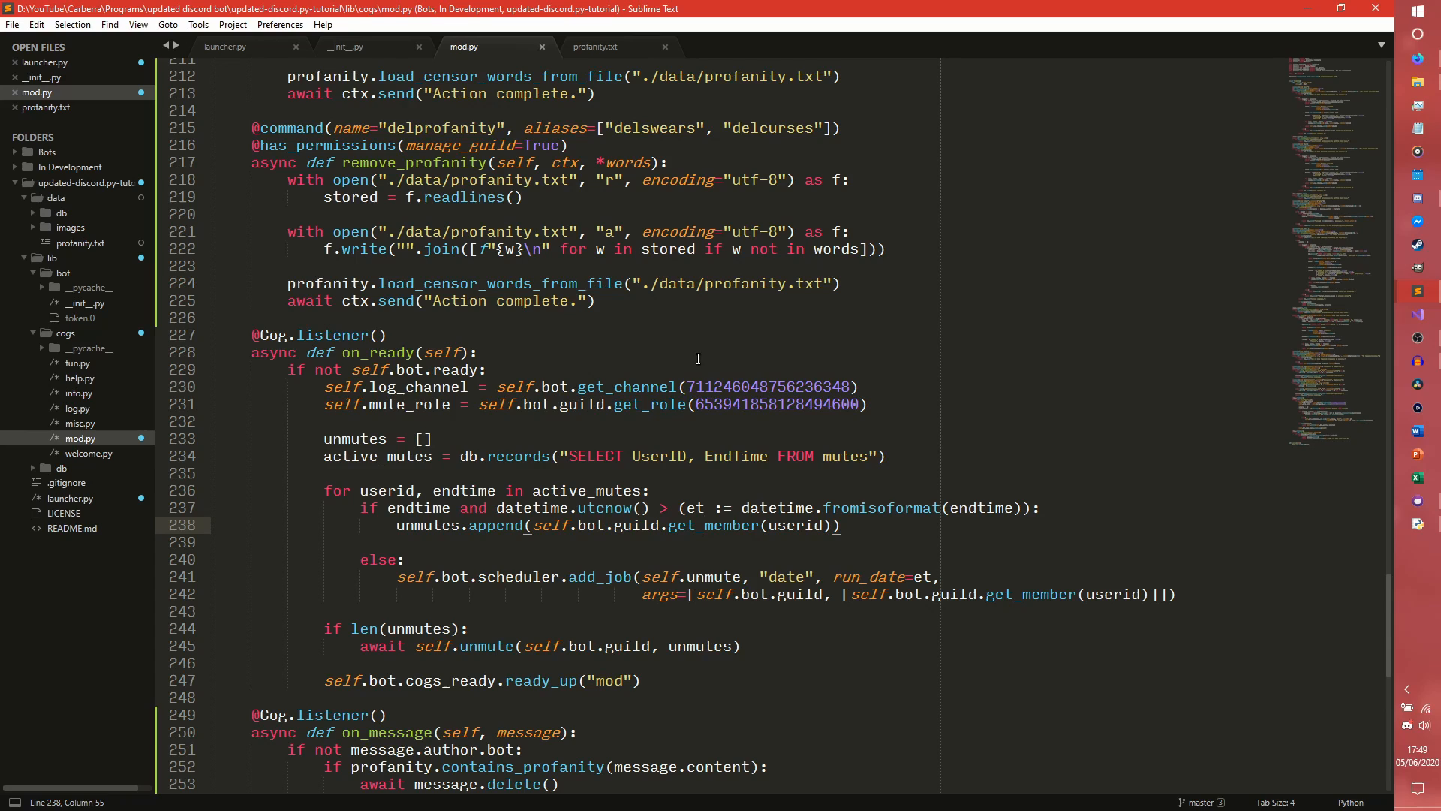
{"action": "left_click", "coordinate": [622, 231]}
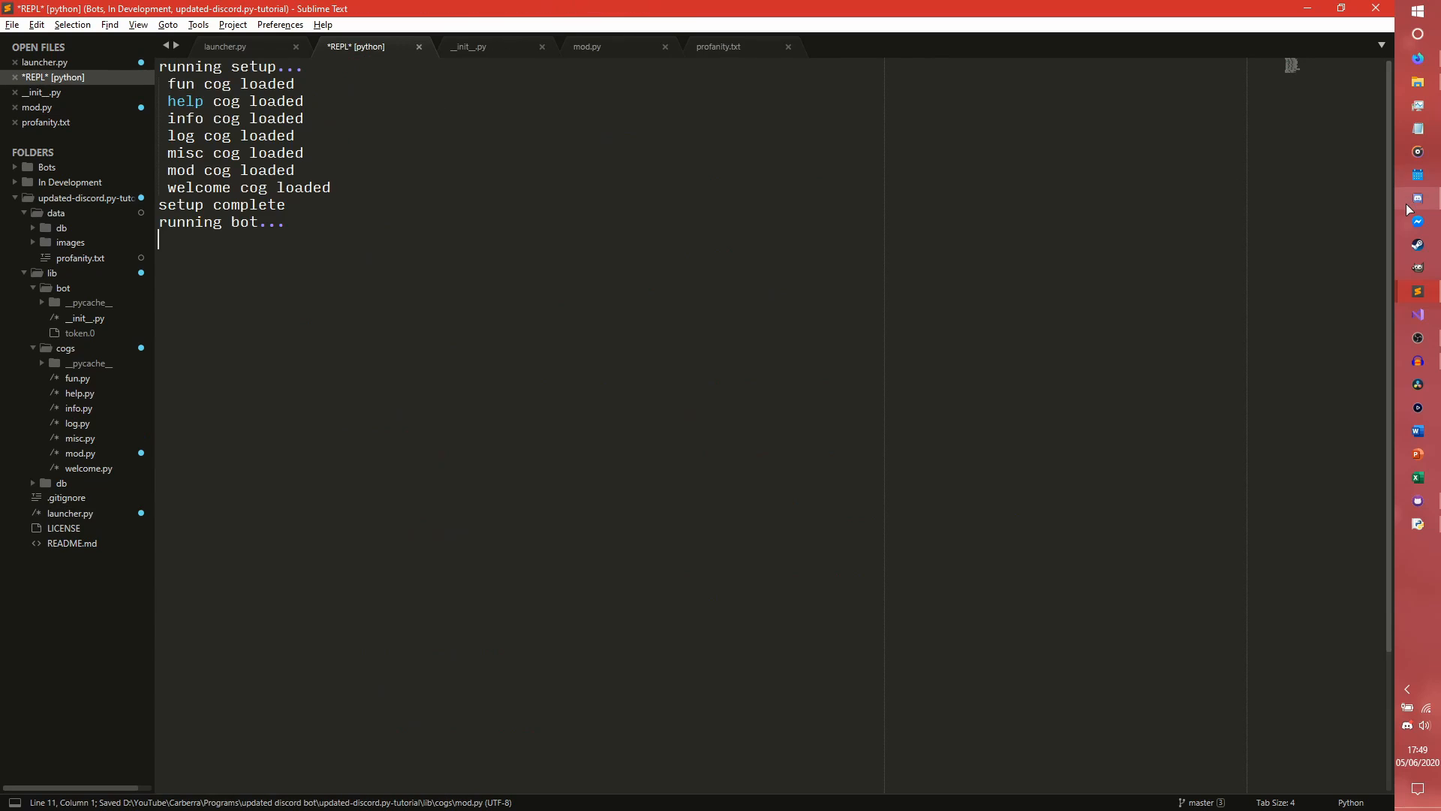
- Verify the bot posted "Now online!" in Discord, then bring up profanity.txt
{"action": "left_click", "coordinate": [225, 46]}
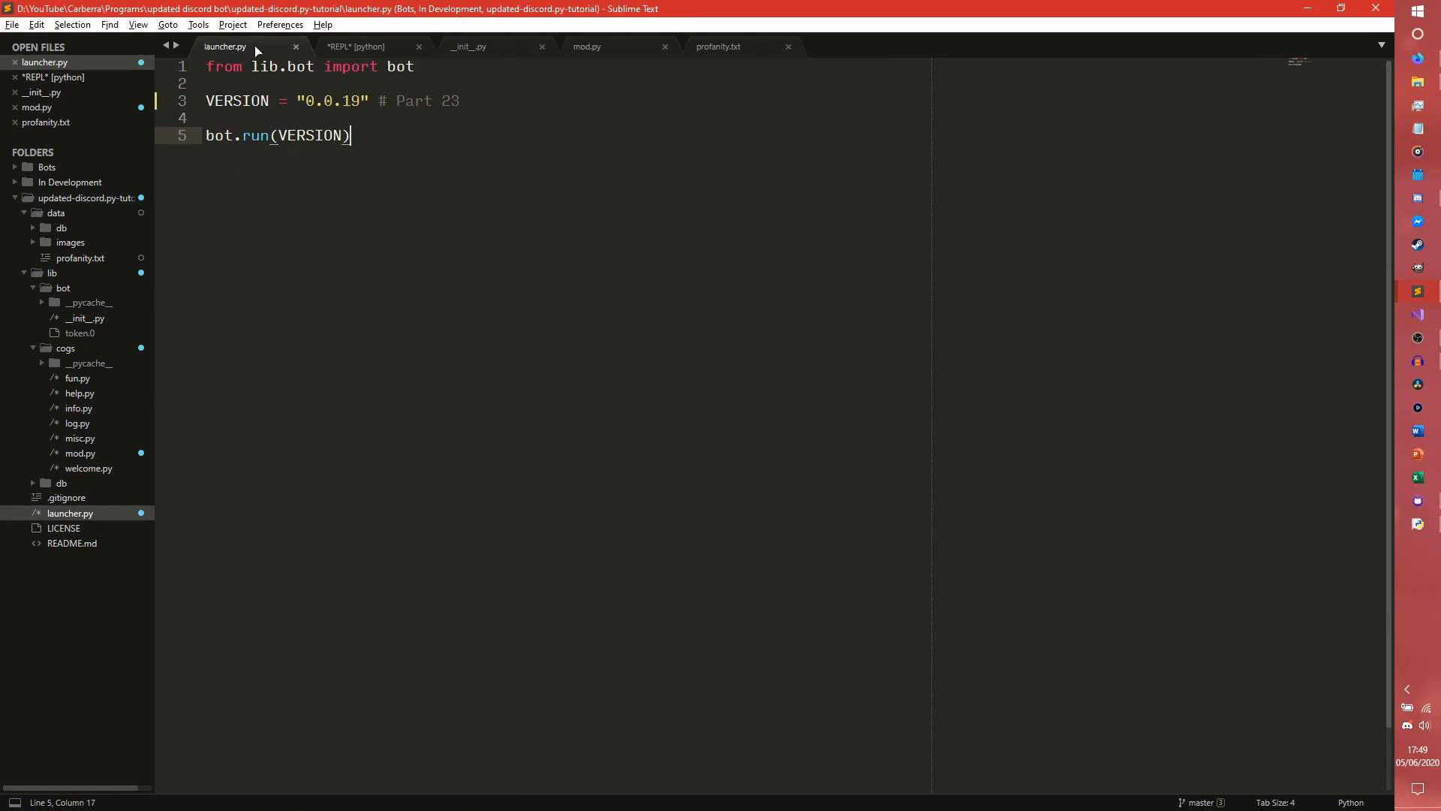
{"action": "left_click", "coordinate": [586, 46]}
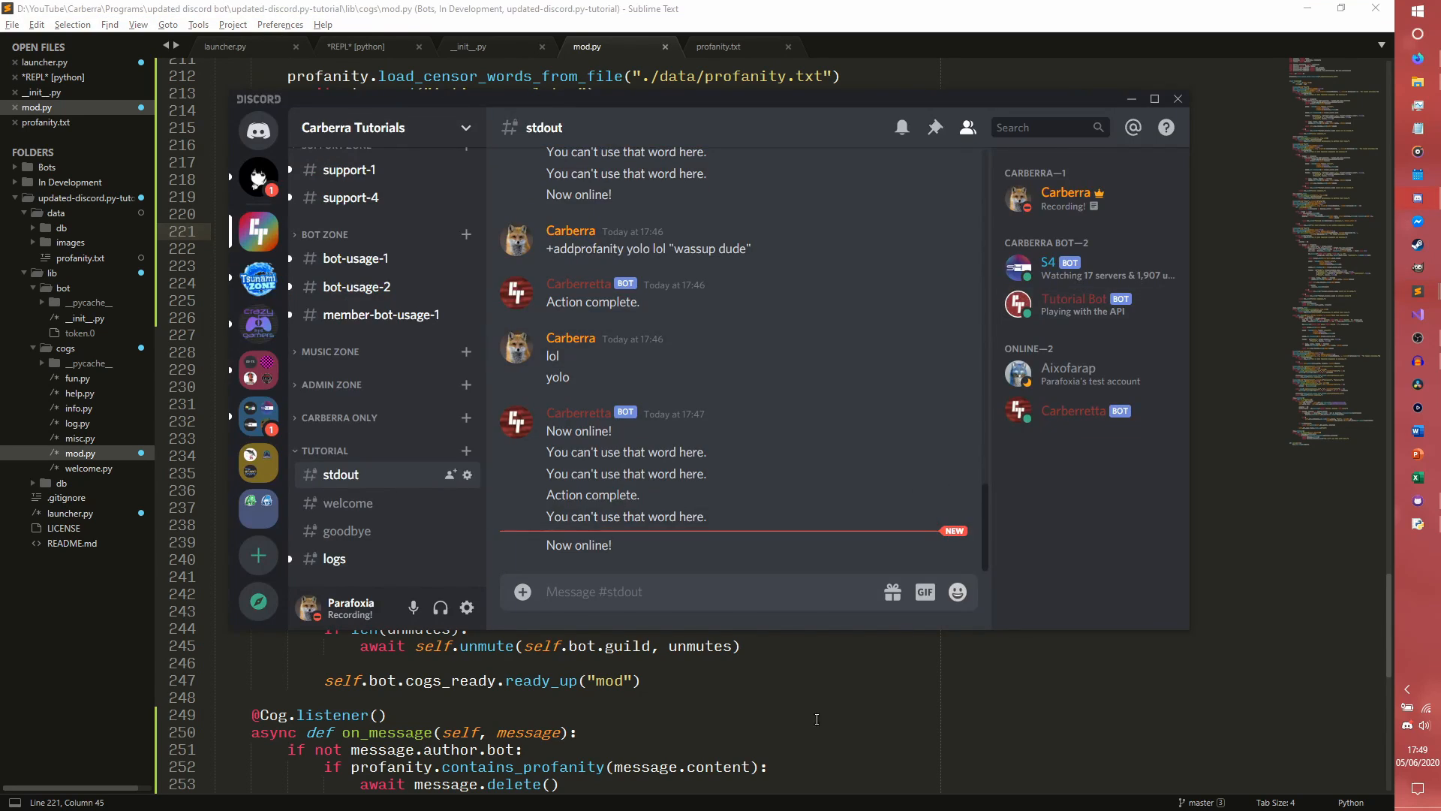
{"action": "left_click", "coordinate": [1178, 98]}
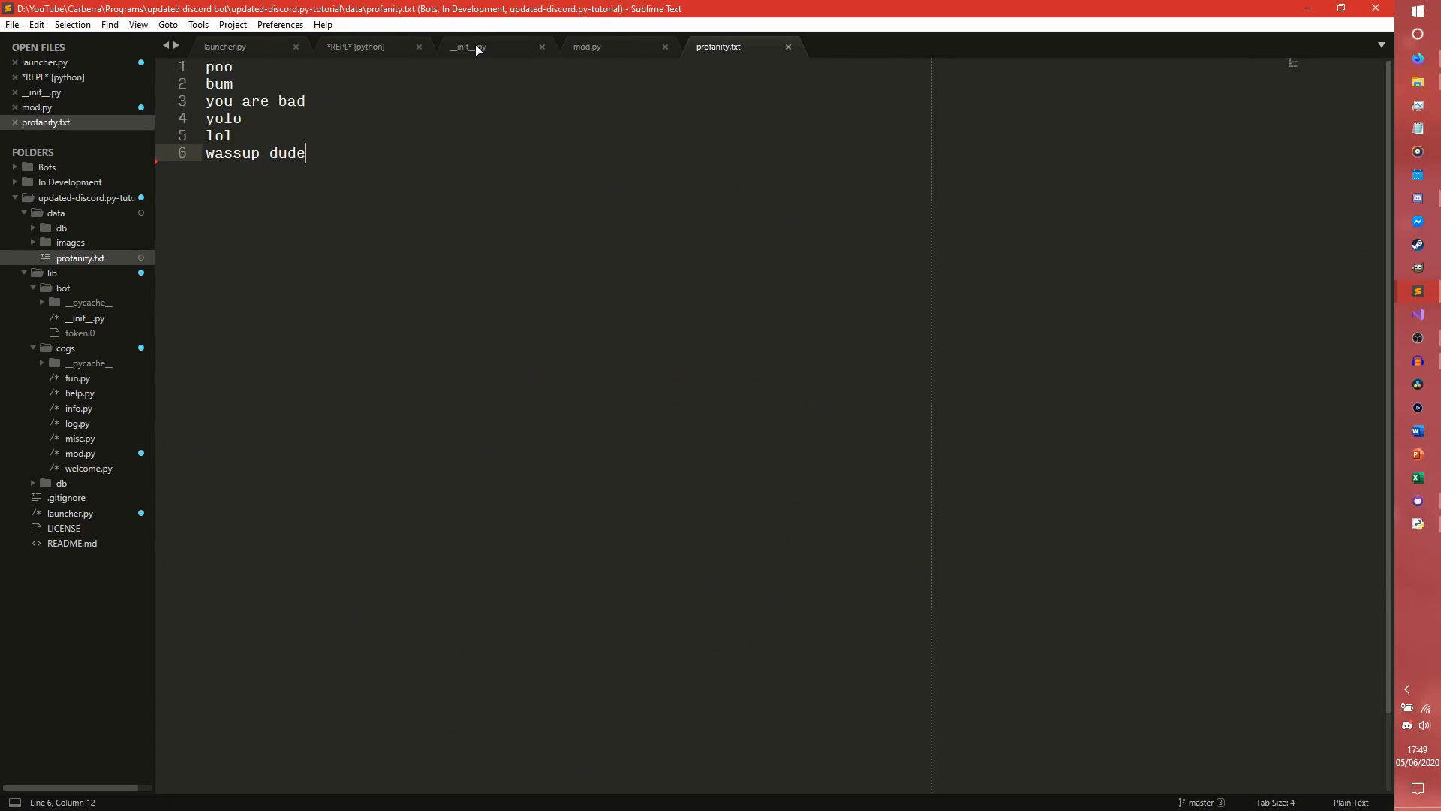
- Make remove_profanity use "w" mode and strip stored words, save mod.py, and view profanity.txt
{"action": "left_click", "coordinate": [587, 46]}
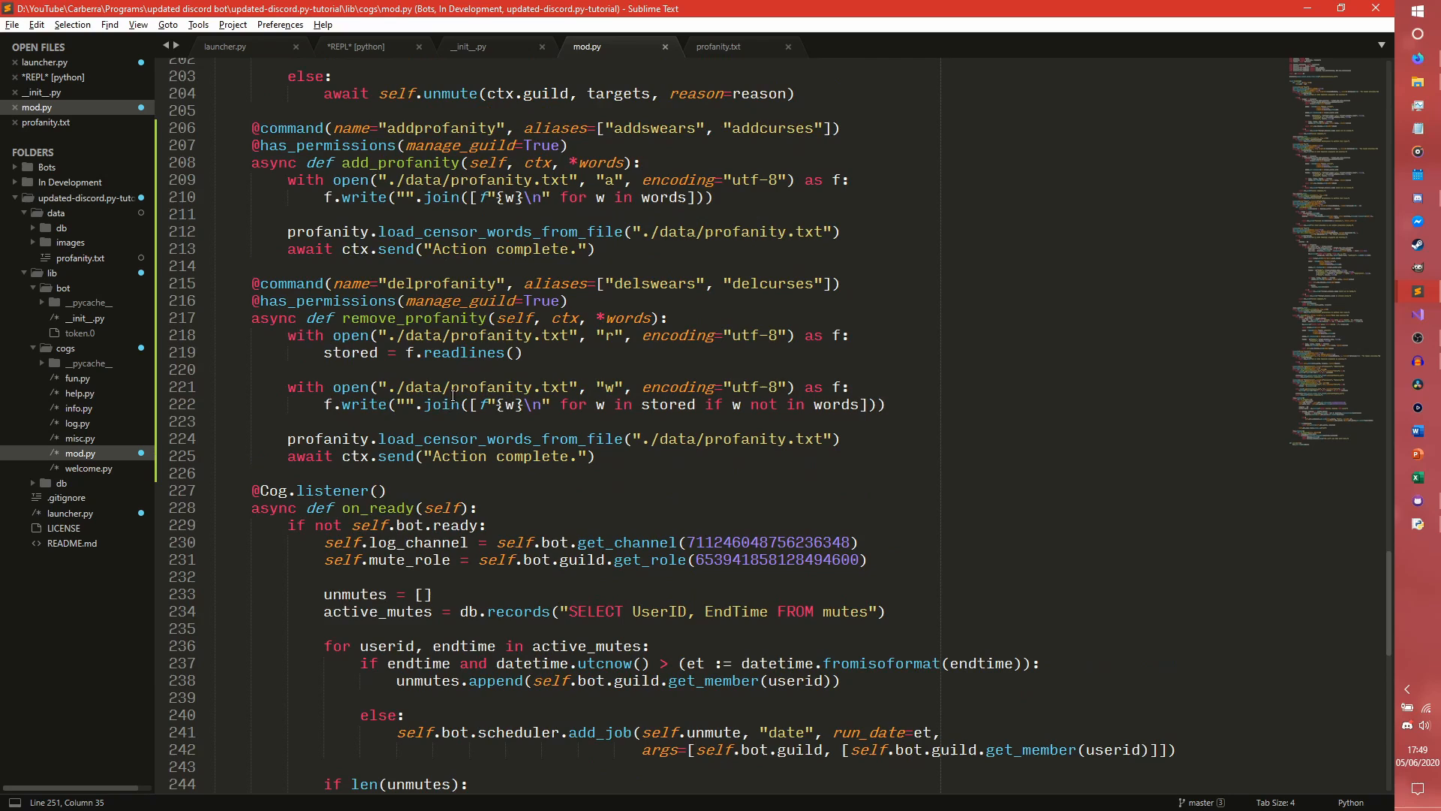
{"action": "mouse_move", "coordinate": [602, 406]}
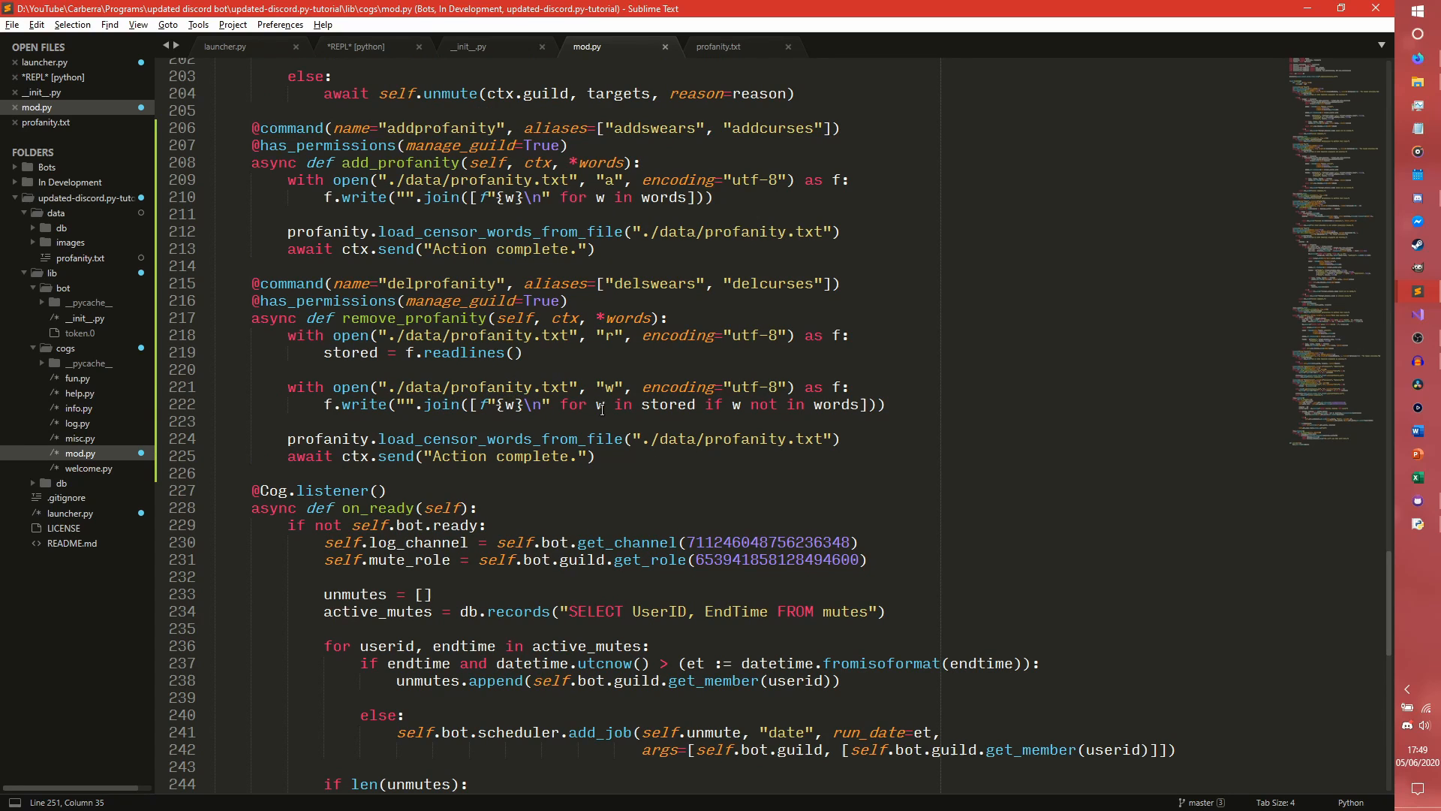
{"action": "left_click", "coordinate": [602, 405]}
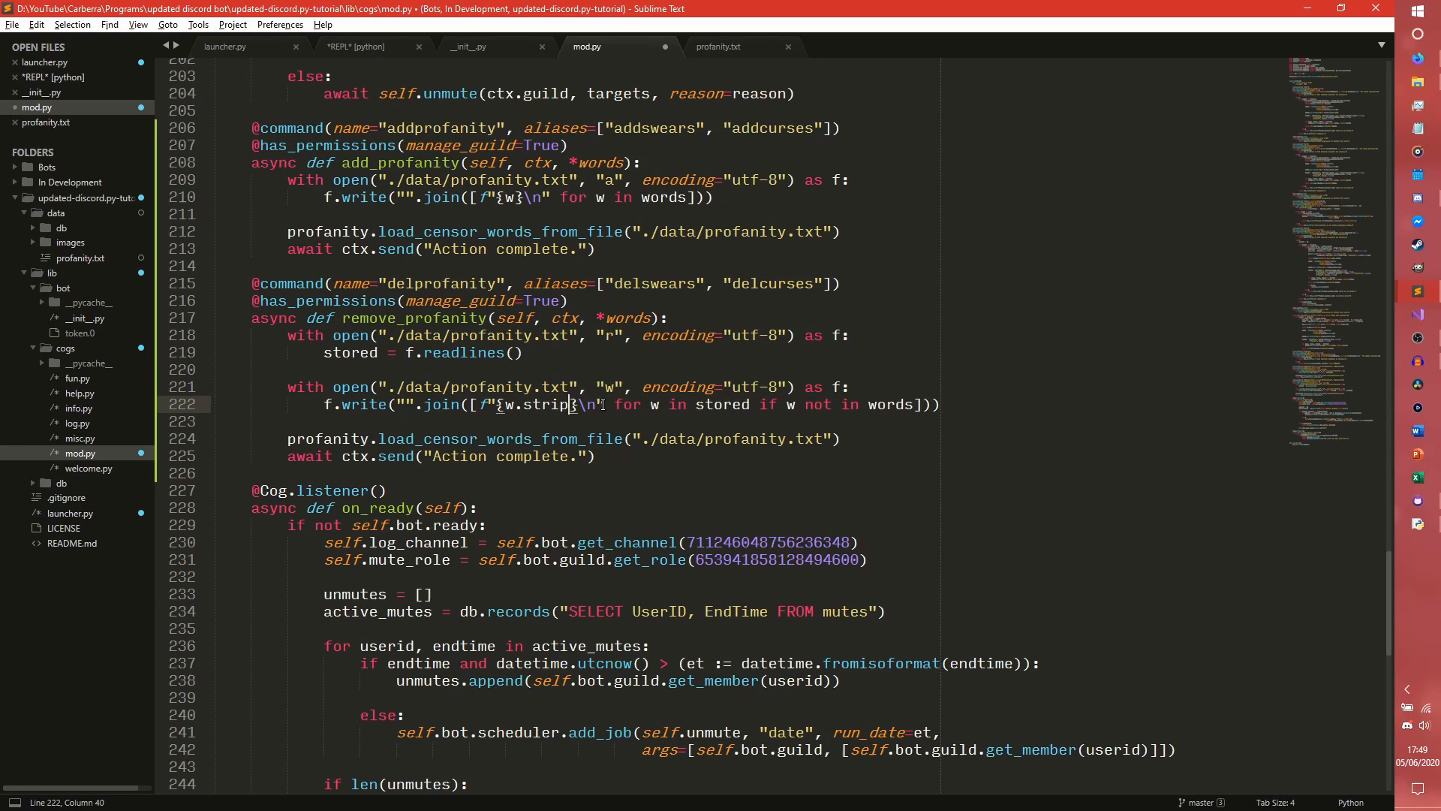
{"action": "type", "text": "()"}
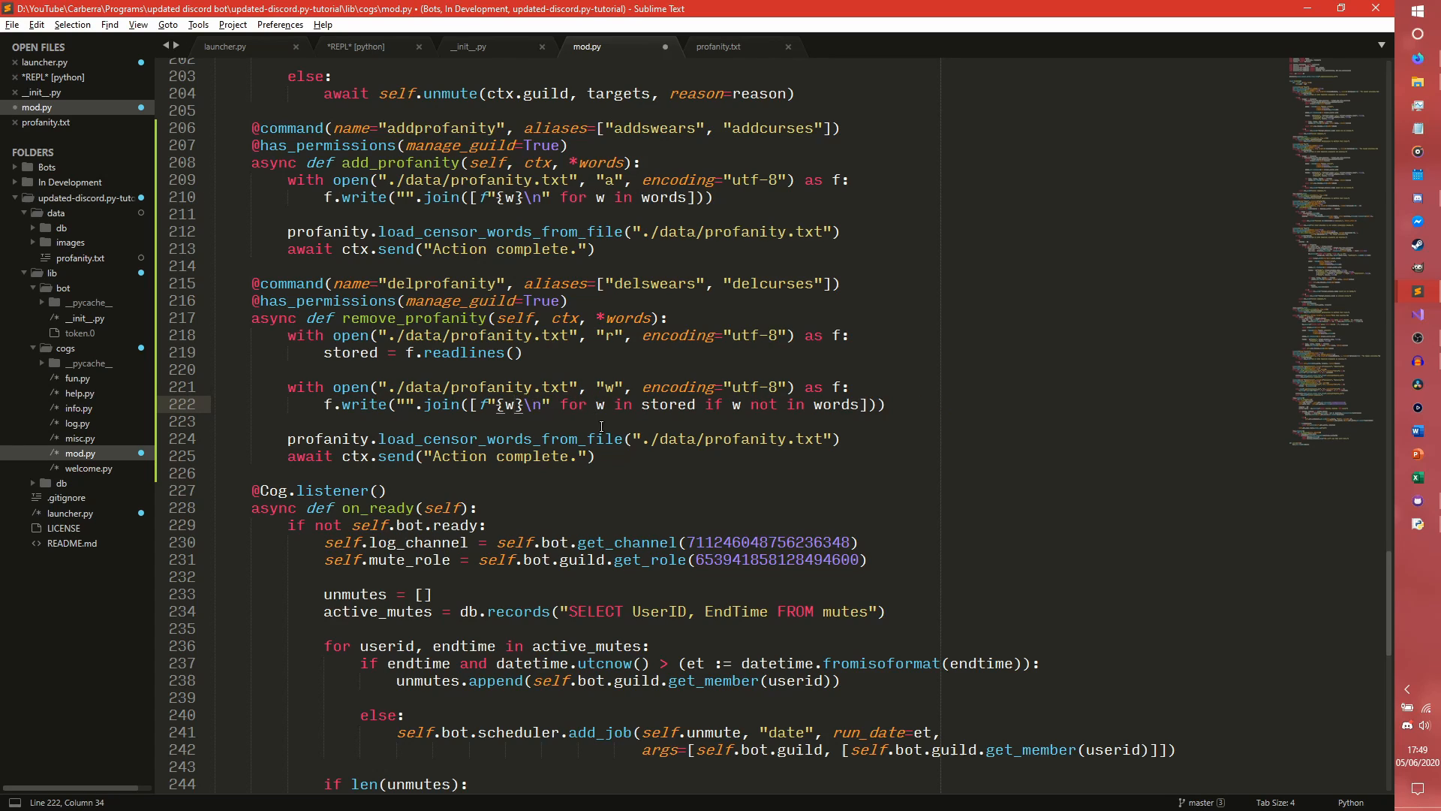
{"action": "key", "text": "ctrl+s"}
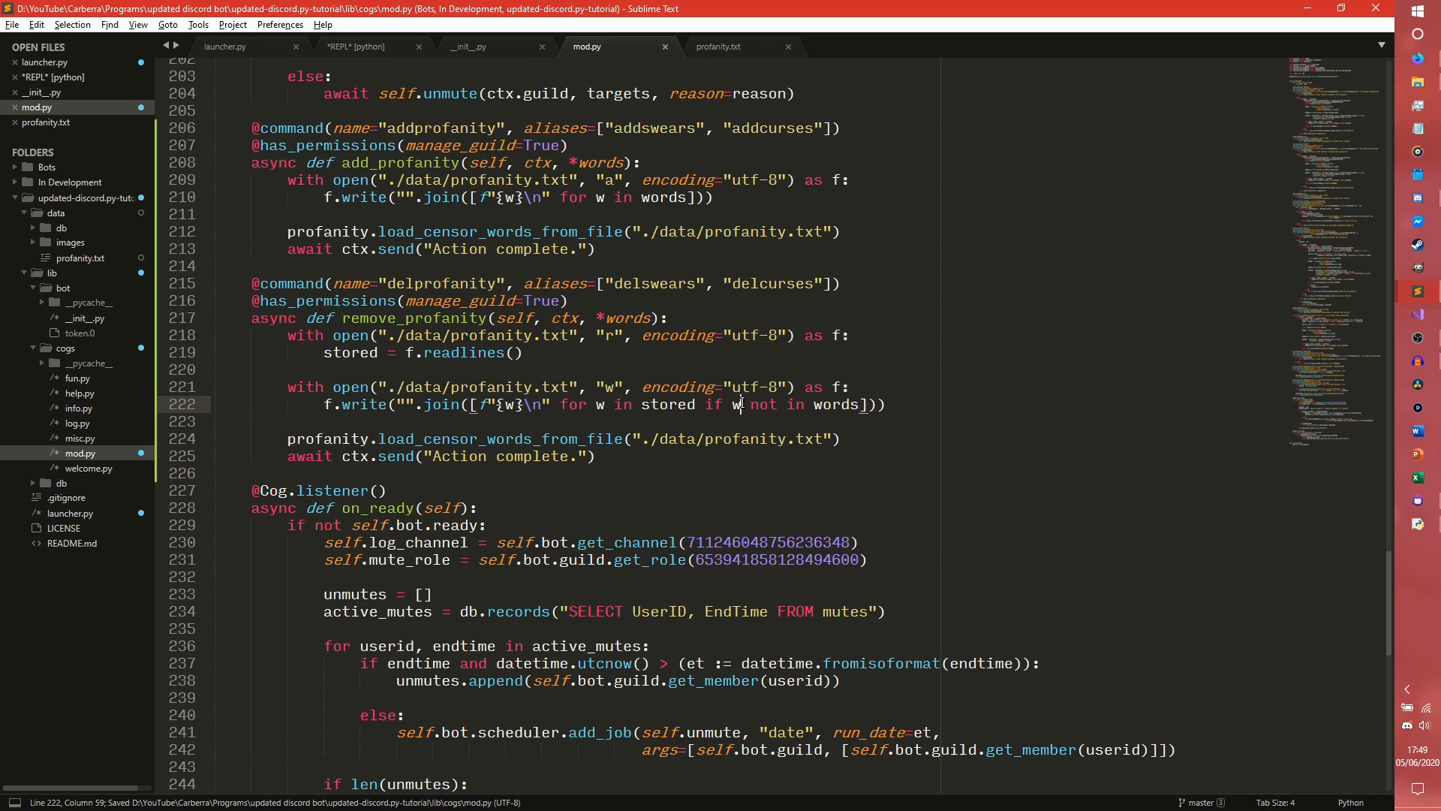
{"action": "type", "text": ".stop"}
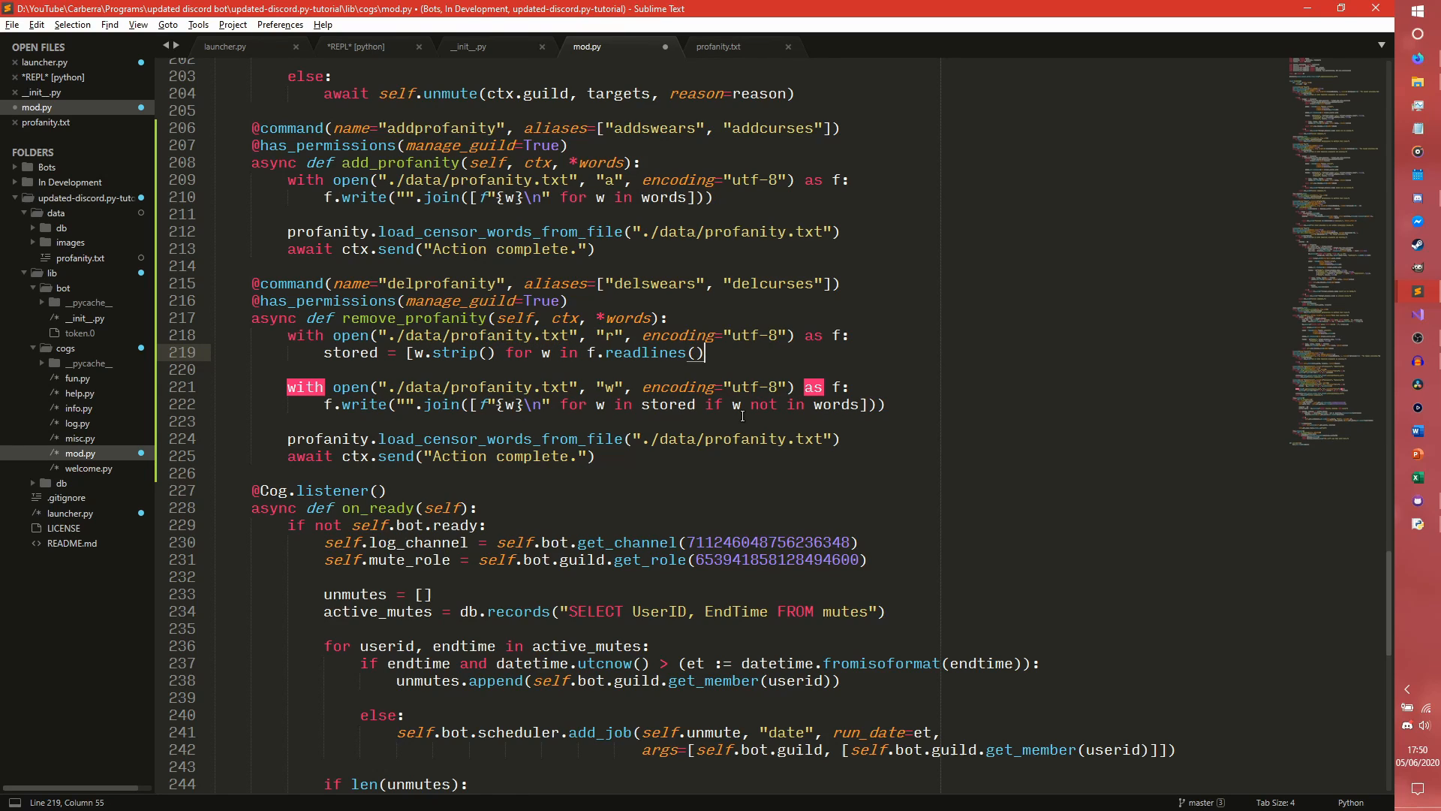
{"action": "left_click", "coordinate": [722, 47]}
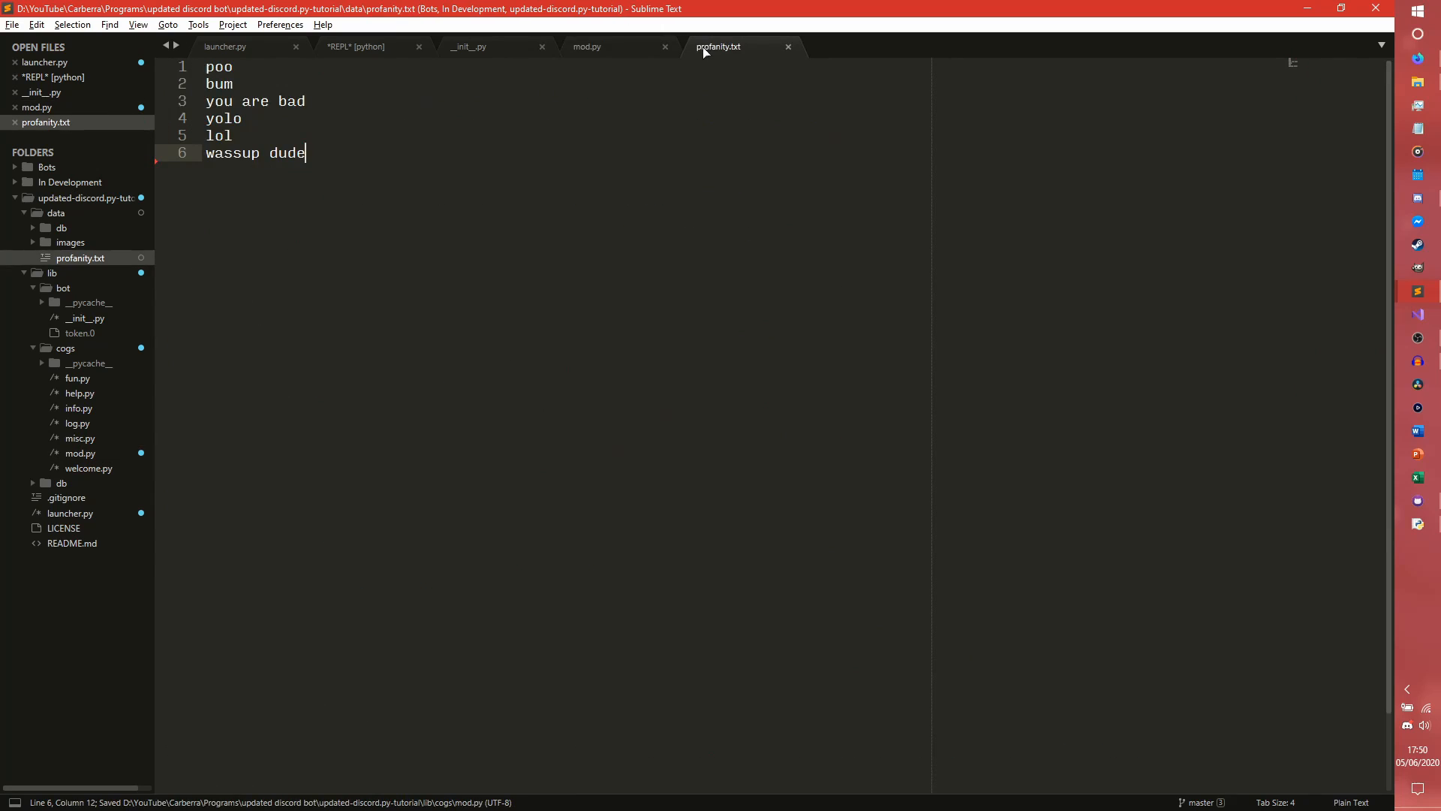
- Send +delcurses lol yolo "wassup dude" in #stdout, then send another delcurses command
{"action": "left_click", "coordinate": [362, 46]}
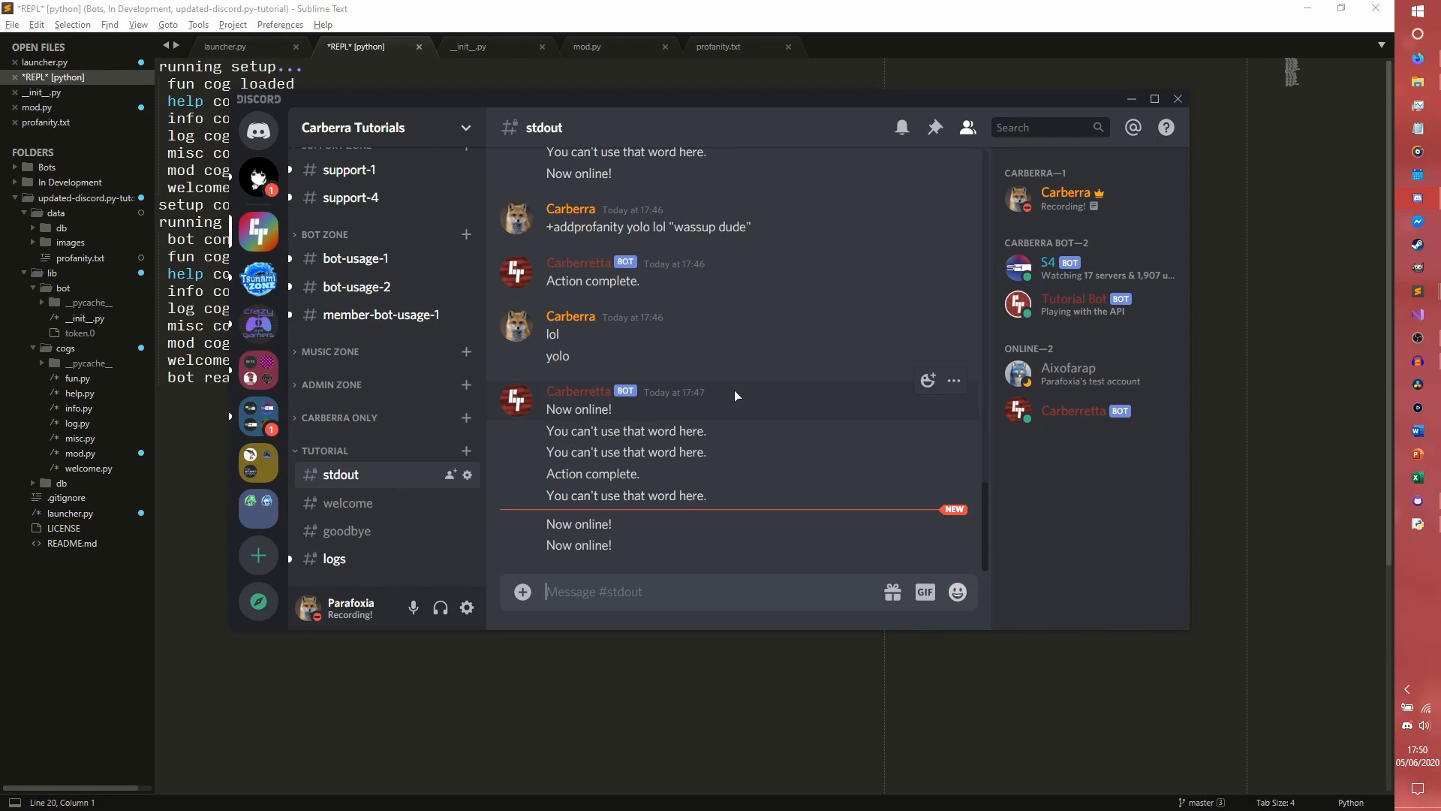
{"action": "type", "text": "+del"}
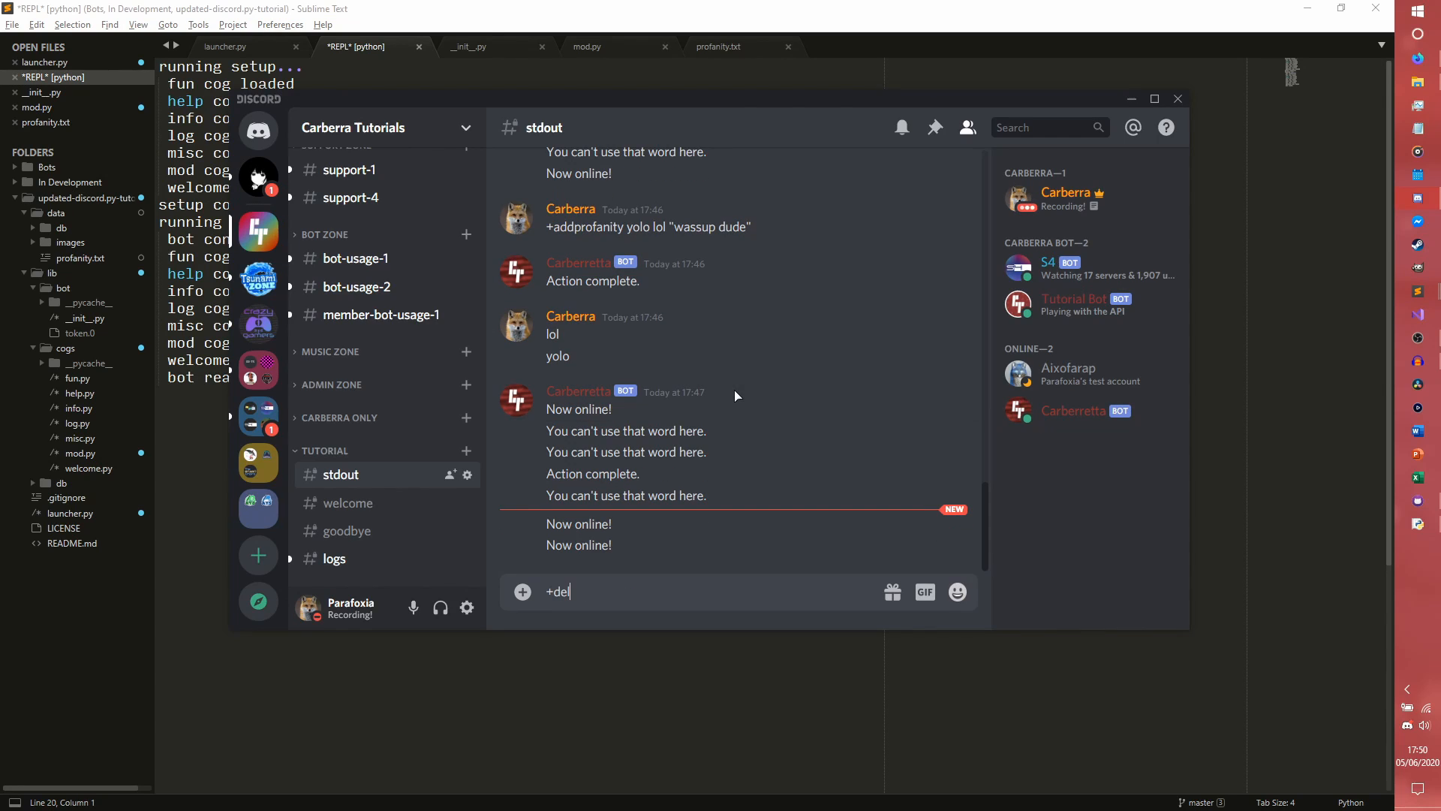
{"action": "type", "text": "cusr"}
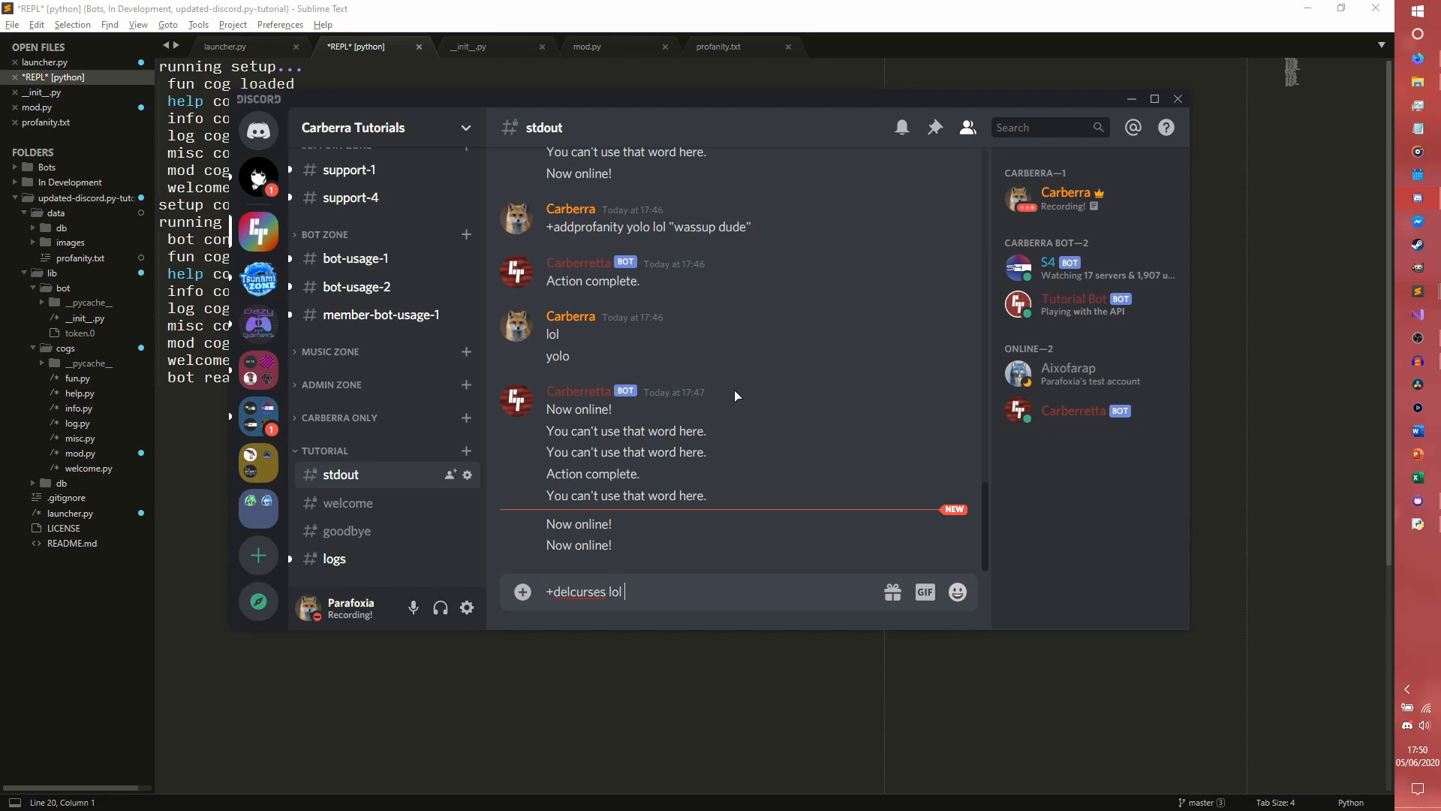
{"action": "type", "text": "yolo"}
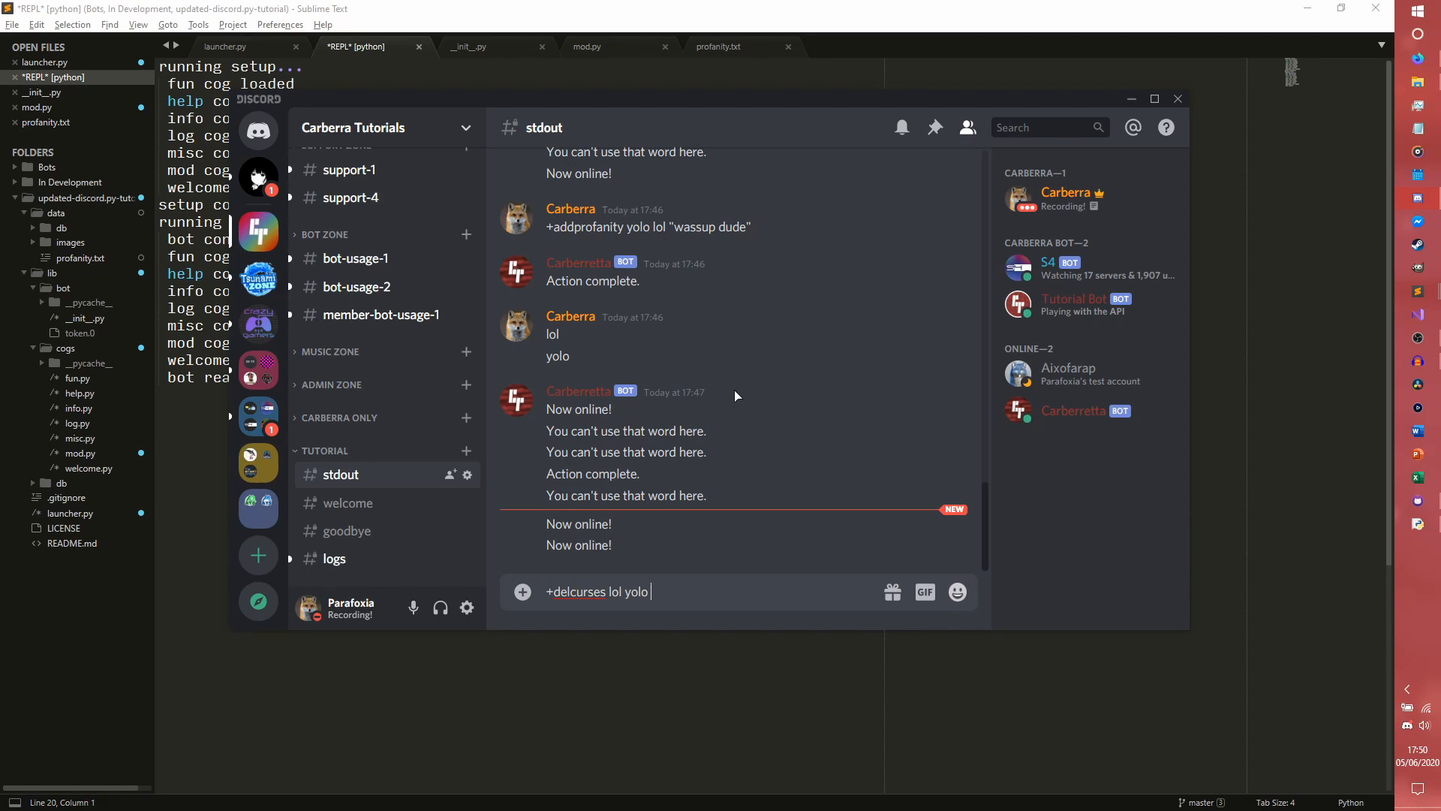
{"action": "type", "text": "\"wassup dude"}
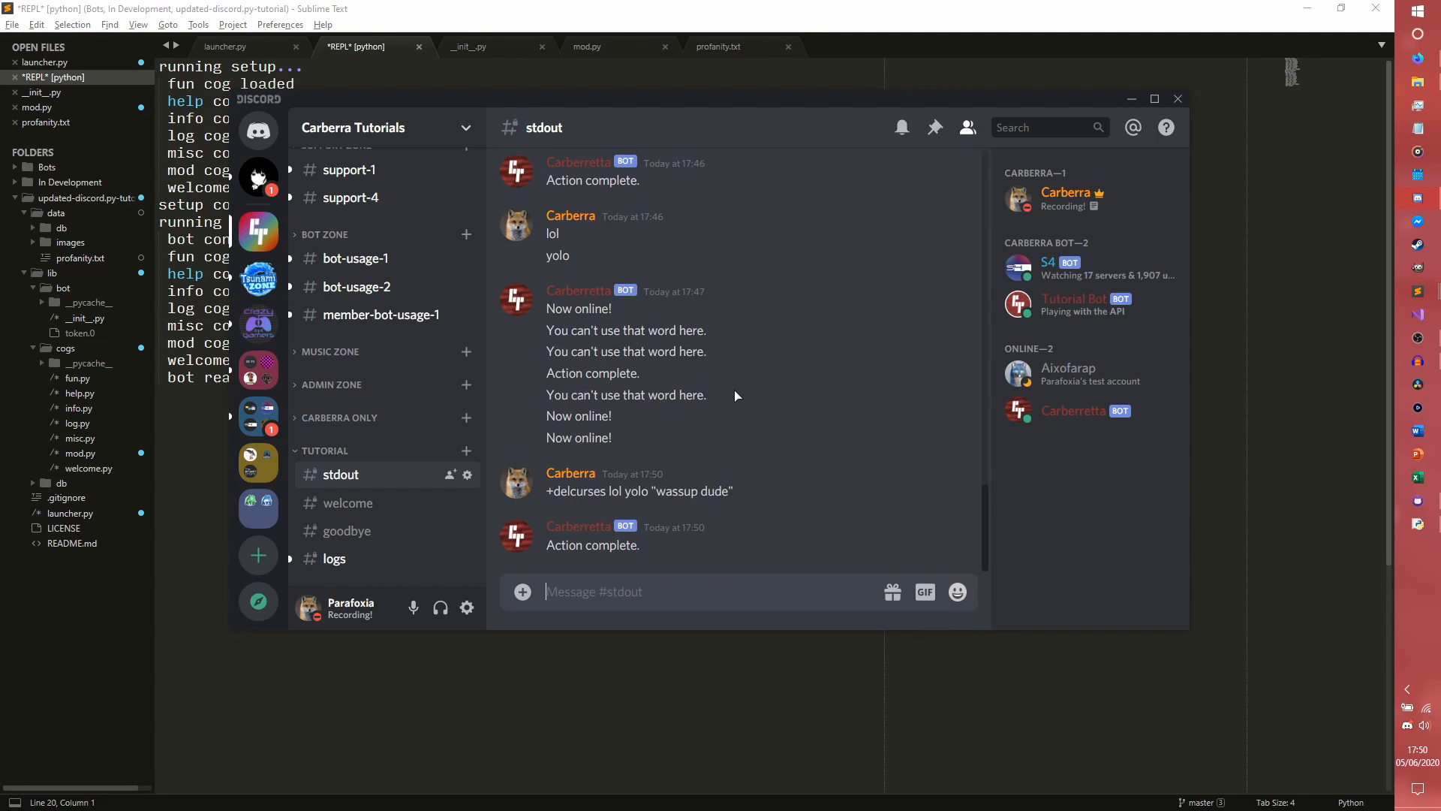
{"action": "left_click", "coordinate": [718, 47]}
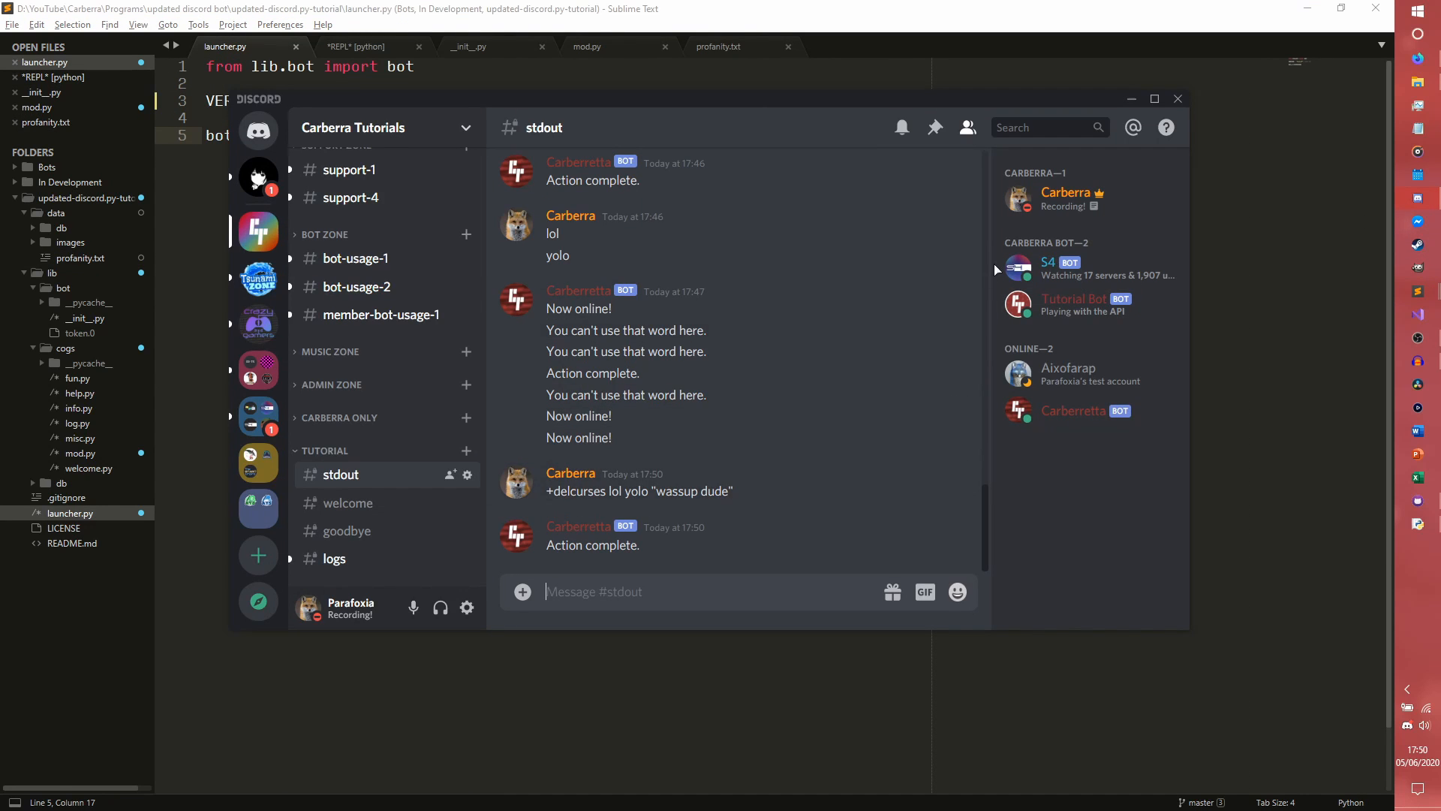
{"action": "mouse_move", "coordinate": [886, 339]}
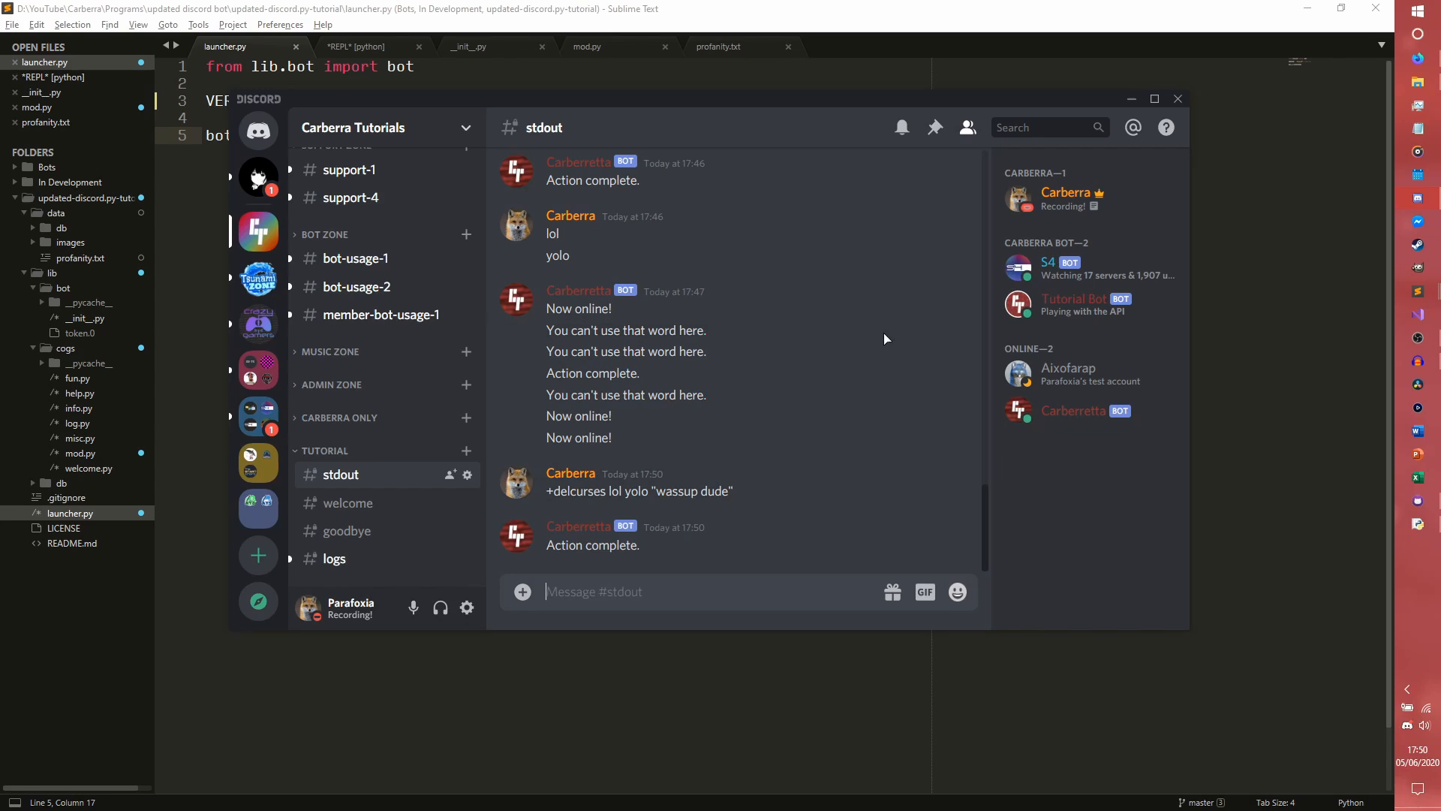
{"action": "type", "text": "+delc"}
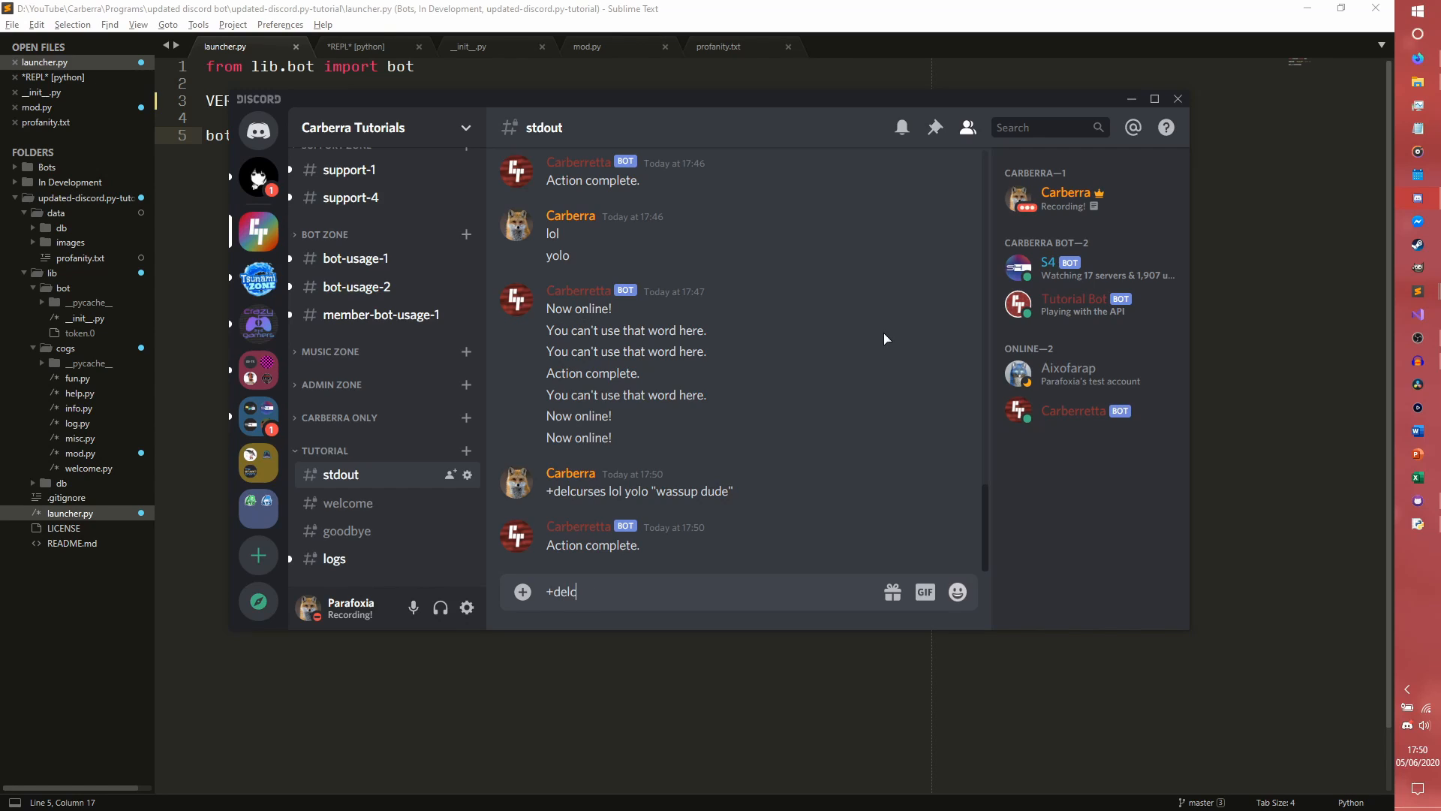
{"action": "key", "text": "enter"}
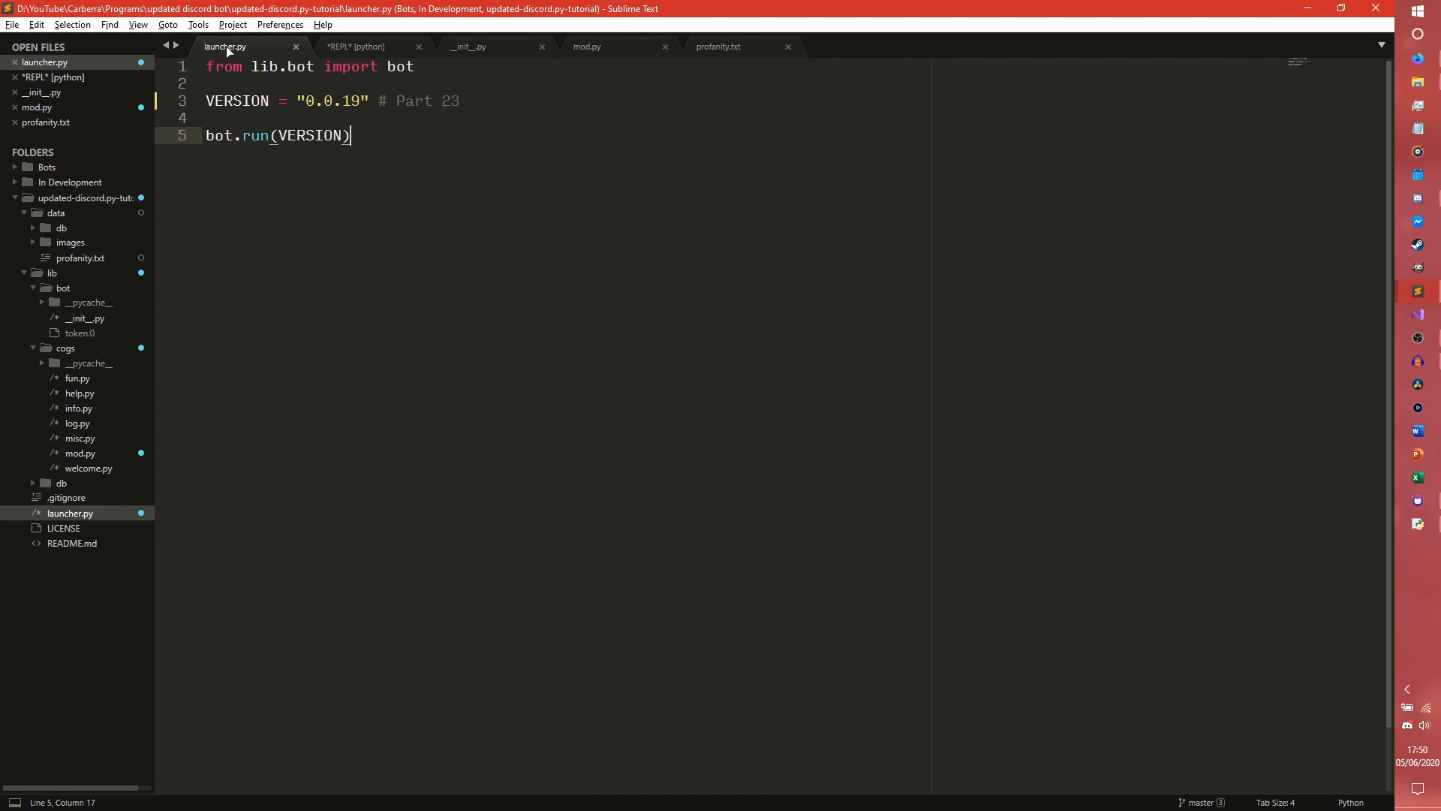
- Look through __init__.py and mod.py, then confirm profanity.txt lists only bum and you are bad
{"action": "left_click", "coordinate": [1417, 198]}
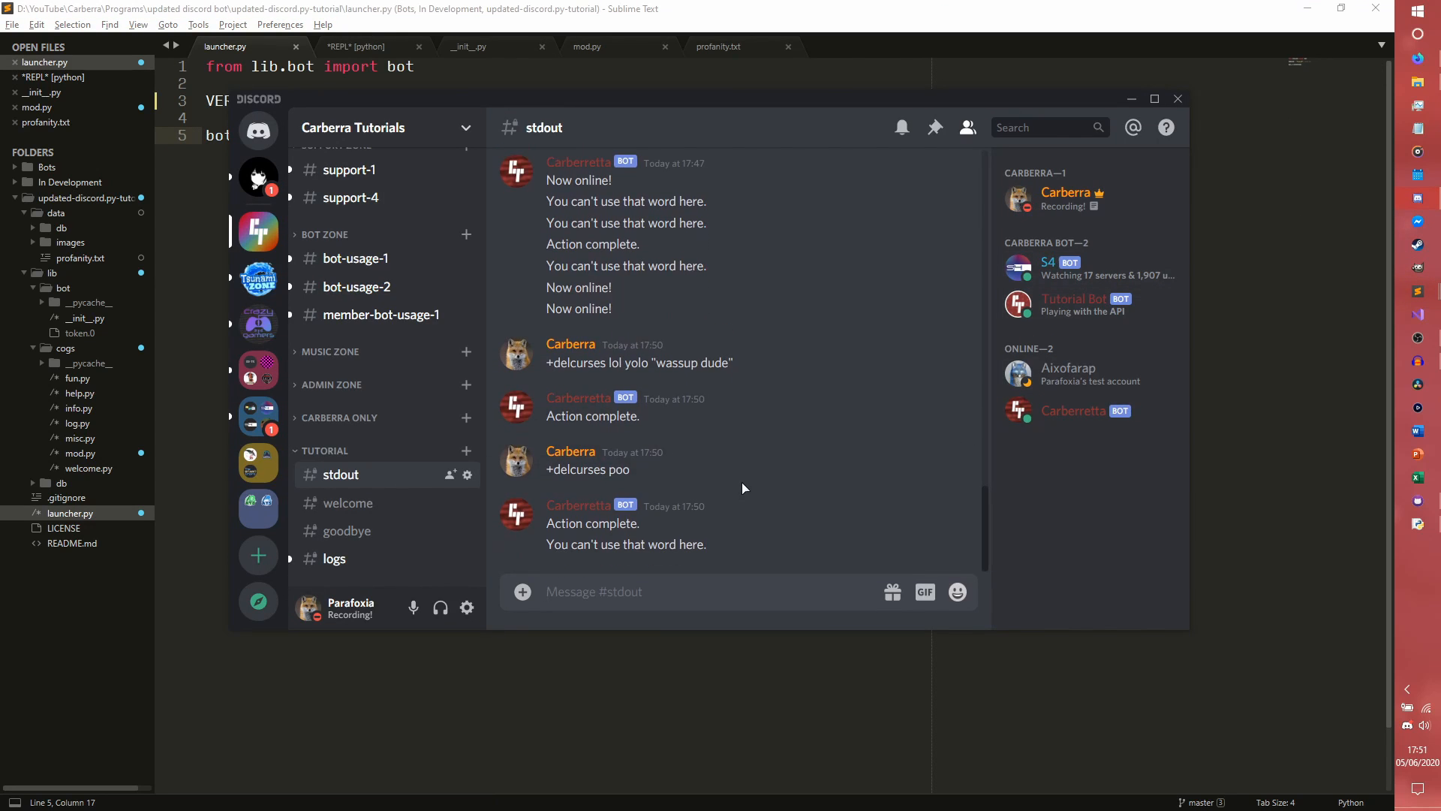
{"action": "mouse_move", "coordinate": [594, 60]}
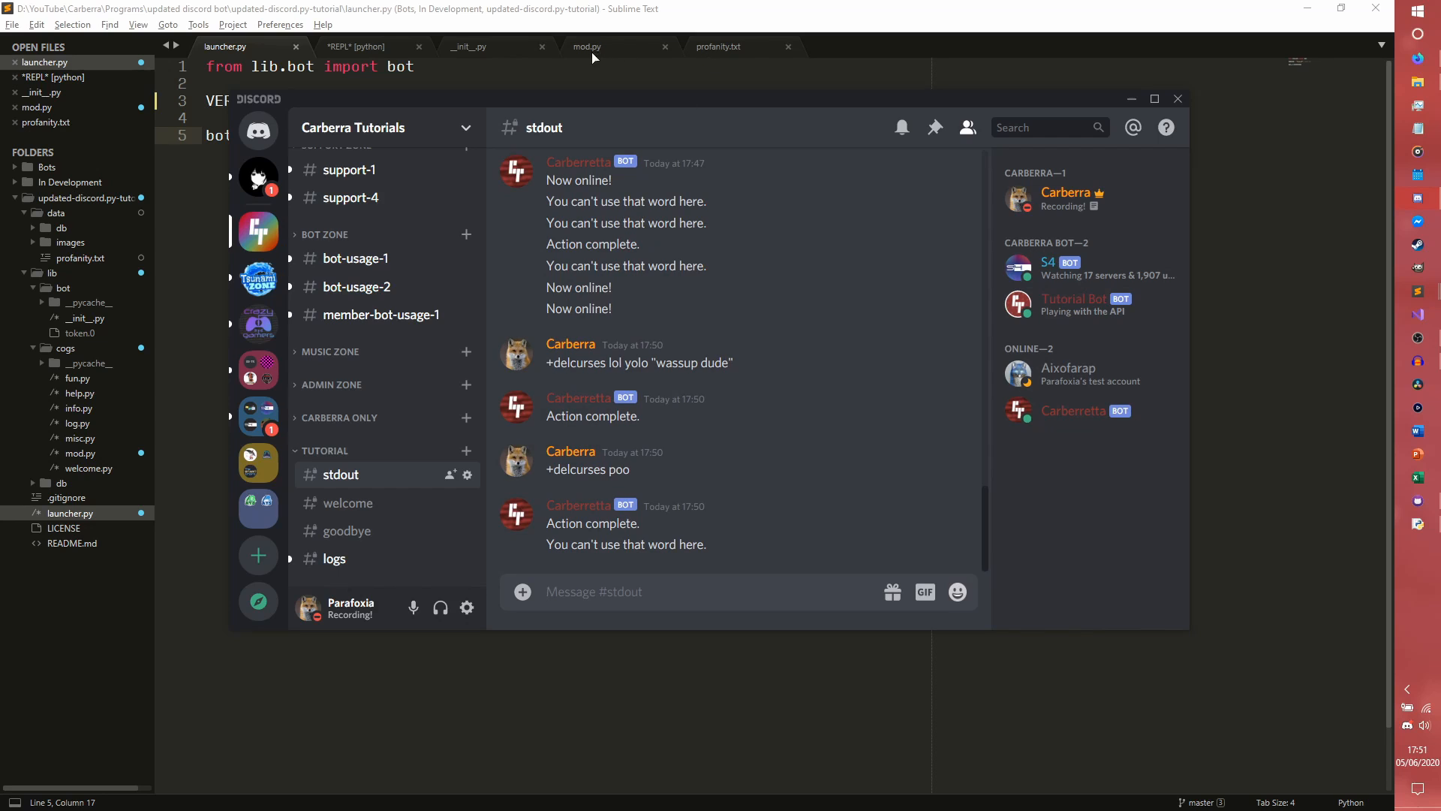
{"action": "left_click", "coordinate": [478, 46]}
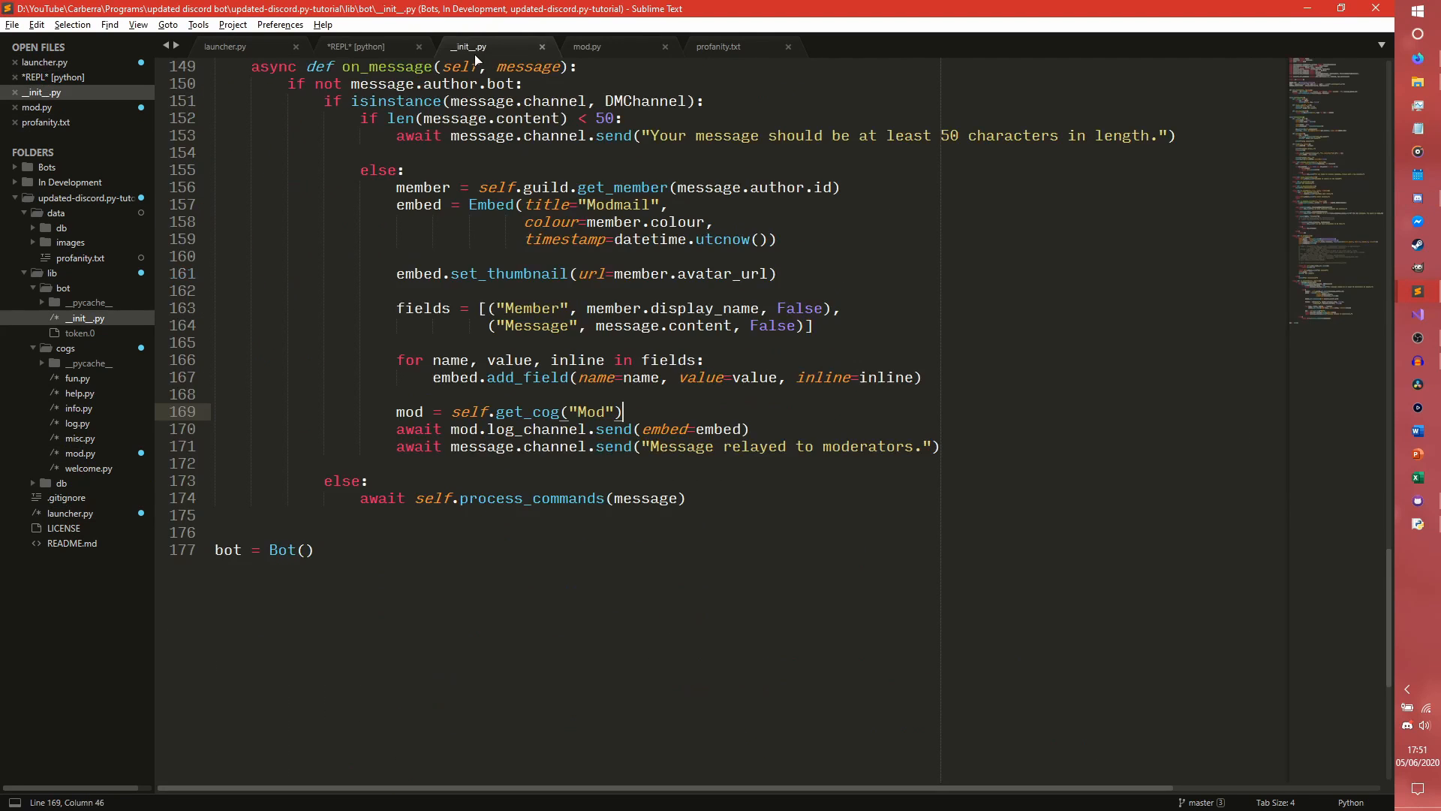
{"action": "left_click", "coordinate": [587, 46]}
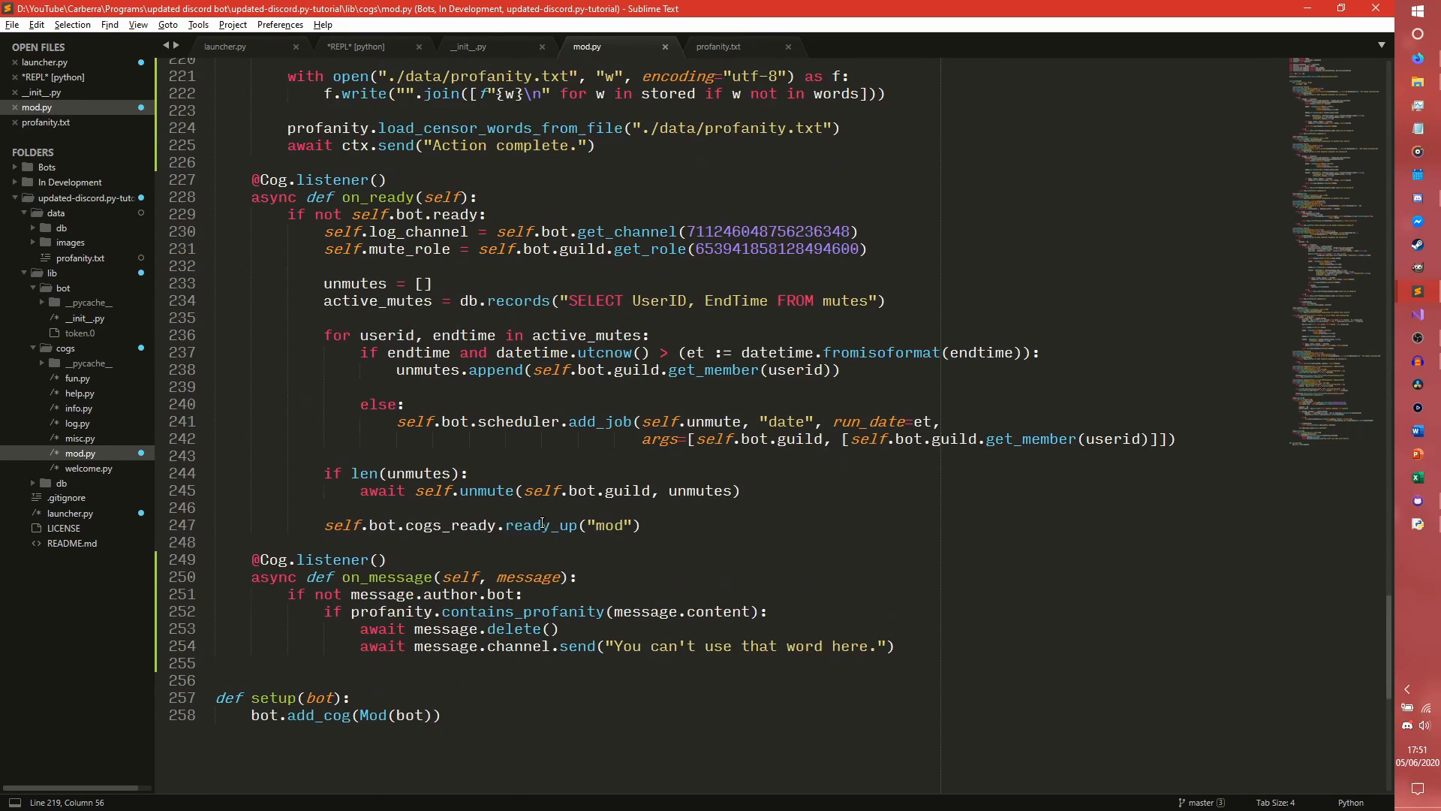
{"action": "scroll", "scroll_direction": "down", "scroll_amount": 3}
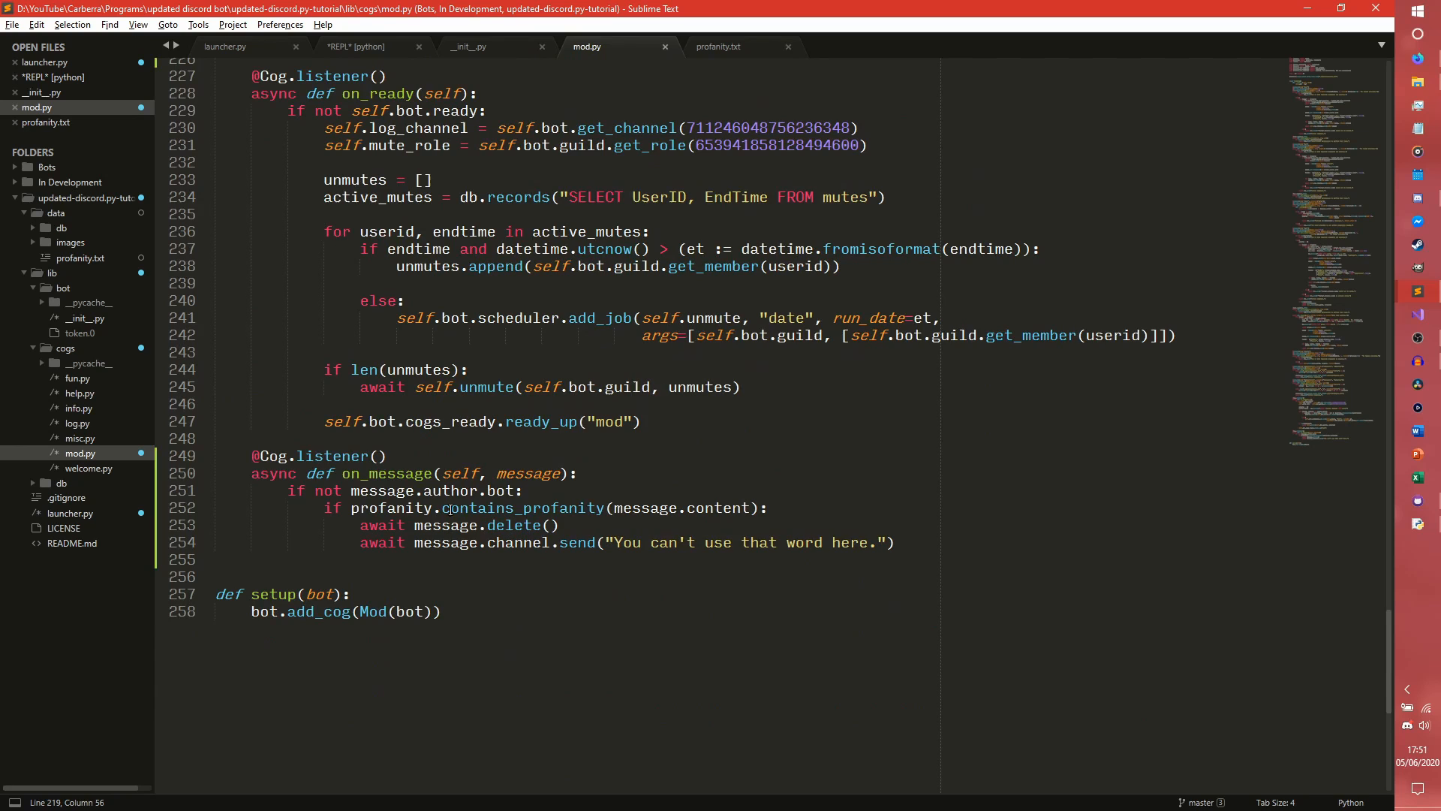
{"action": "left_click", "coordinate": [559, 525]}
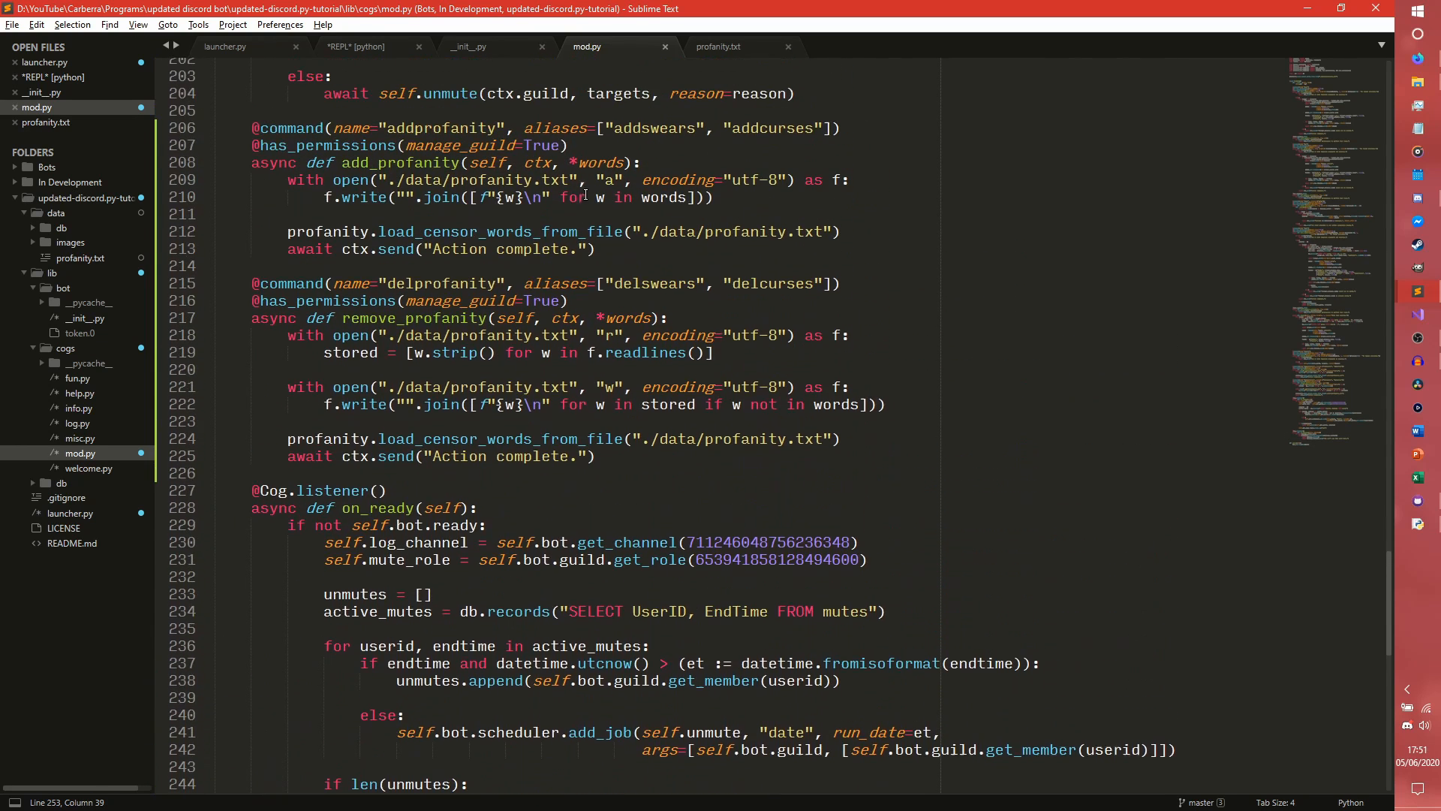
{"action": "left_click", "coordinate": [718, 46]}
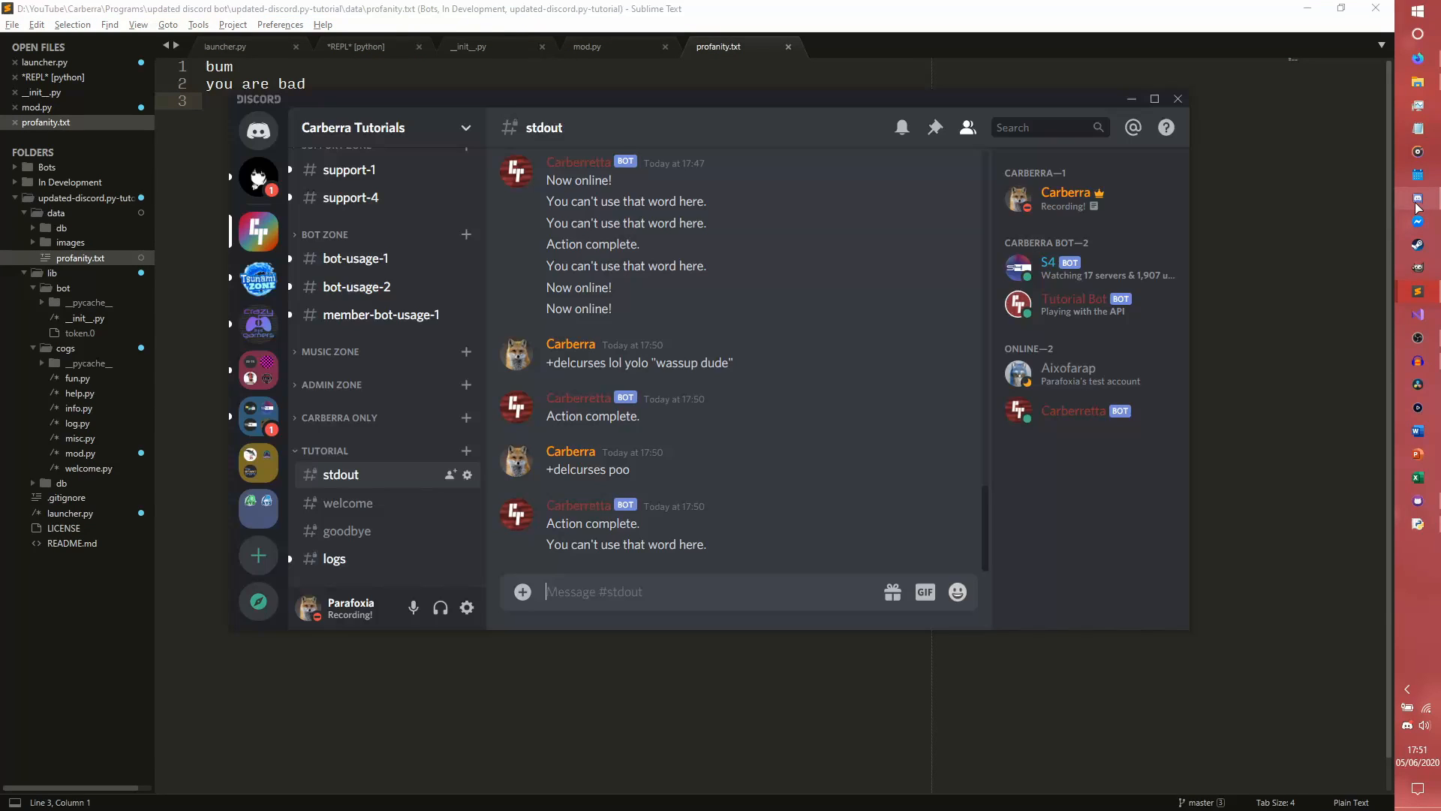
- Send '+addcurses po' in #stdout to add poo back to the censor list
{"action": "type", "text": "+"}
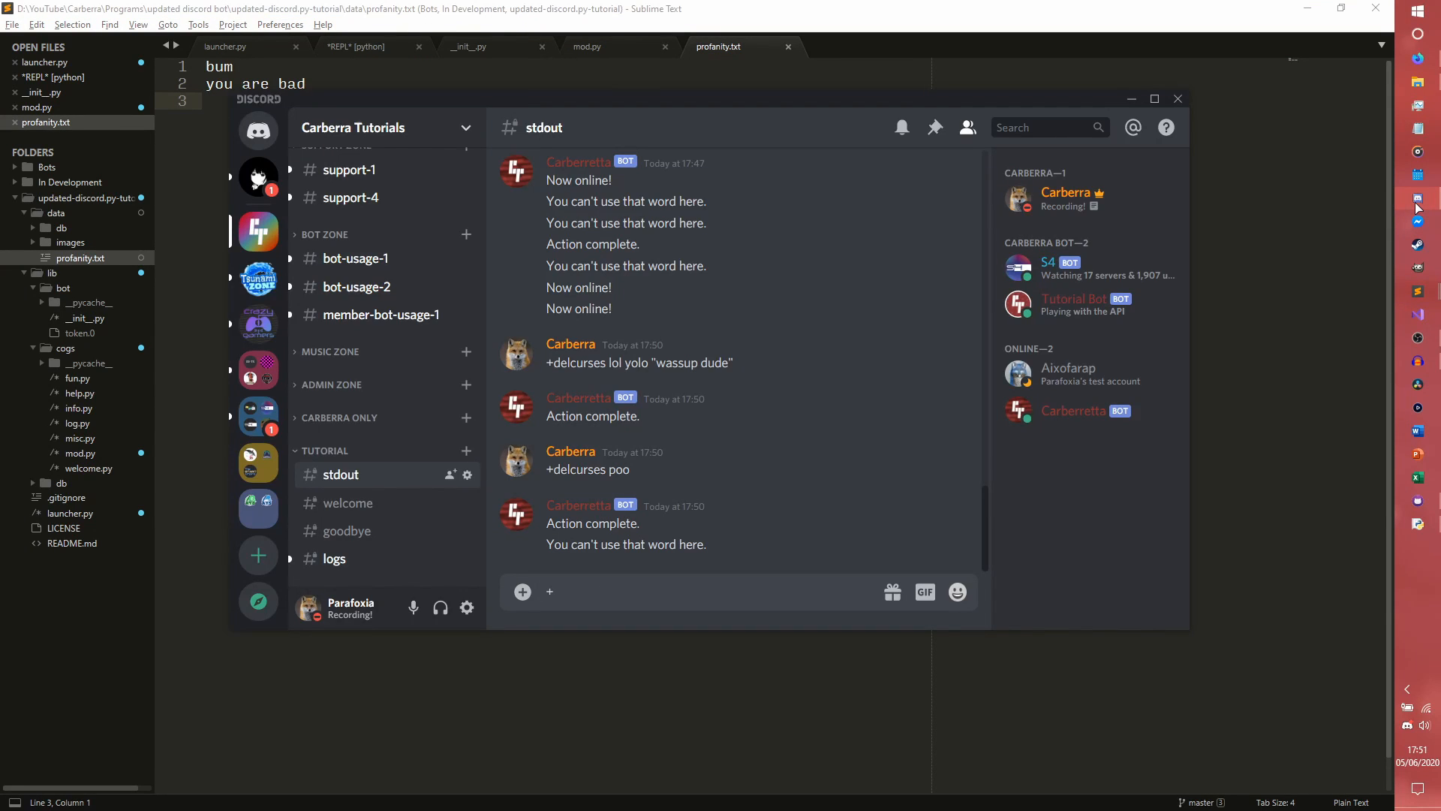
{"action": "type", "text": "+addcurses po"}
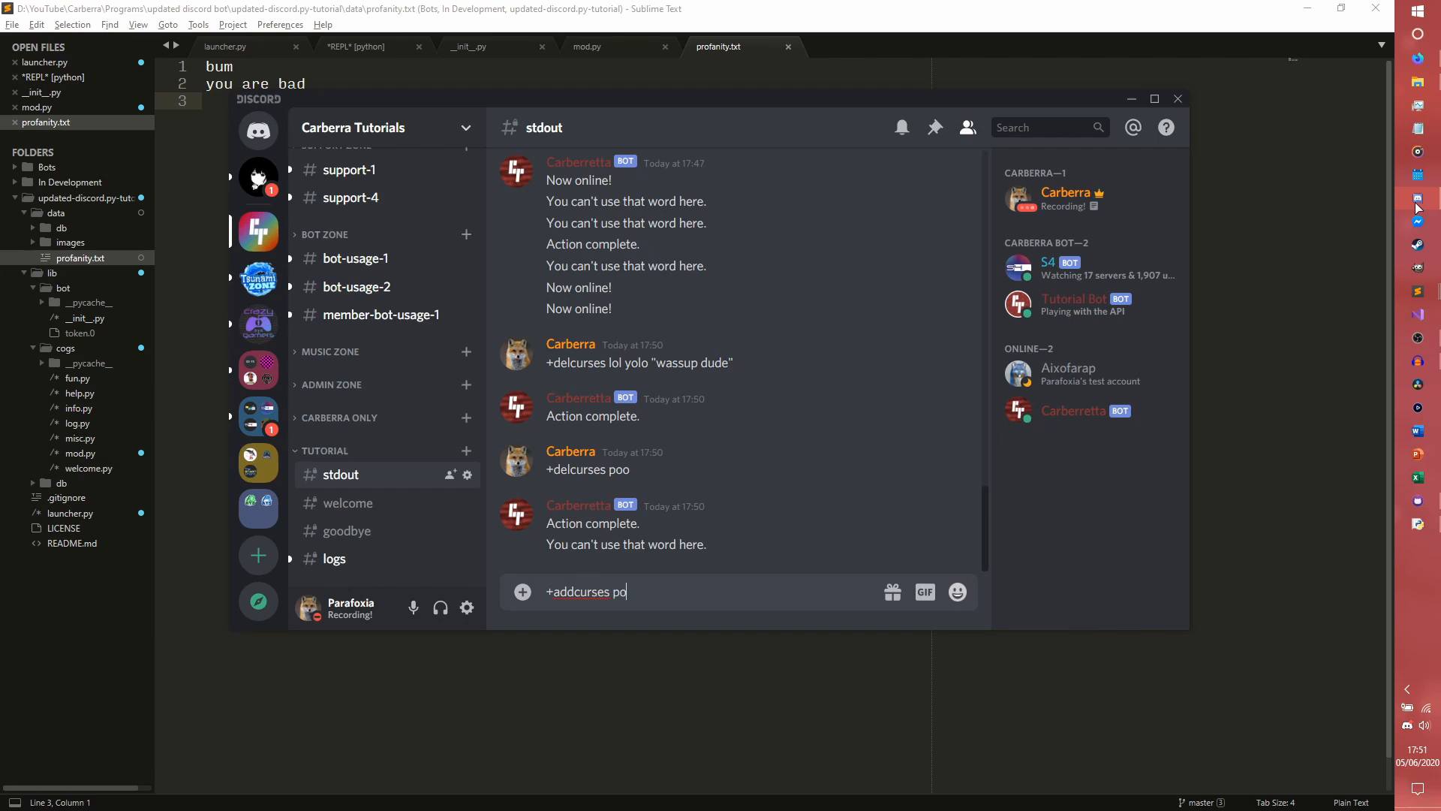
{"action": "key", "text": "Enter"}
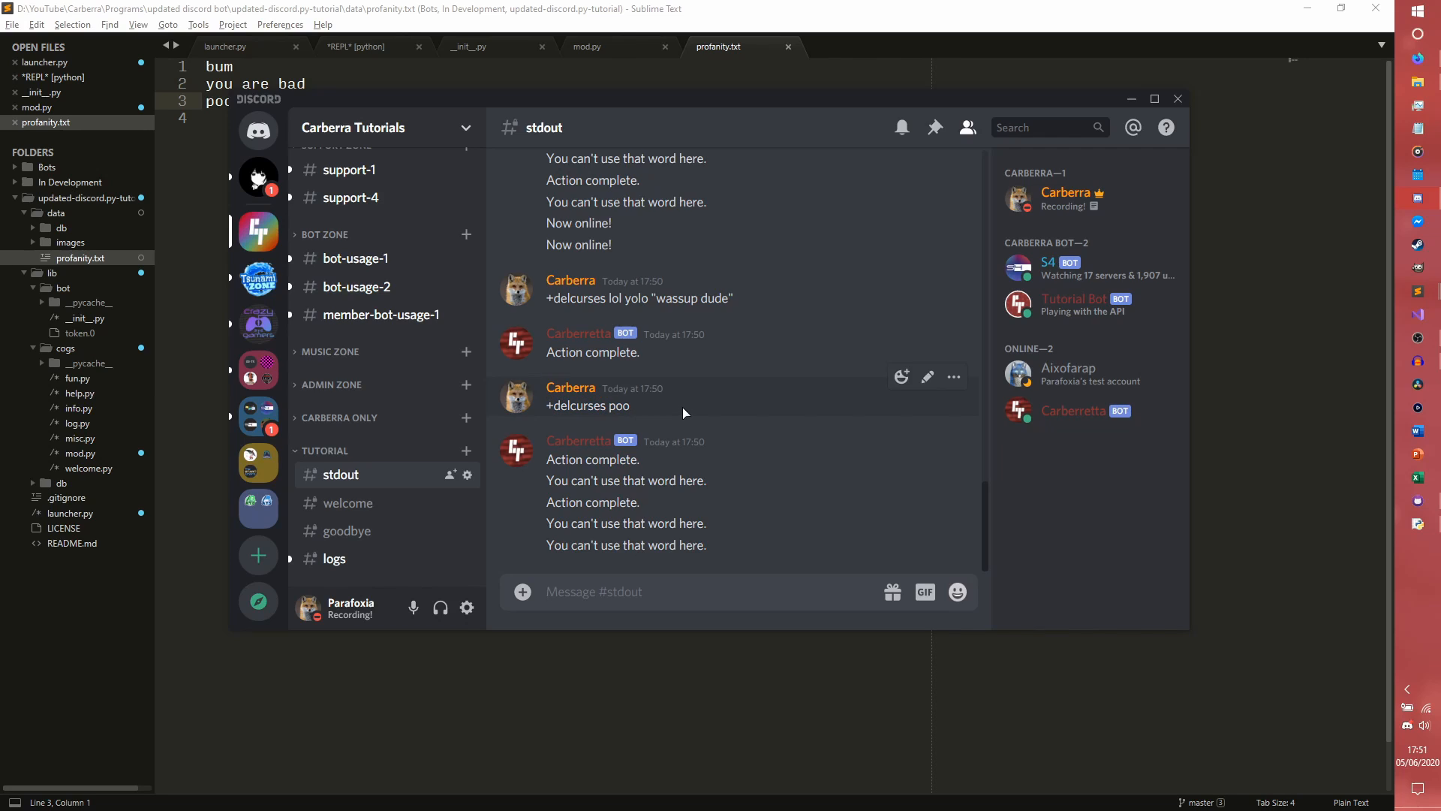
- Send test messages '+addcurses' and 'yo', then '+del curses', and hide the chat
{"action": "type", "text": "+a"}
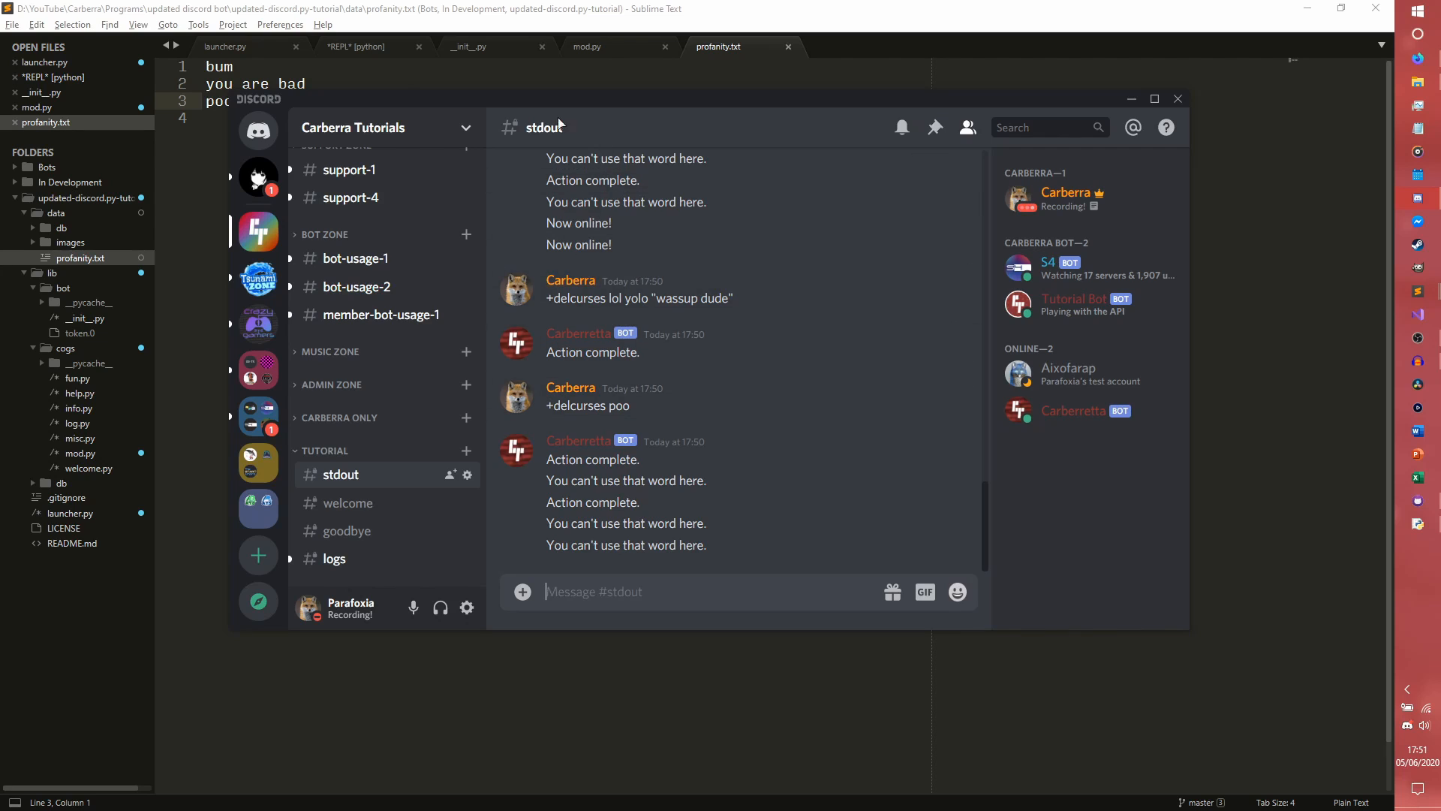
{"action": "left_click", "coordinate": [586, 46]}
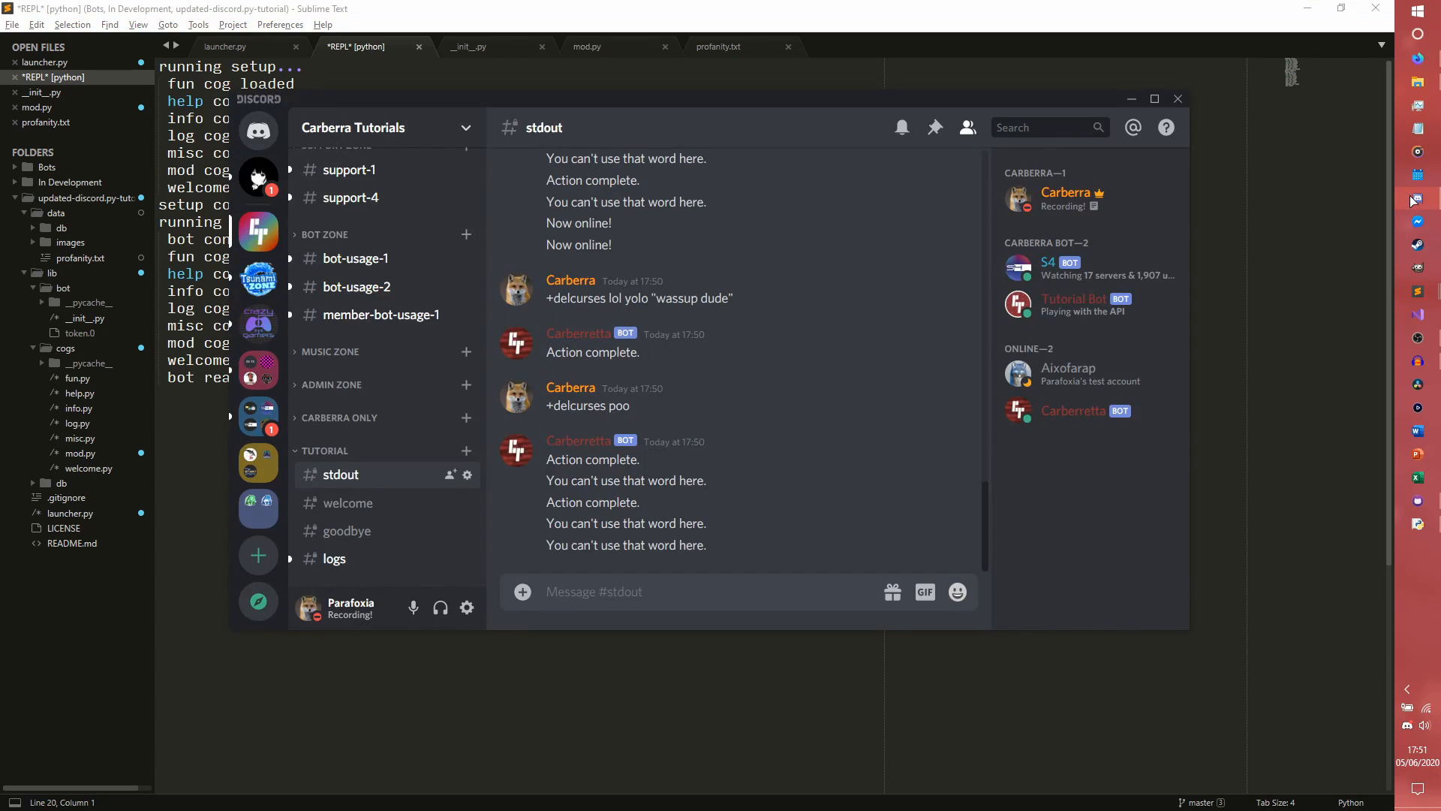
{"action": "type", "text": "+addcurses"}
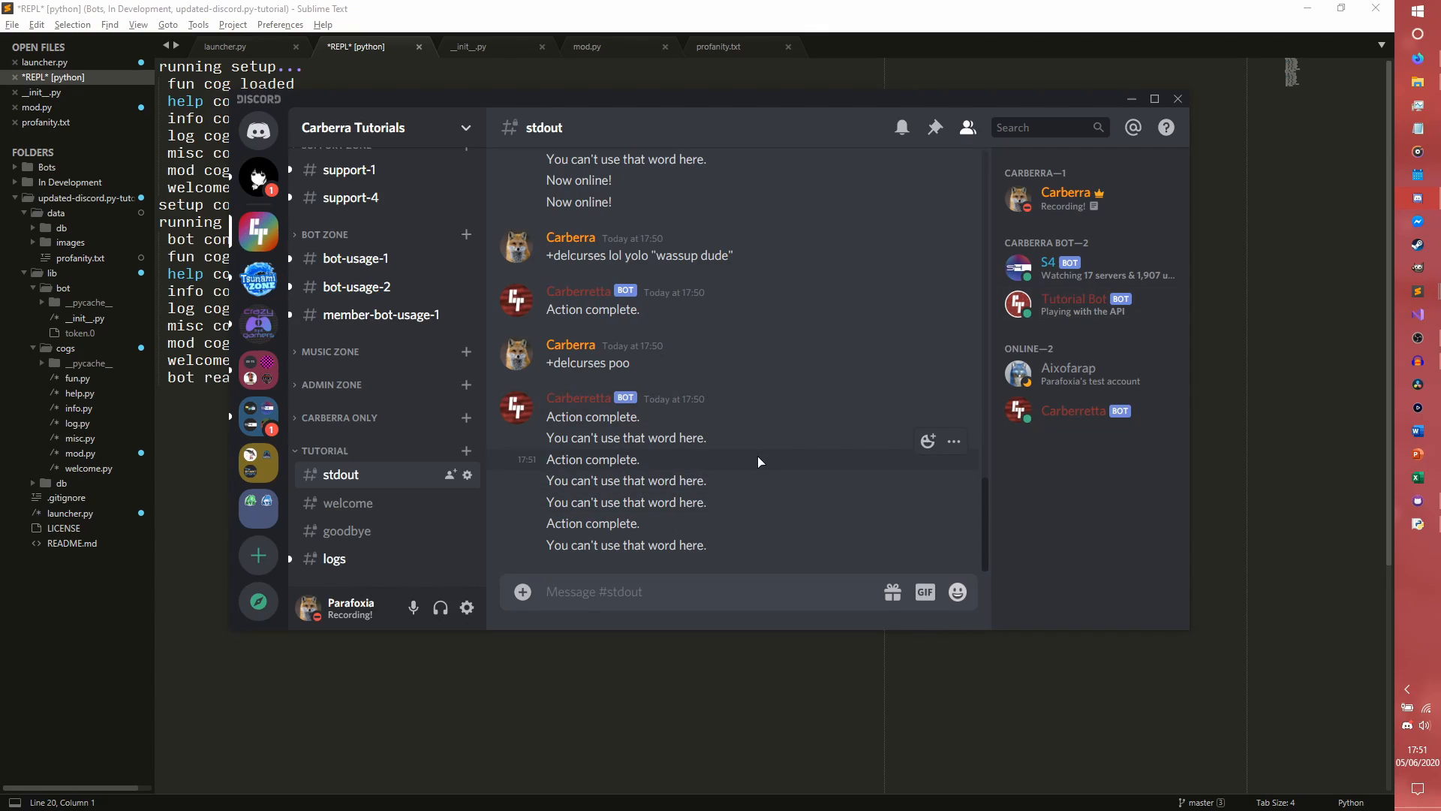
{"action": "type", "text": "yol"}
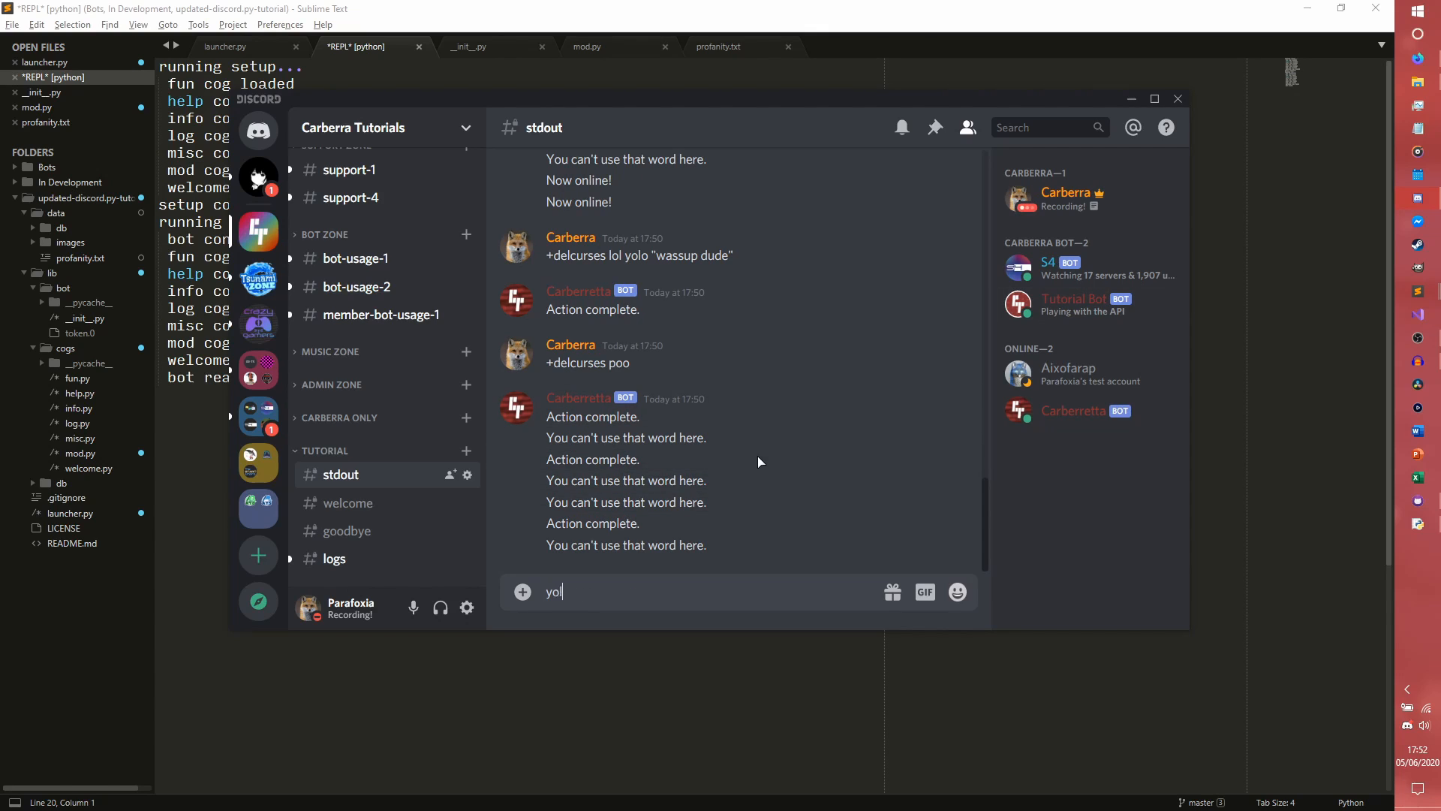
{"action": "key", "text": "Enter"}
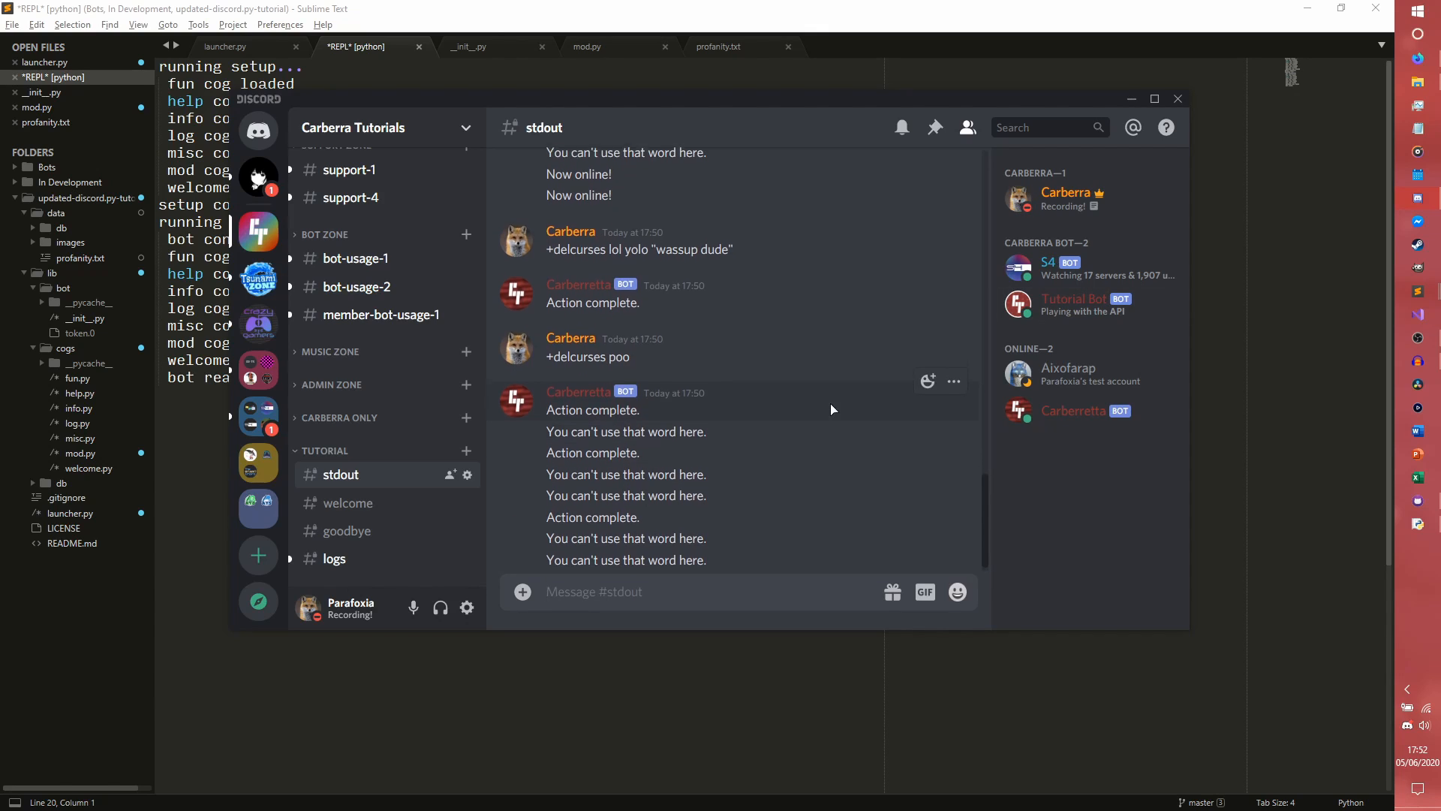
{"action": "type", "text": "+del curses"}
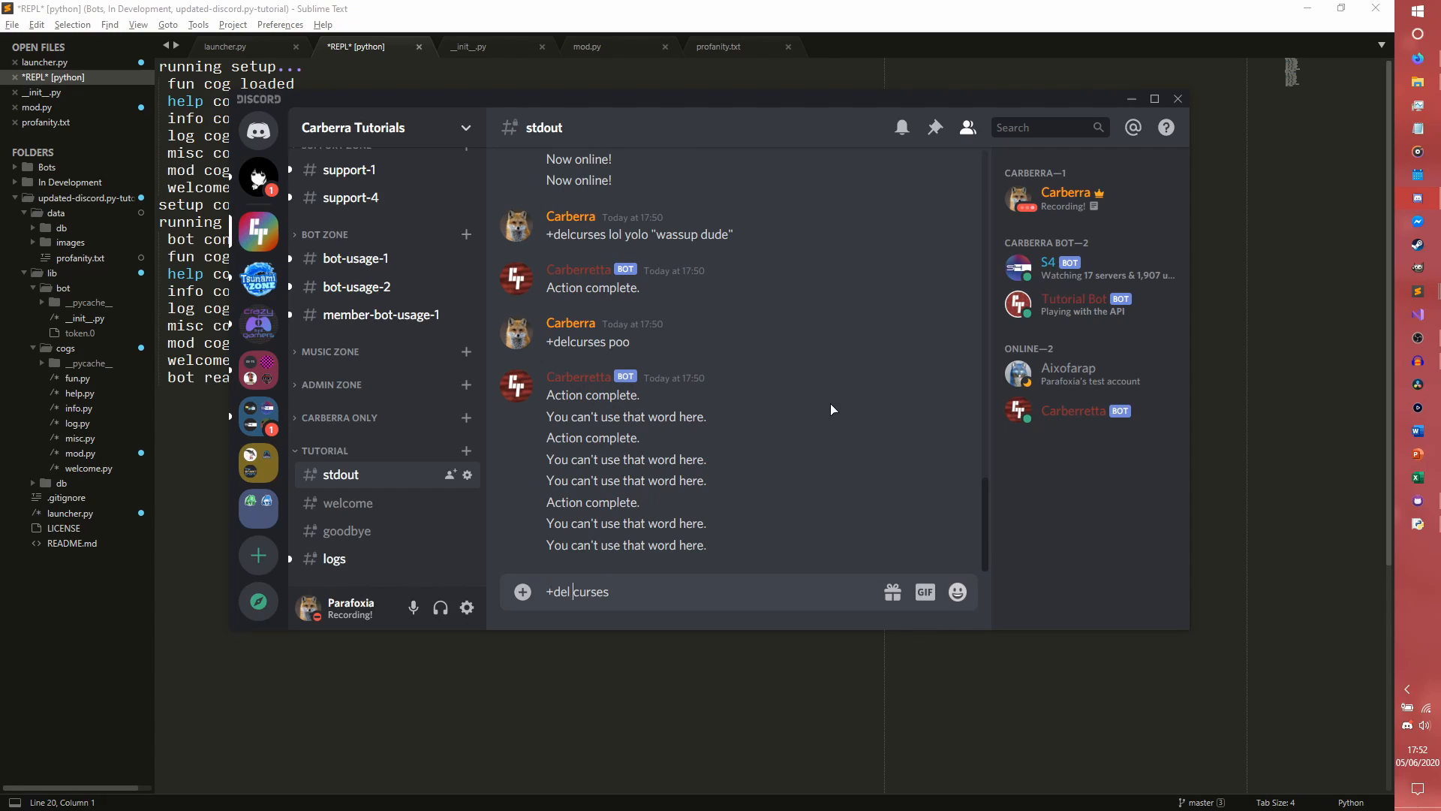
{"action": "key", "text": "enter"}
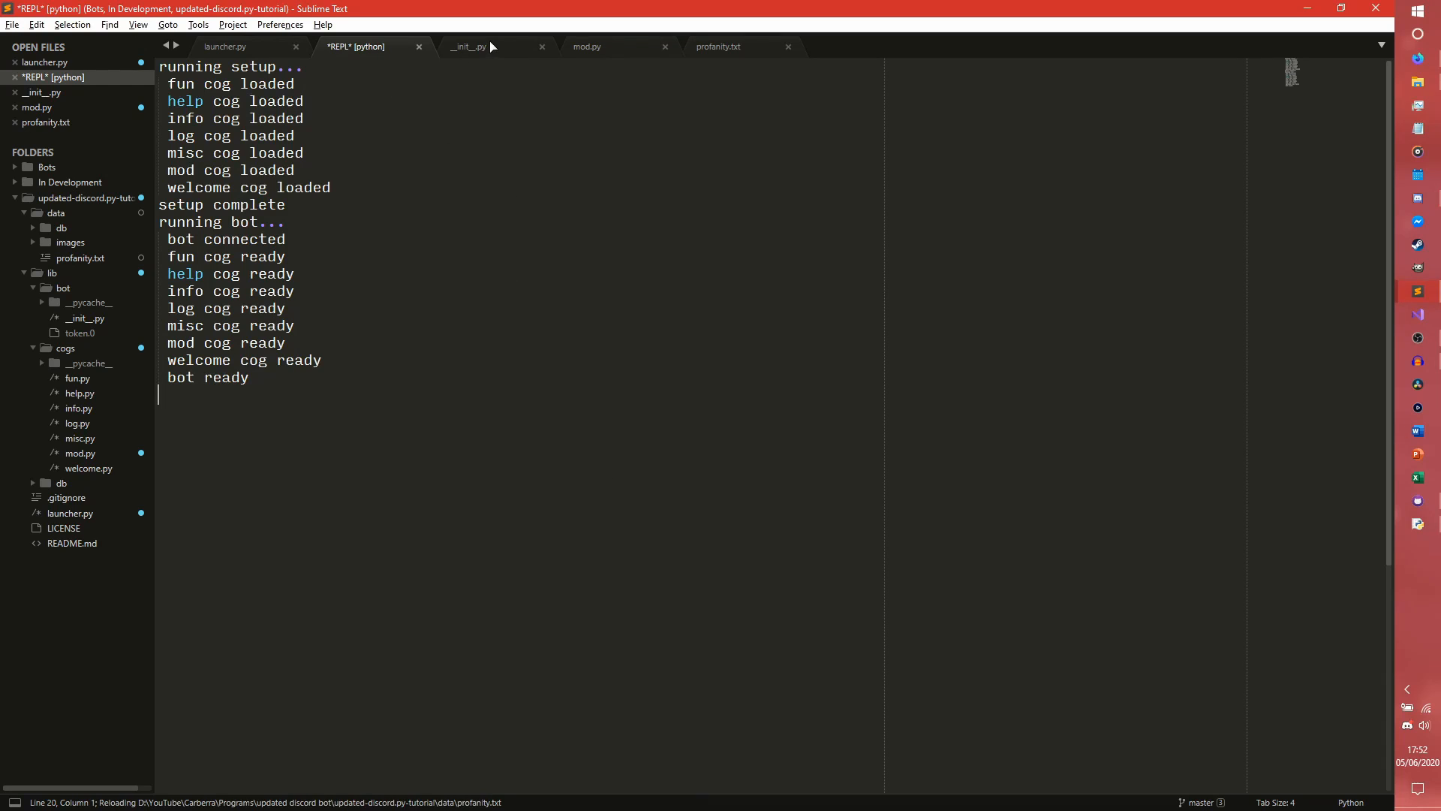
- Switch to mod.py, scroll to the addprofanity/delprofanity commands, and deselect the reload line
{"action": "left_click", "coordinate": [587, 46]}
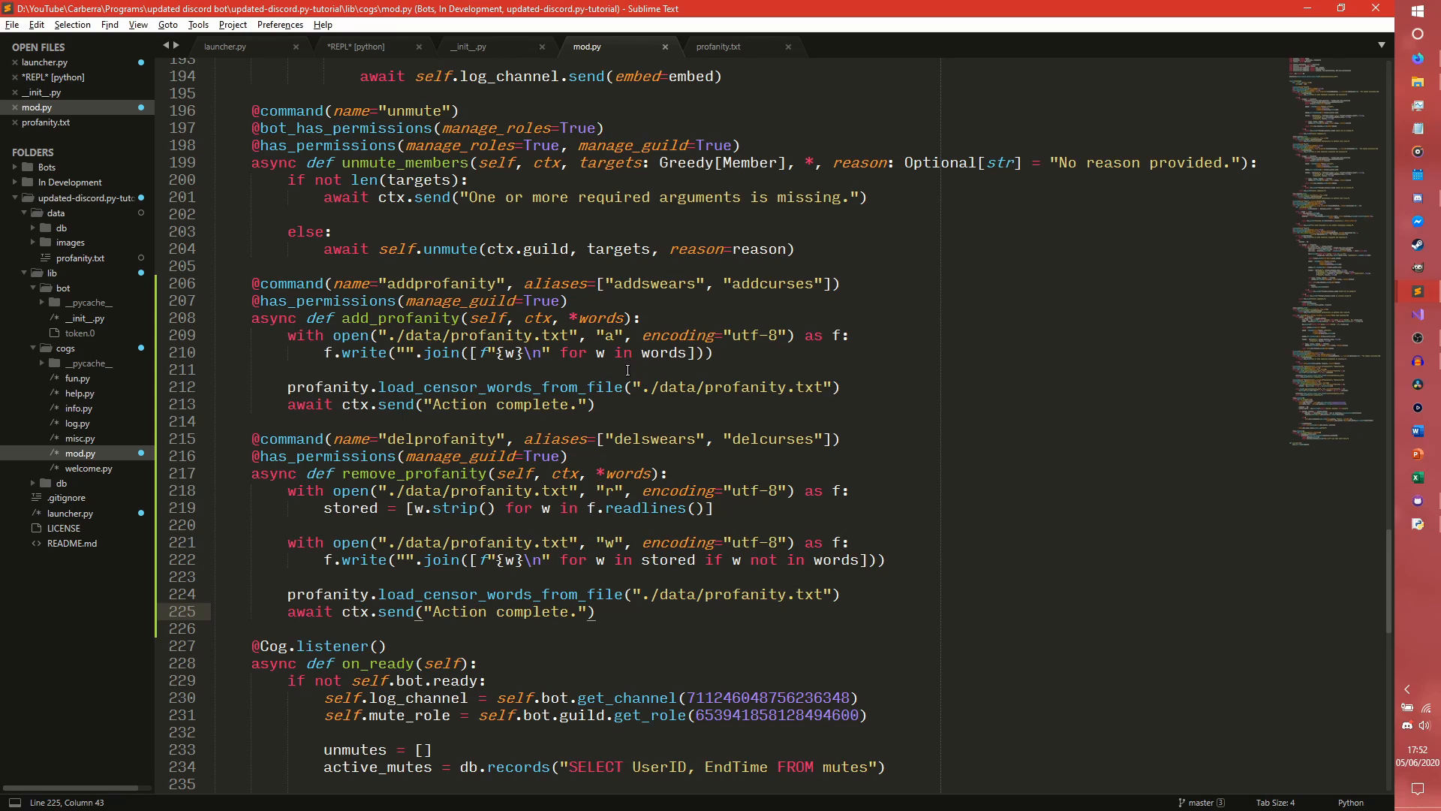
{"action": "scroll", "scroll_direction": "down", "scroll_amount": 3}
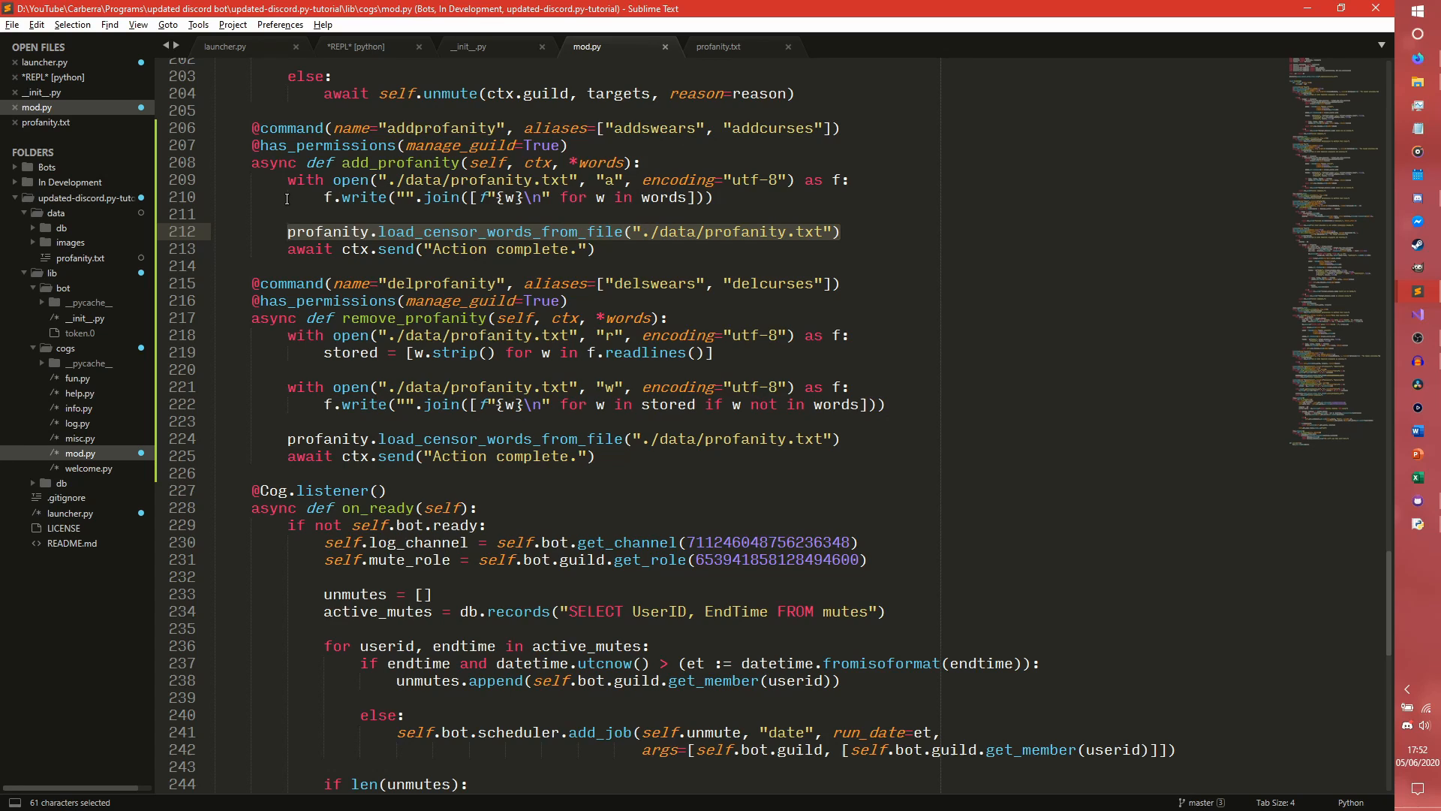
{"action": "left_click", "coordinate": [482, 268]}
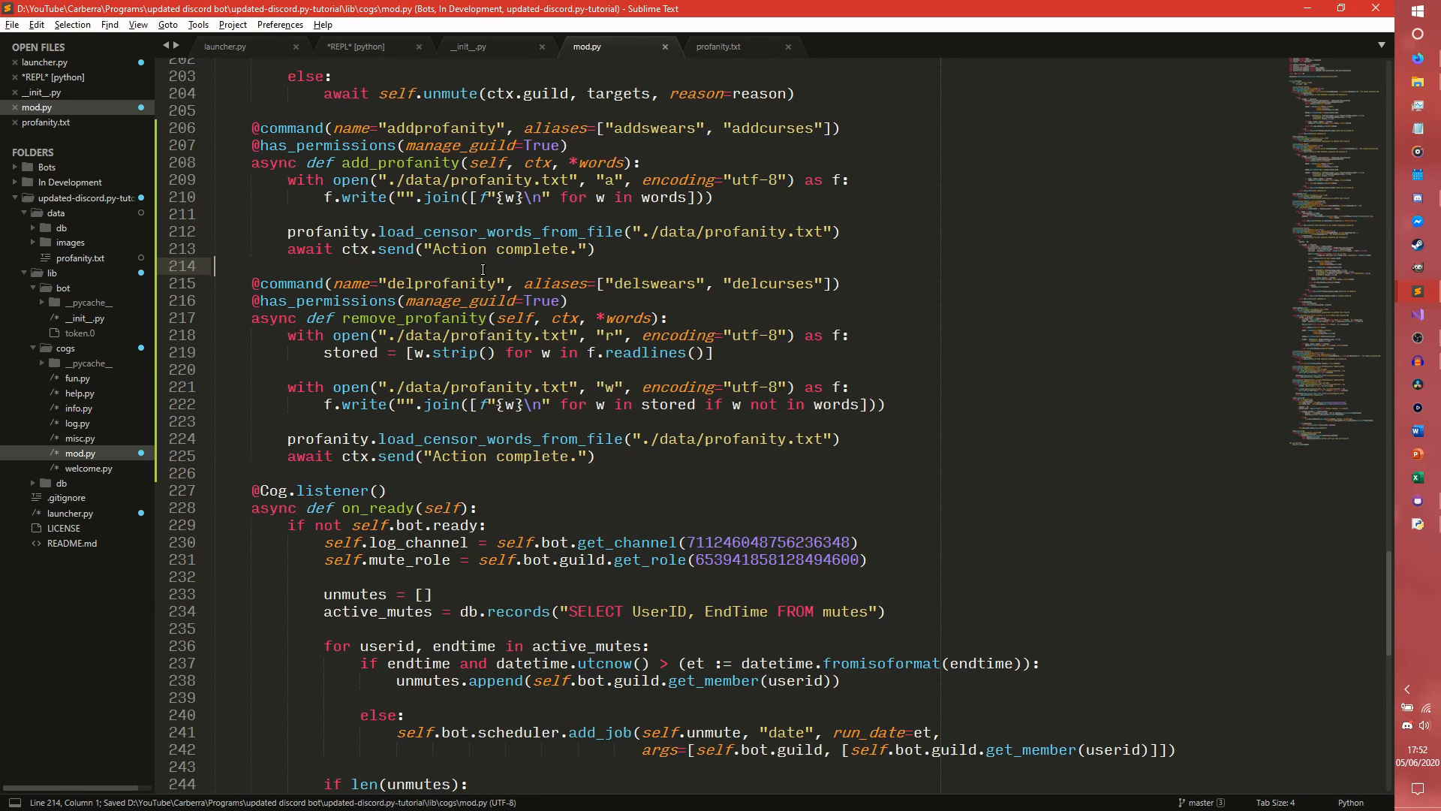